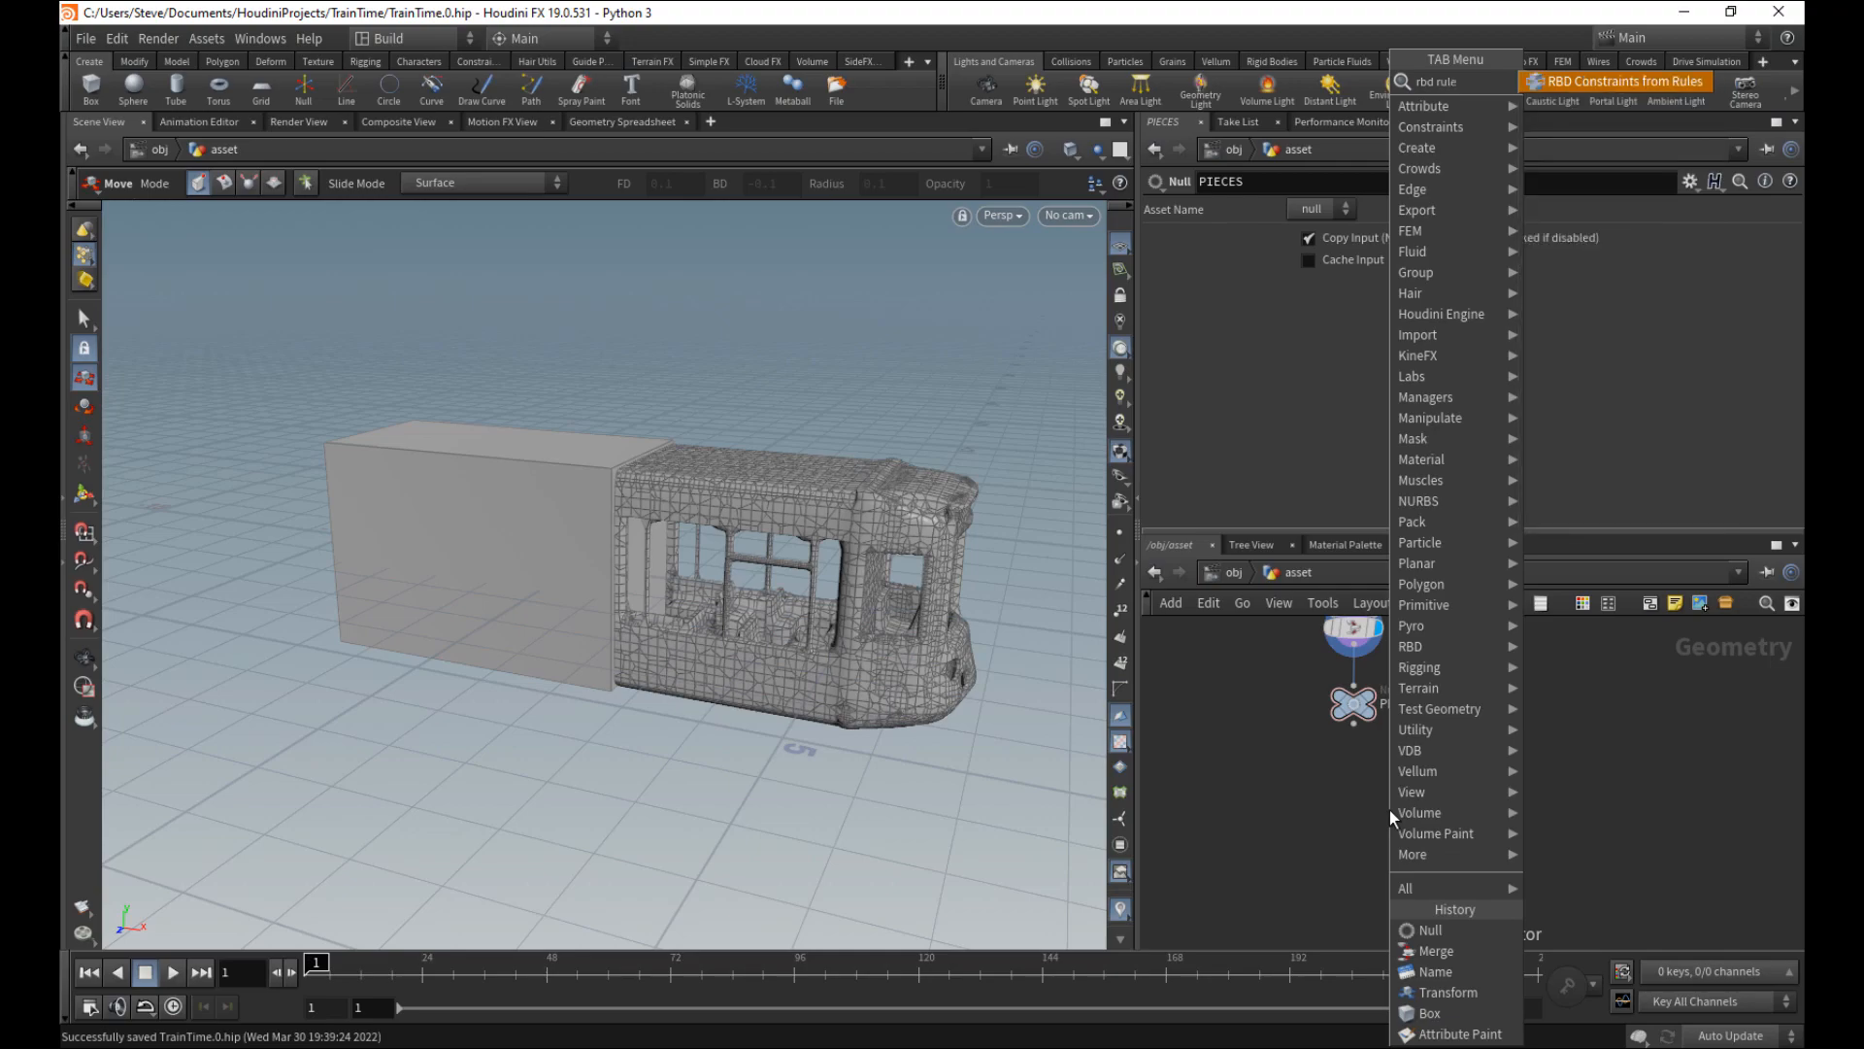
Step: Add an RBD Constraints from Rules node below PIECES, with Connection Type set to Surface Points
click(1618, 81)
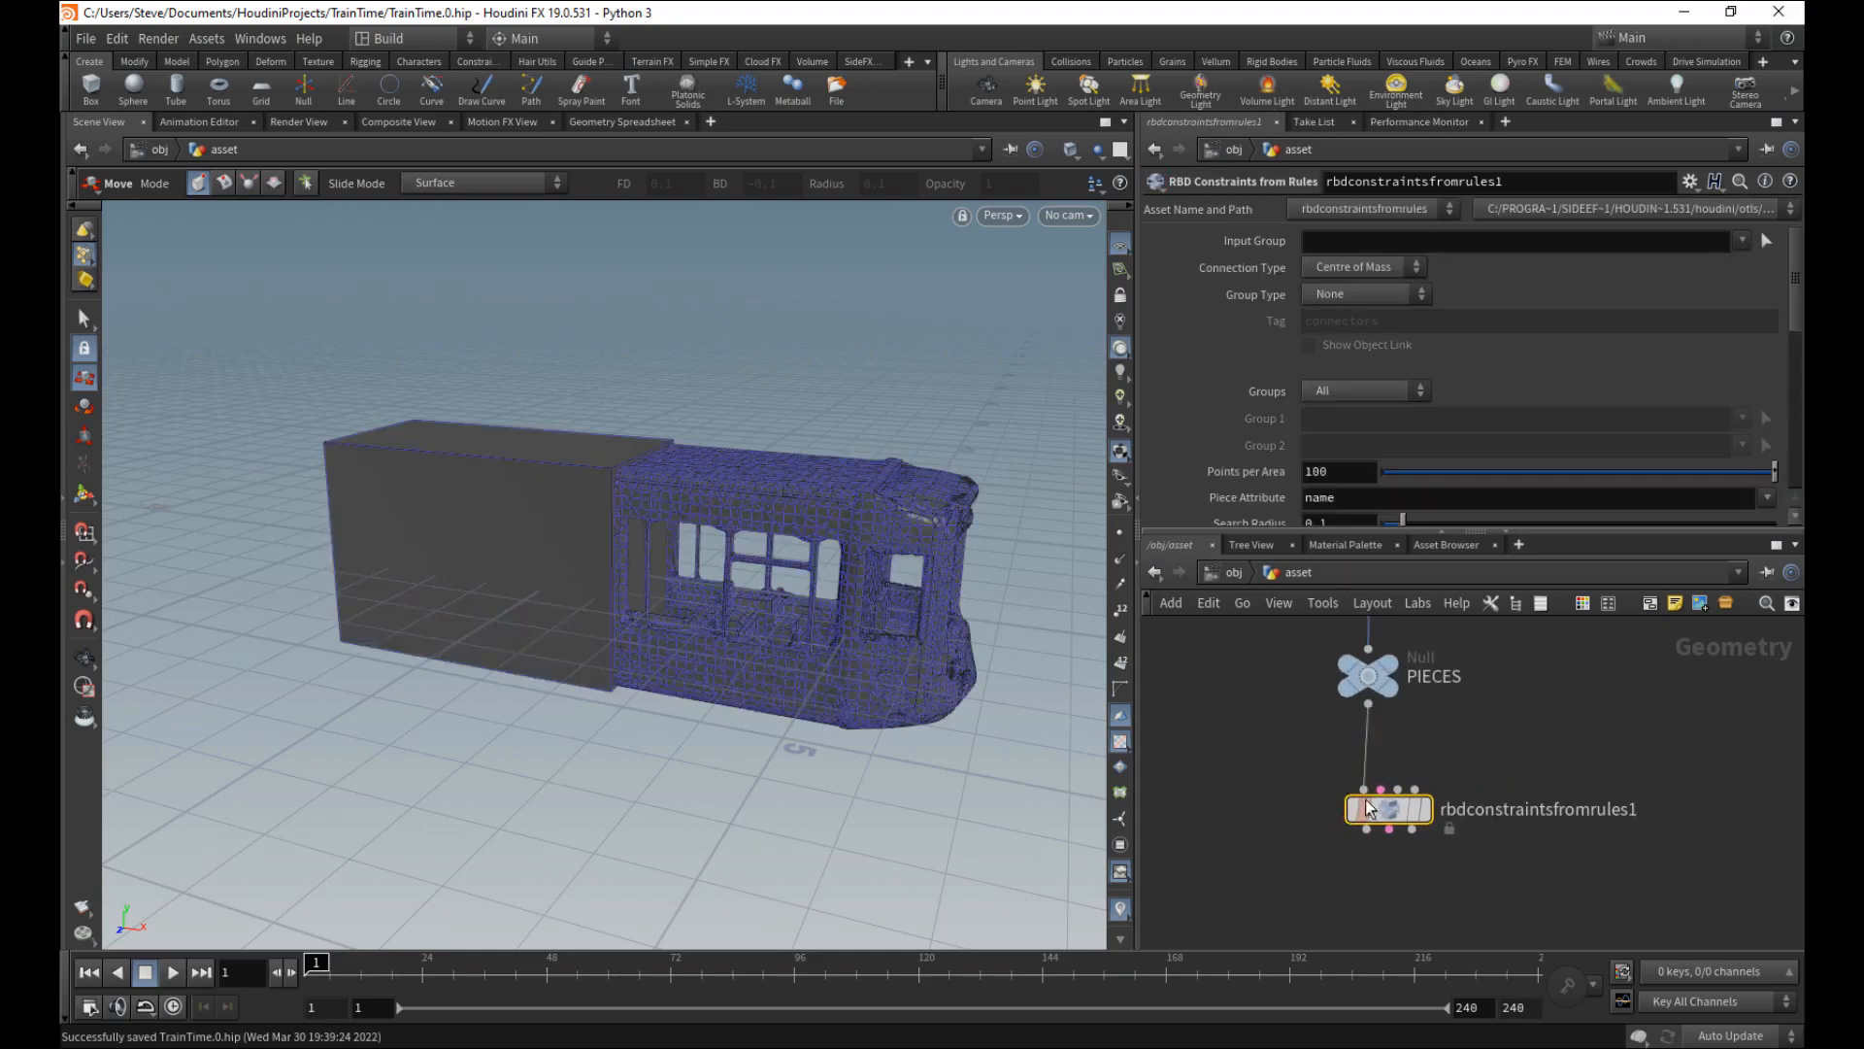
click(1386, 809)
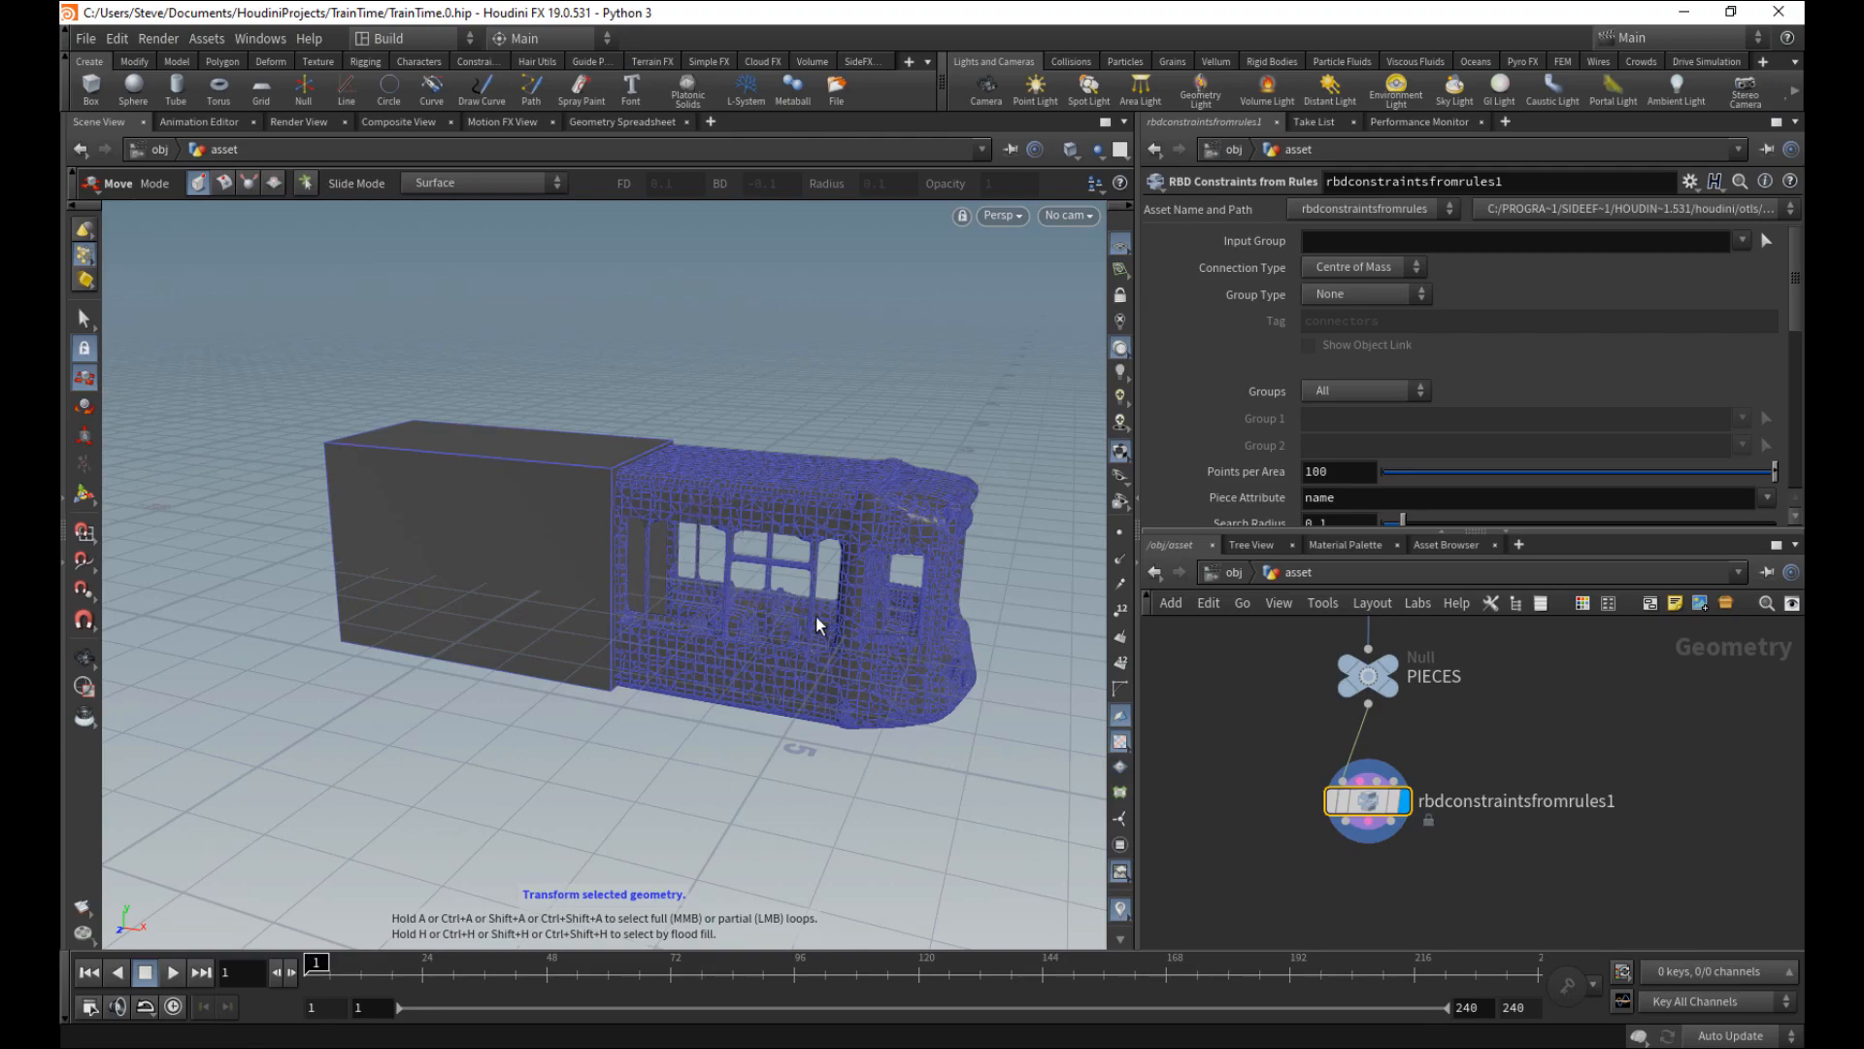
mouse_move(1787, 273)
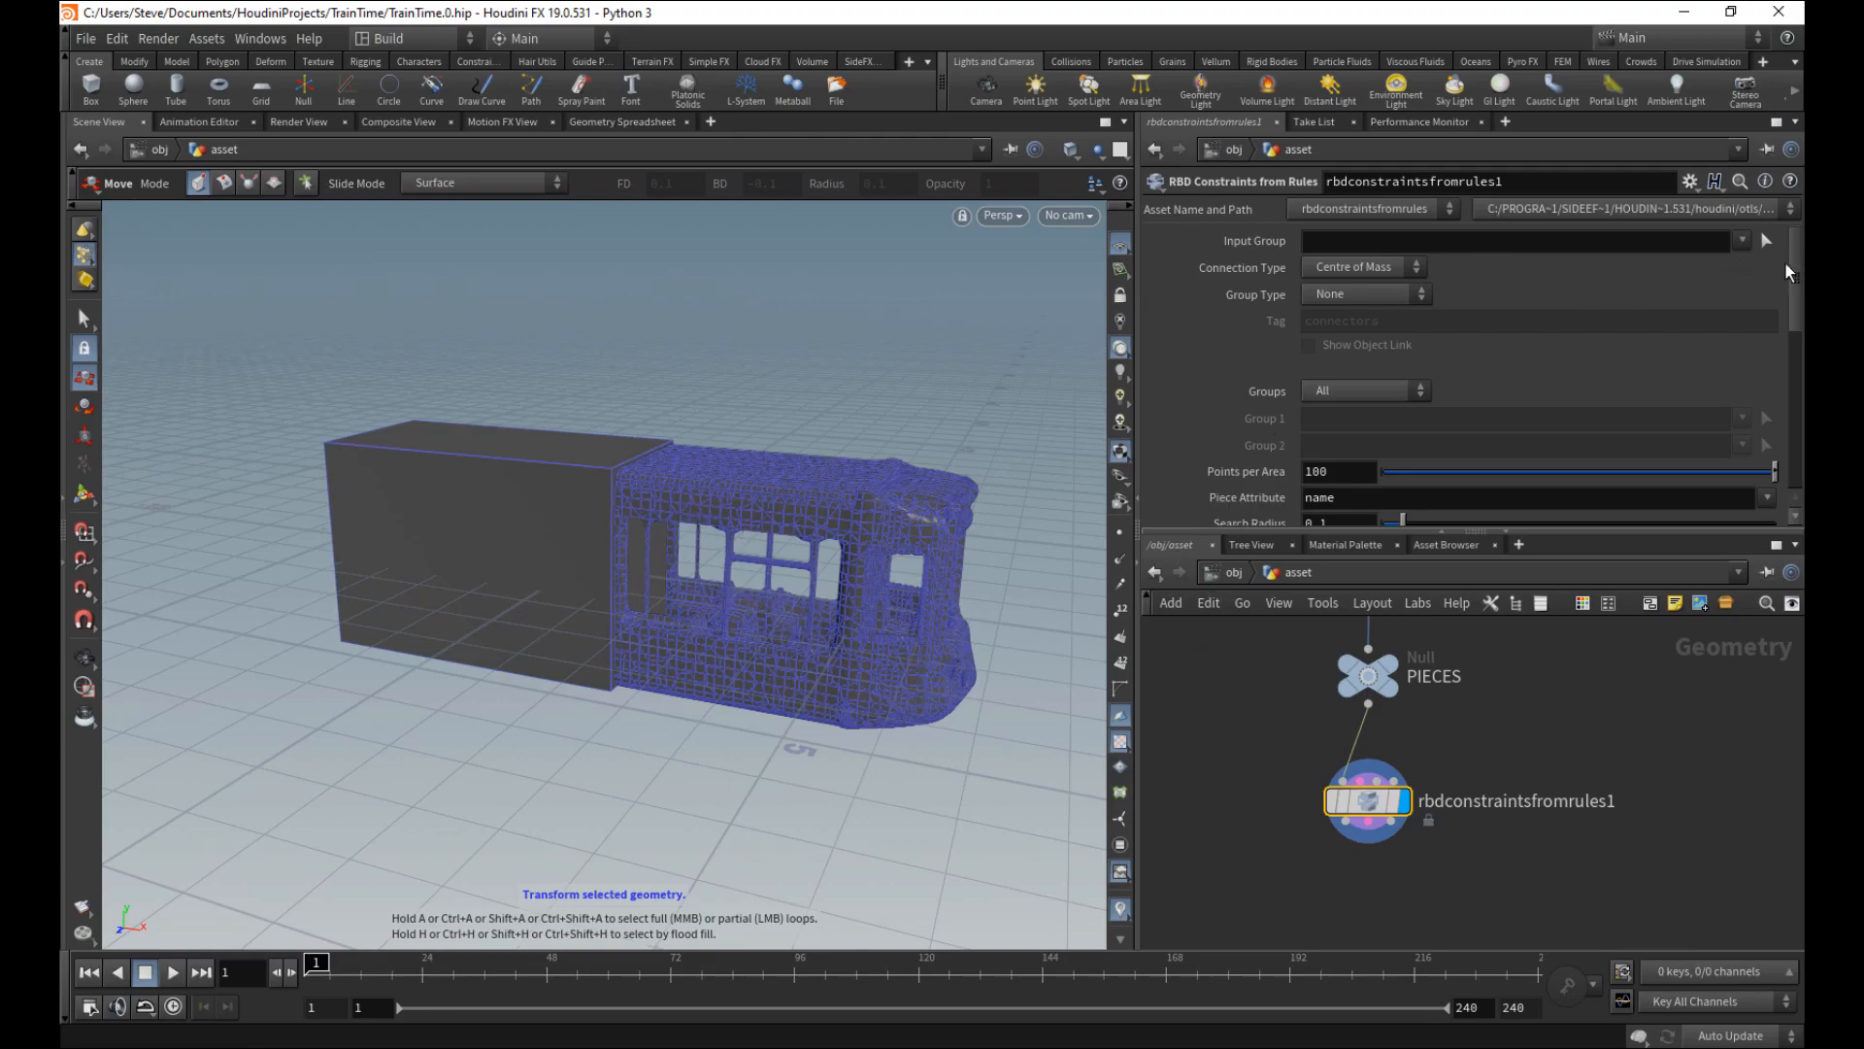
click(1363, 266)
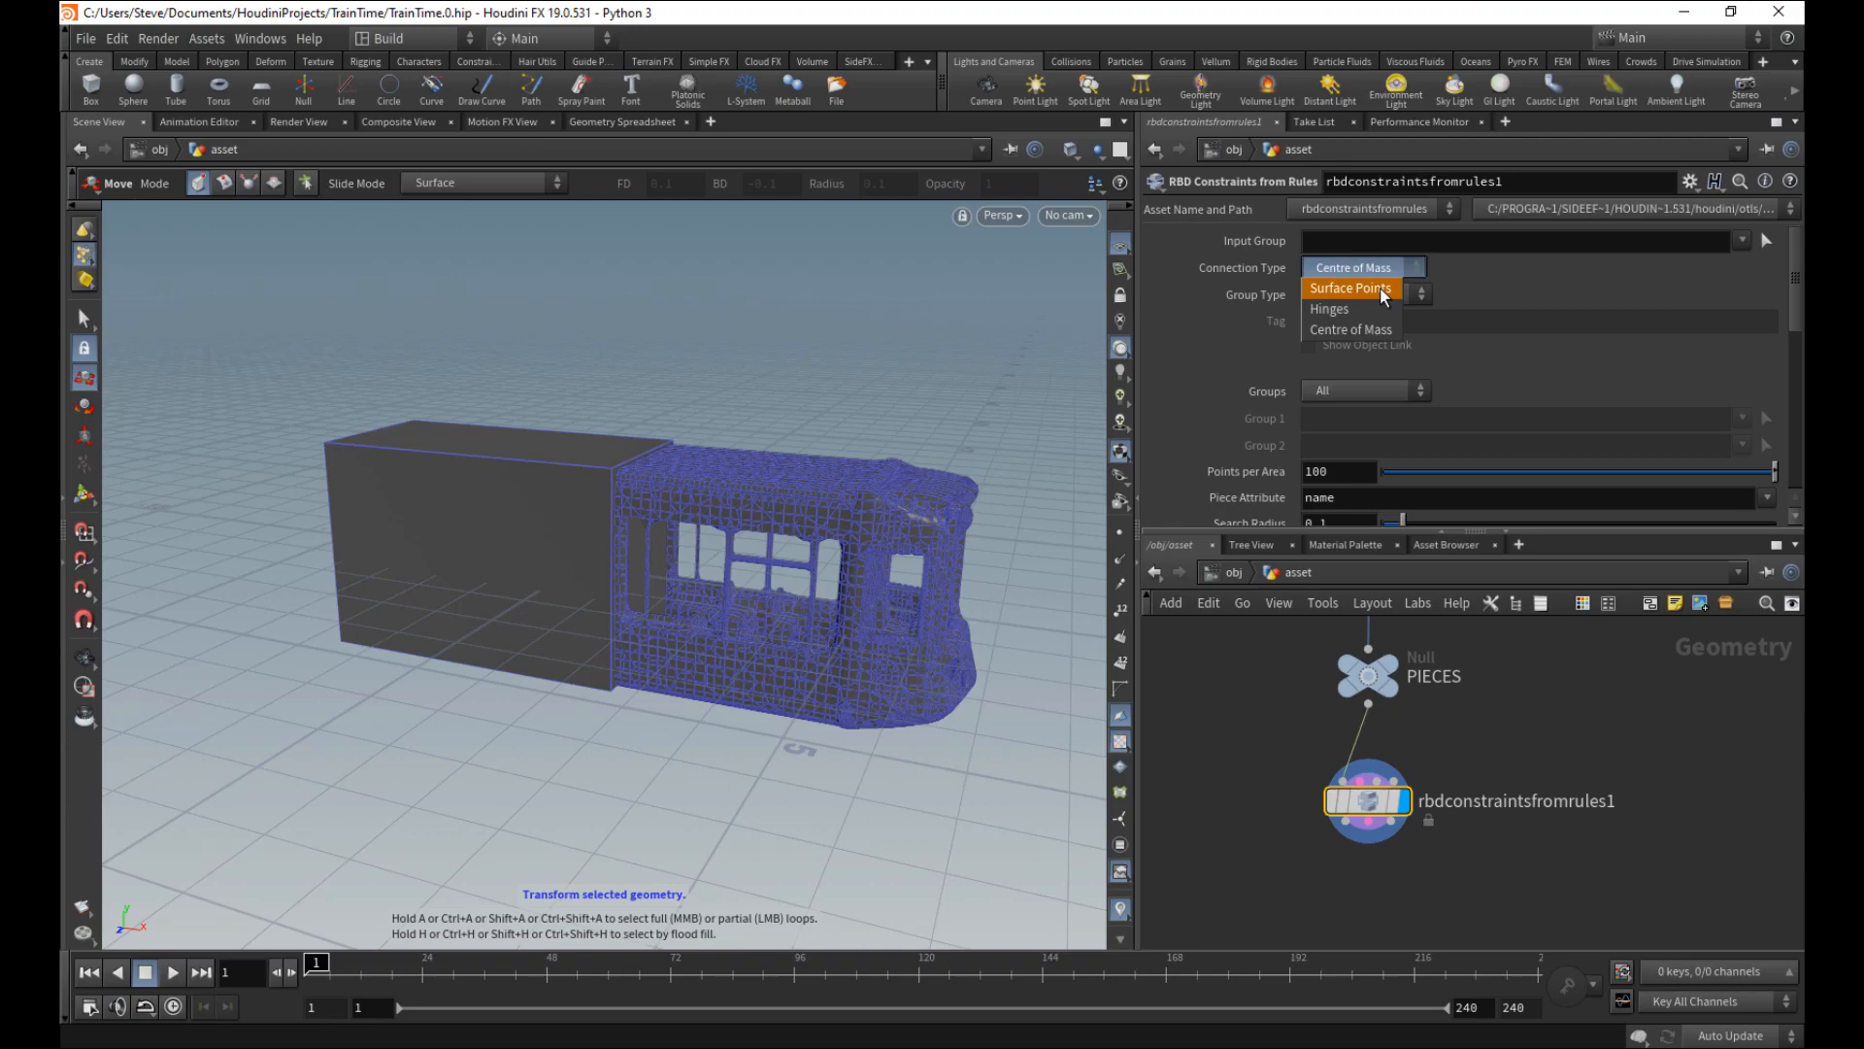
click(1349, 287)
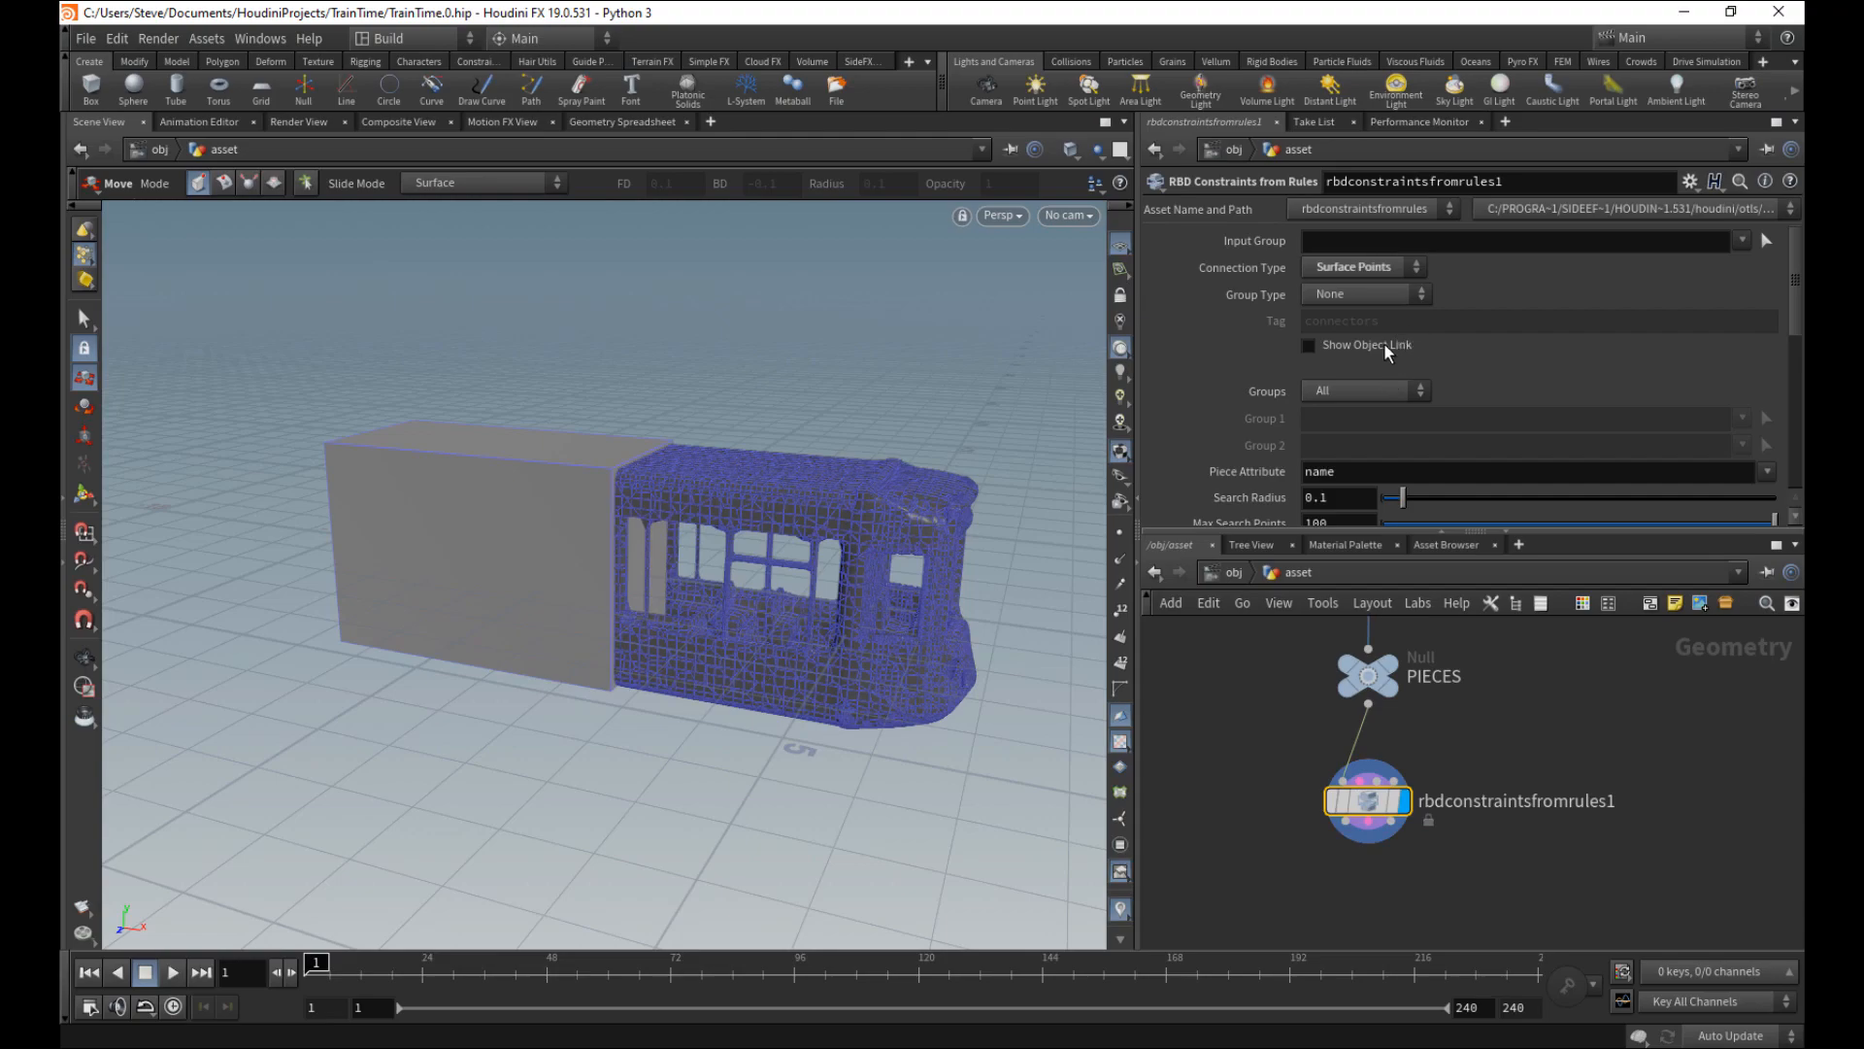
mouse_move(1388, 360)
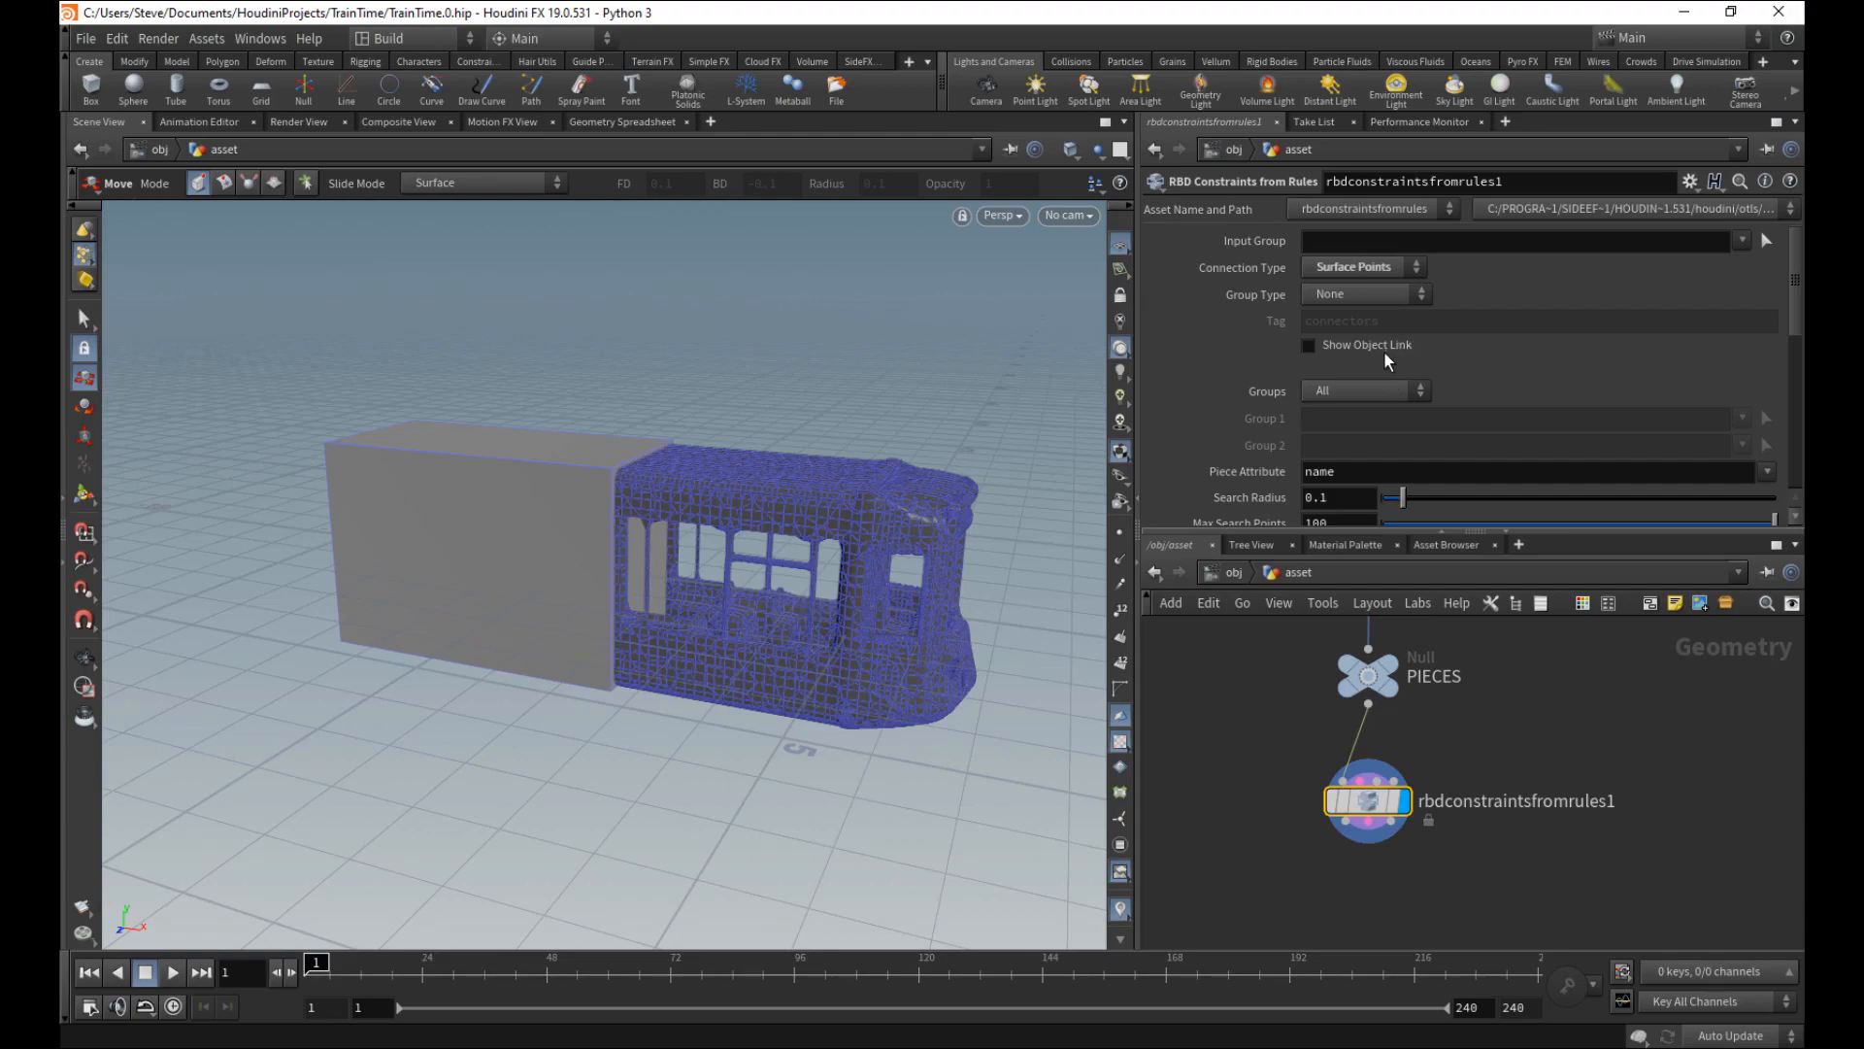
mouse_move(1379, 436)
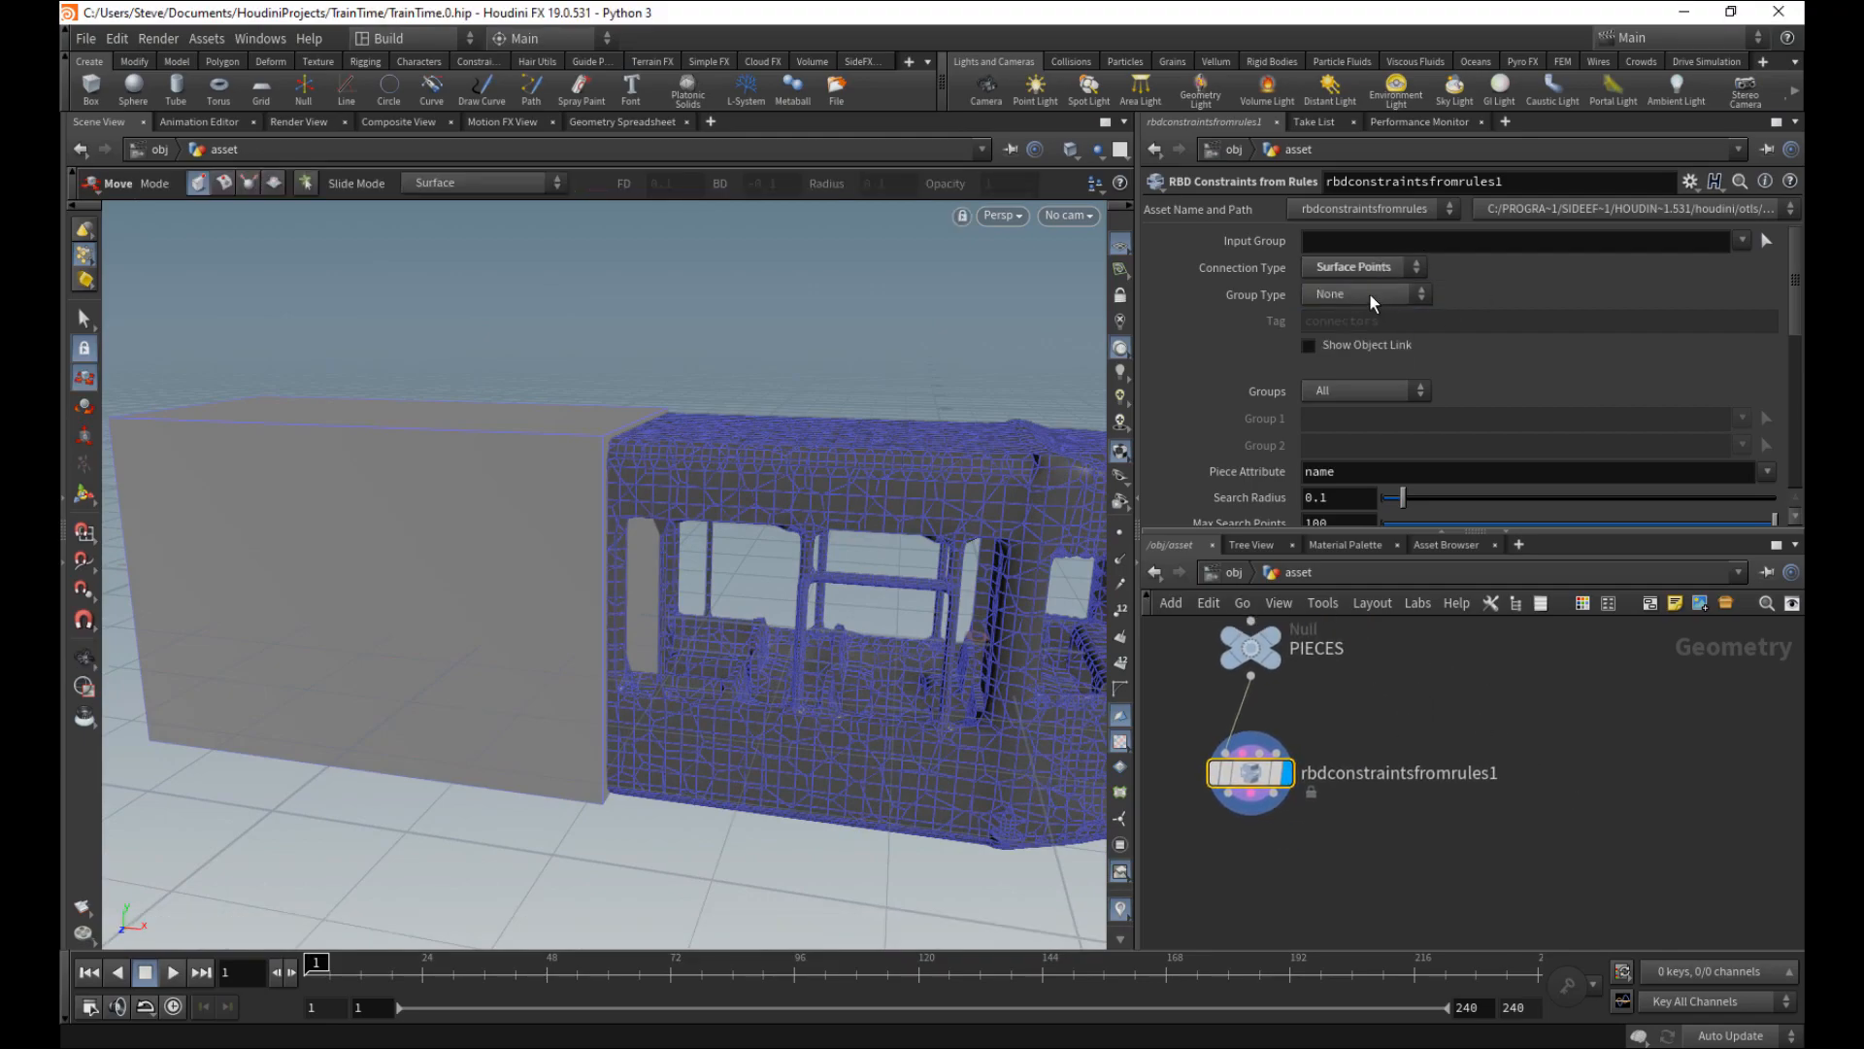
Step: Set the constraints node's Group Type to Primitive Group and name it 'metal'
click(1366, 293)
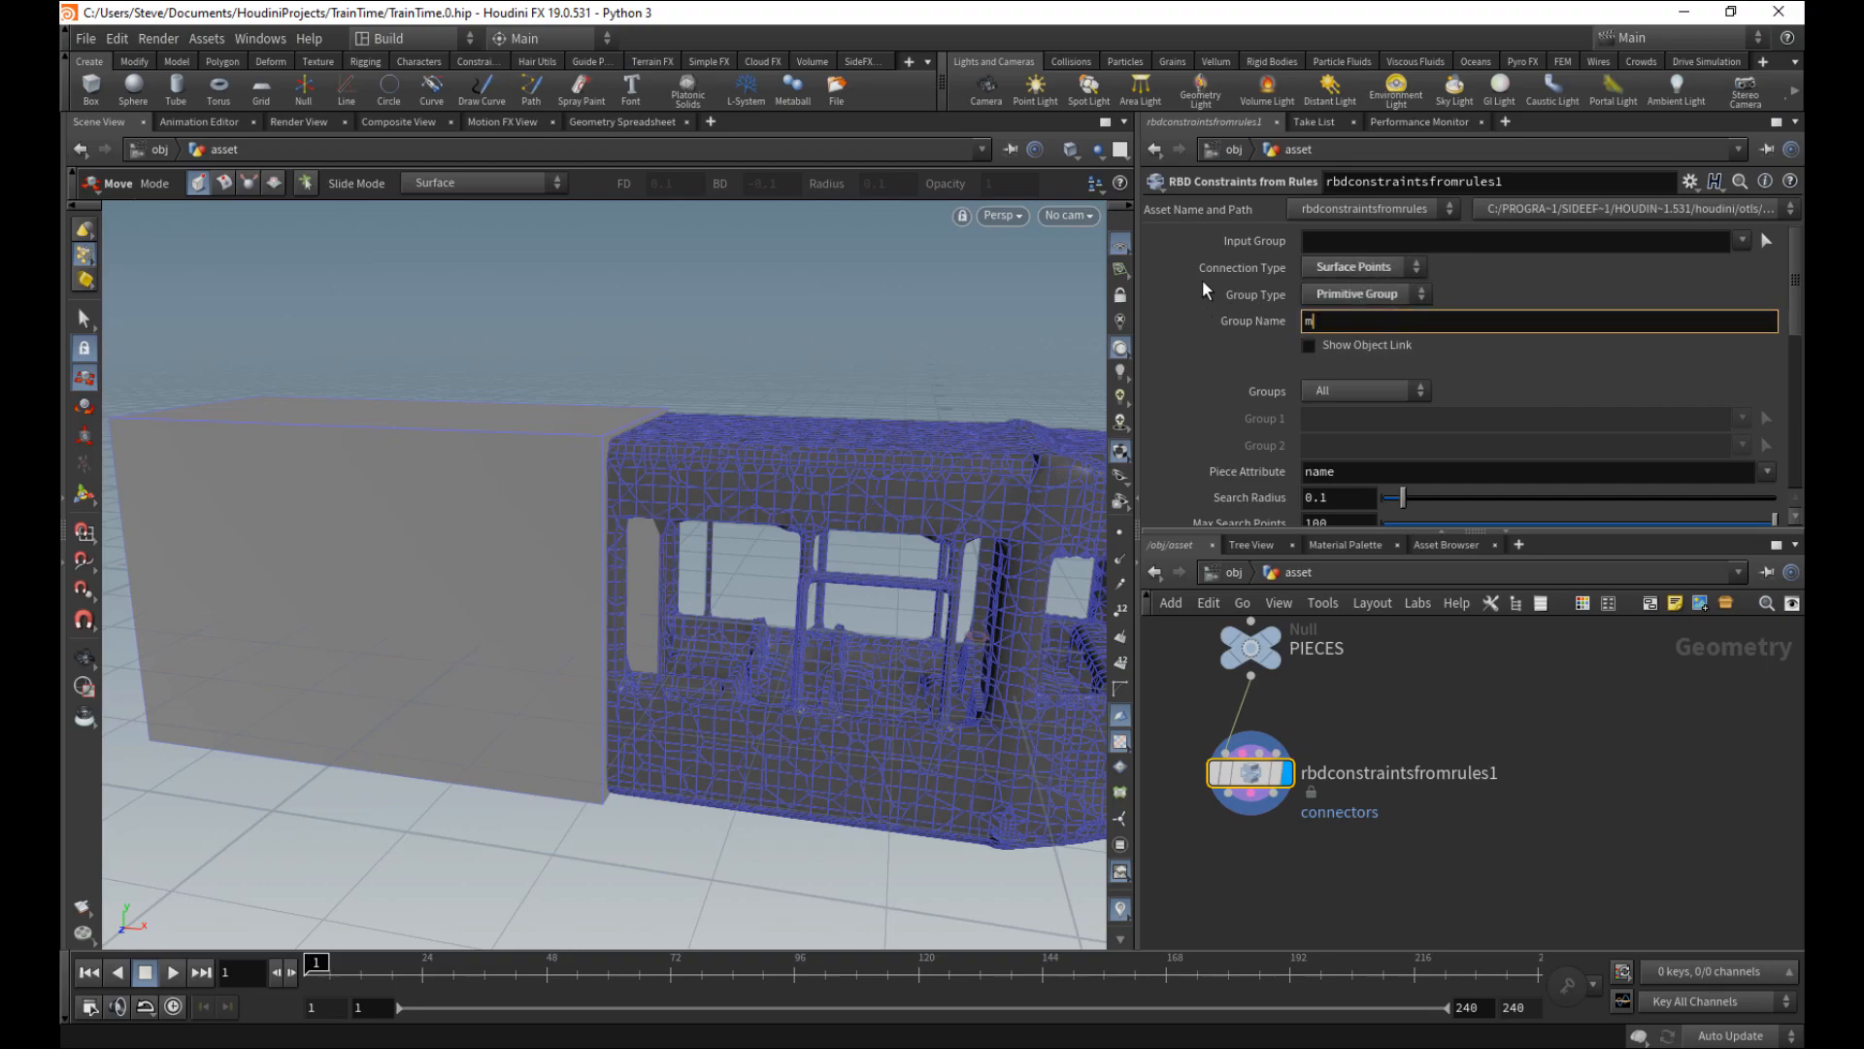
text(etal)
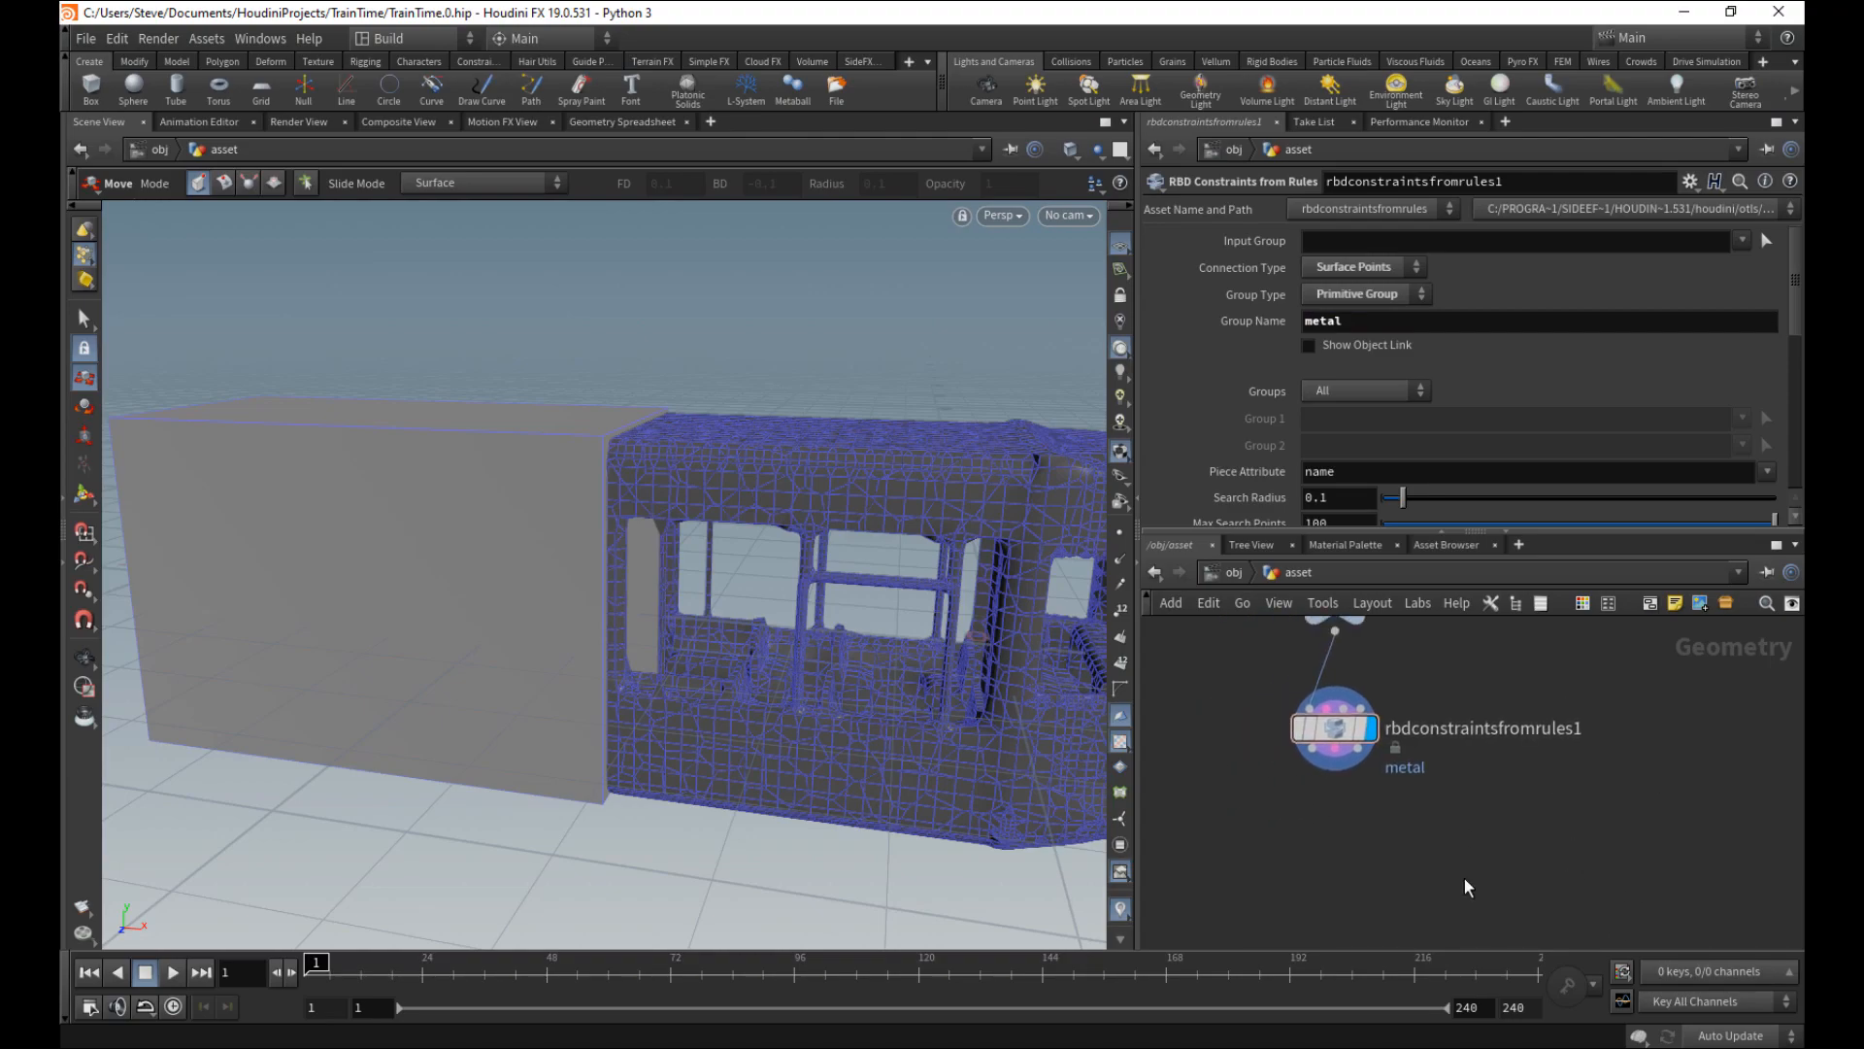
click(1334, 726)
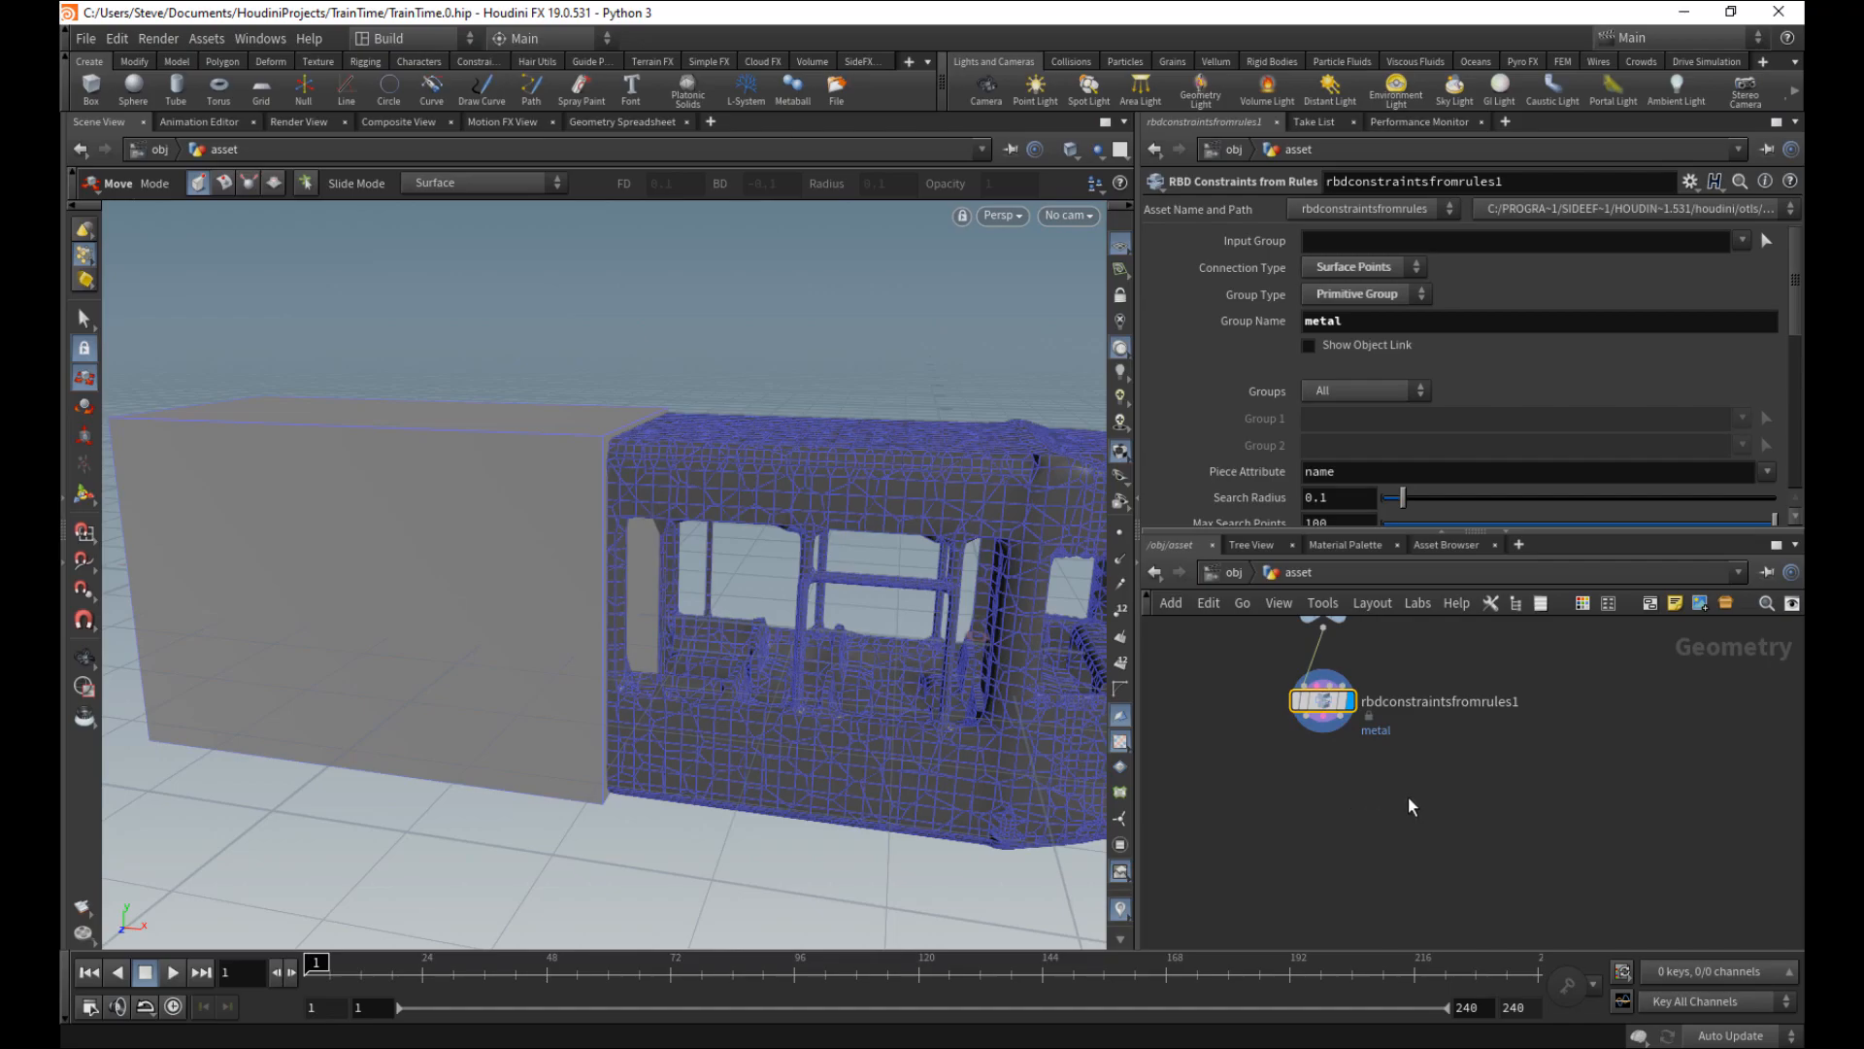
mouse_move(1384, 826)
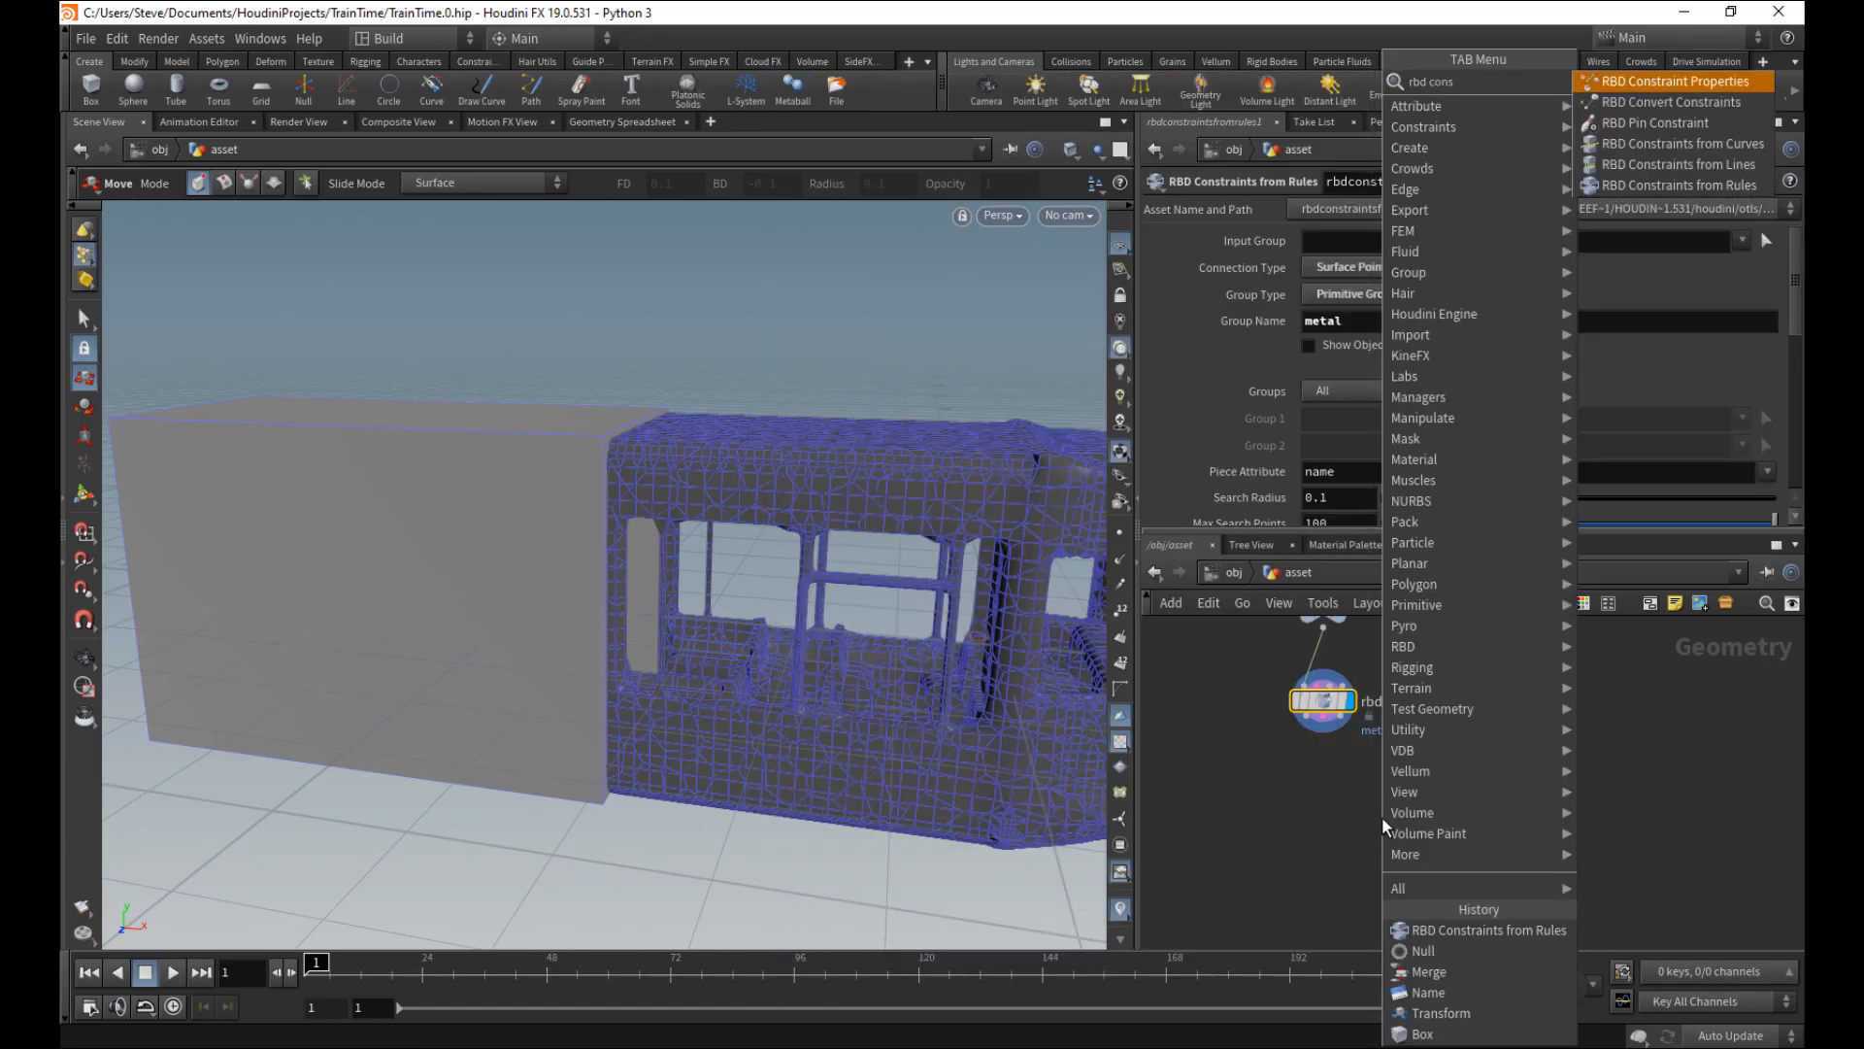
Step: Add and delete a trial Constraint Properties node, then place another Constraints from Rules node below
click(1670, 80)
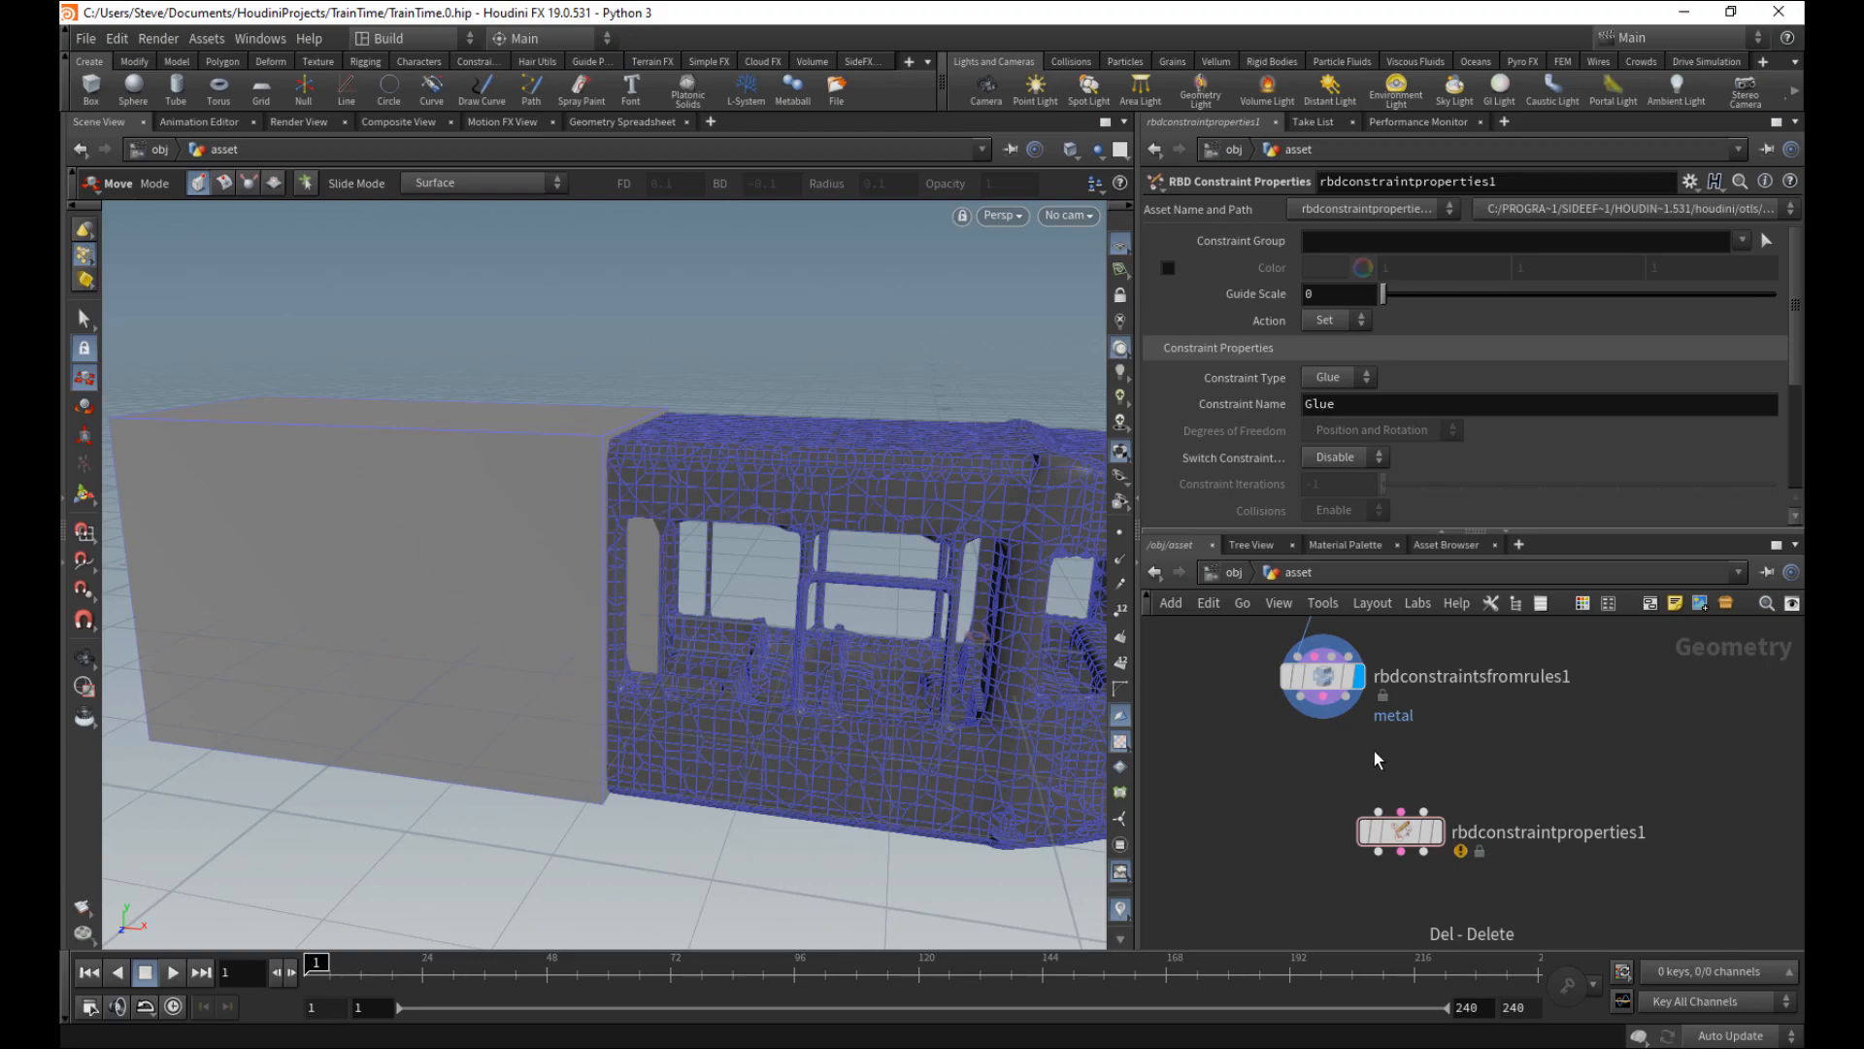
drag(1322, 726, 1363, 767)
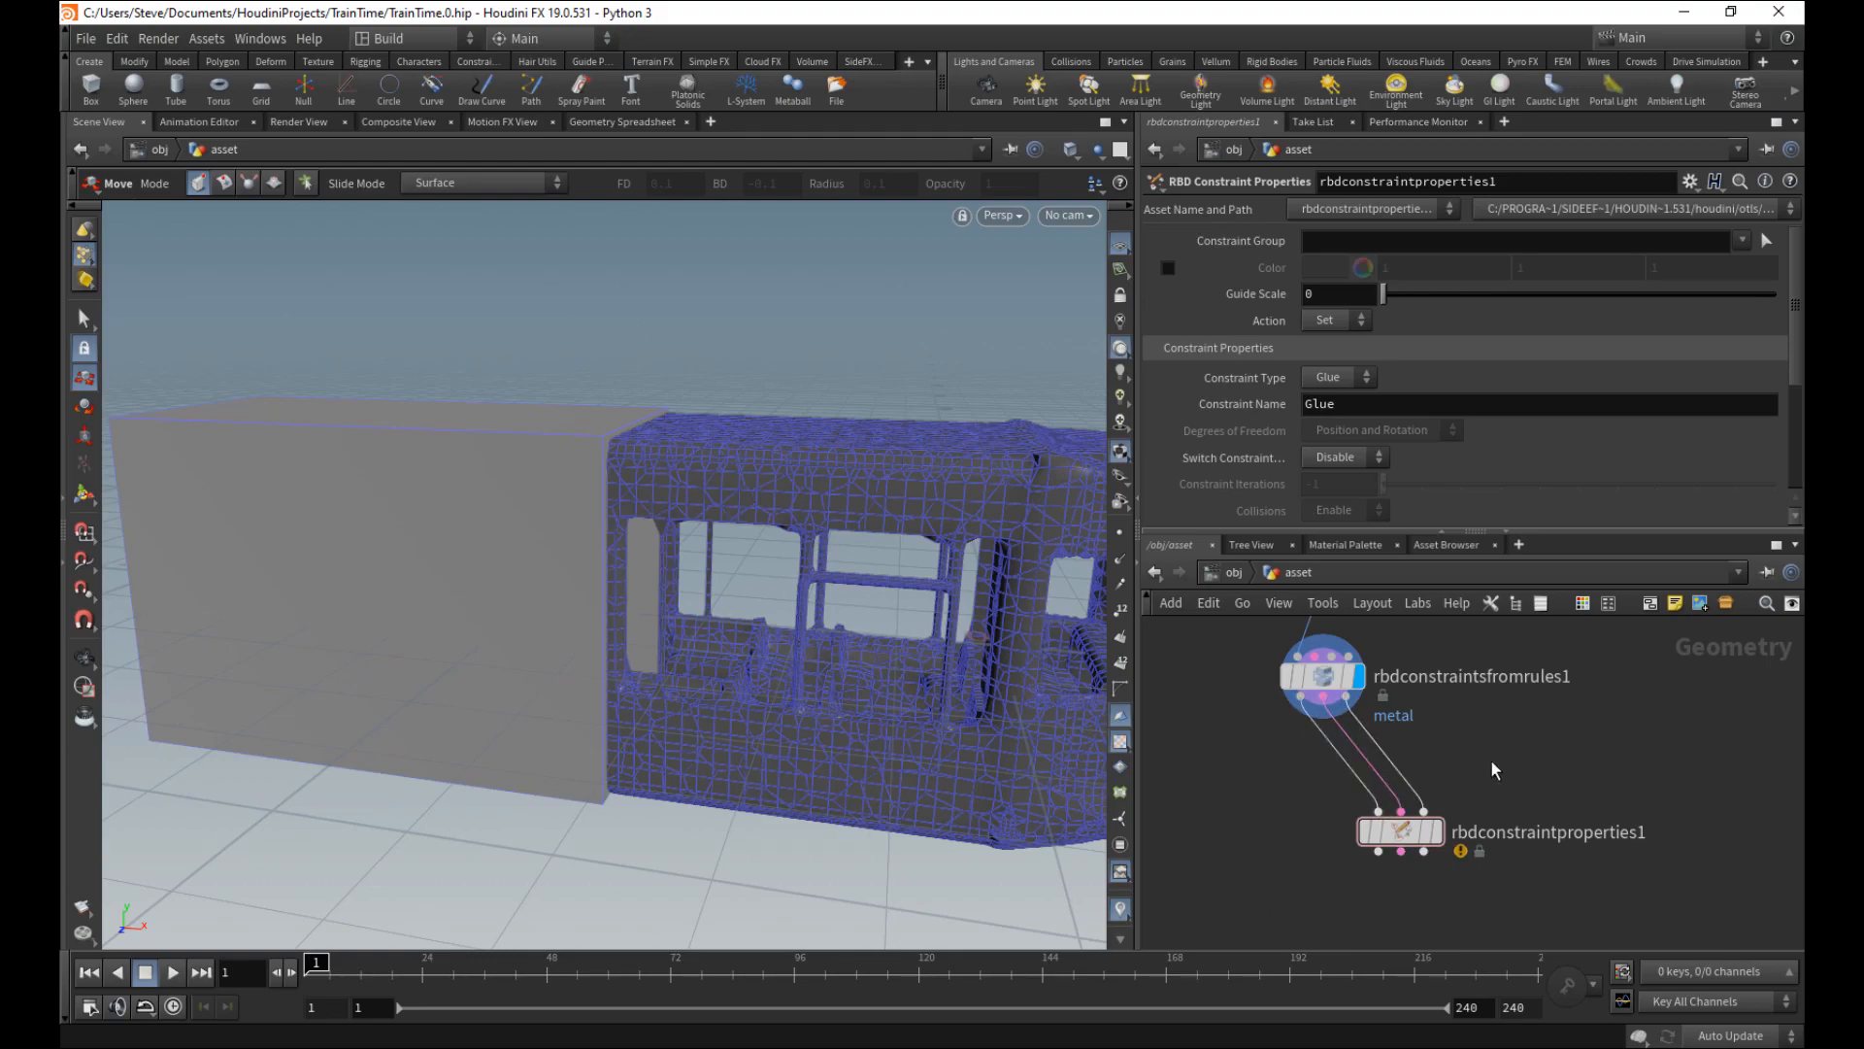
click(1321, 675)
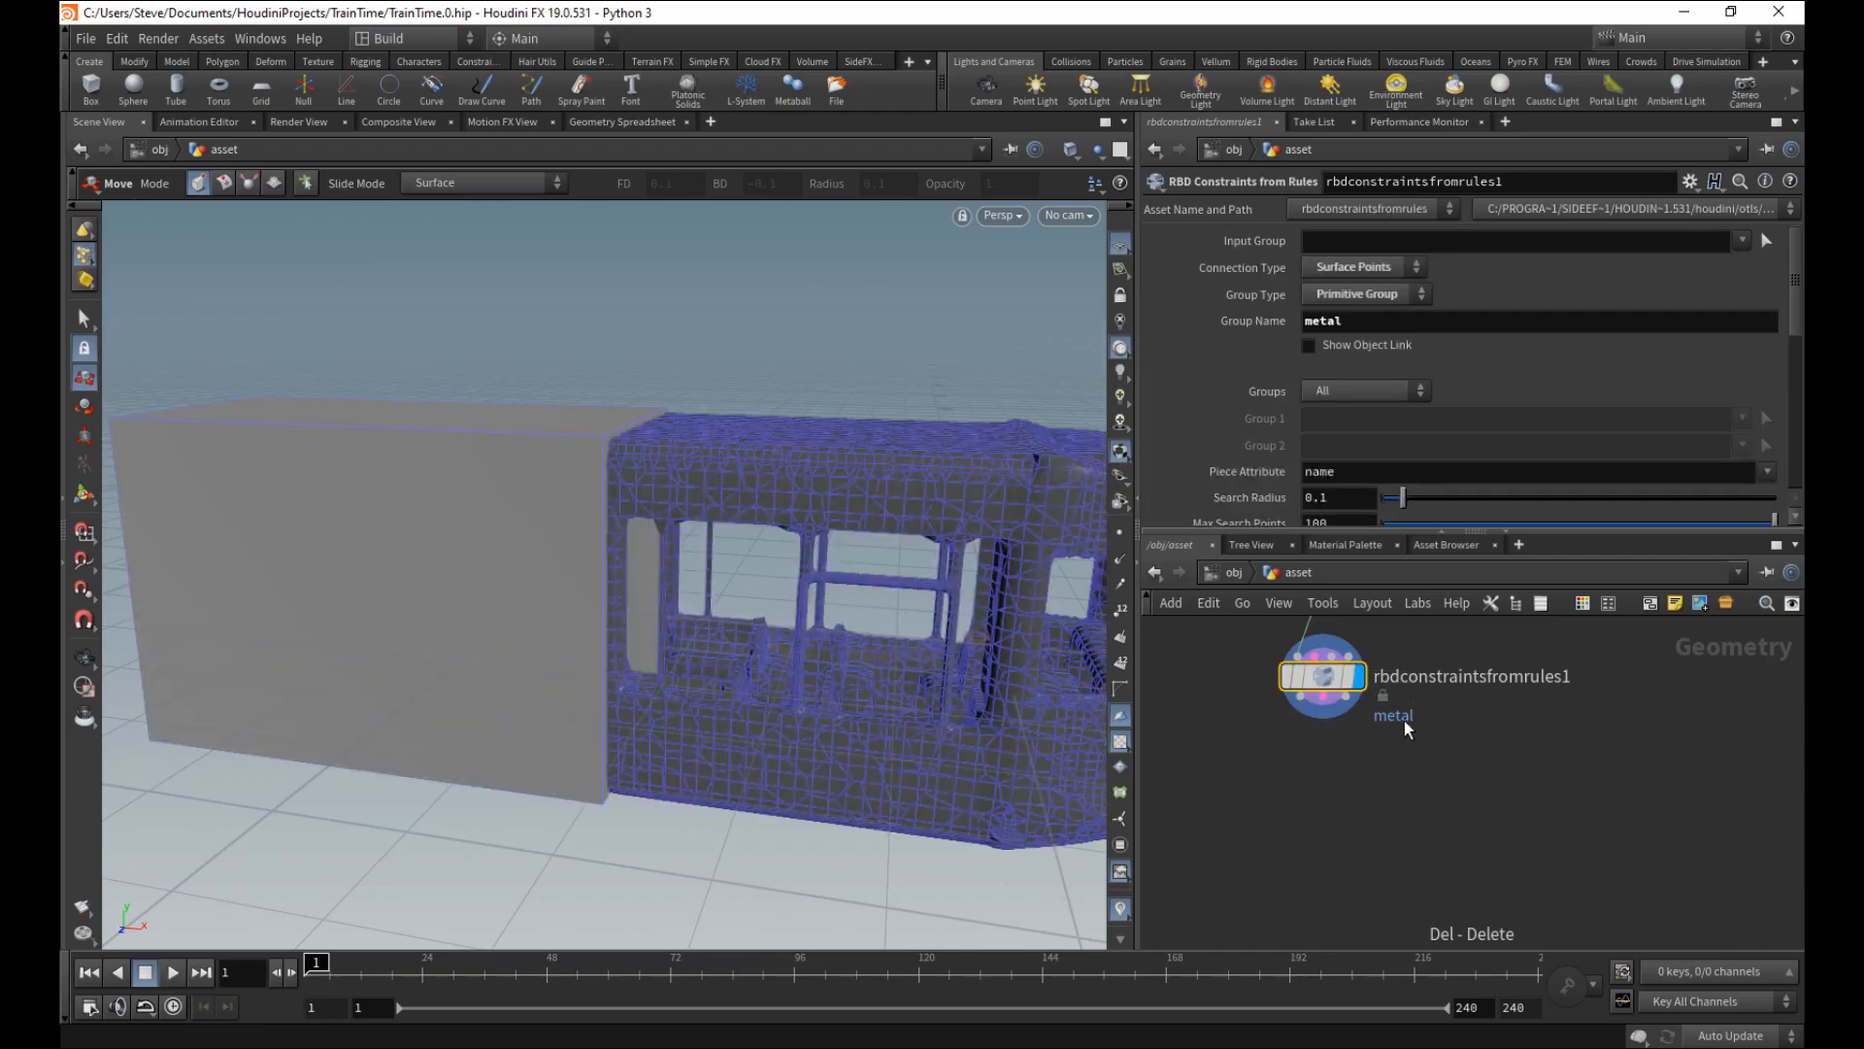
mouse_move(1318, 810)
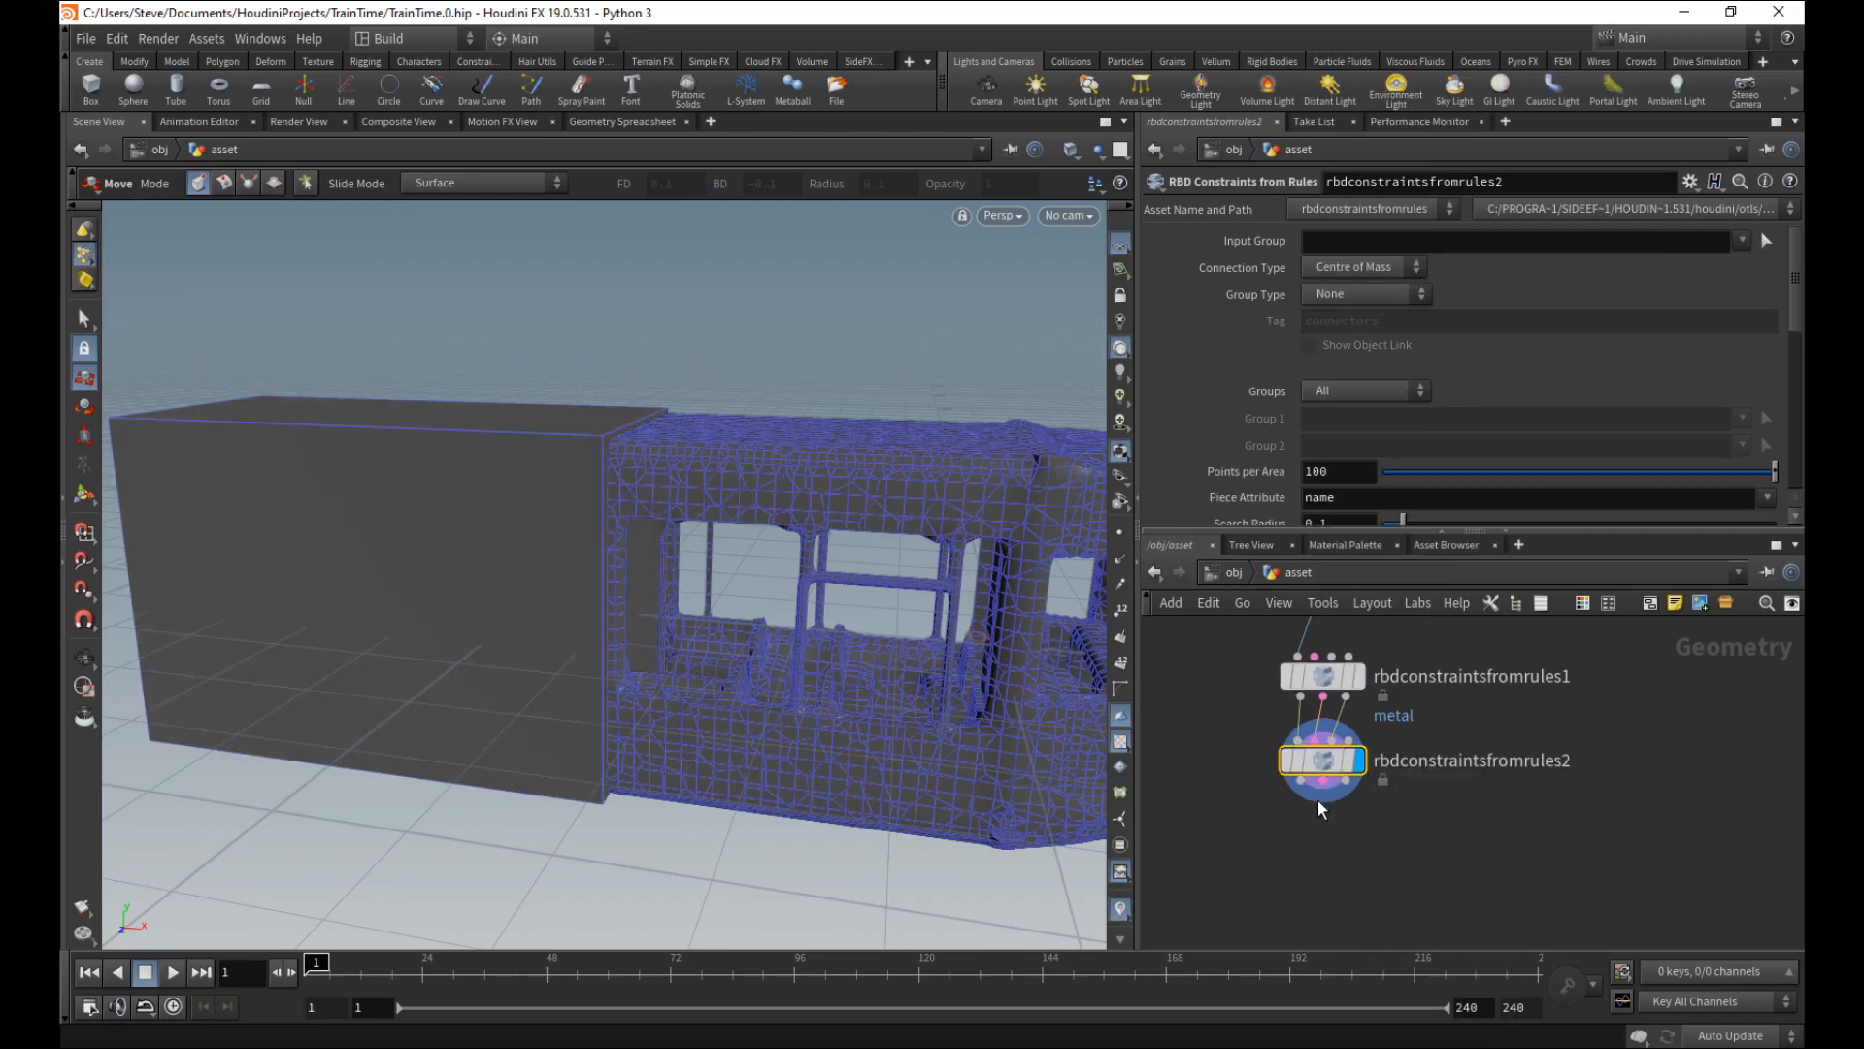
click(1323, 760)
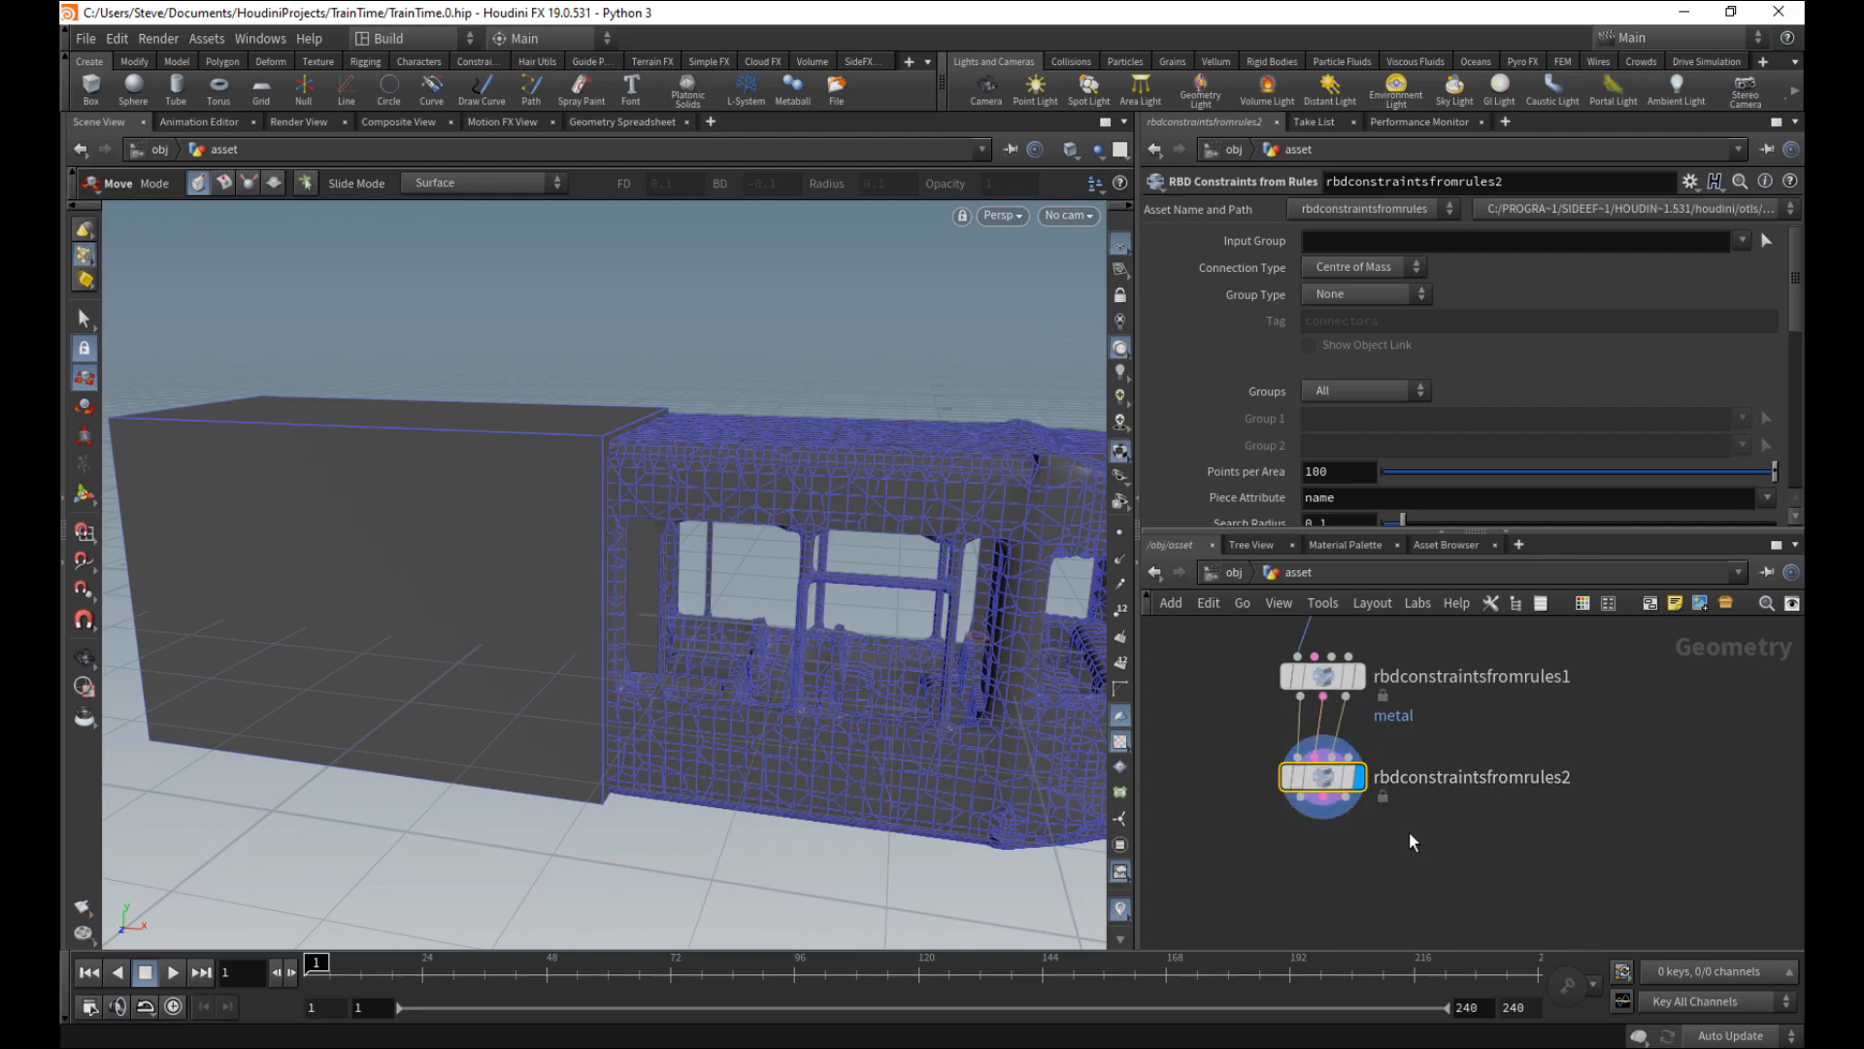
click(1322, 674)
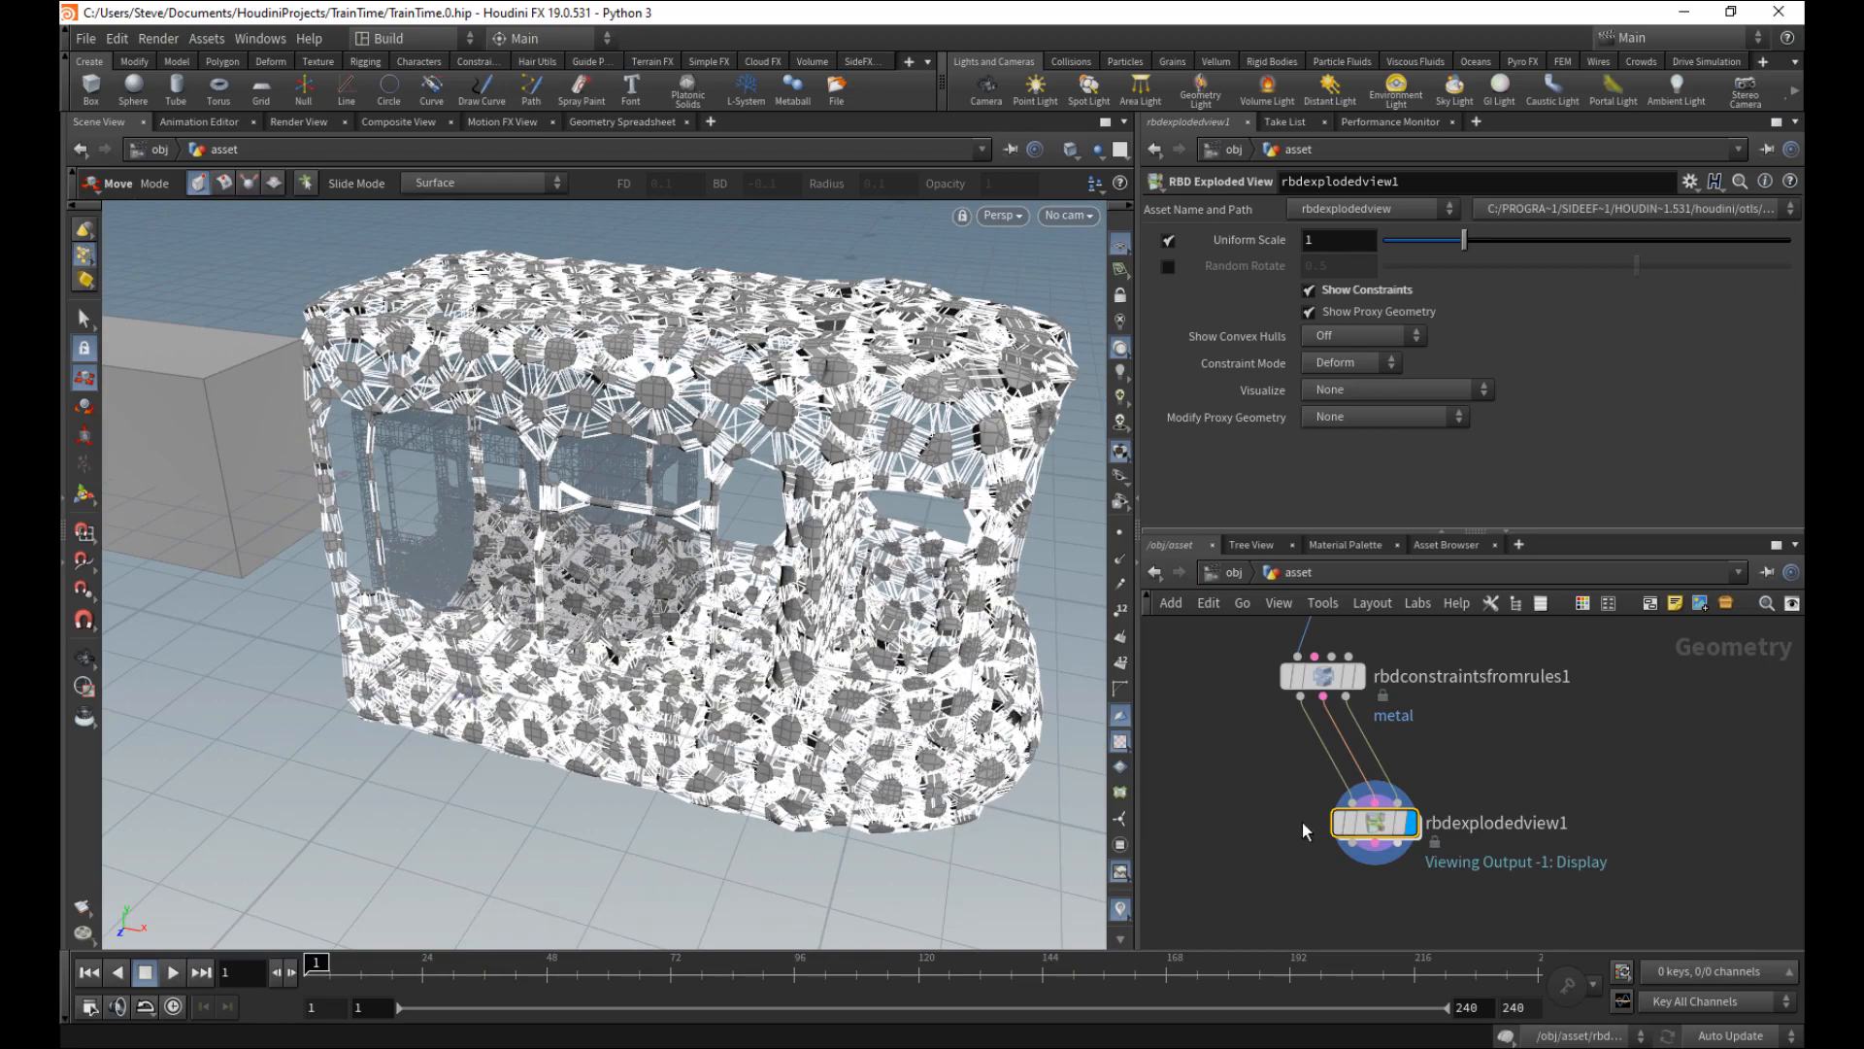
Step: Select the exploded view node for removal
drag(1373, 822, 1560, 811)
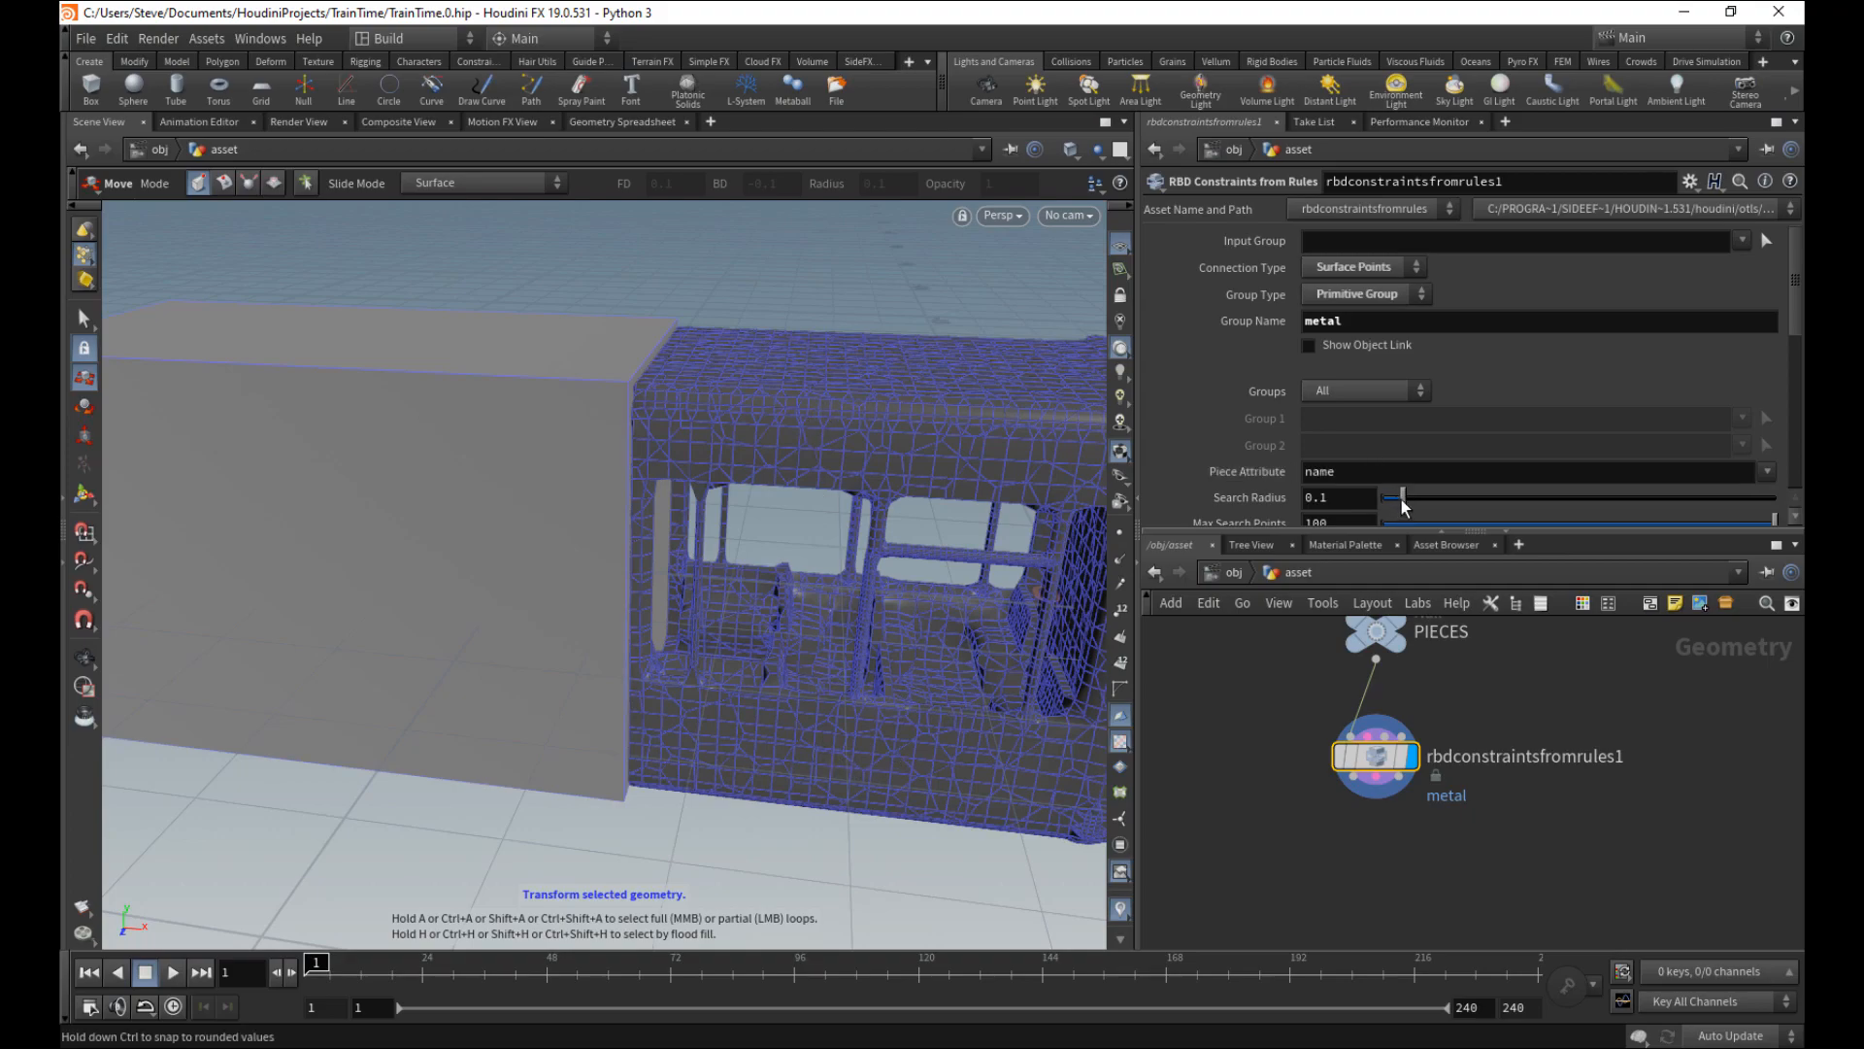
drag(1403, 498, 1465, 499)
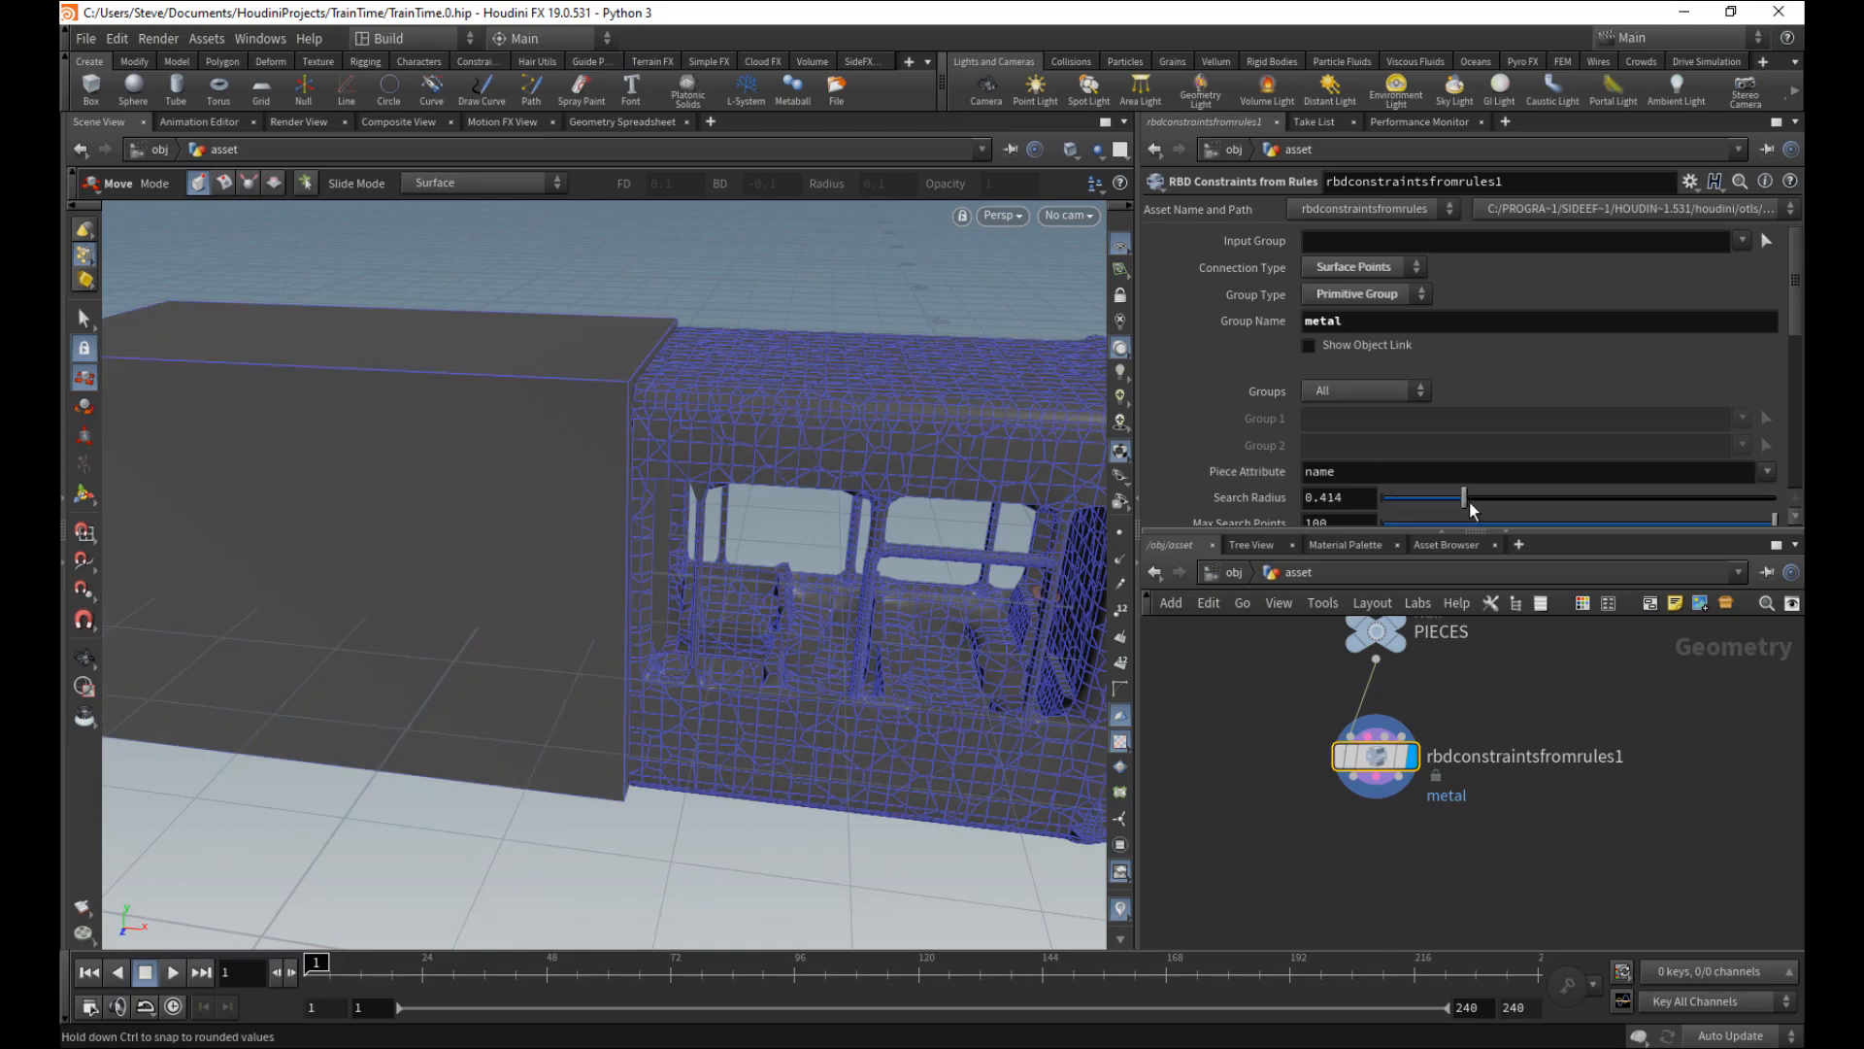
drag(1466, 498, 1496, 497)
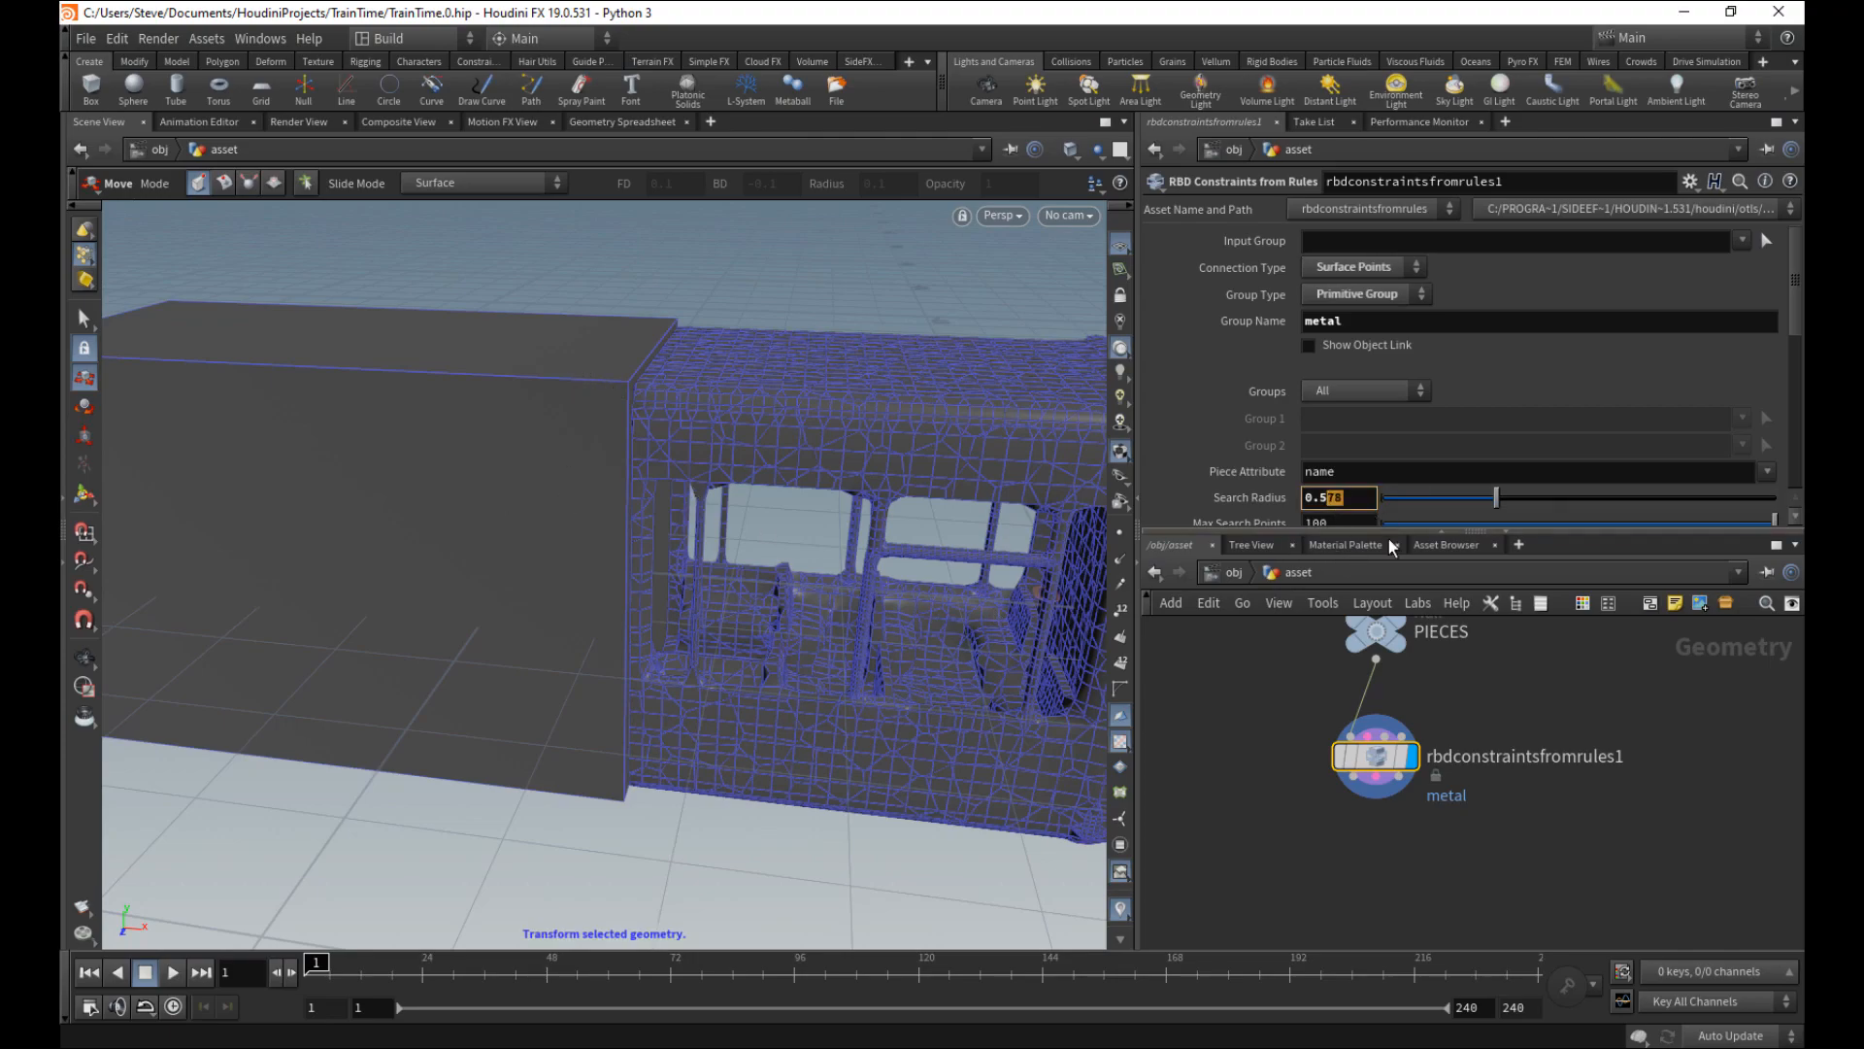
right_click(1340, 497)
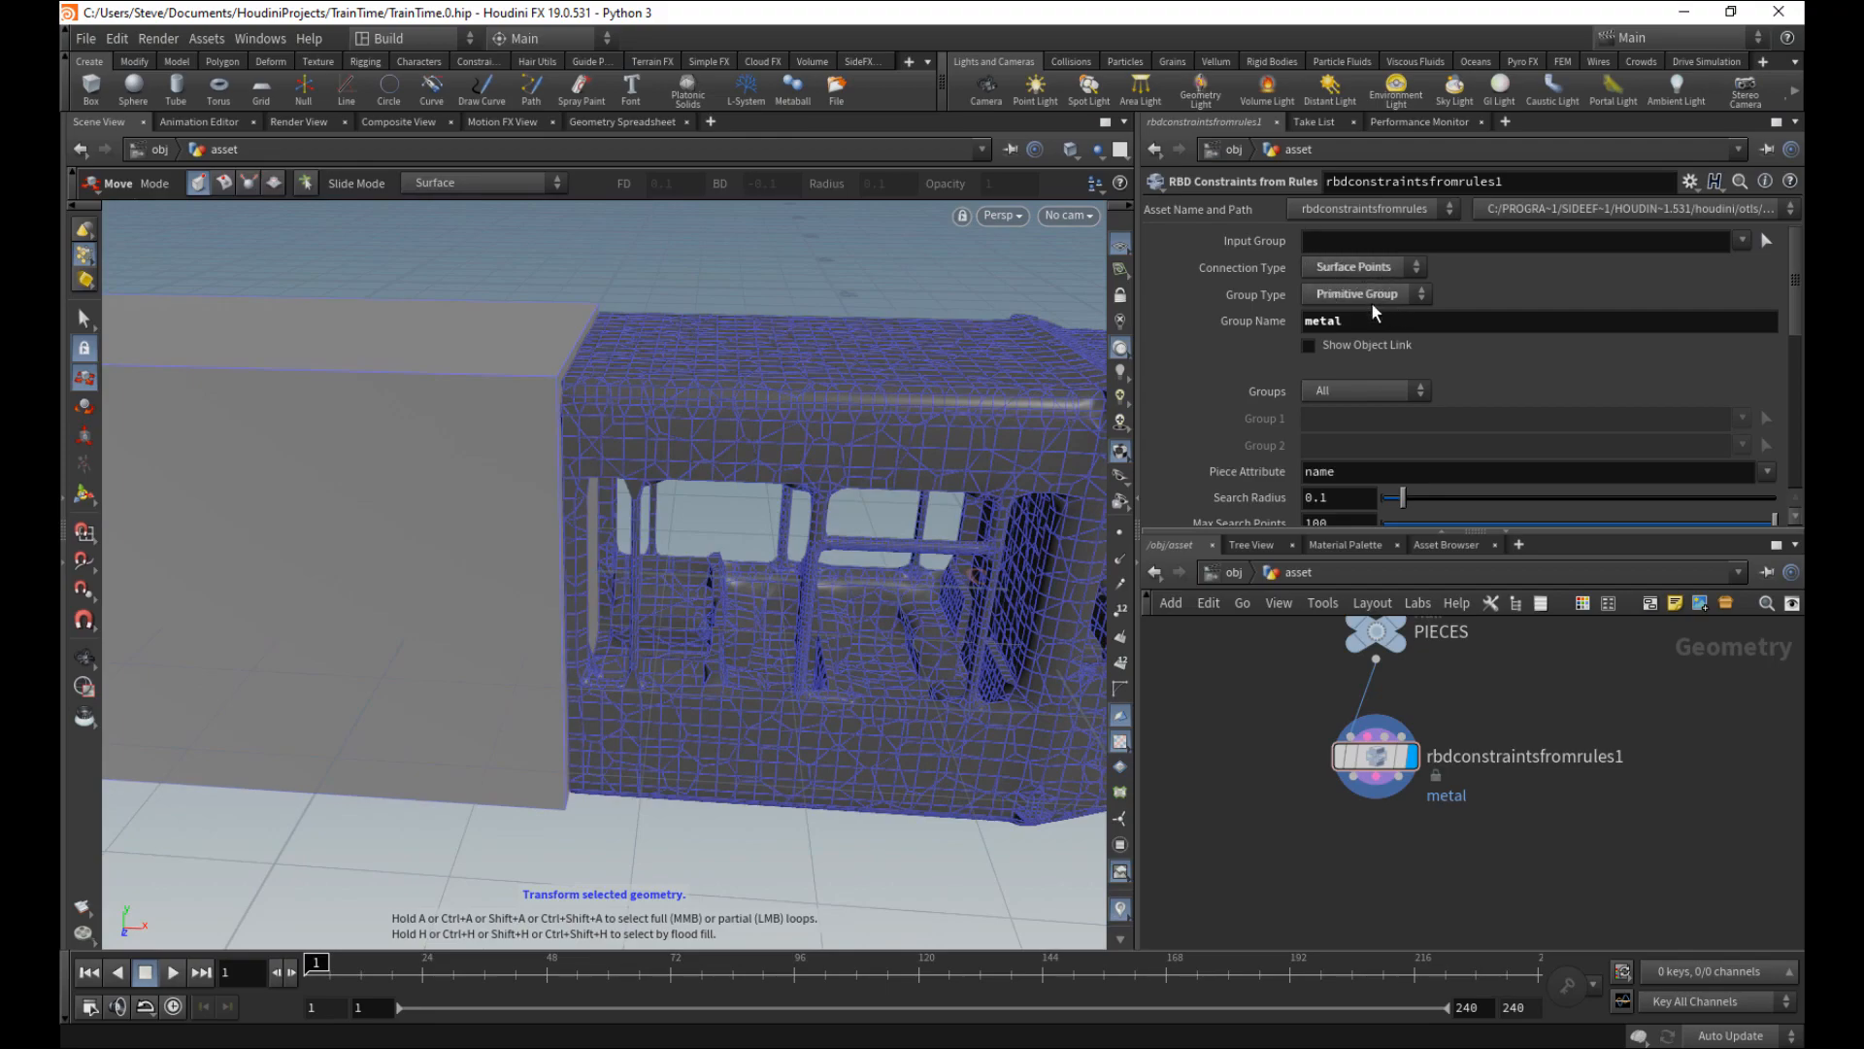
mouse_move(1272, 734)
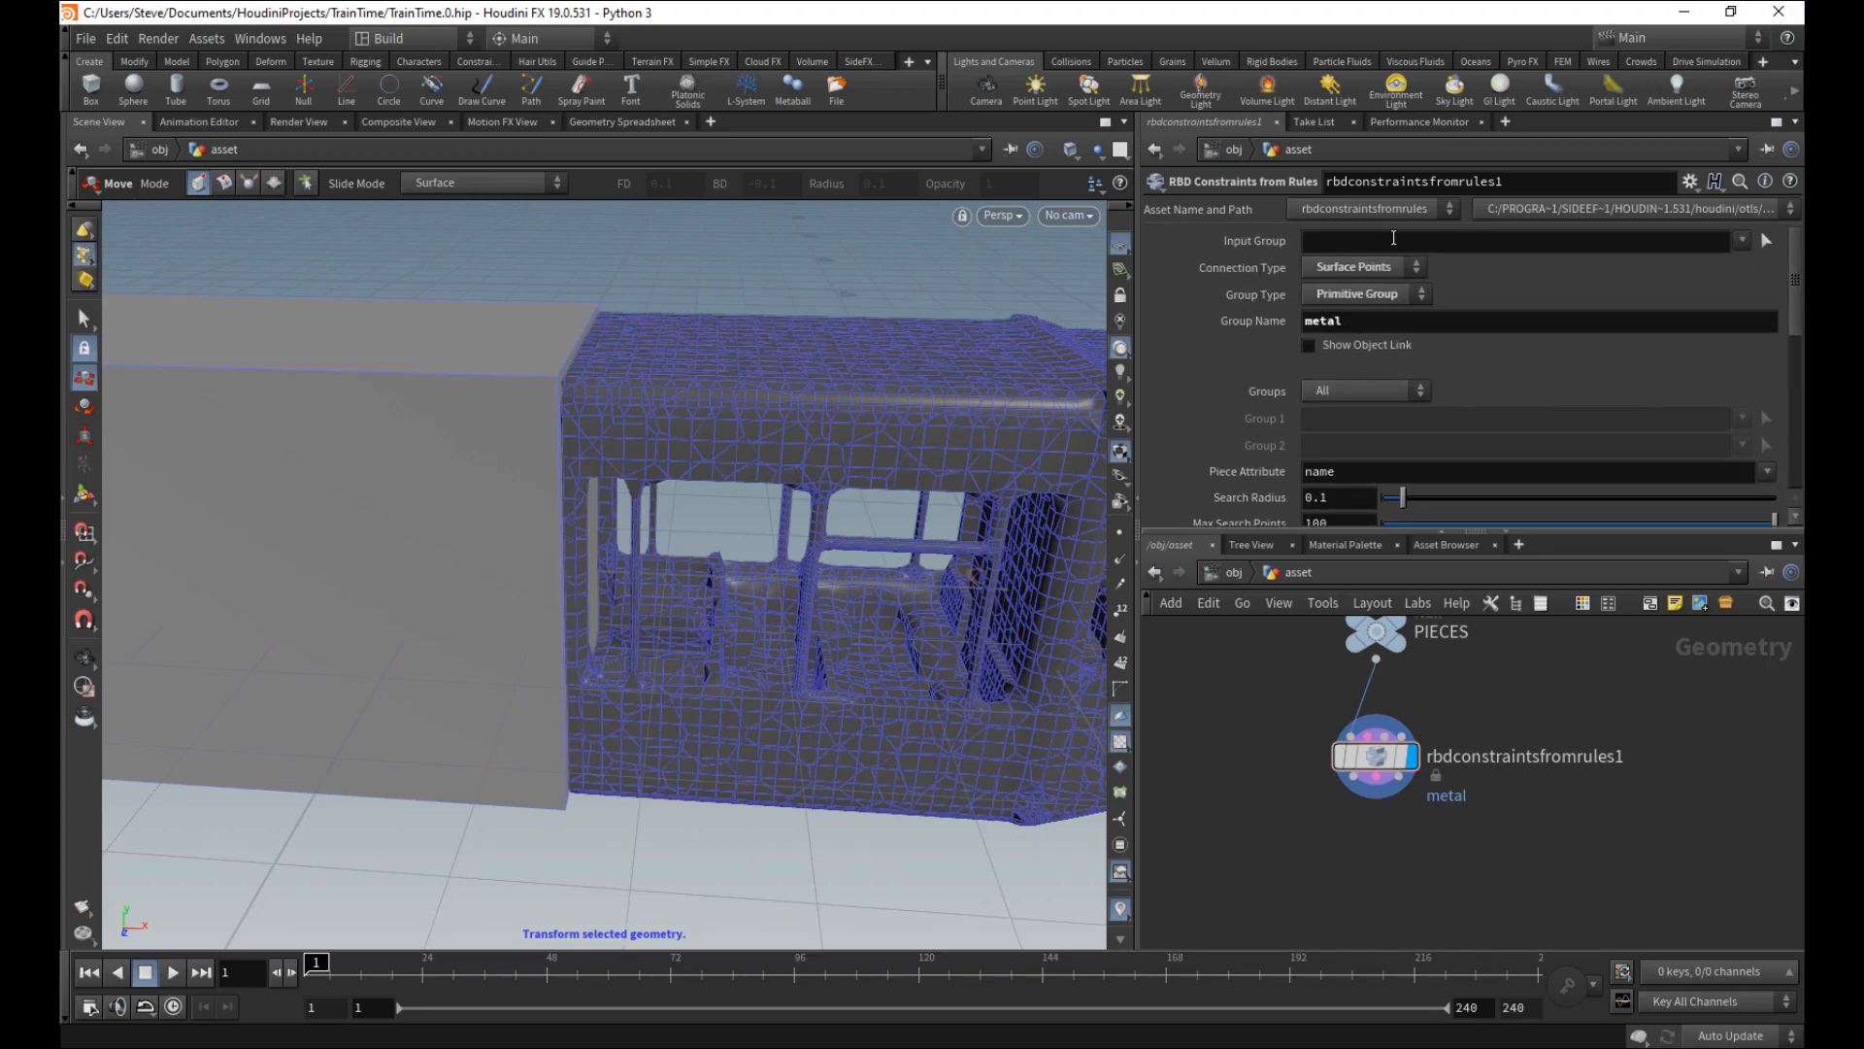
text(@name=metal*)
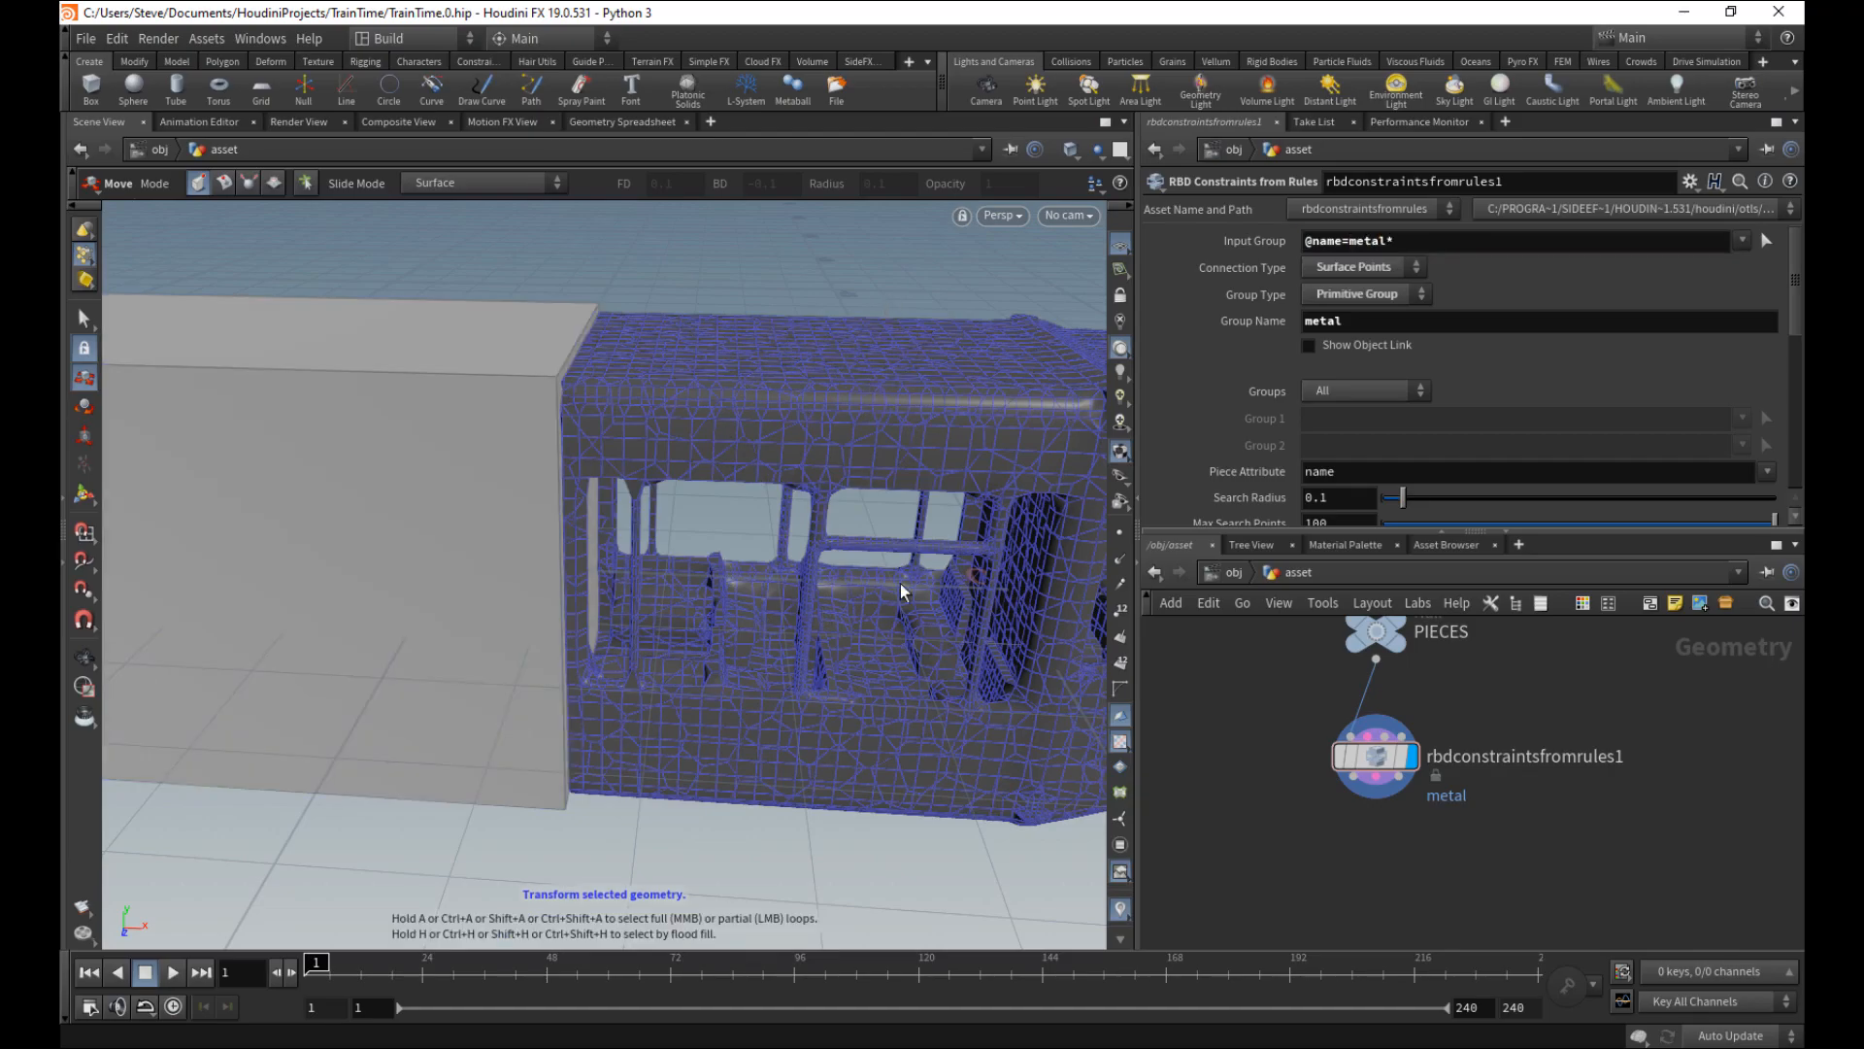
drag(904, 592, 541, 457)
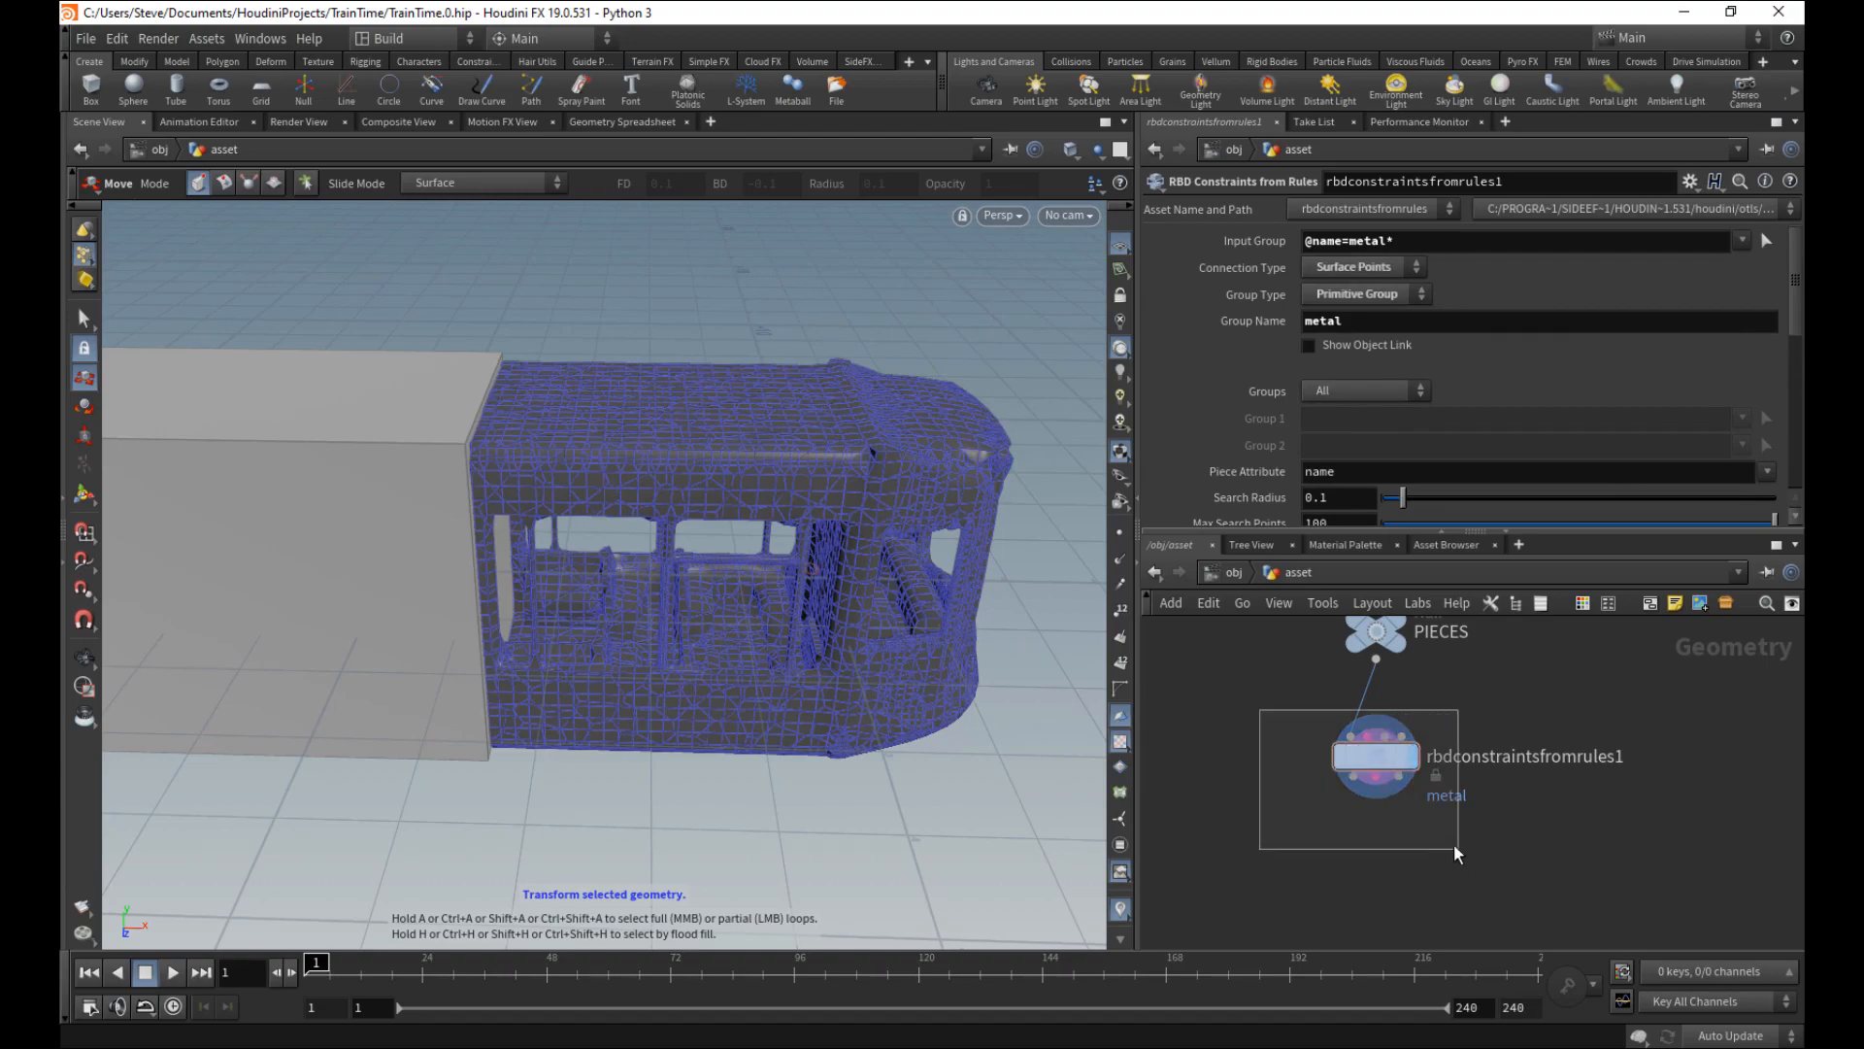
Step: Add an RBD Constraint Properties node below the metal constraints node
click(1375, 756)
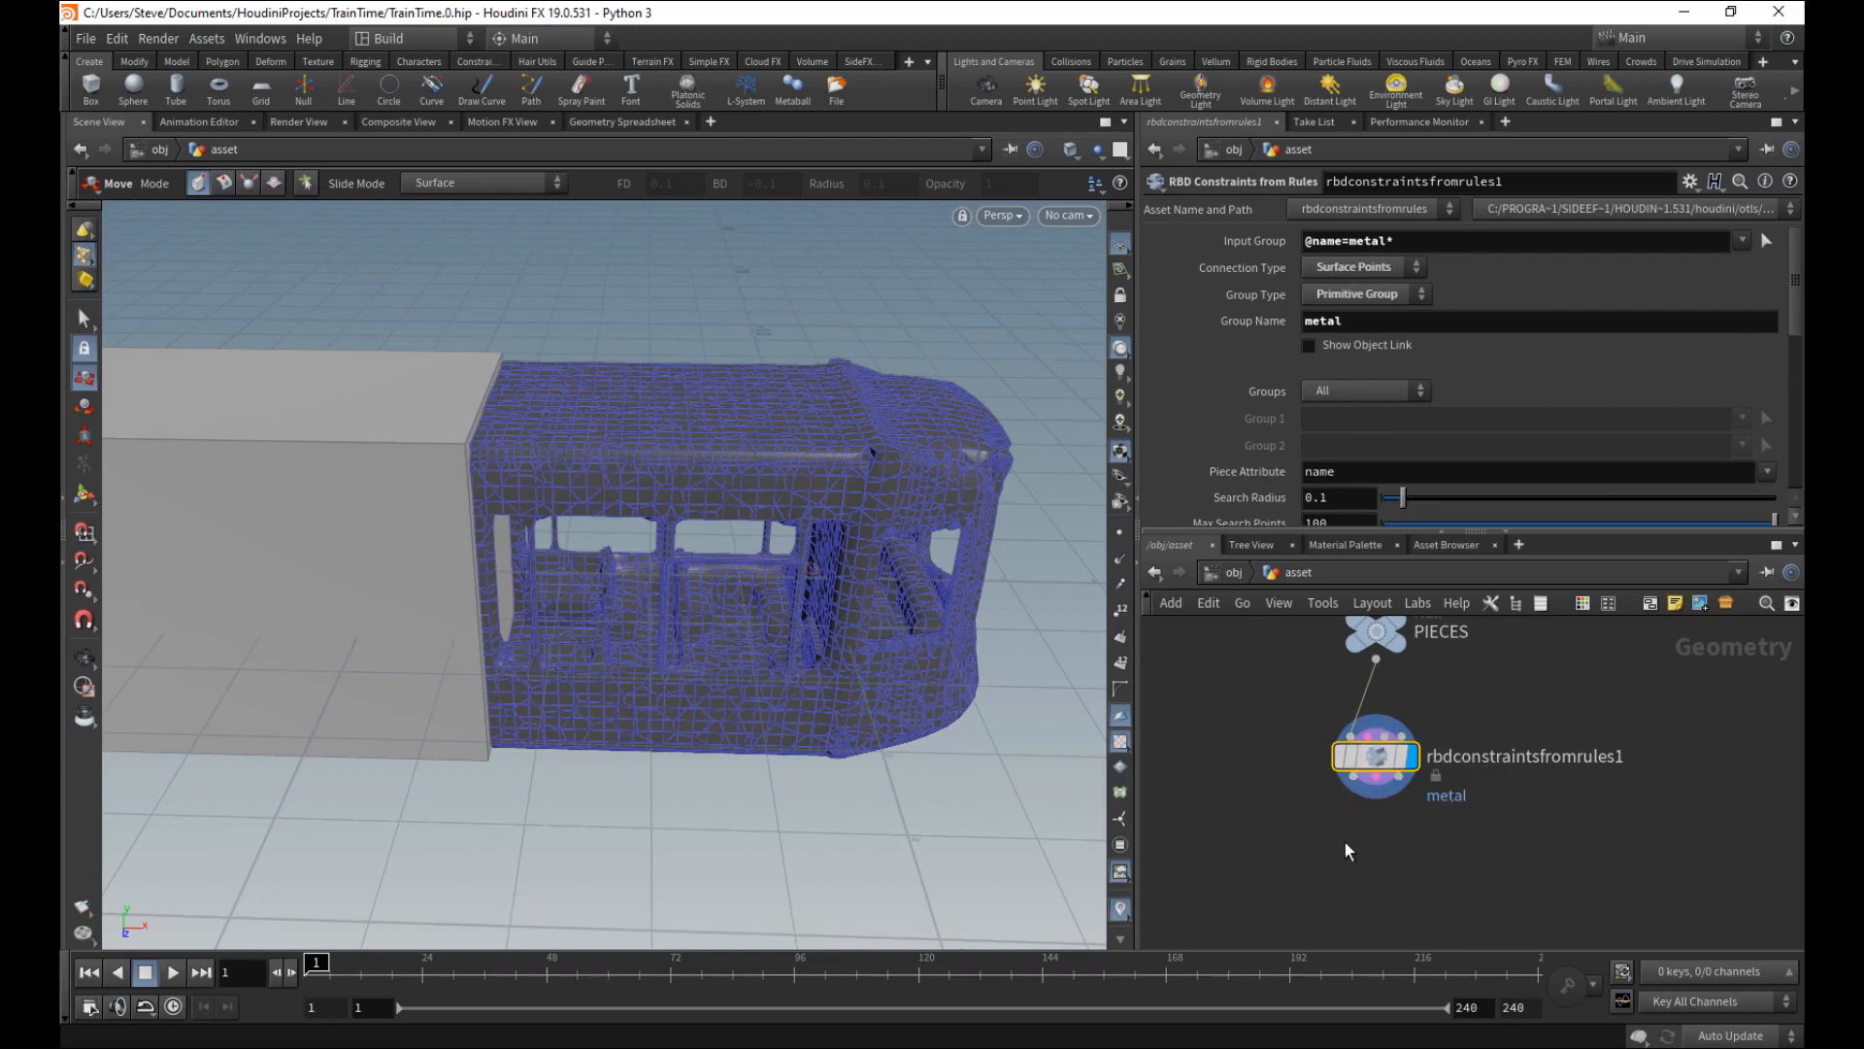
key(Tab)
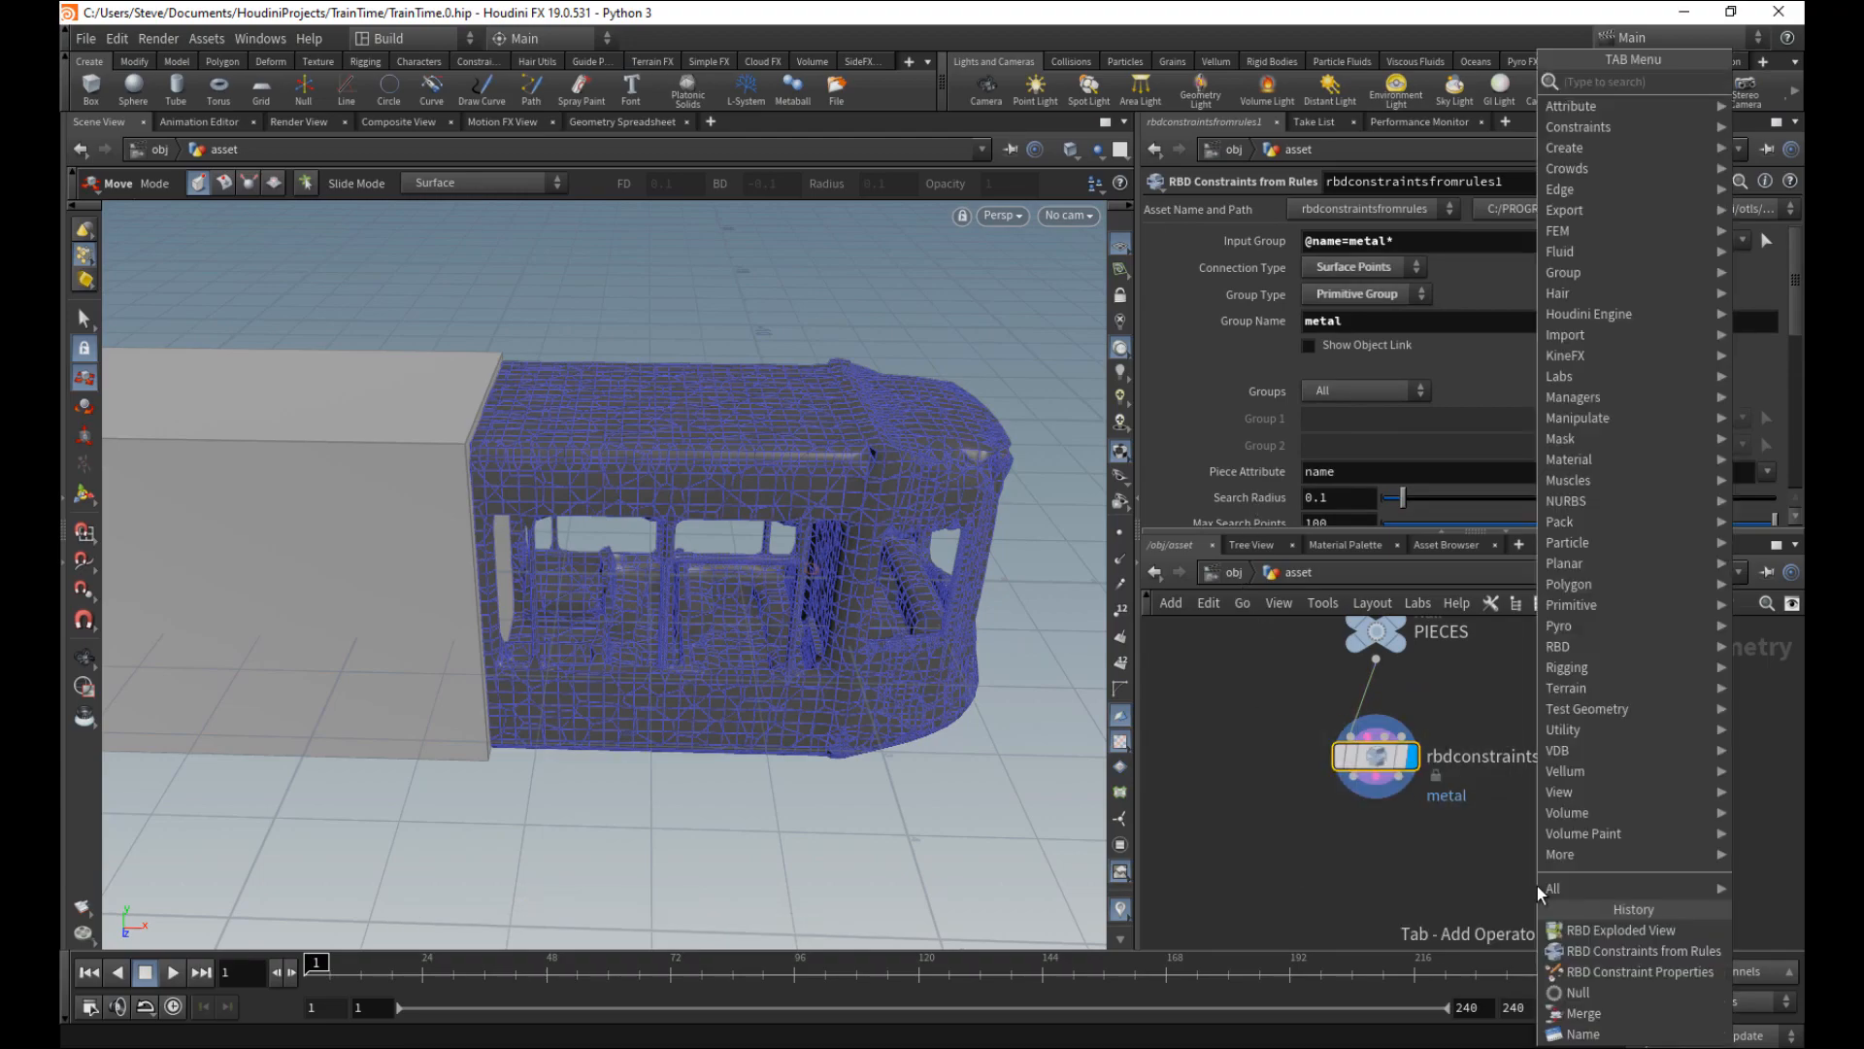
text(rbd)
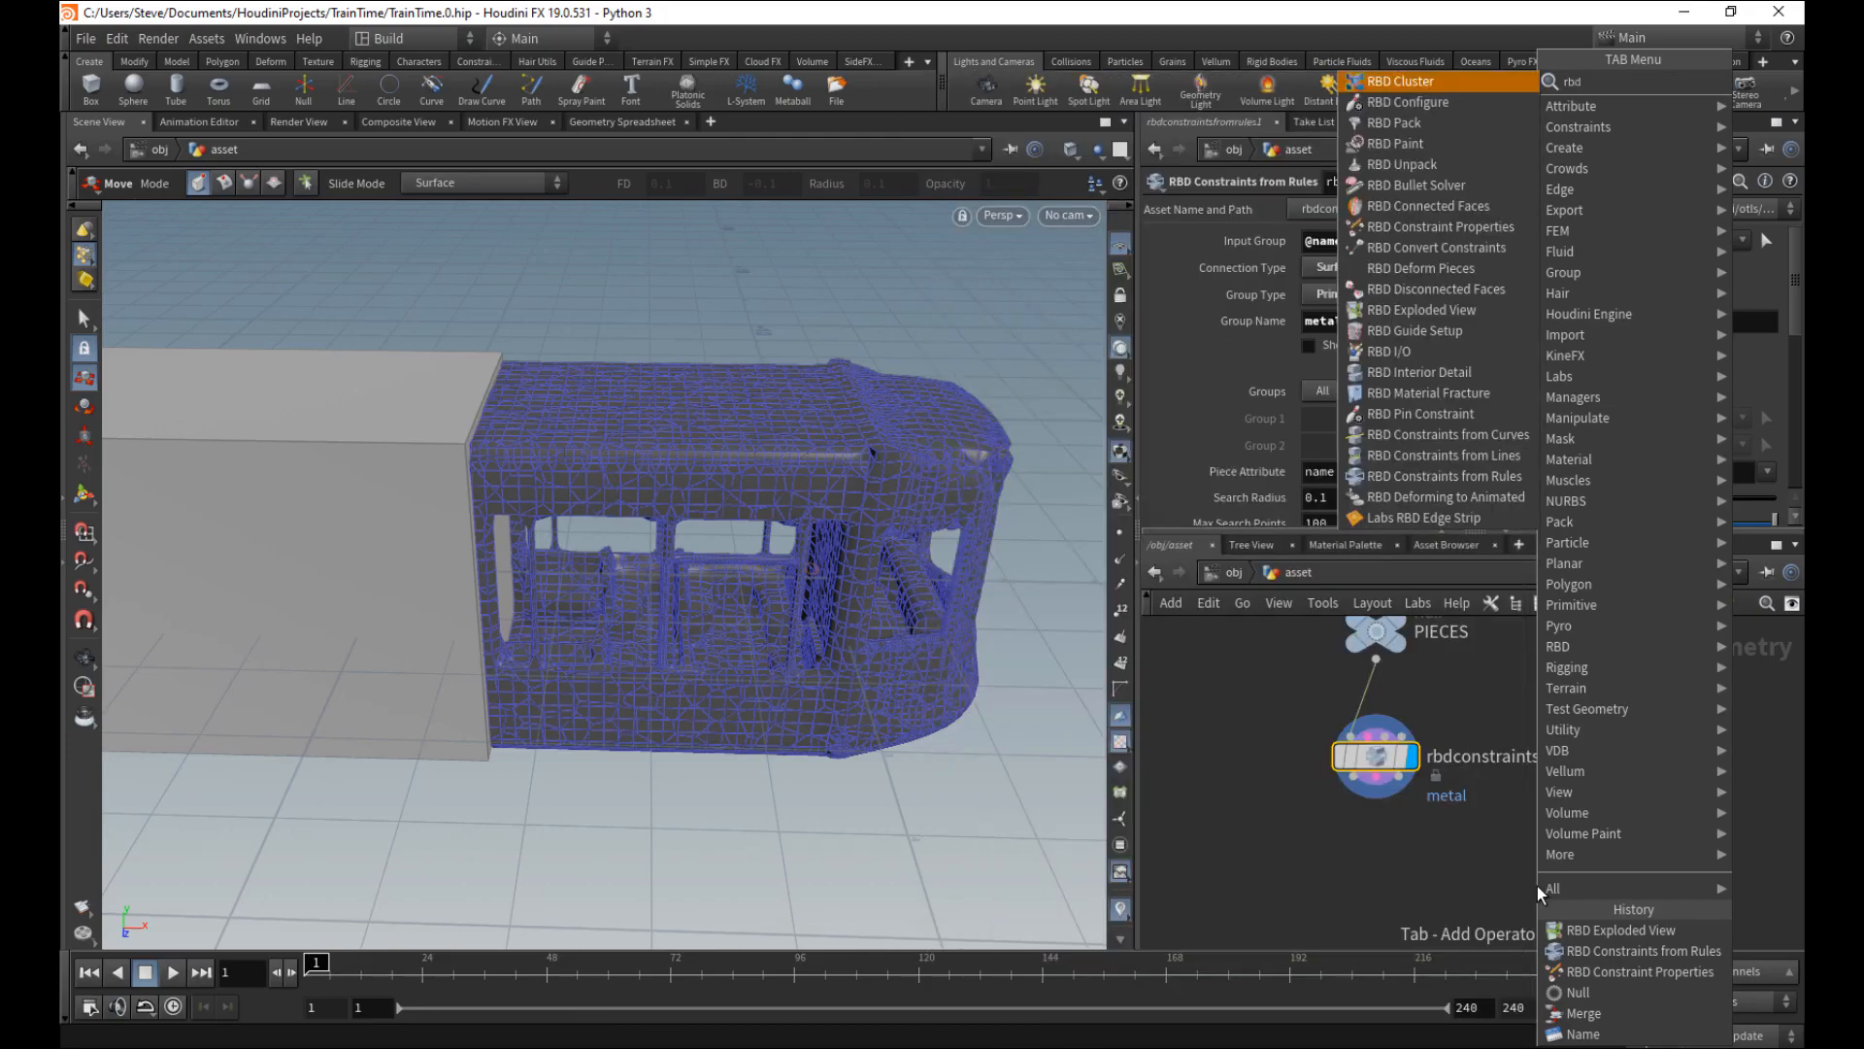
text(pr)
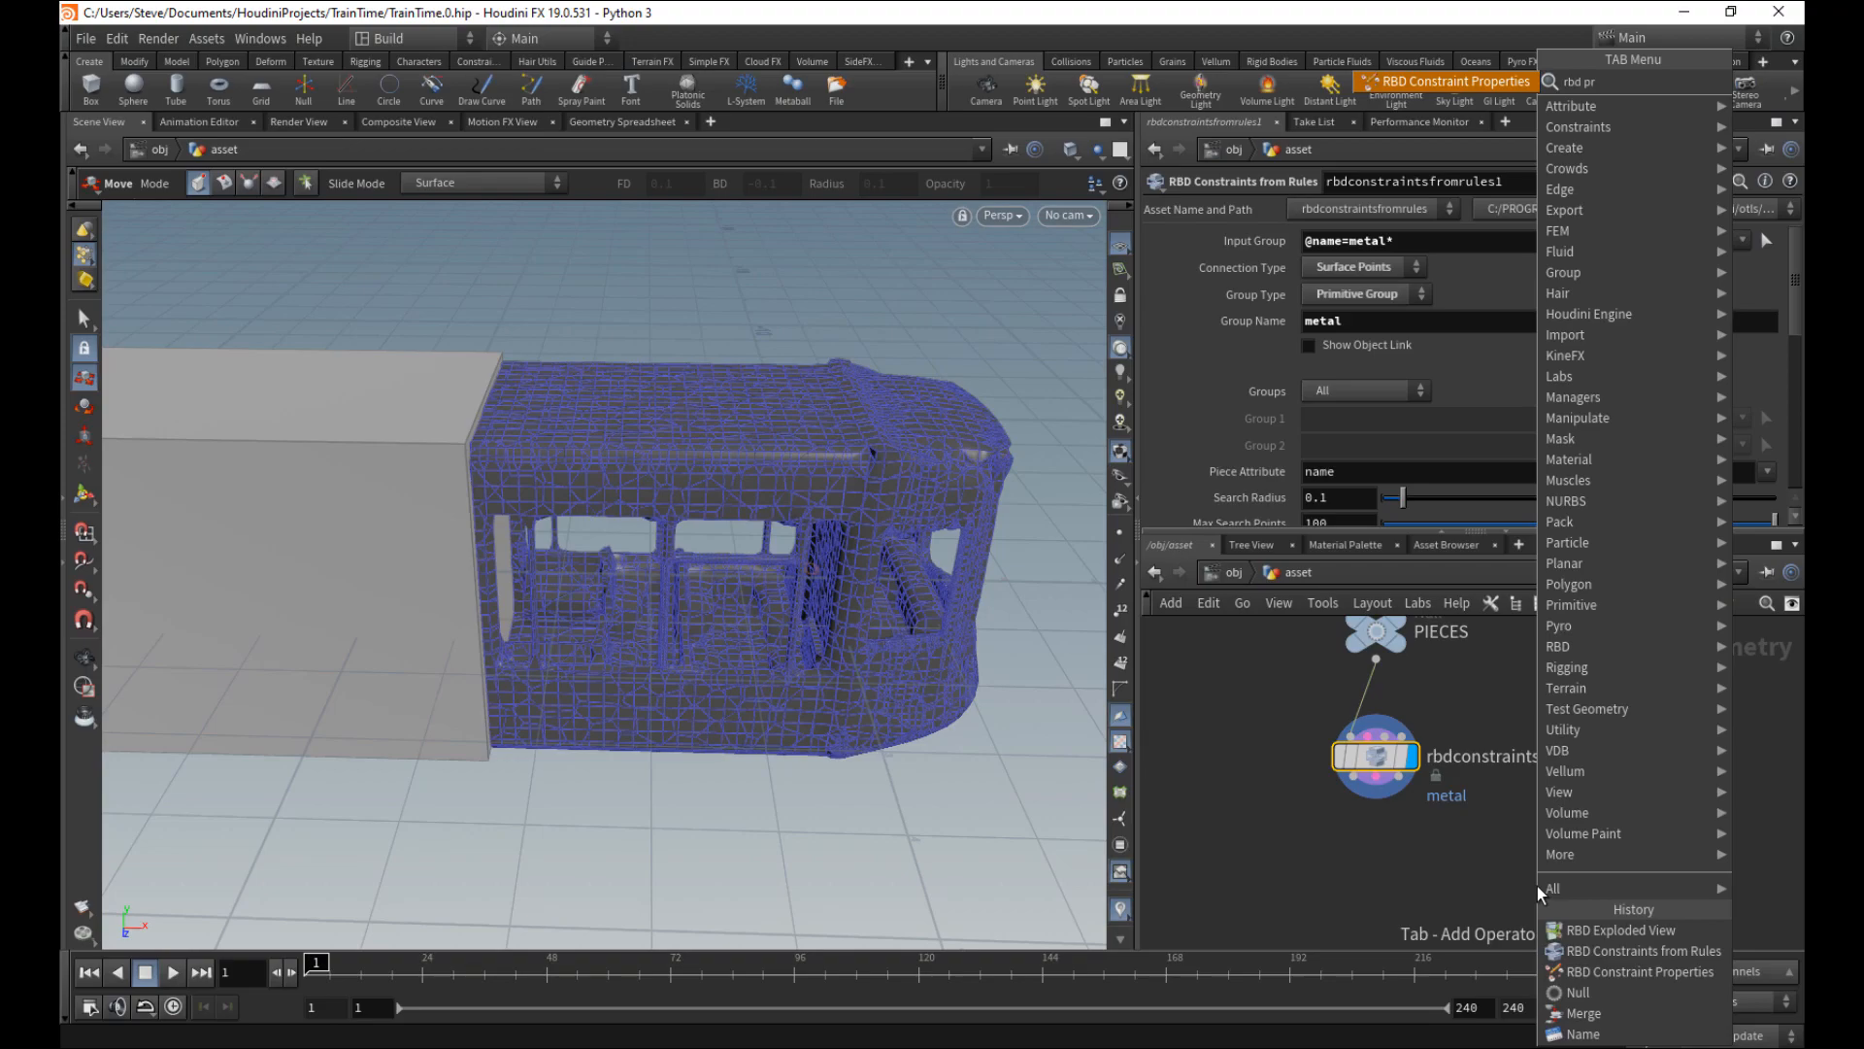
click(1644, 971)
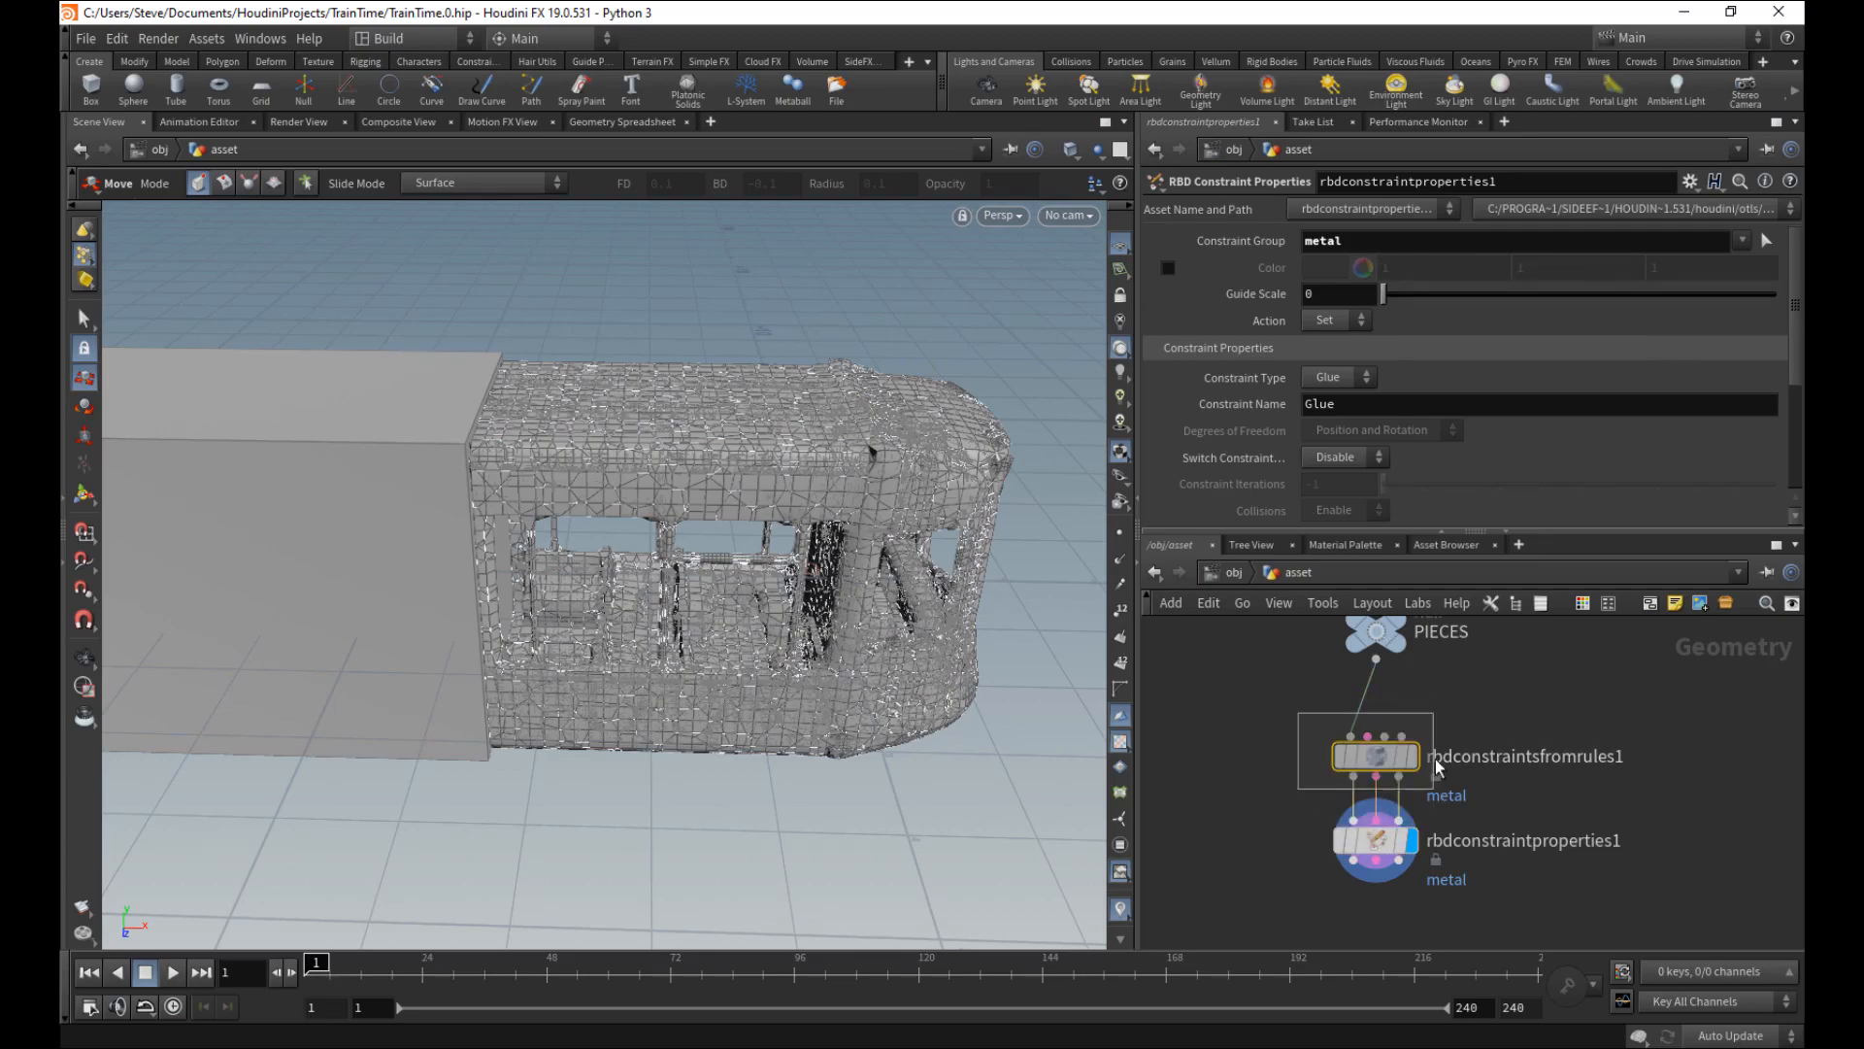
click(1372, 838)
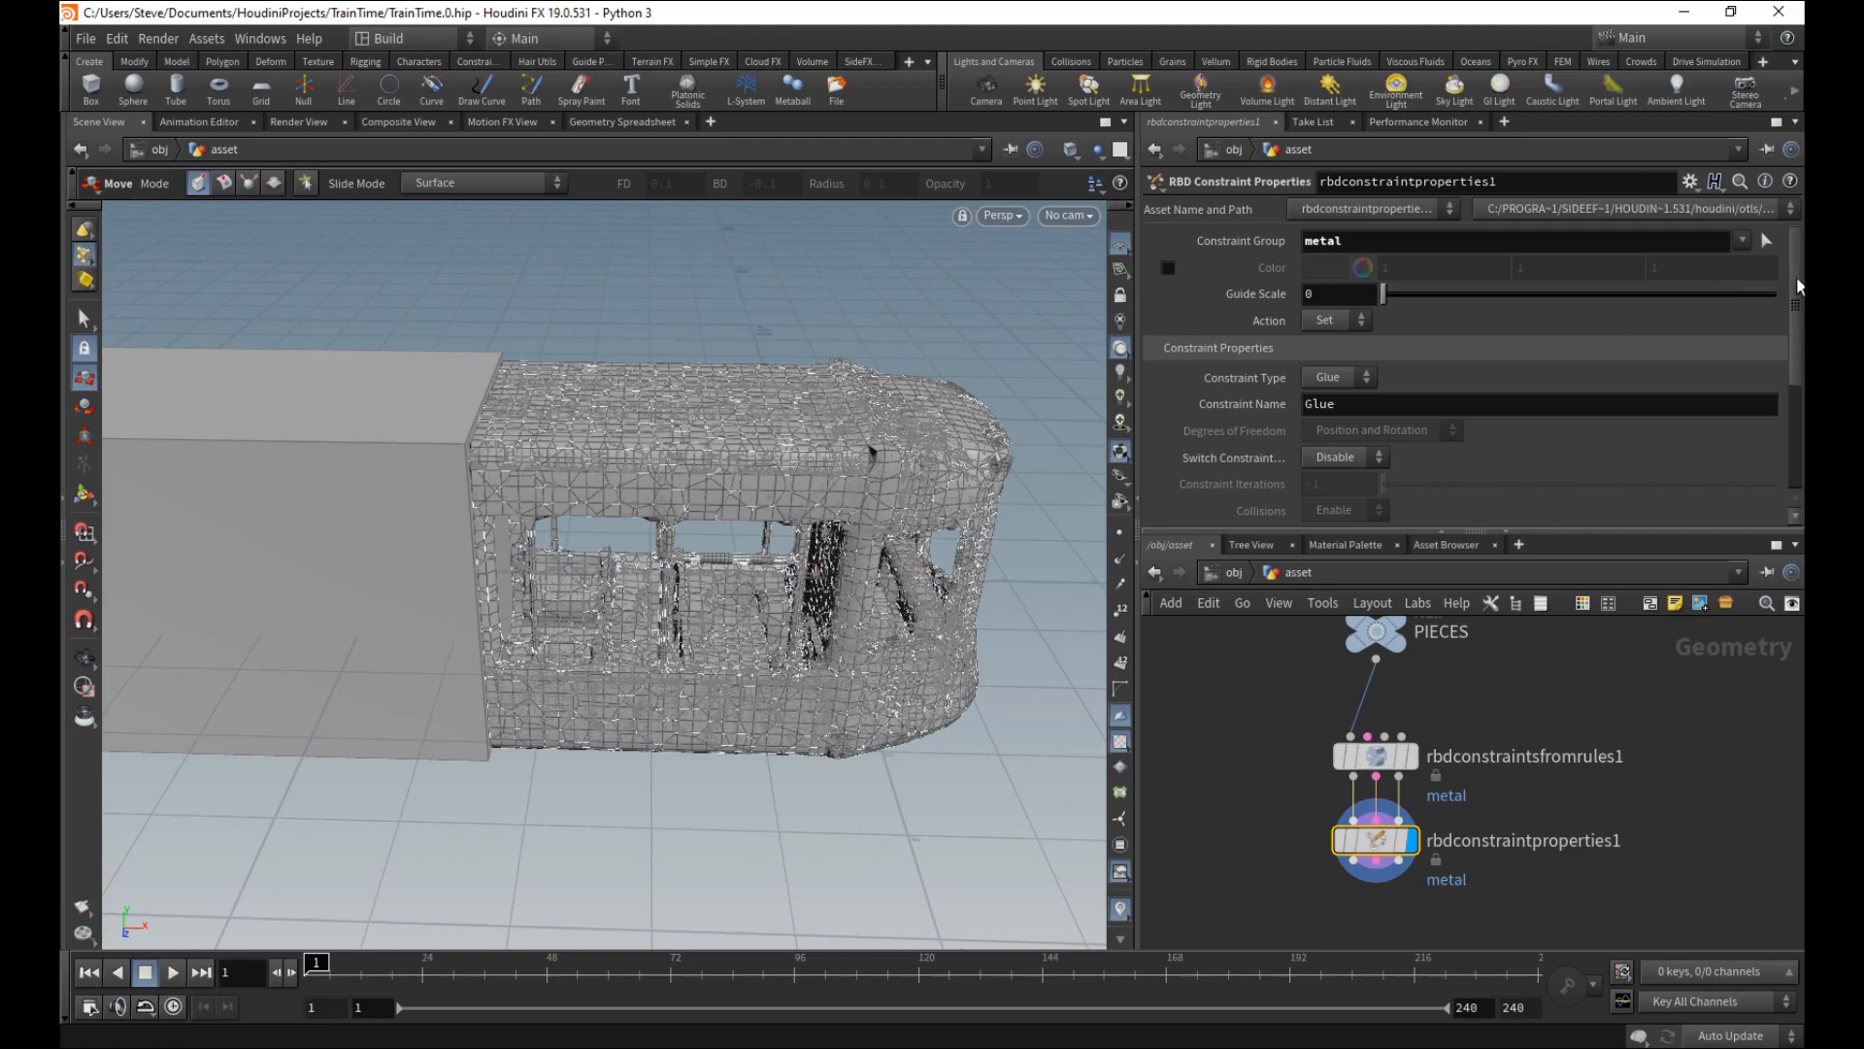
Step: Enable Switch Constraint so broken glue turns into Soft constraints
scroll(down, 3)
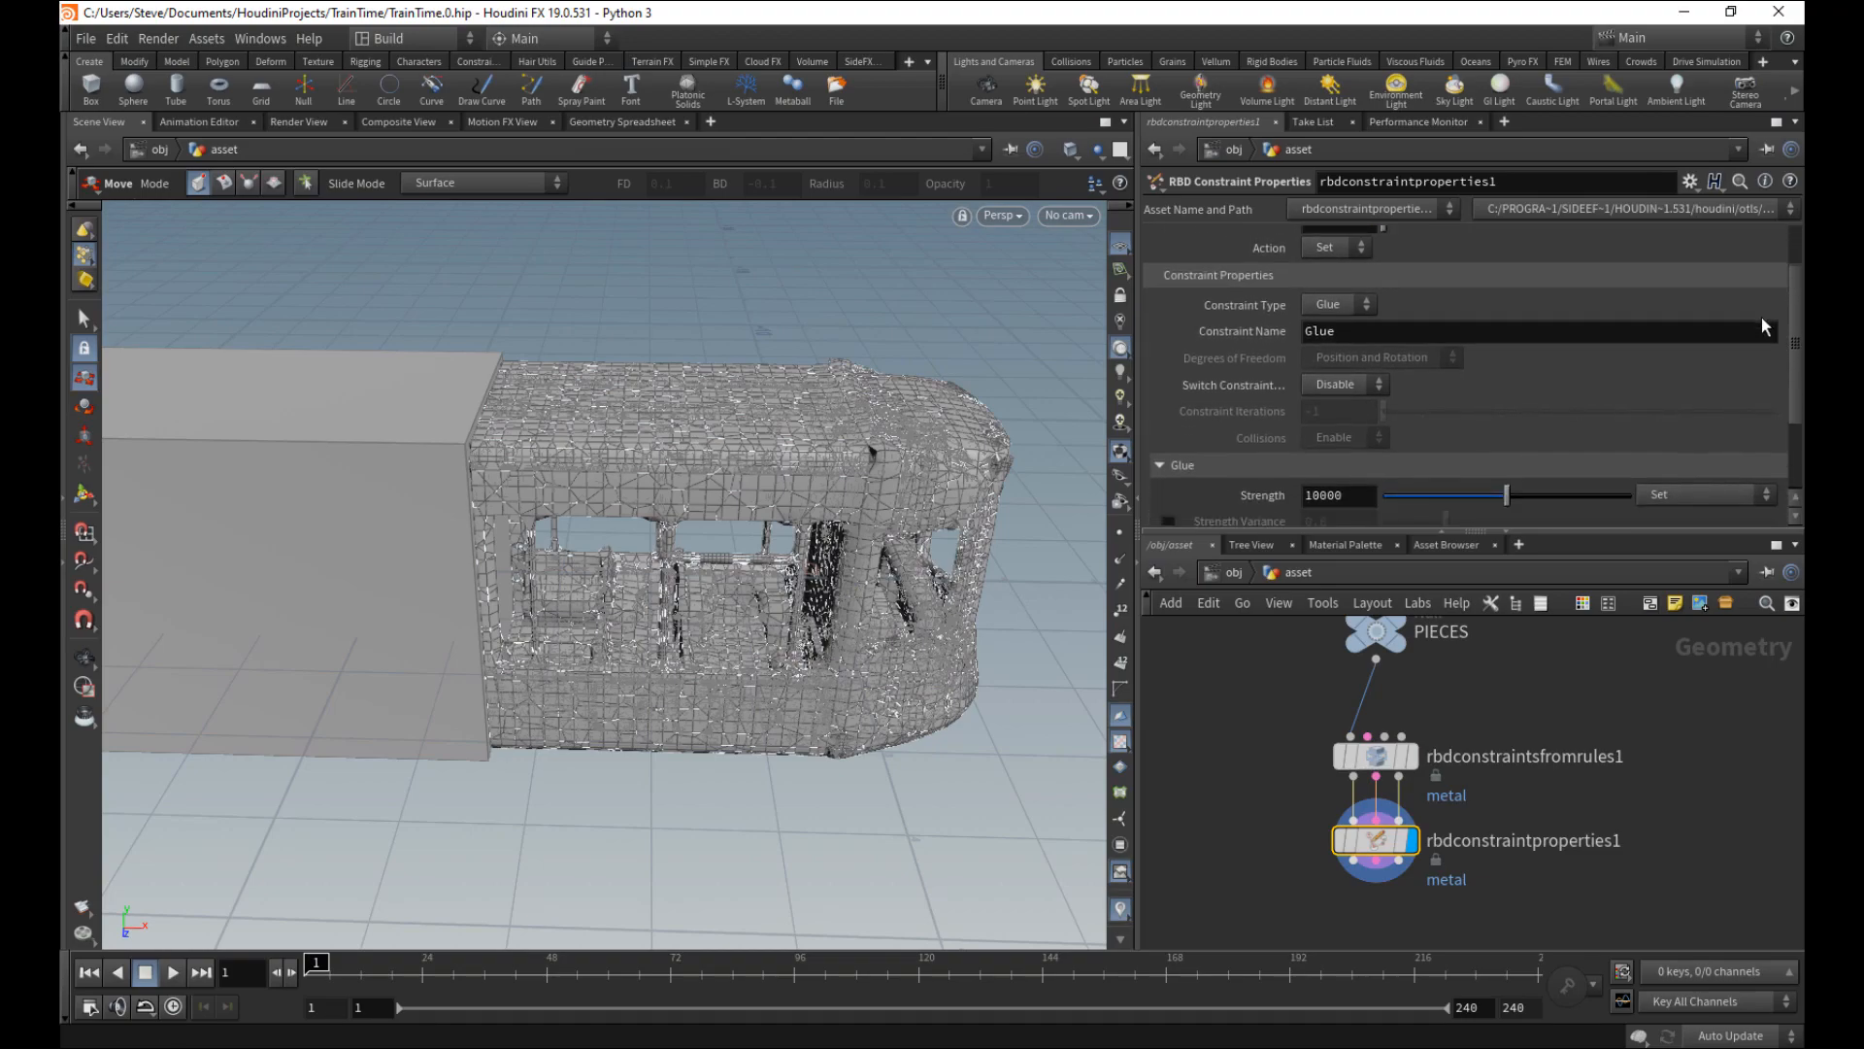
click(1344, 307)
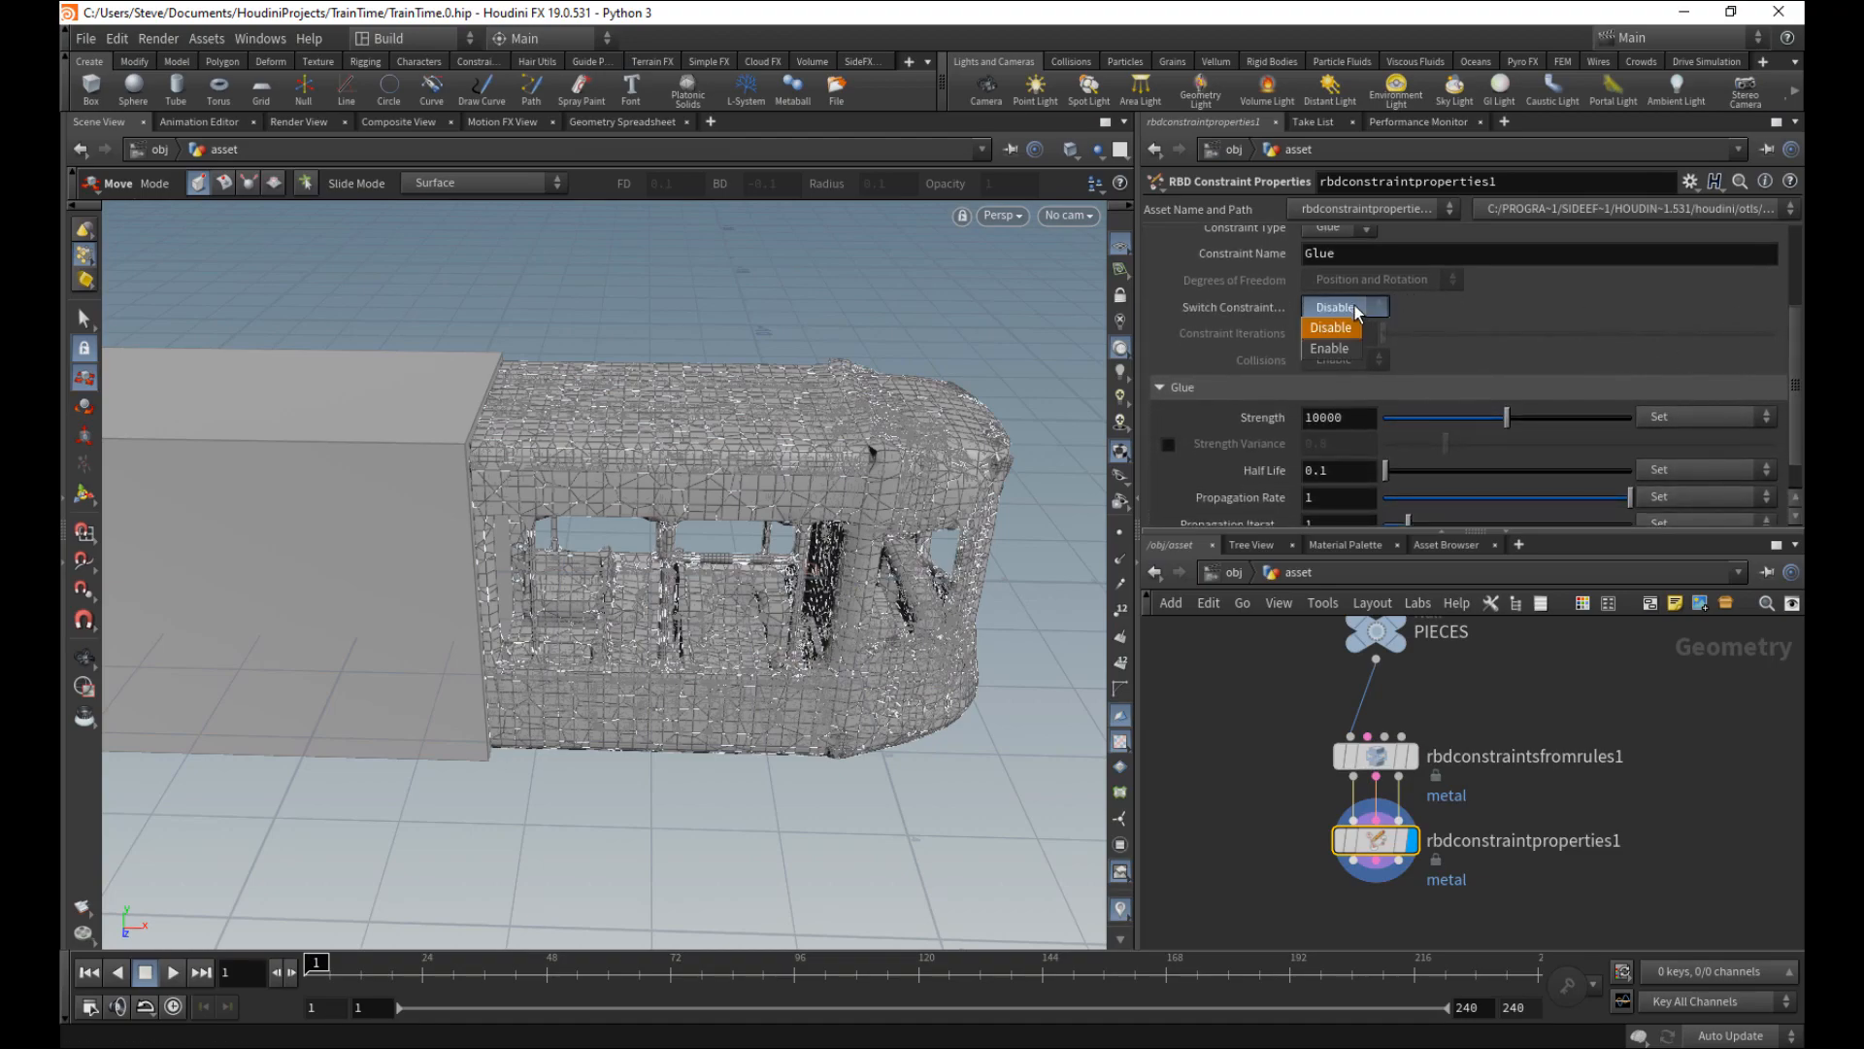
click(1329, 347)
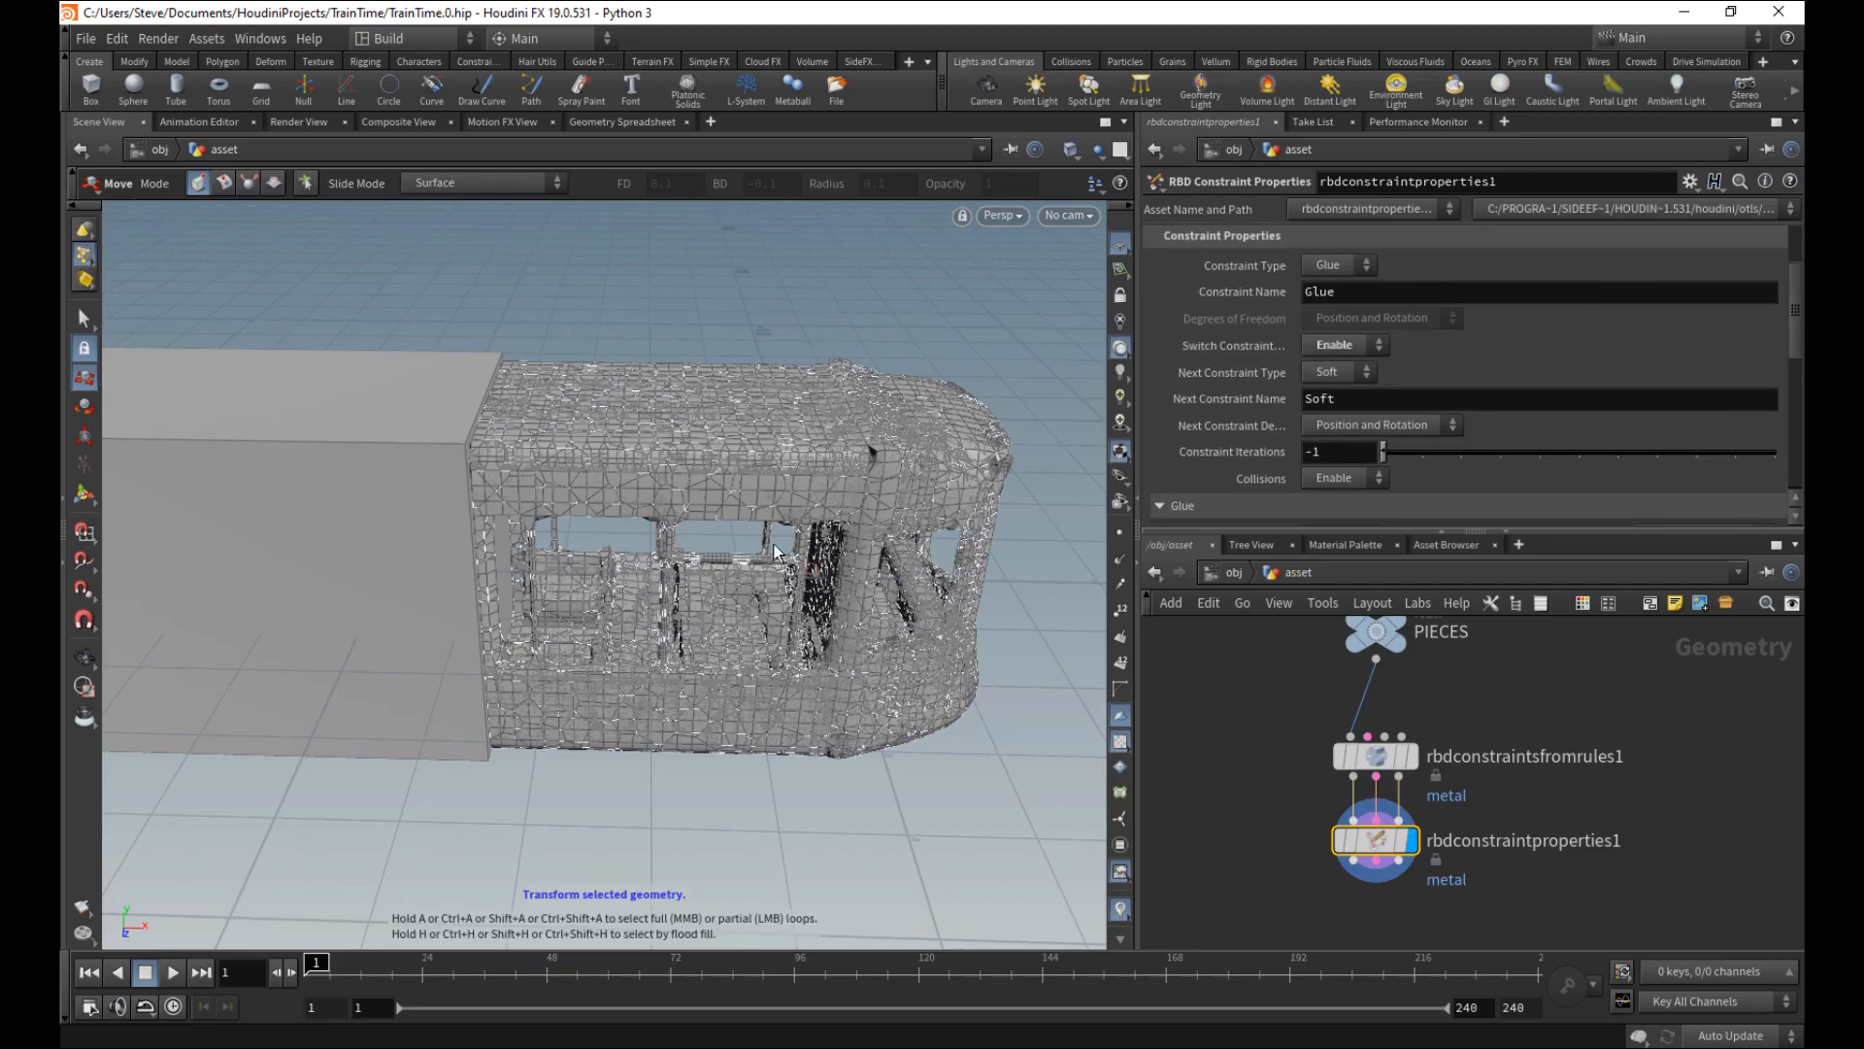
scroll(down, 3)
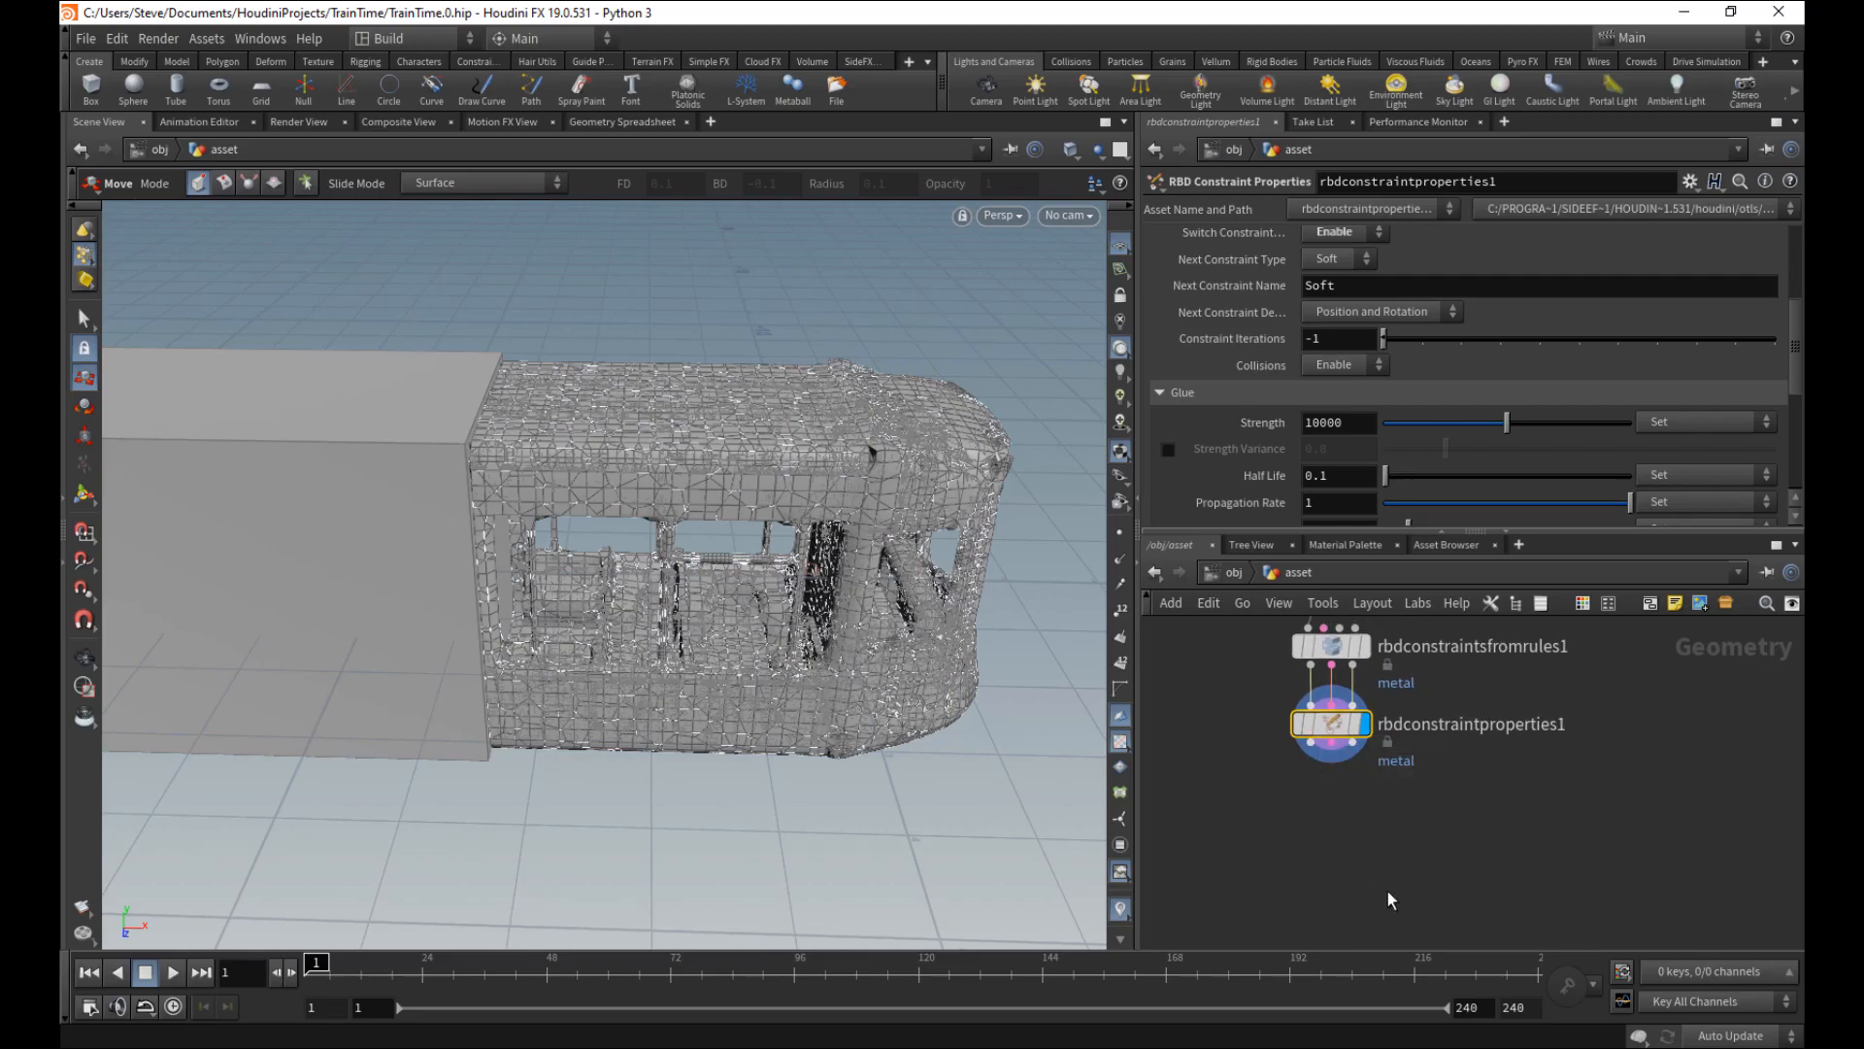
mouse_move(1271, 733)
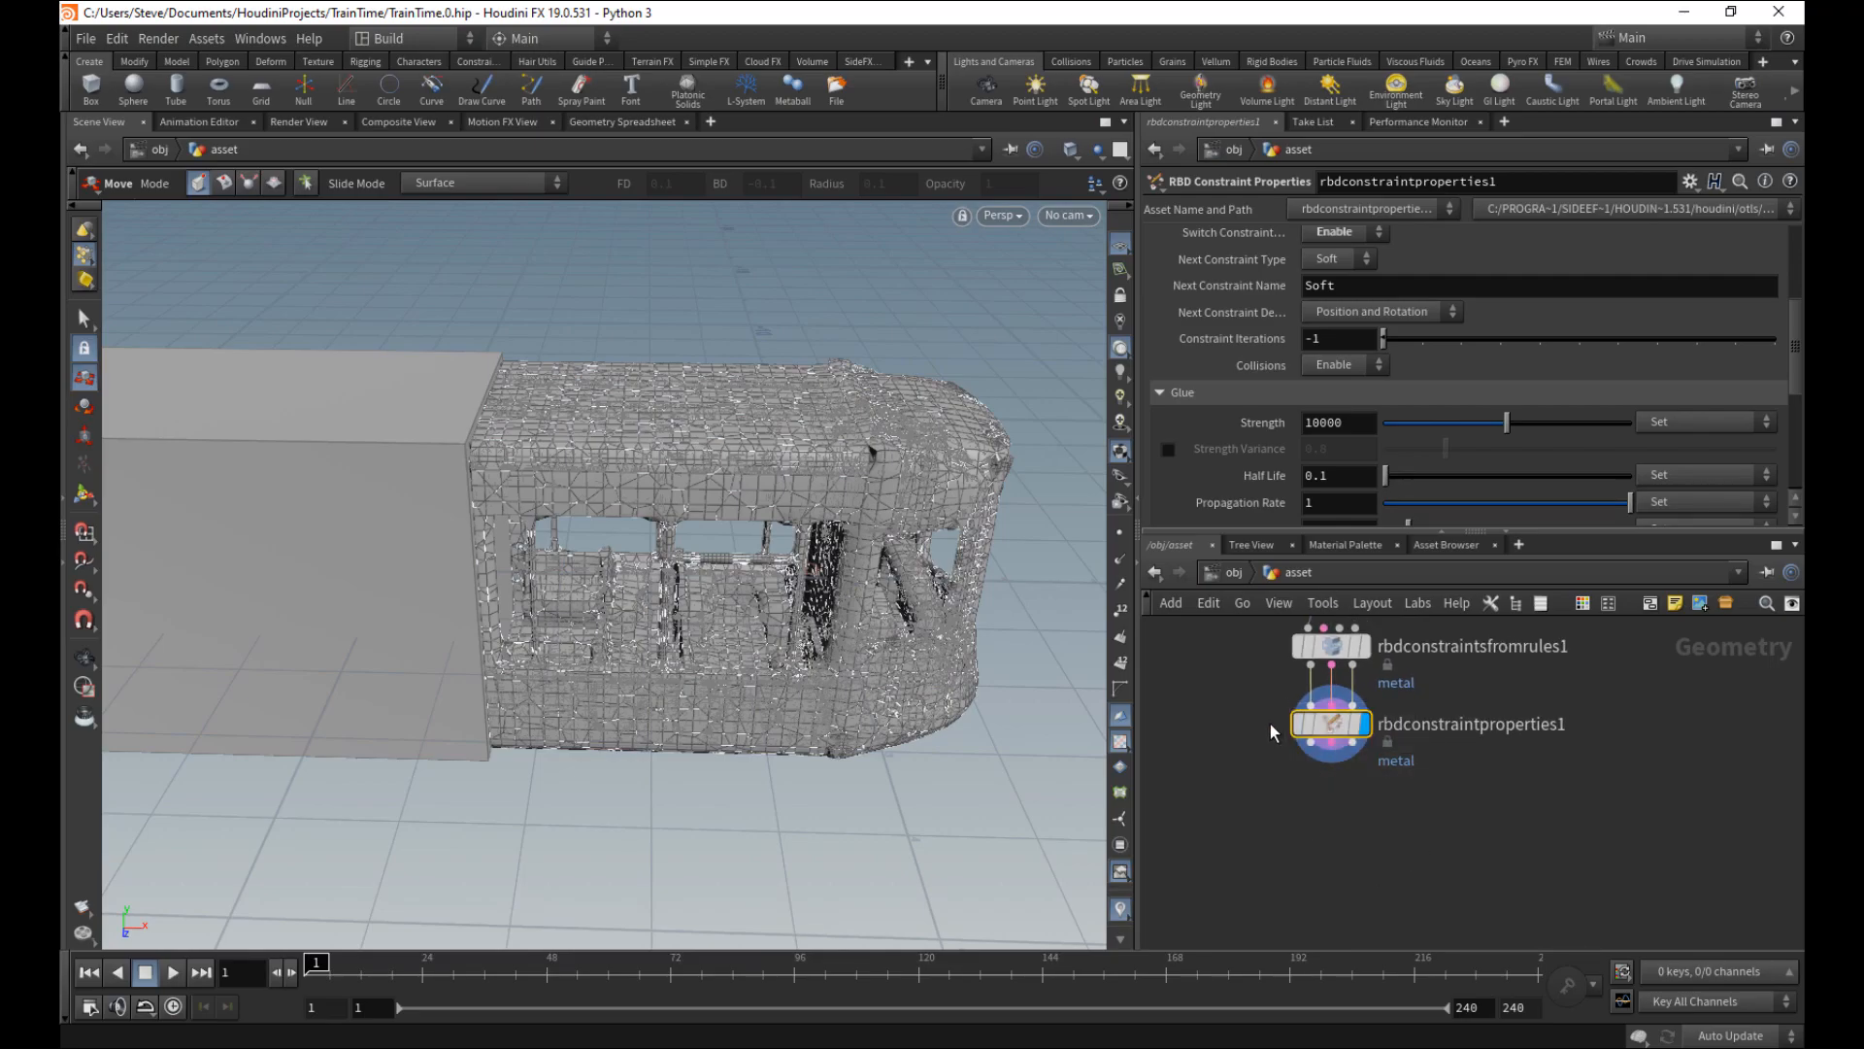
Step: Add a second Constraints from Rules node using Surface Points and All to Group
key(tab)
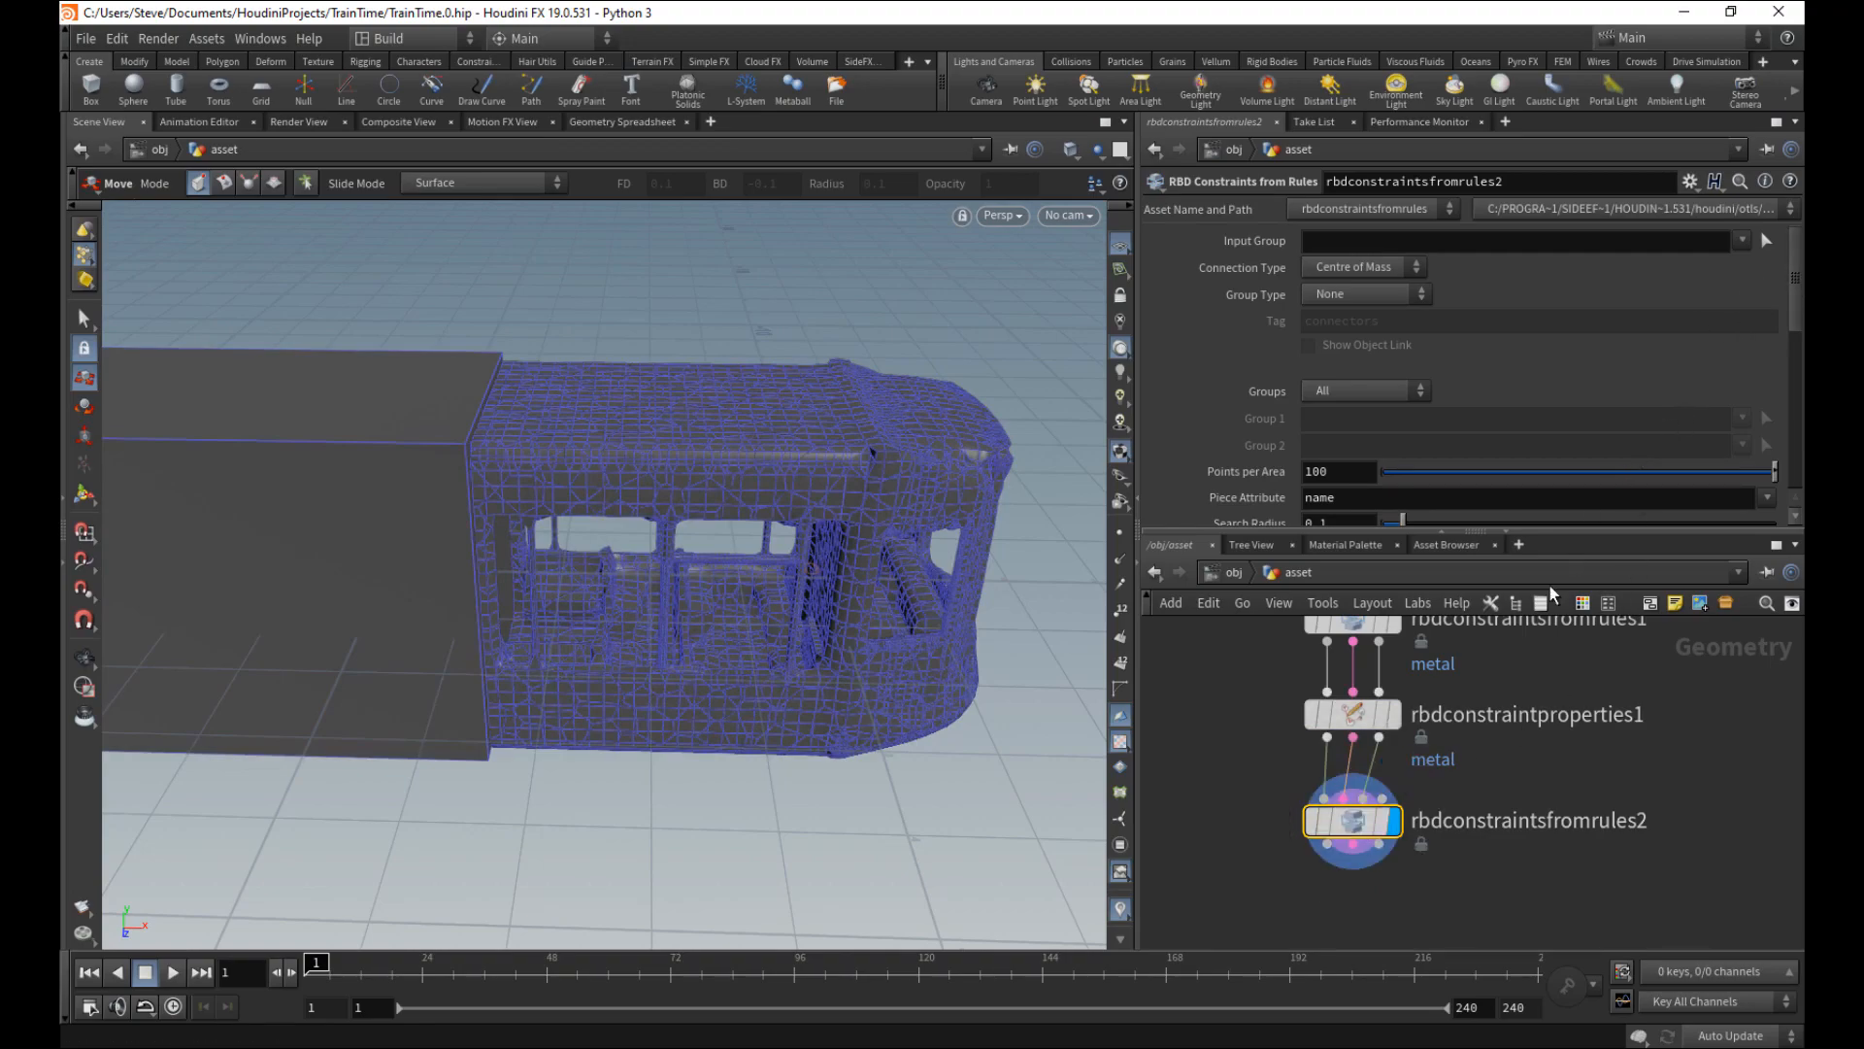
mouse_move(1796, 317)
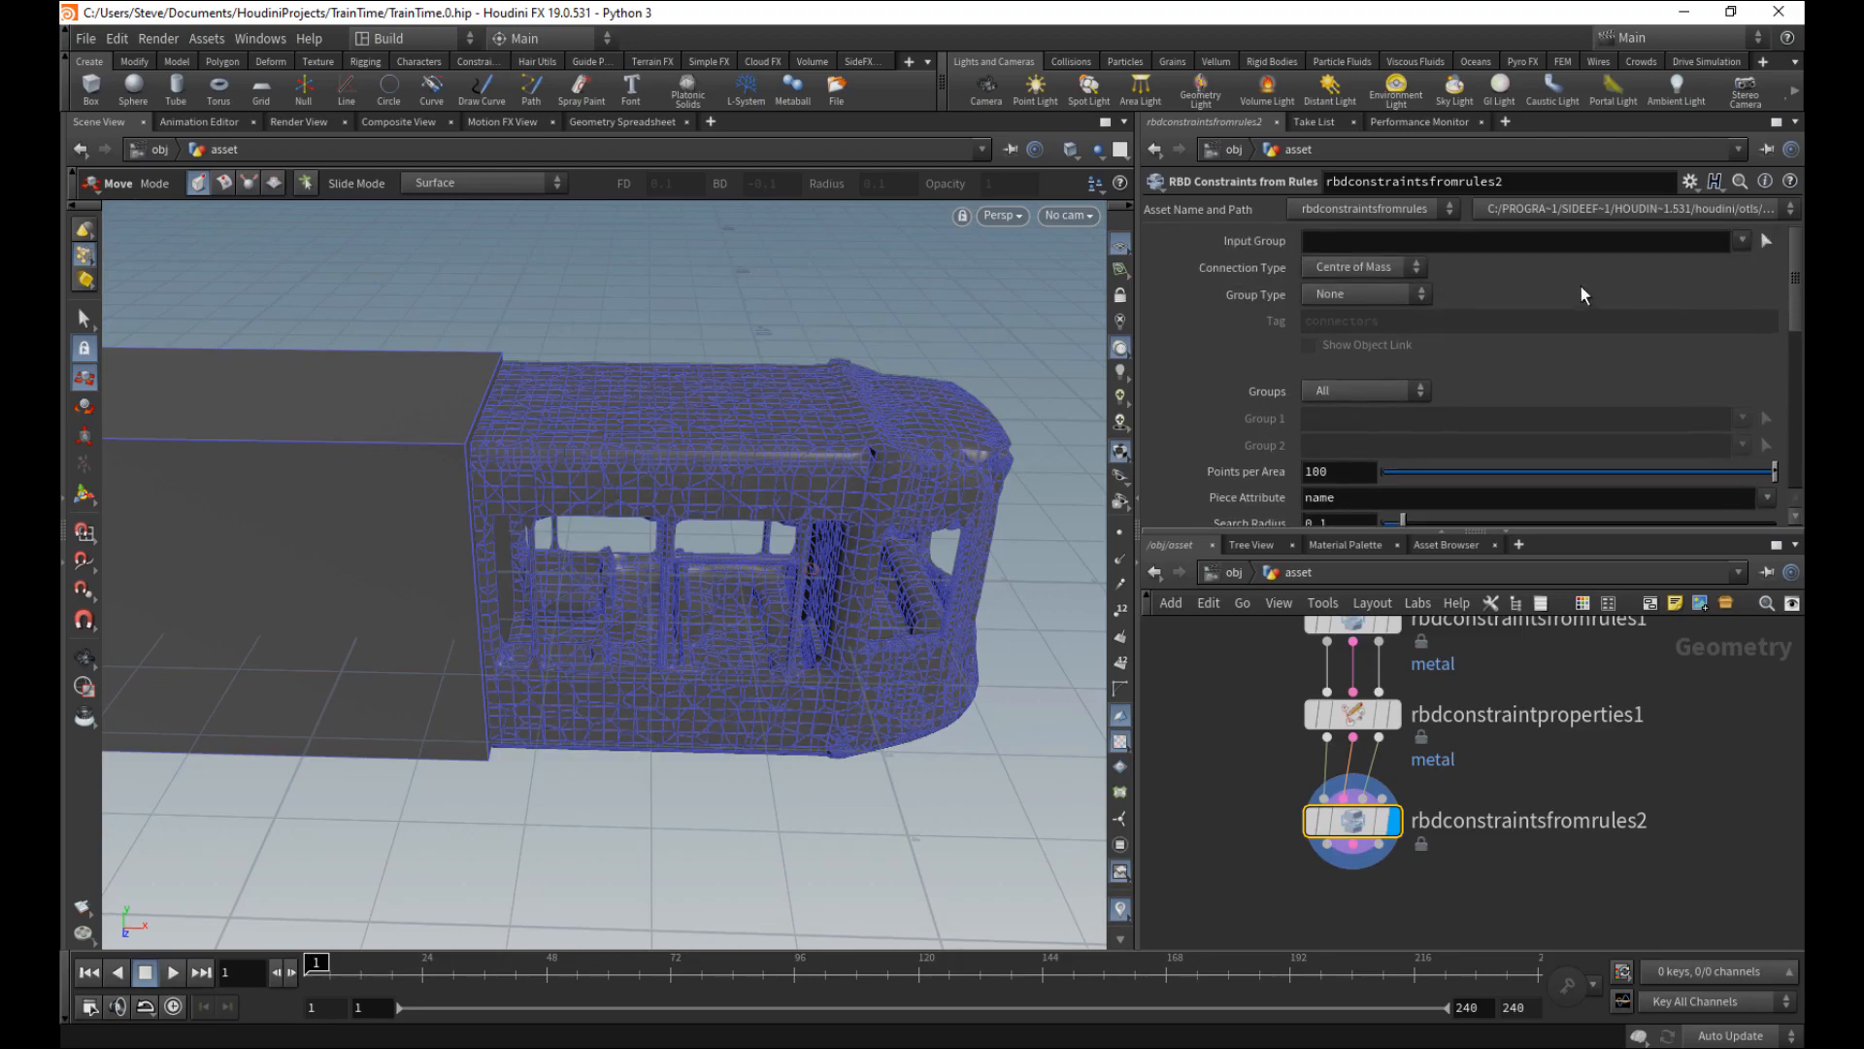
click(1352, 266)
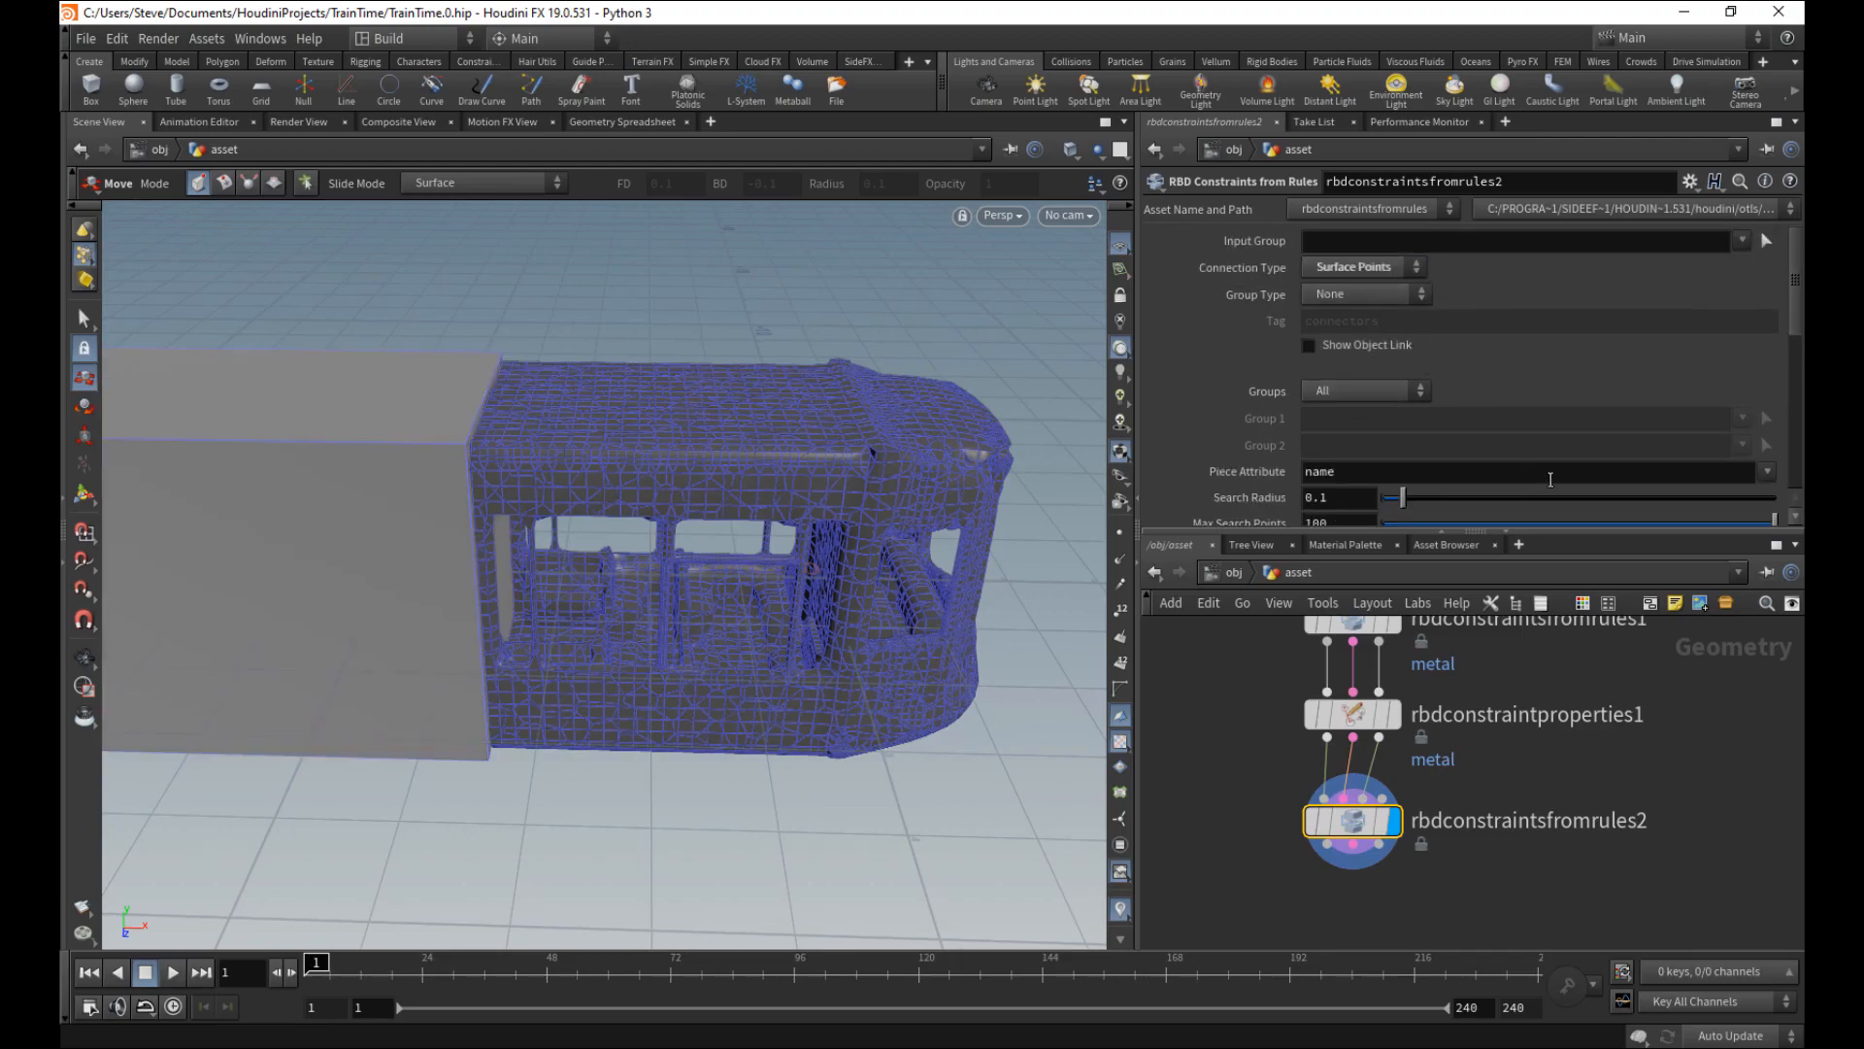
scroll(down, 3)
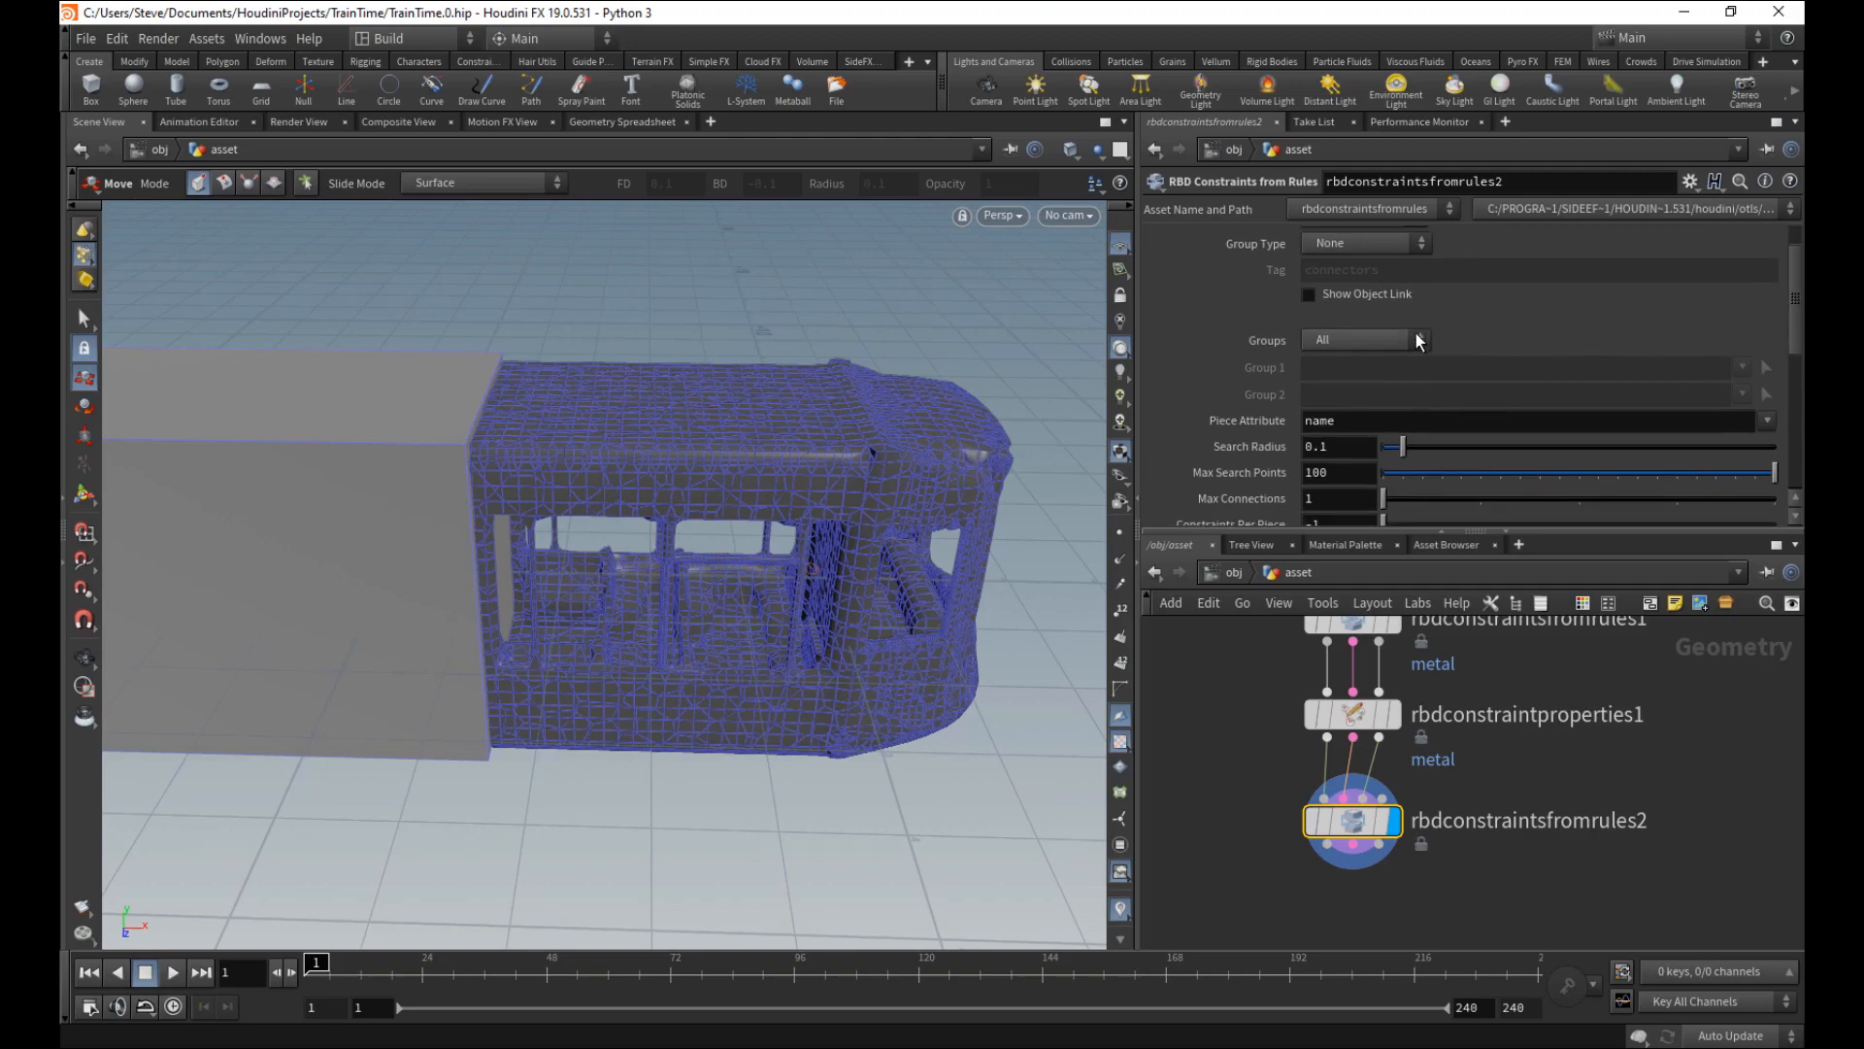
click(1363, 340)
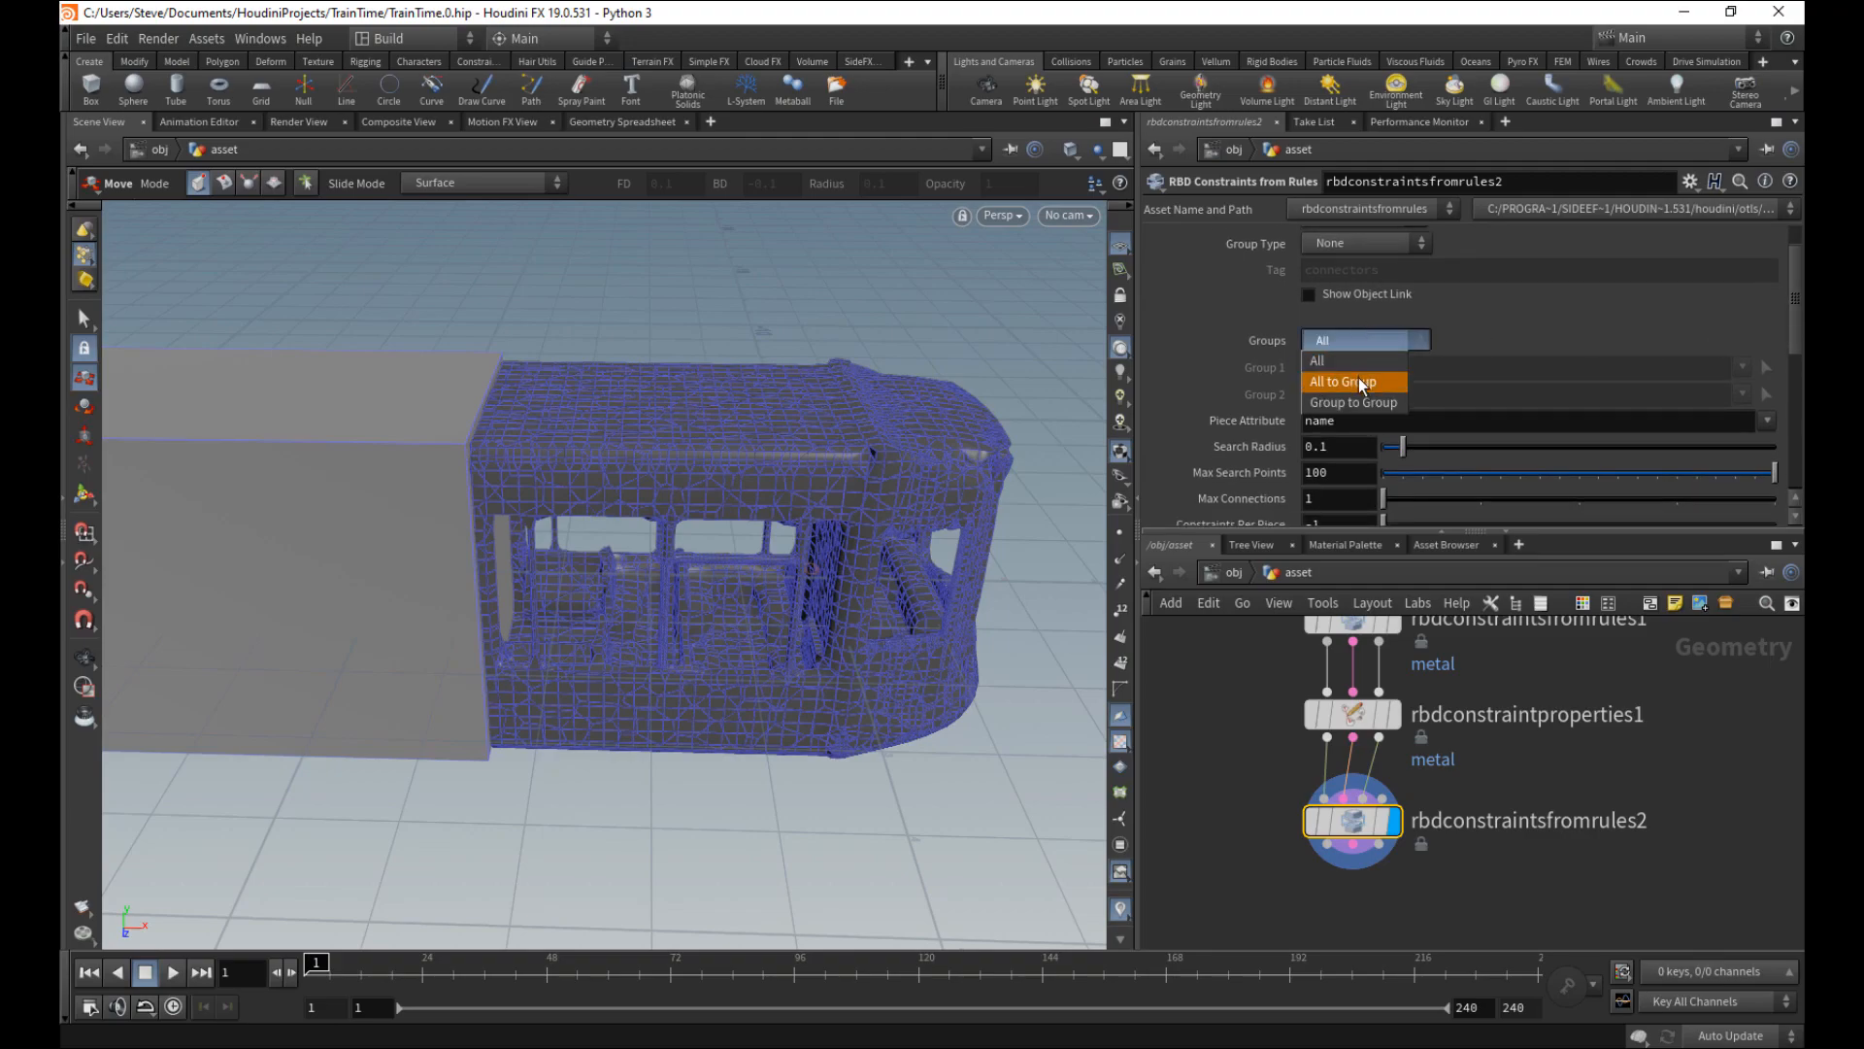
click(1352, 381)
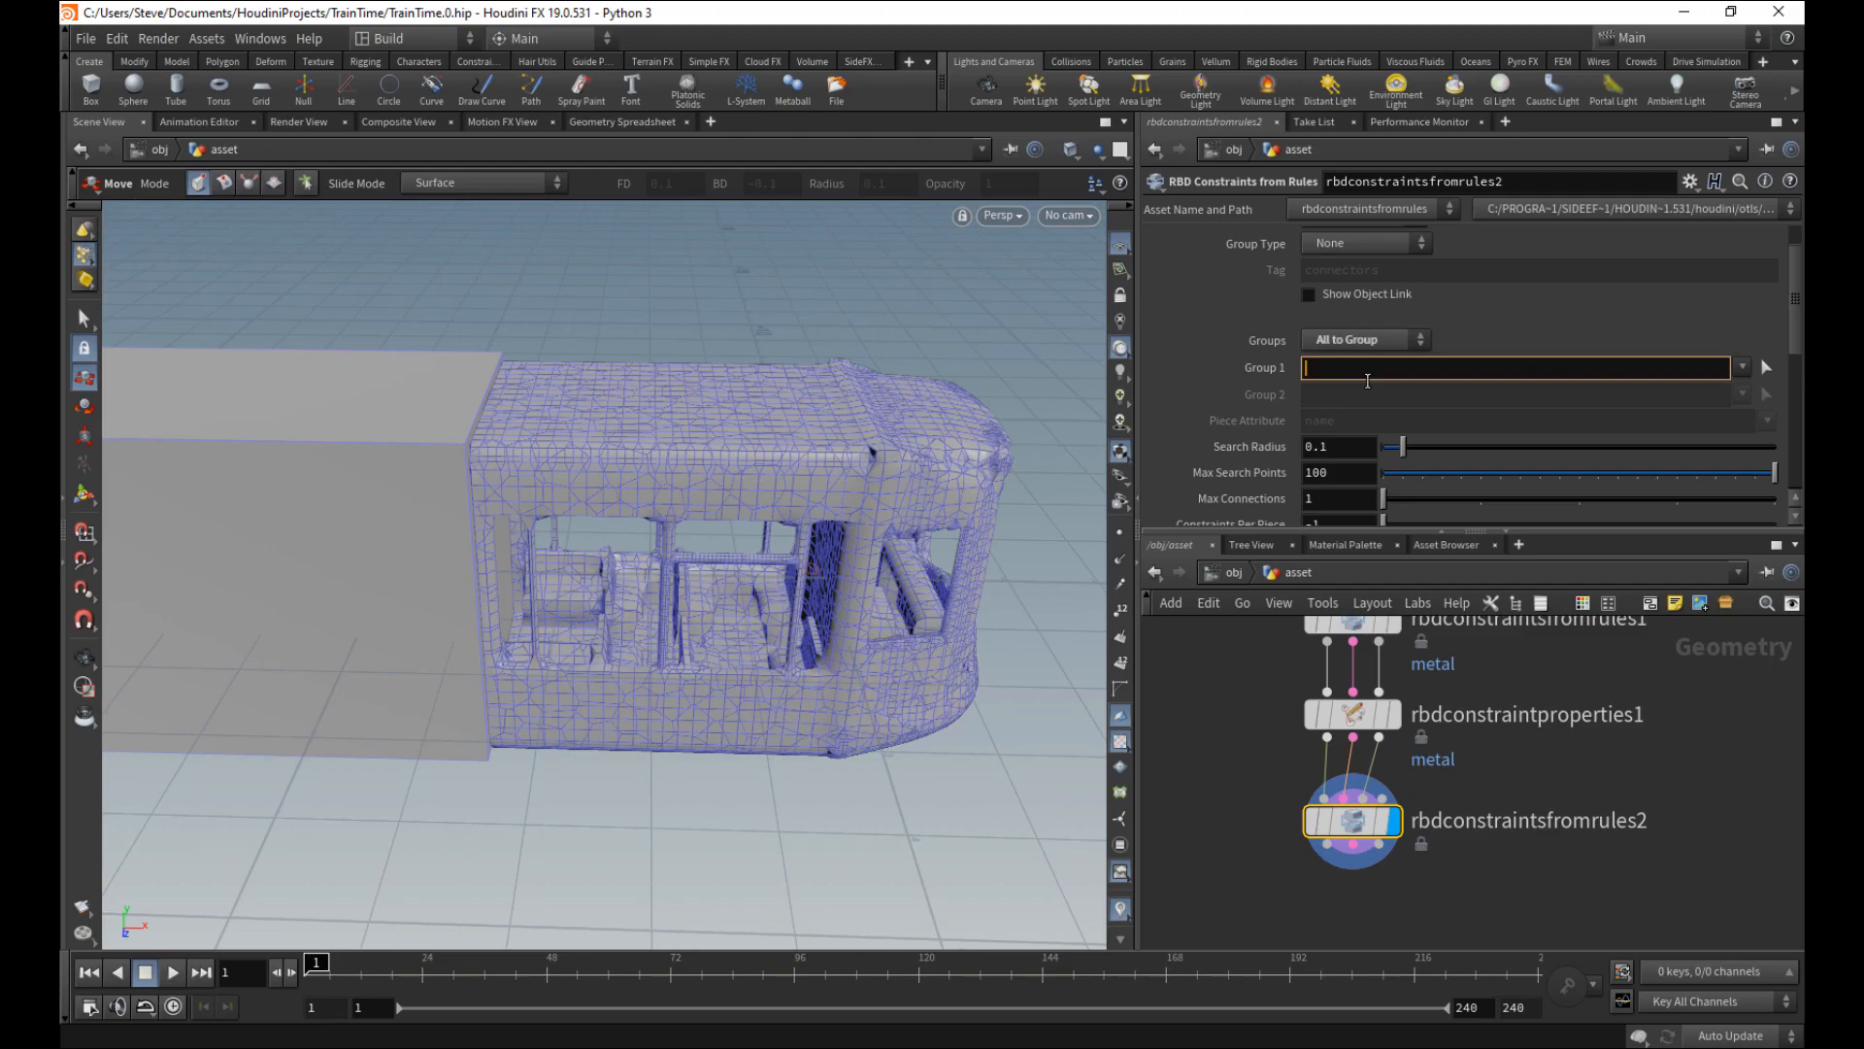
mouse_move(1383, 397)
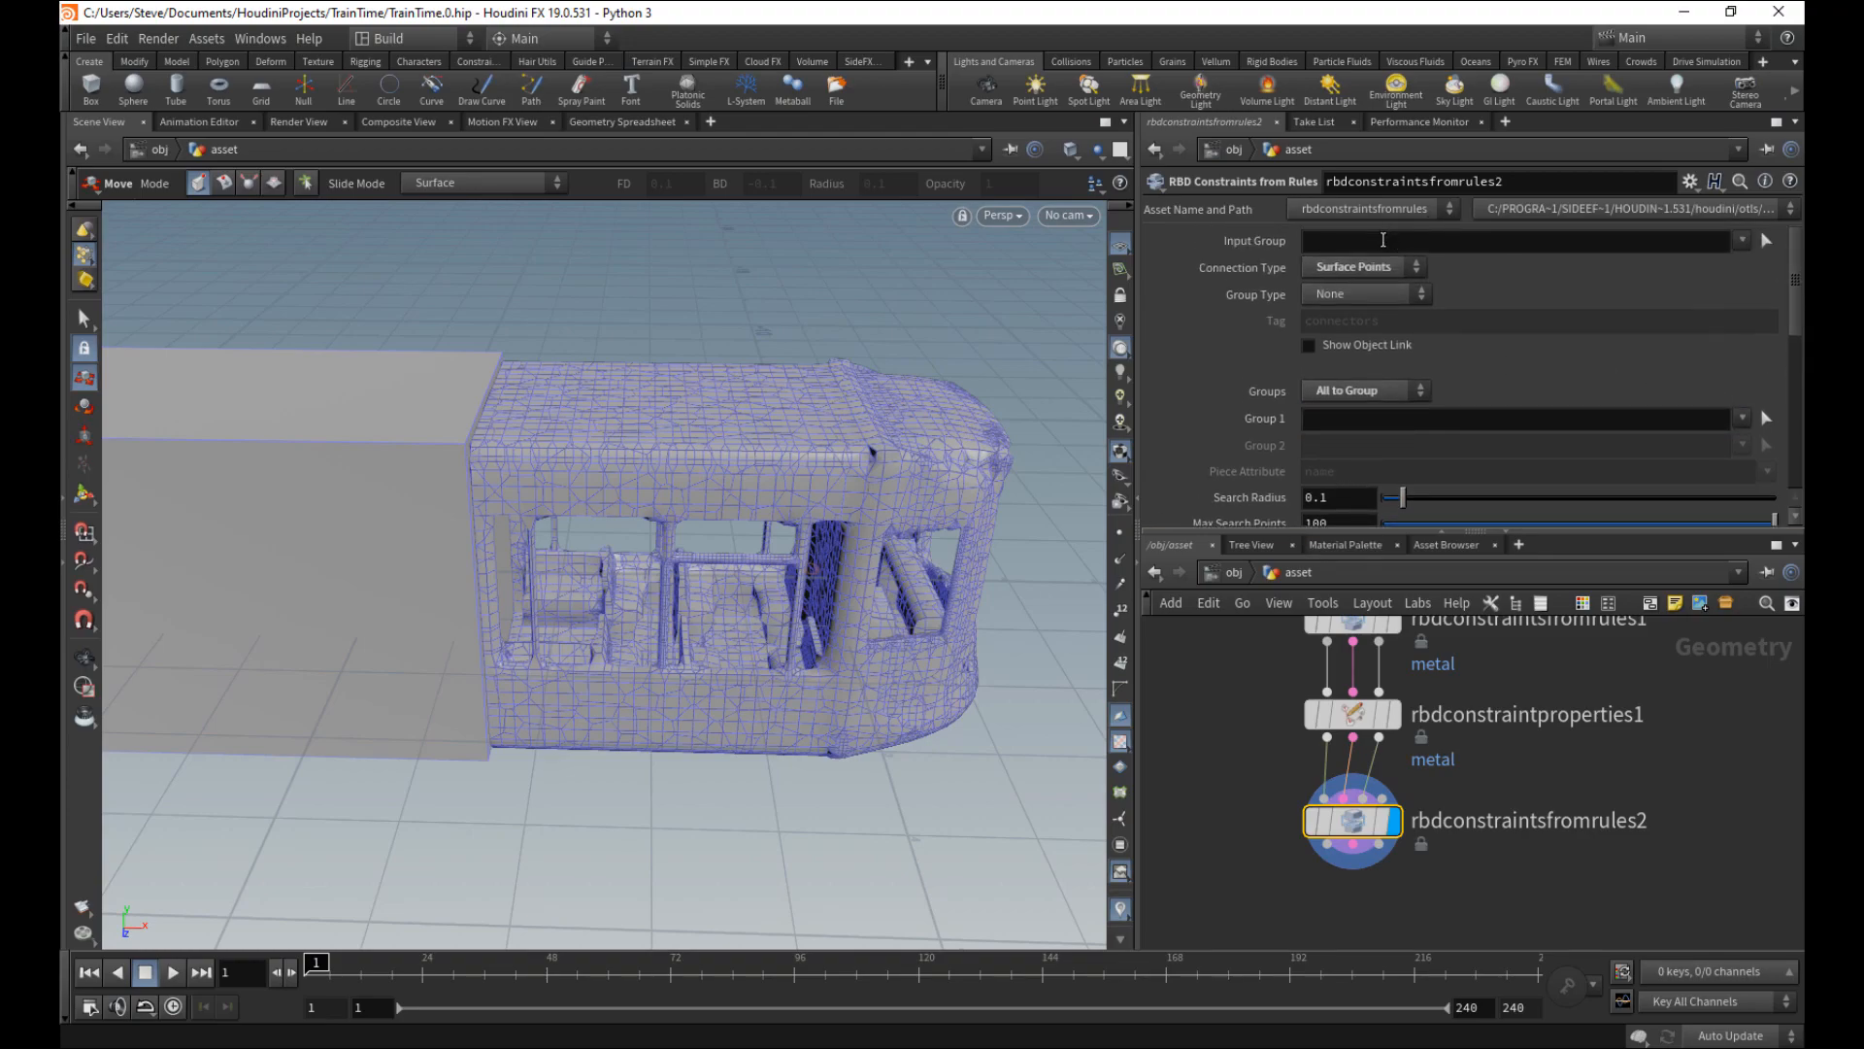
scroll(down, 3)
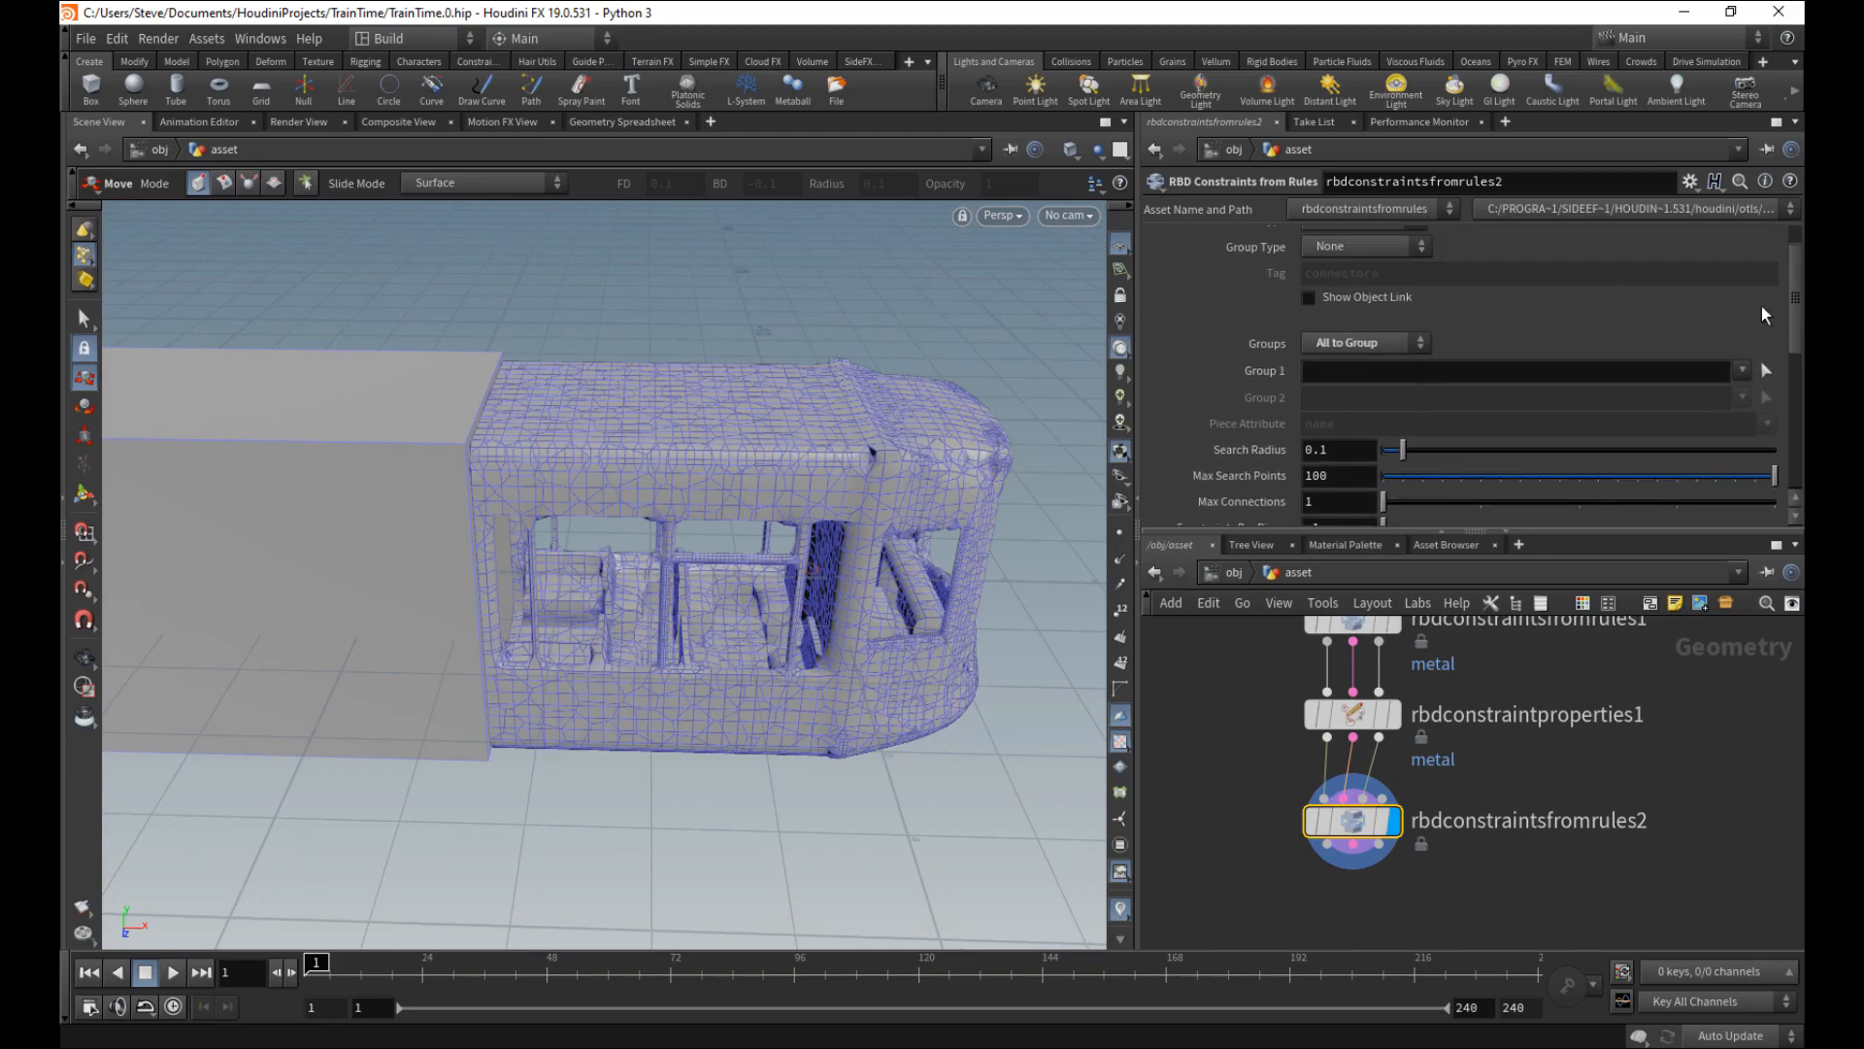
text(@name=back)
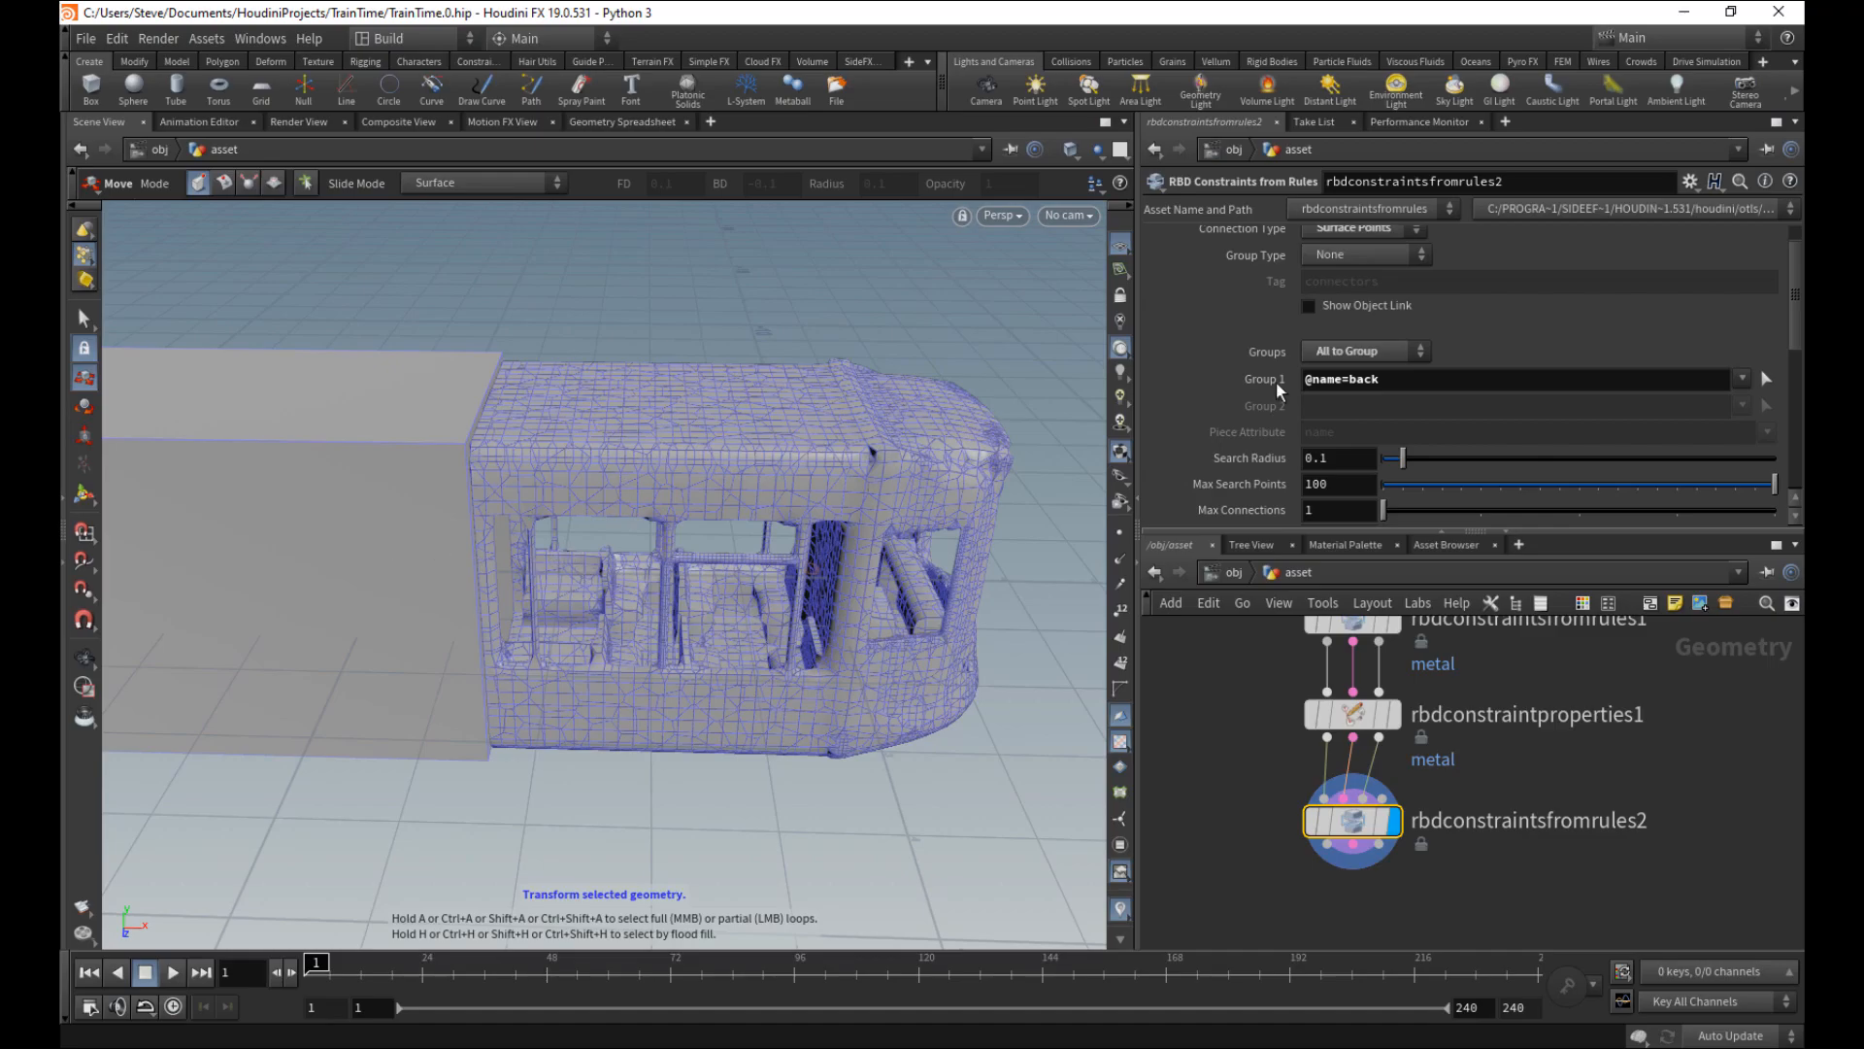
mouse_move(604, 346)
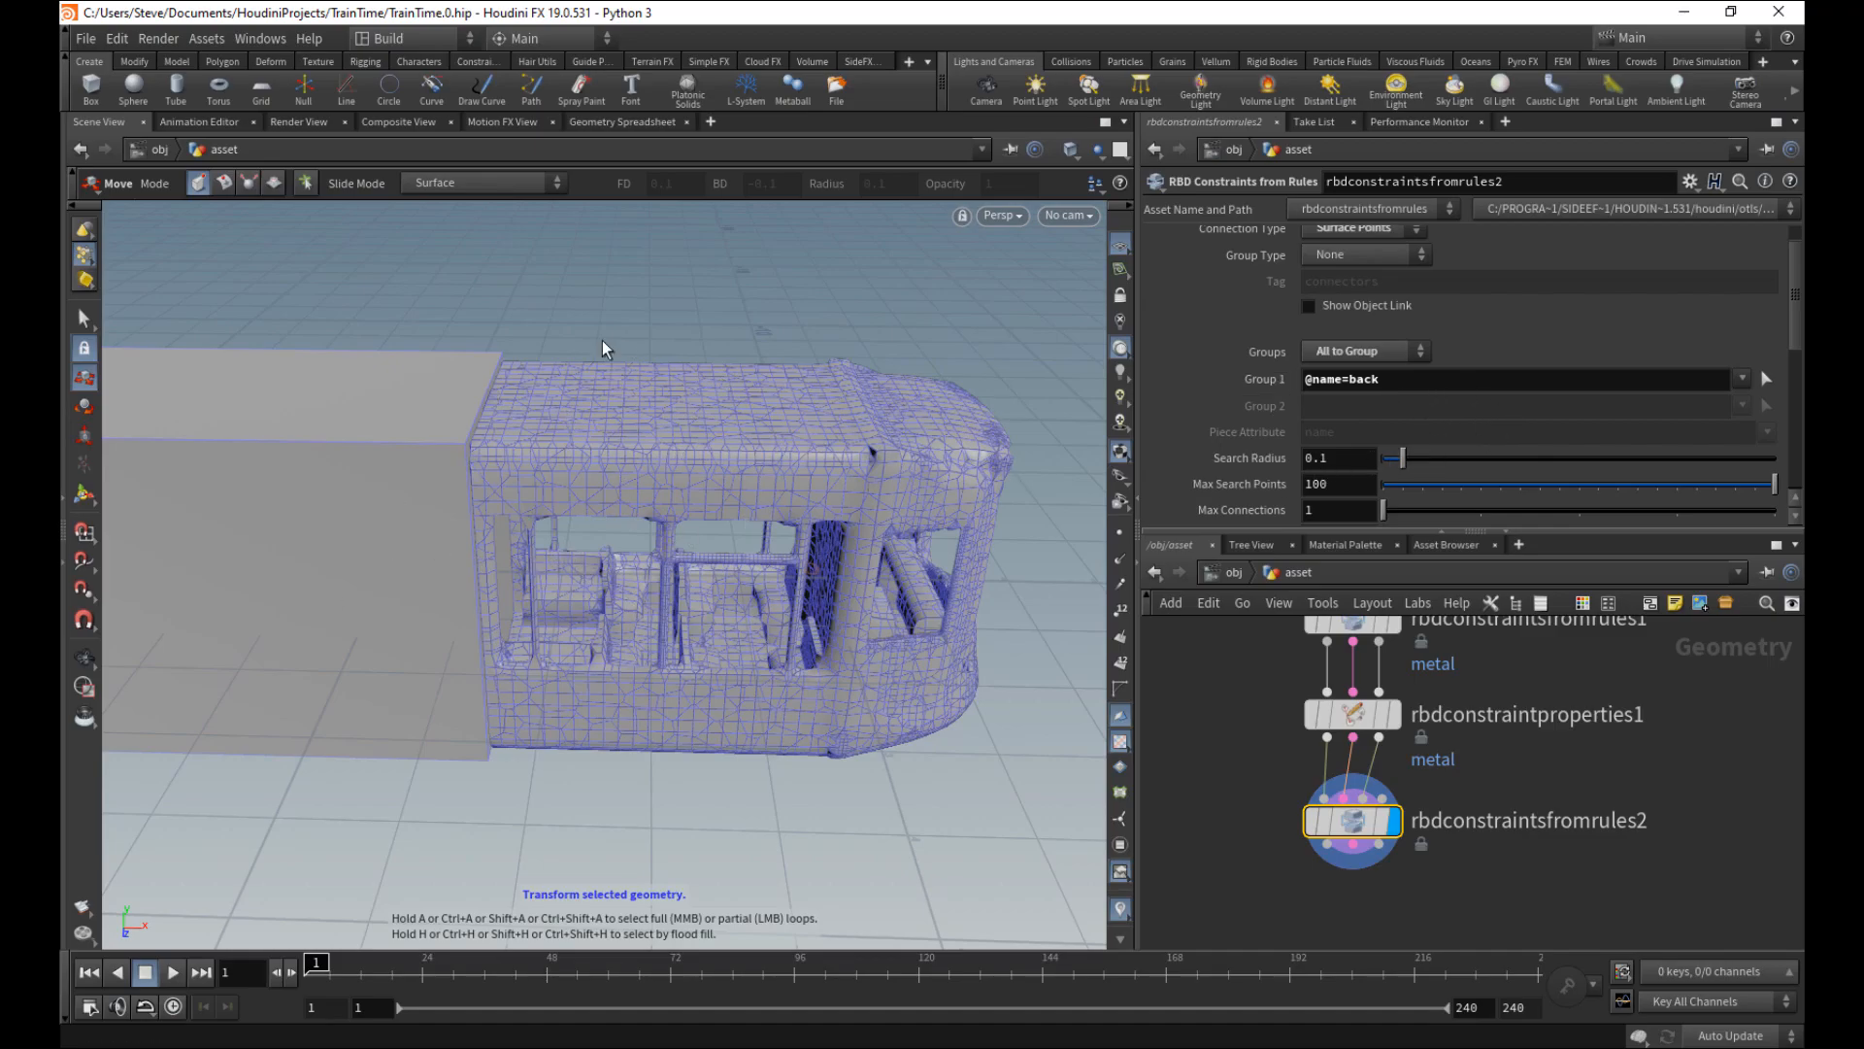
drag(1394, 457, 1413, 457)
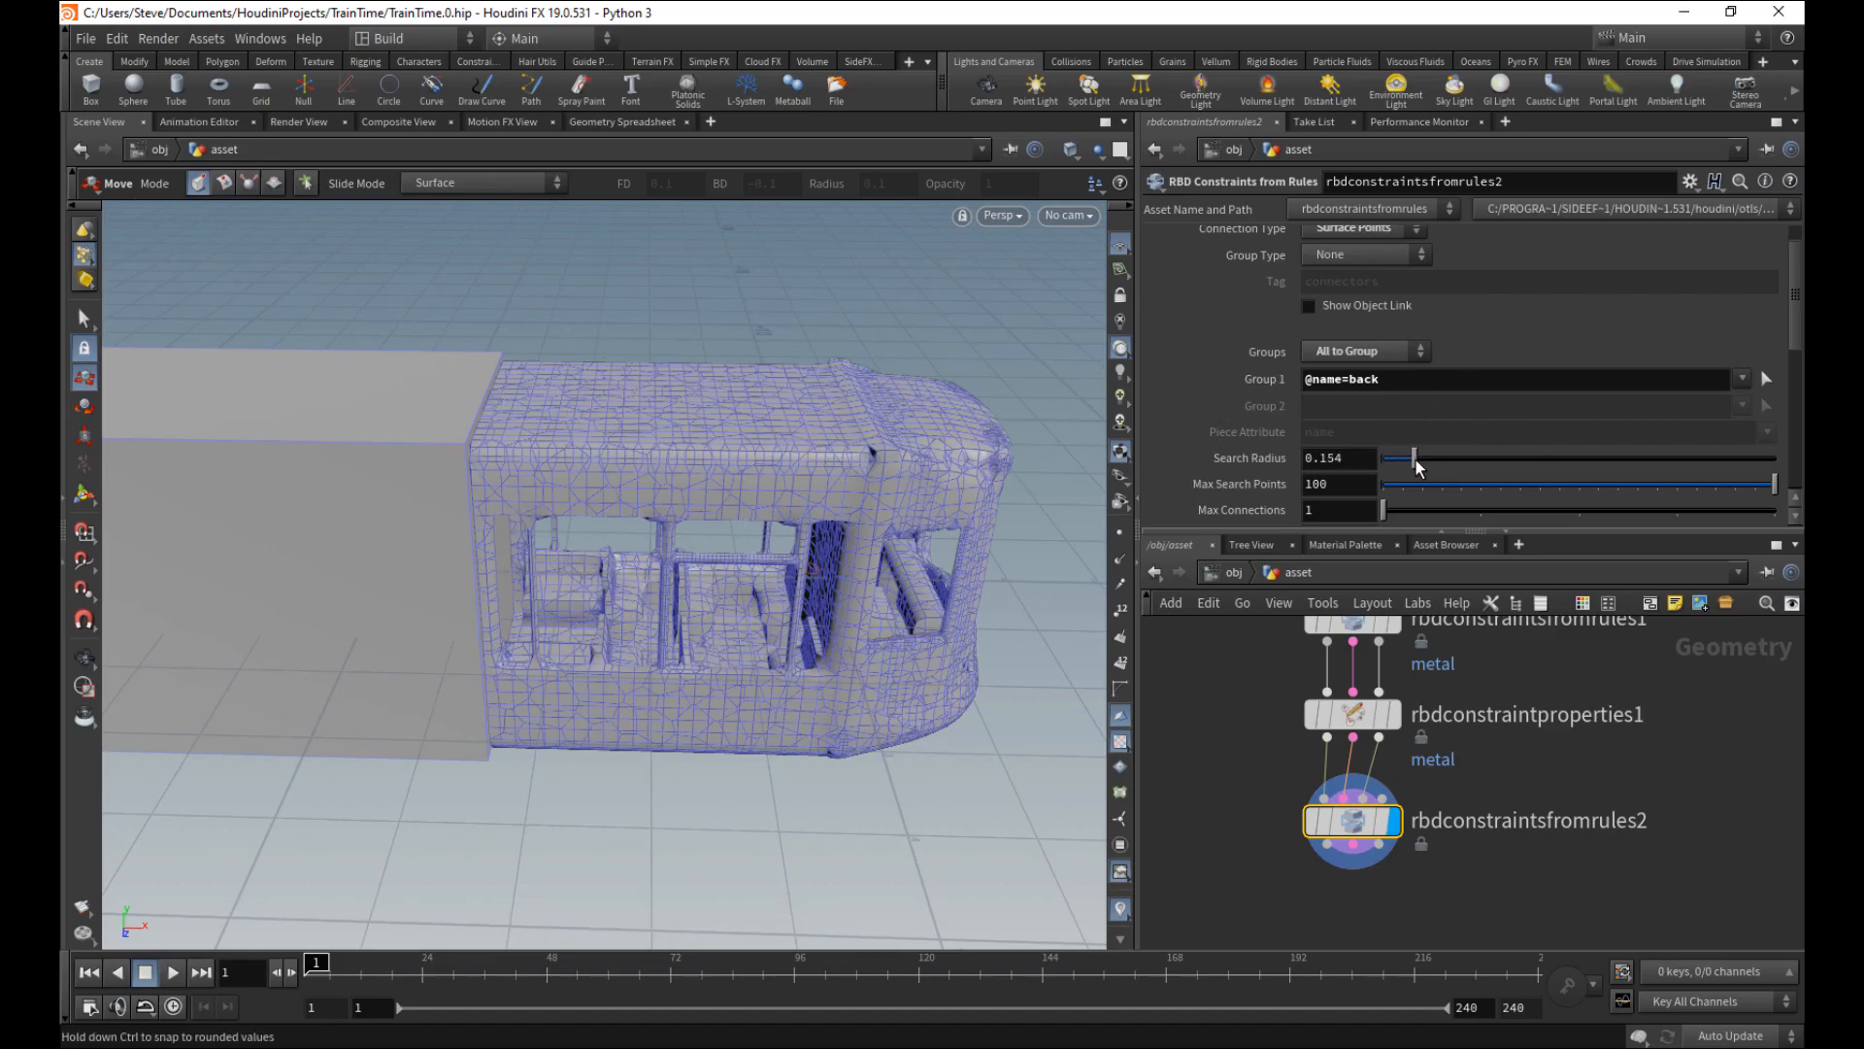
drag(1413, 457, 1452, 457)
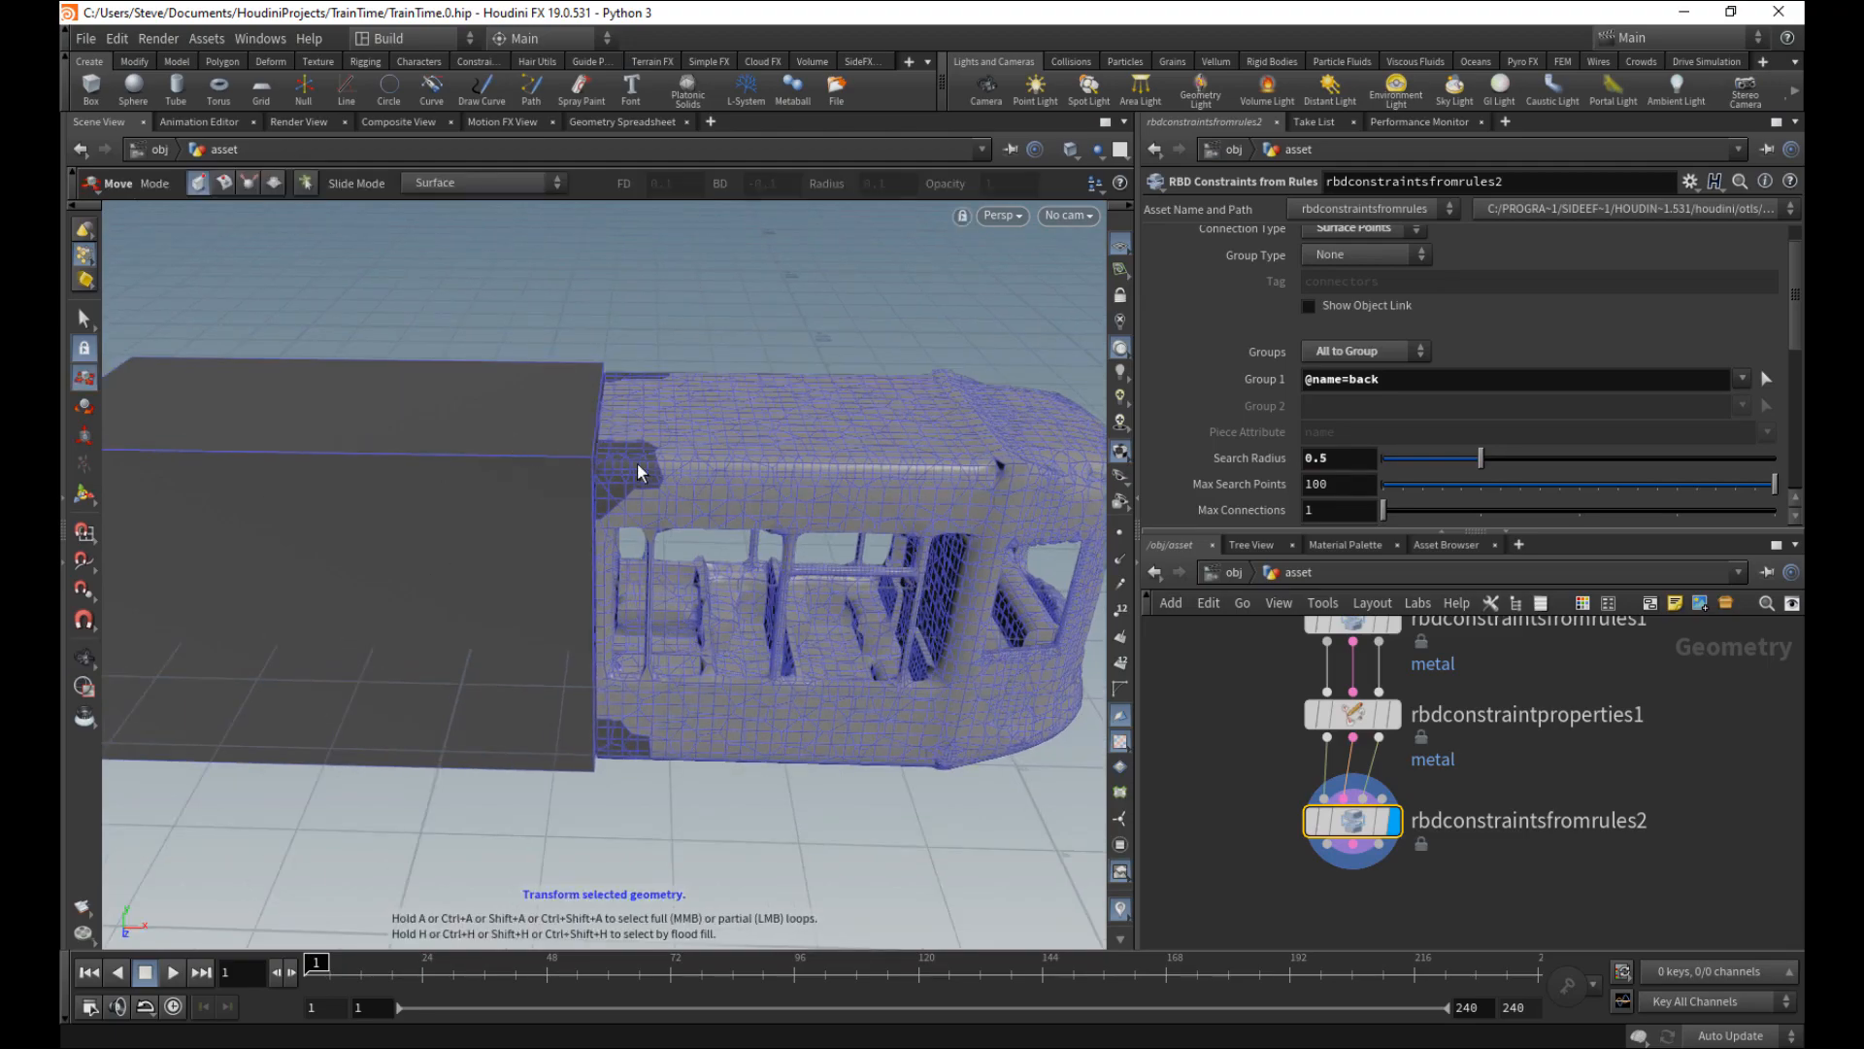
click(1522, 377)
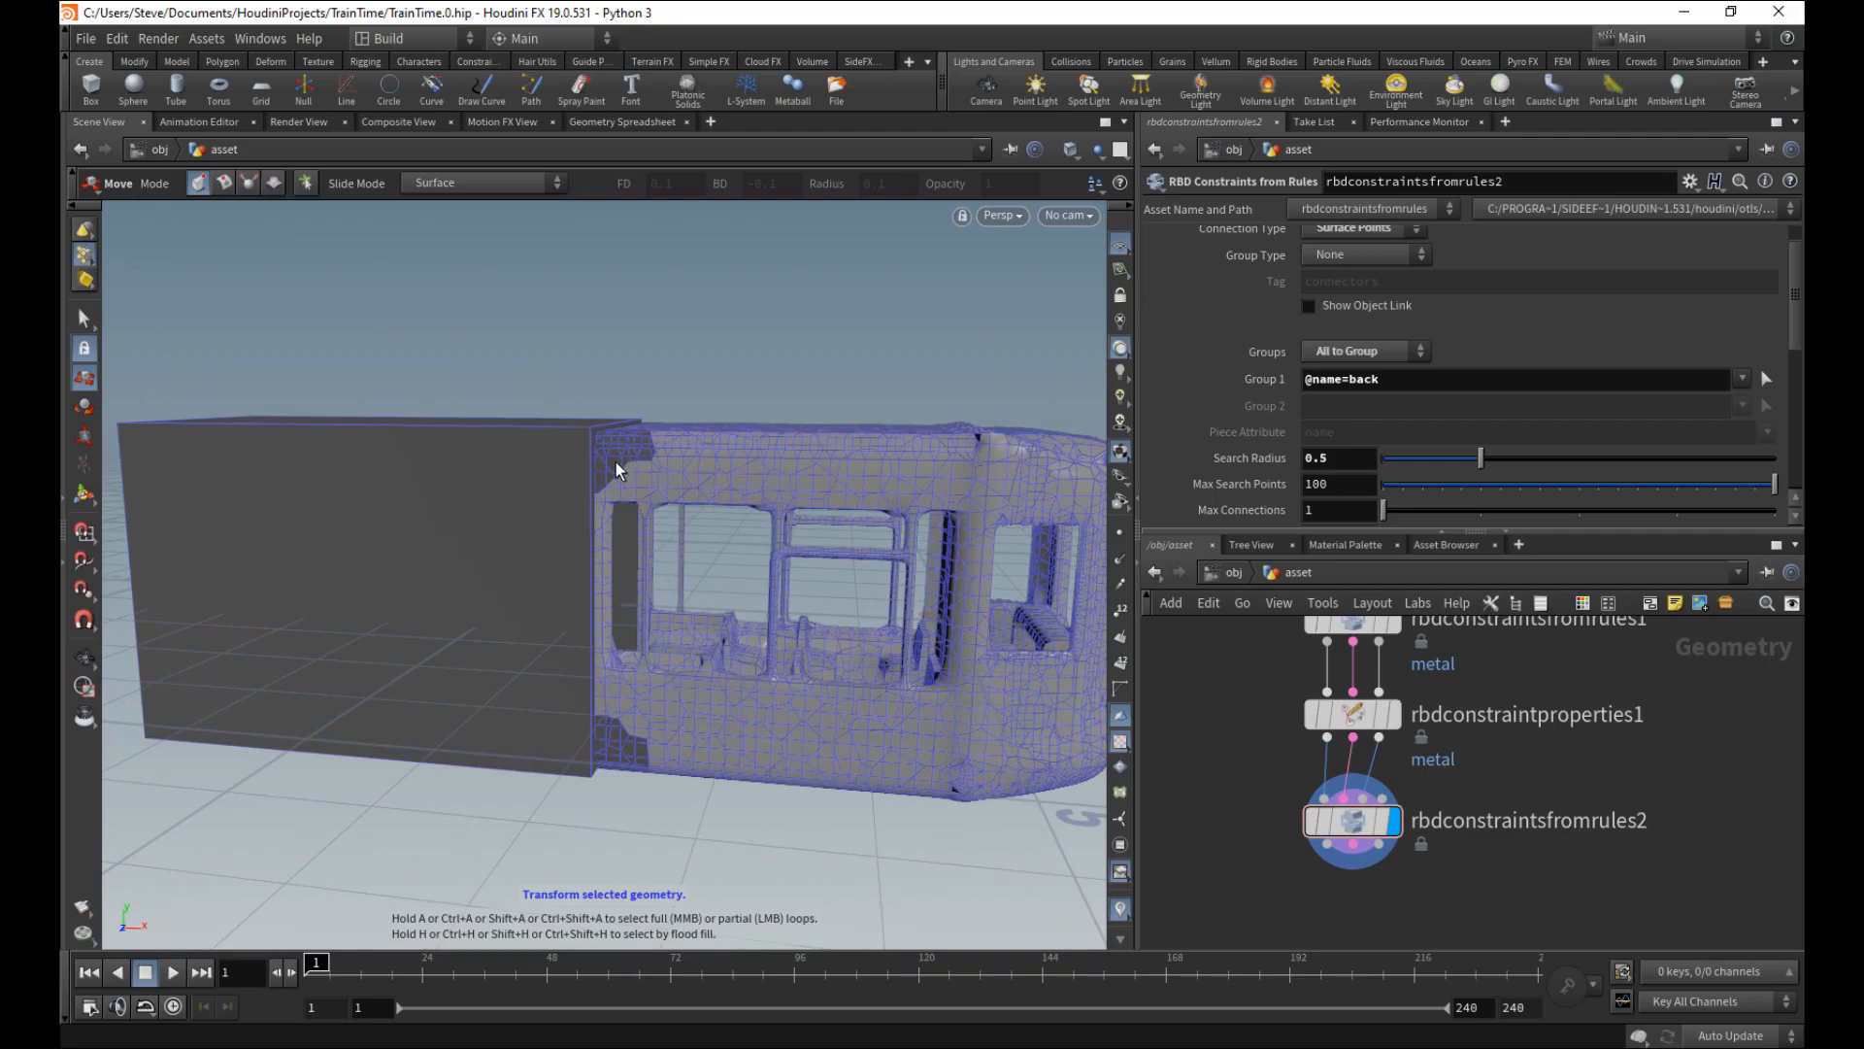
scroll(down, 3)
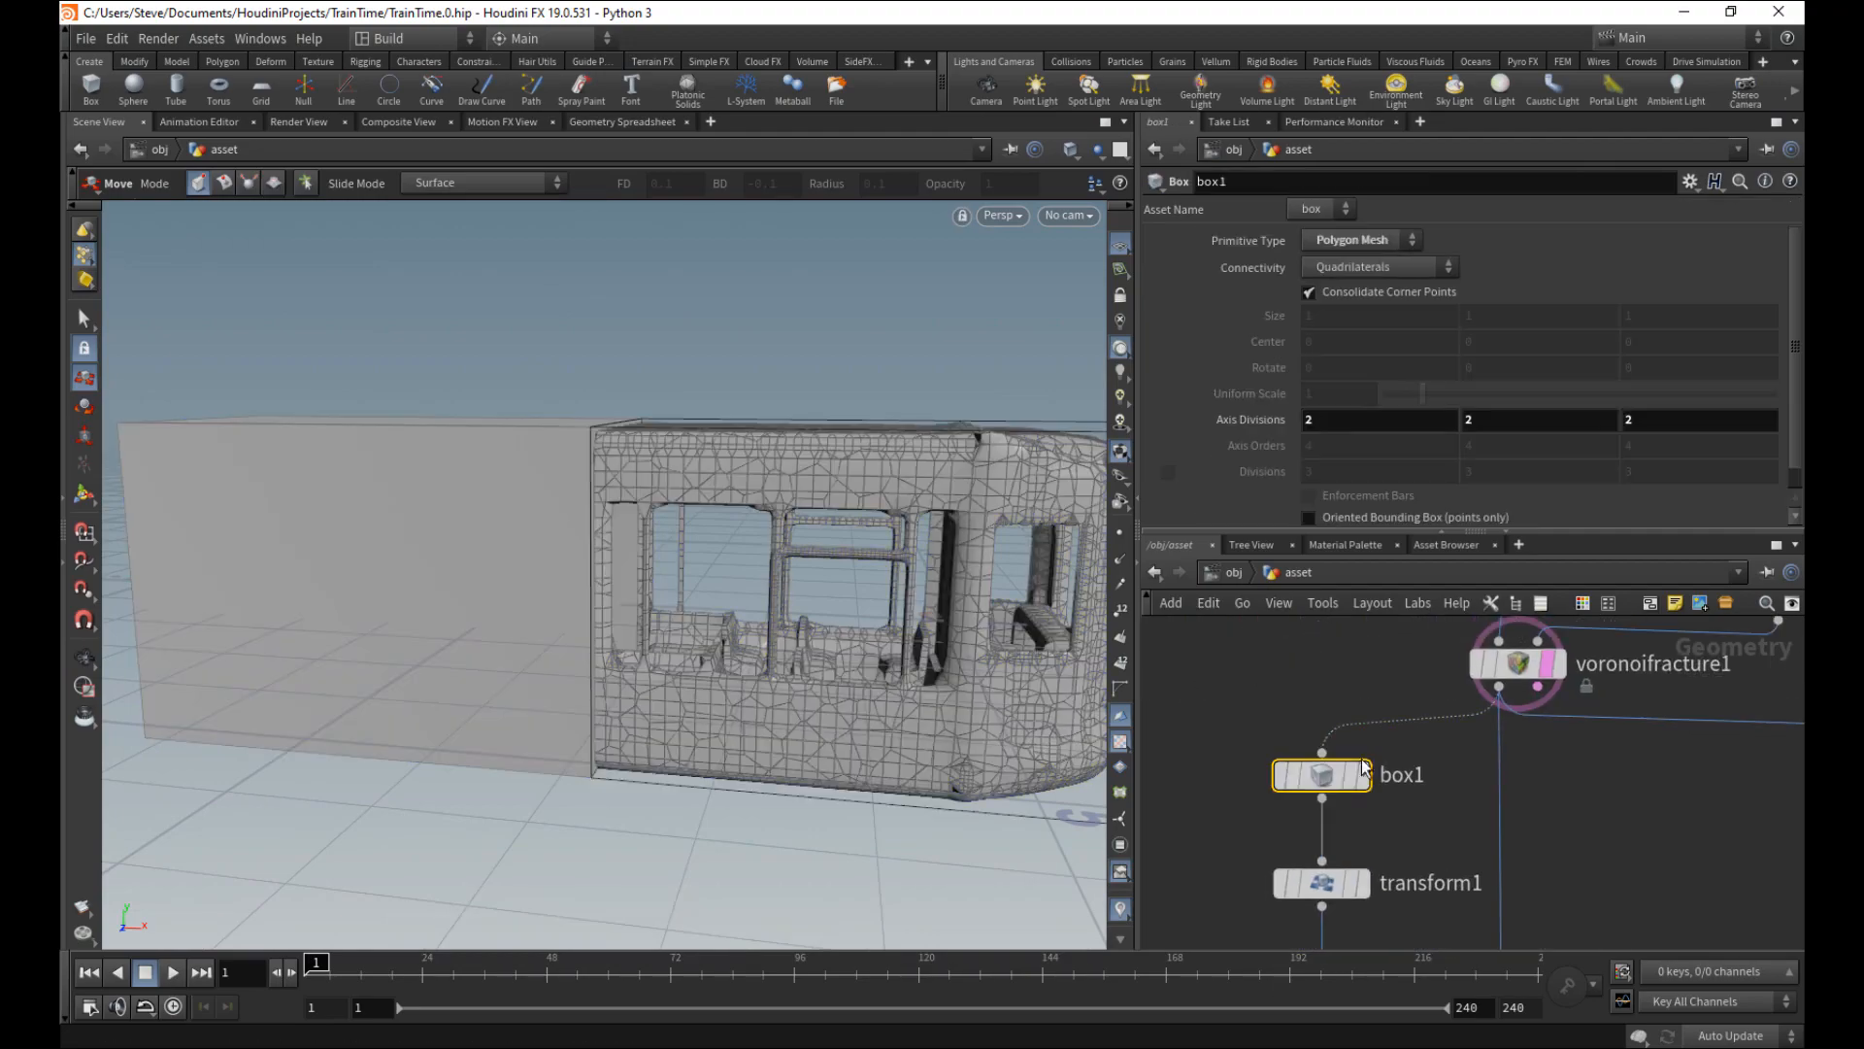
Step: Raise box1's Axis Divisions from 2 to 6 on all axes
drag(1308, 418, 1308, 440)
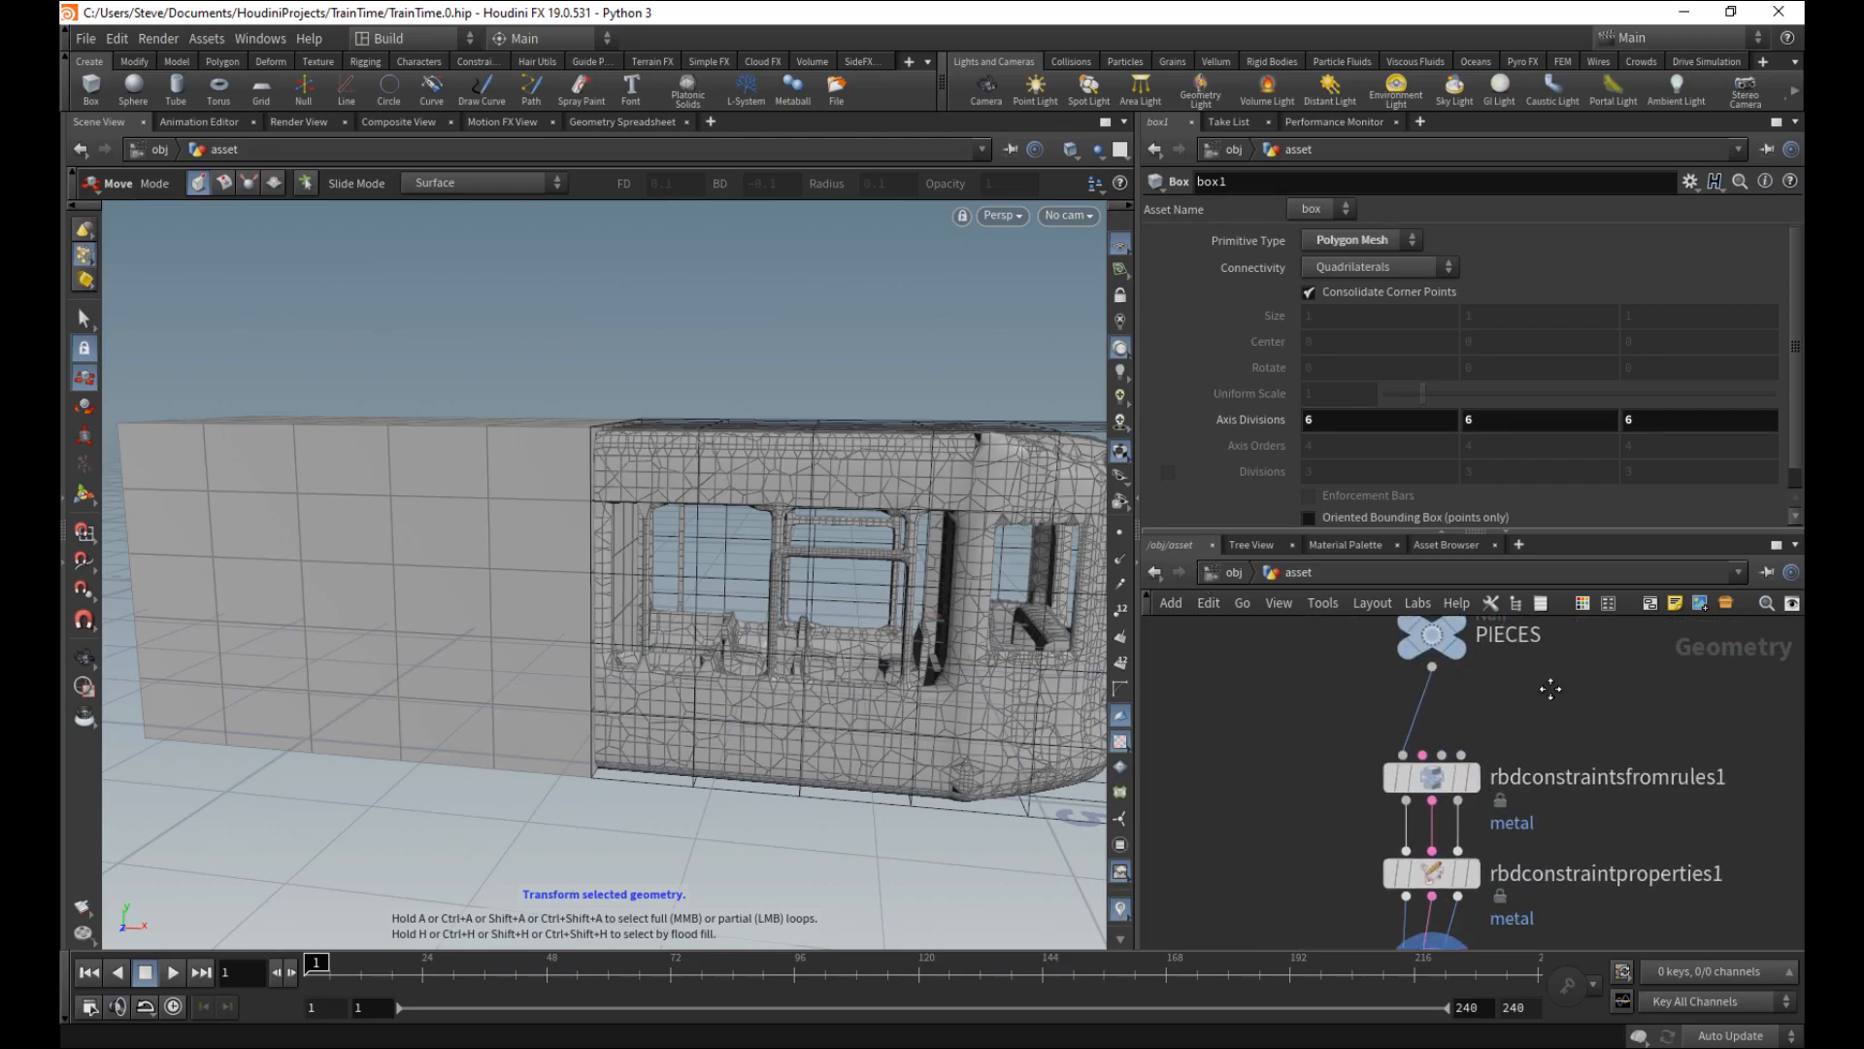
click(1431, 773)
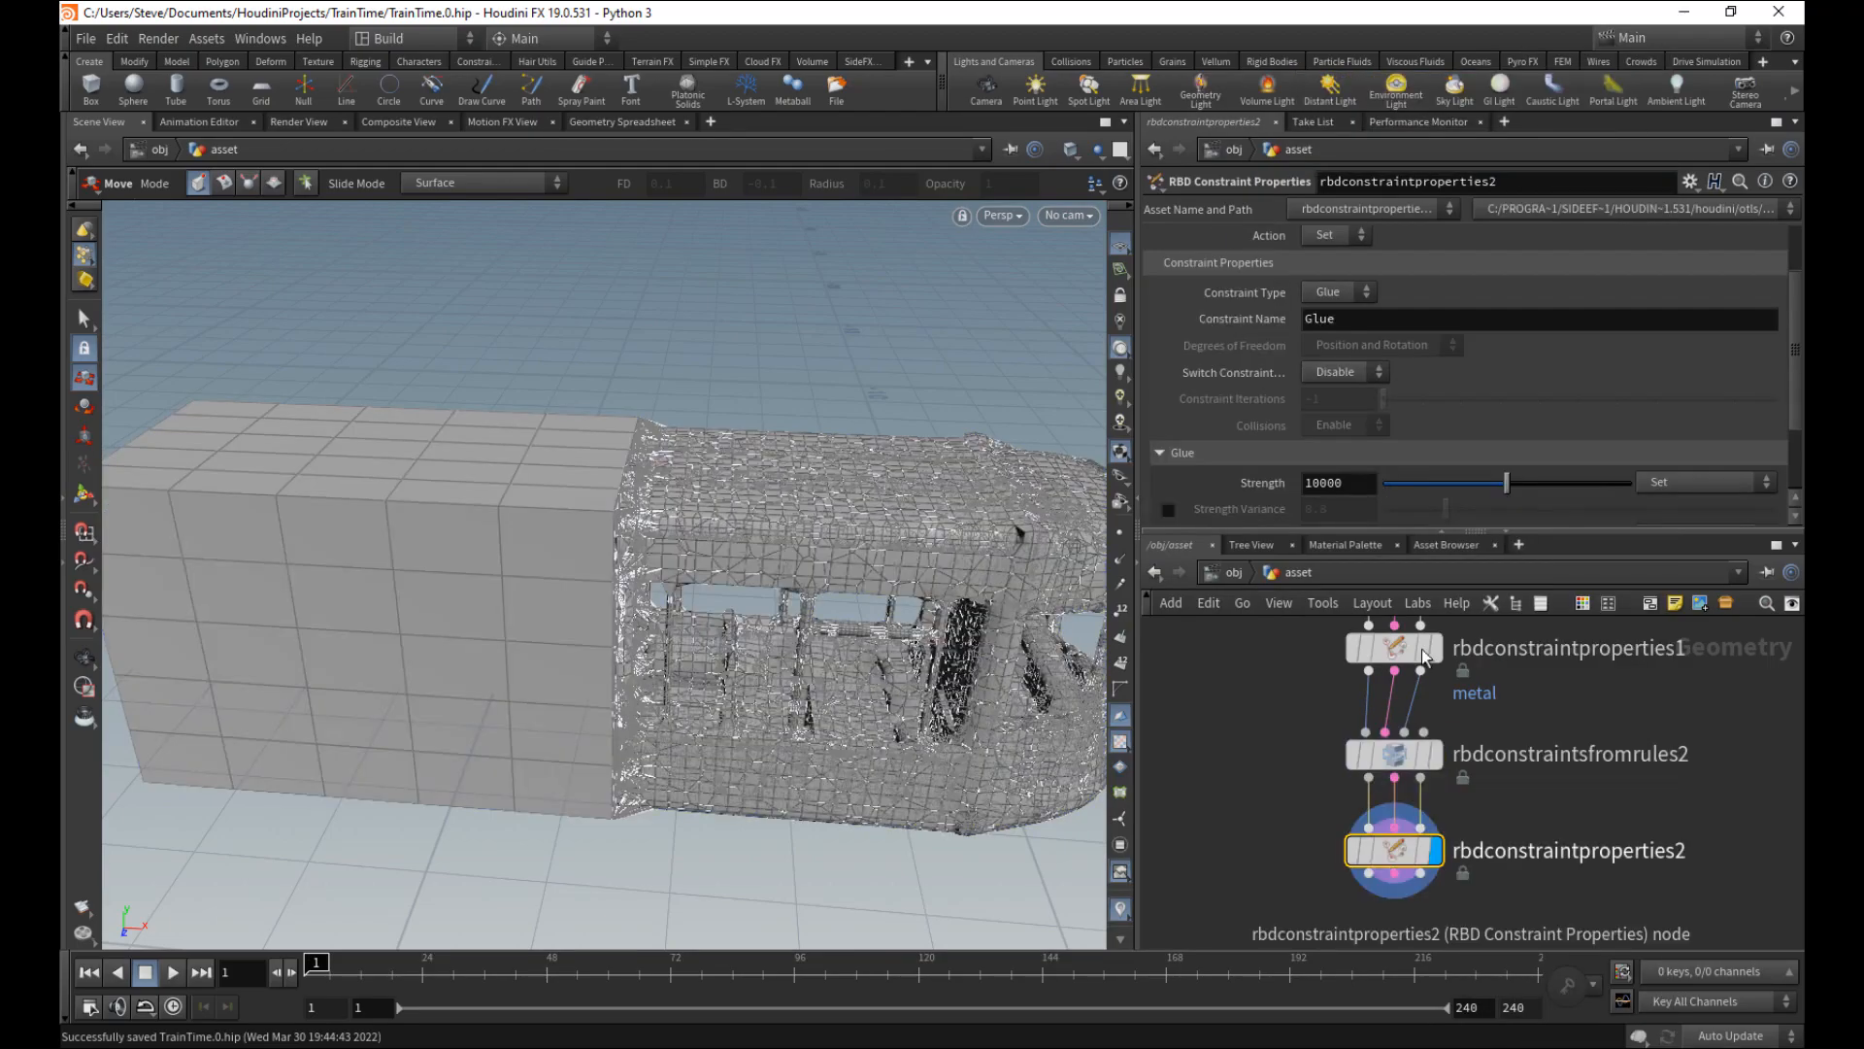
Step: Add a Constraint Properties node for the solid group with Glue Strength -1
click(1393, 753)
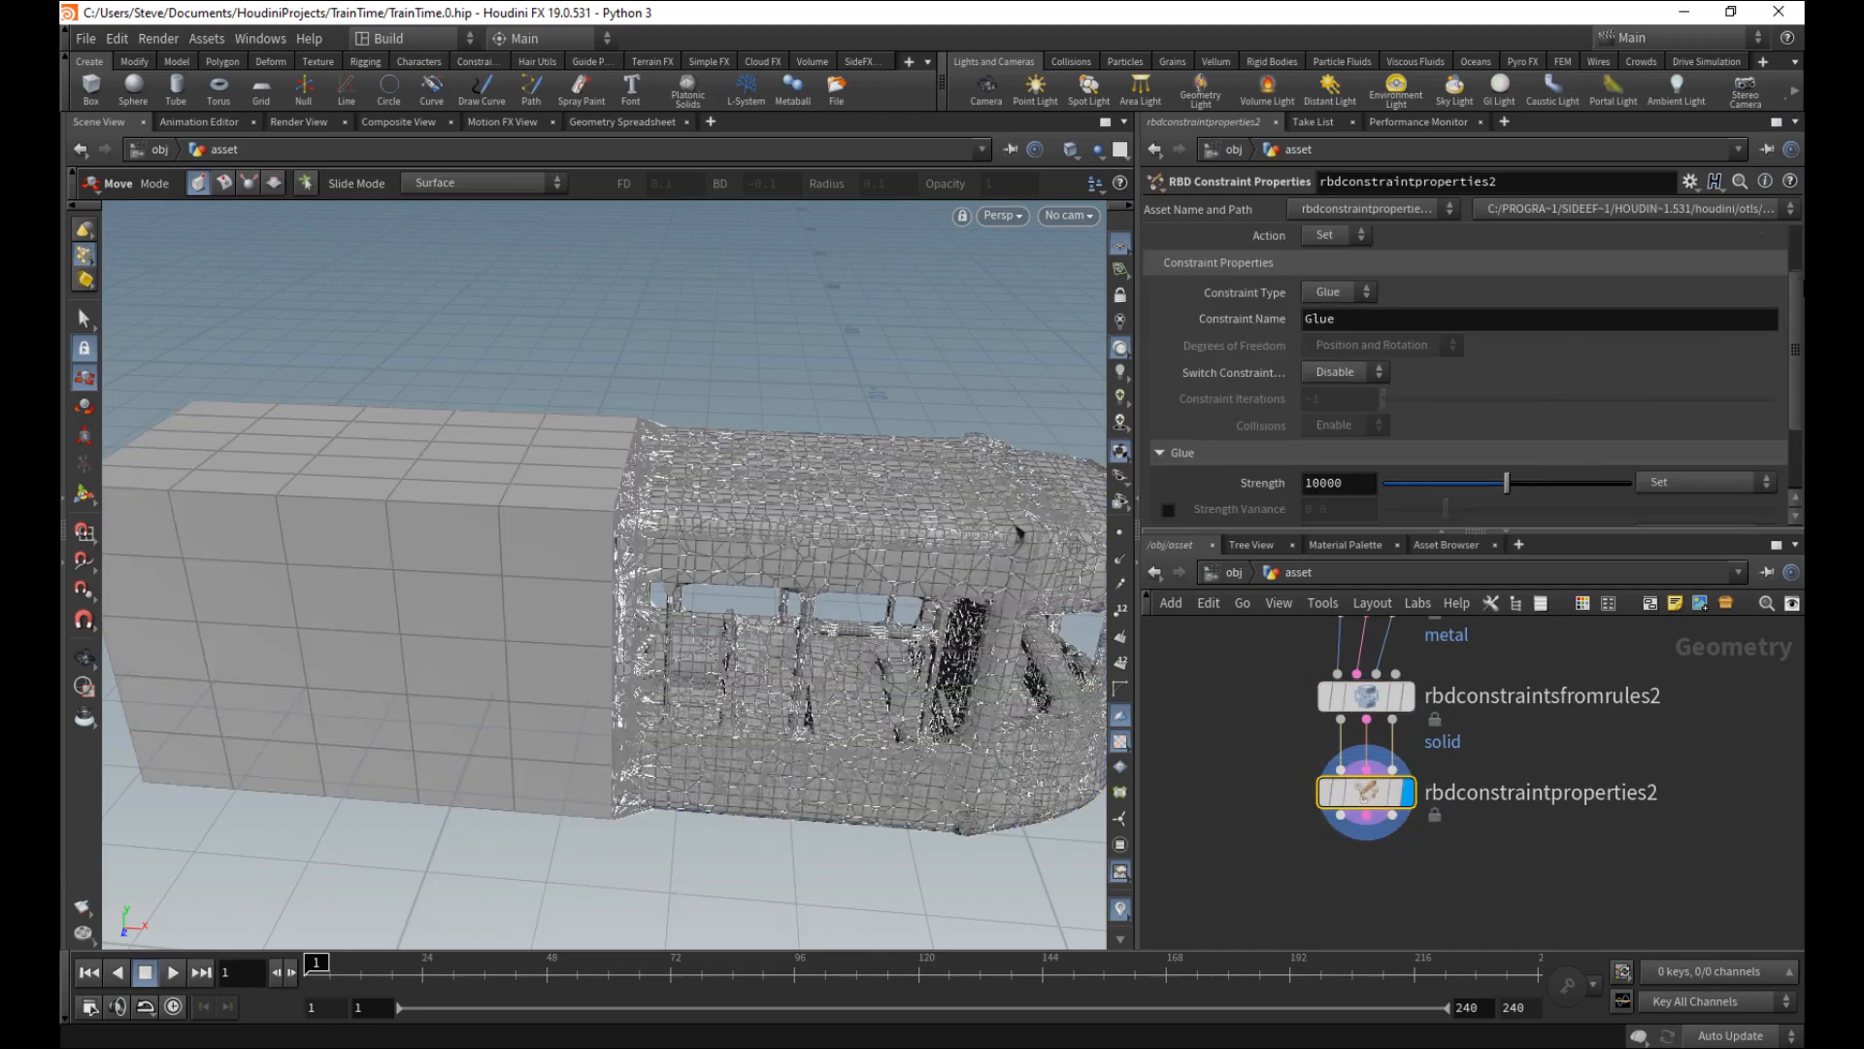
click(1765, 240)
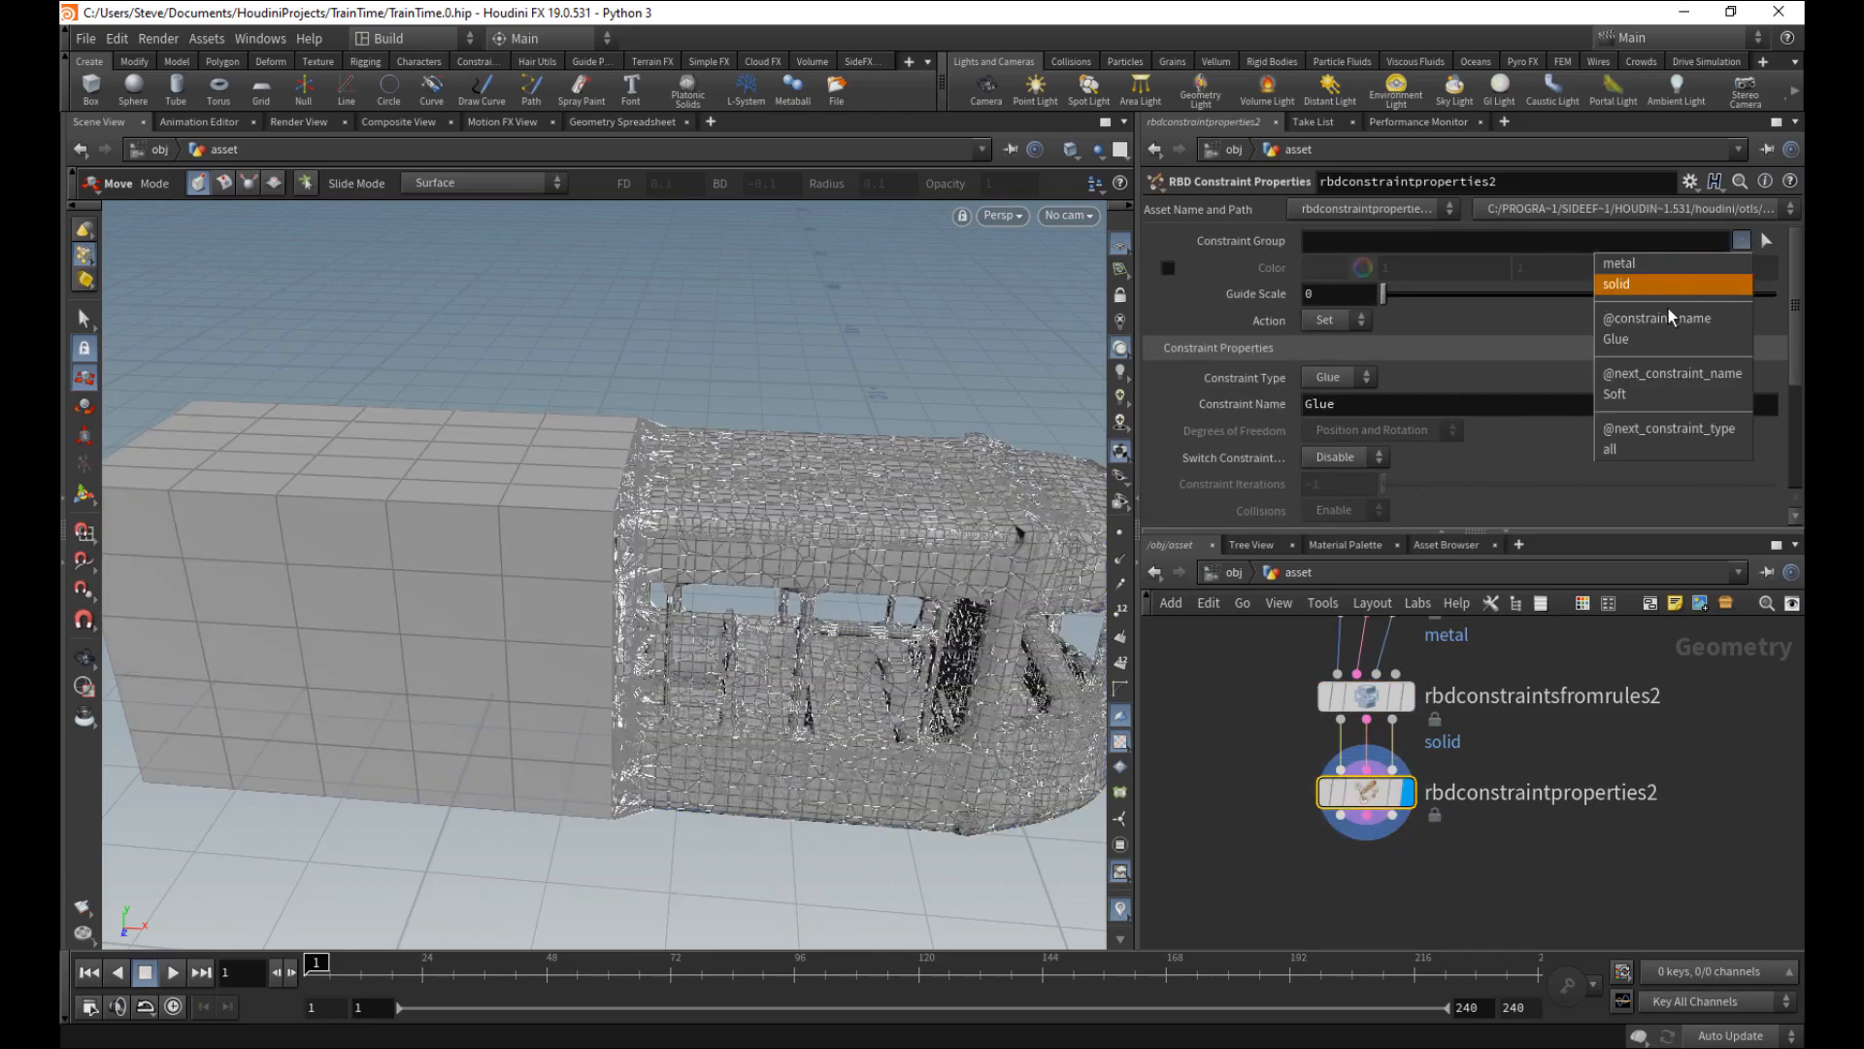
click(1616, 283)
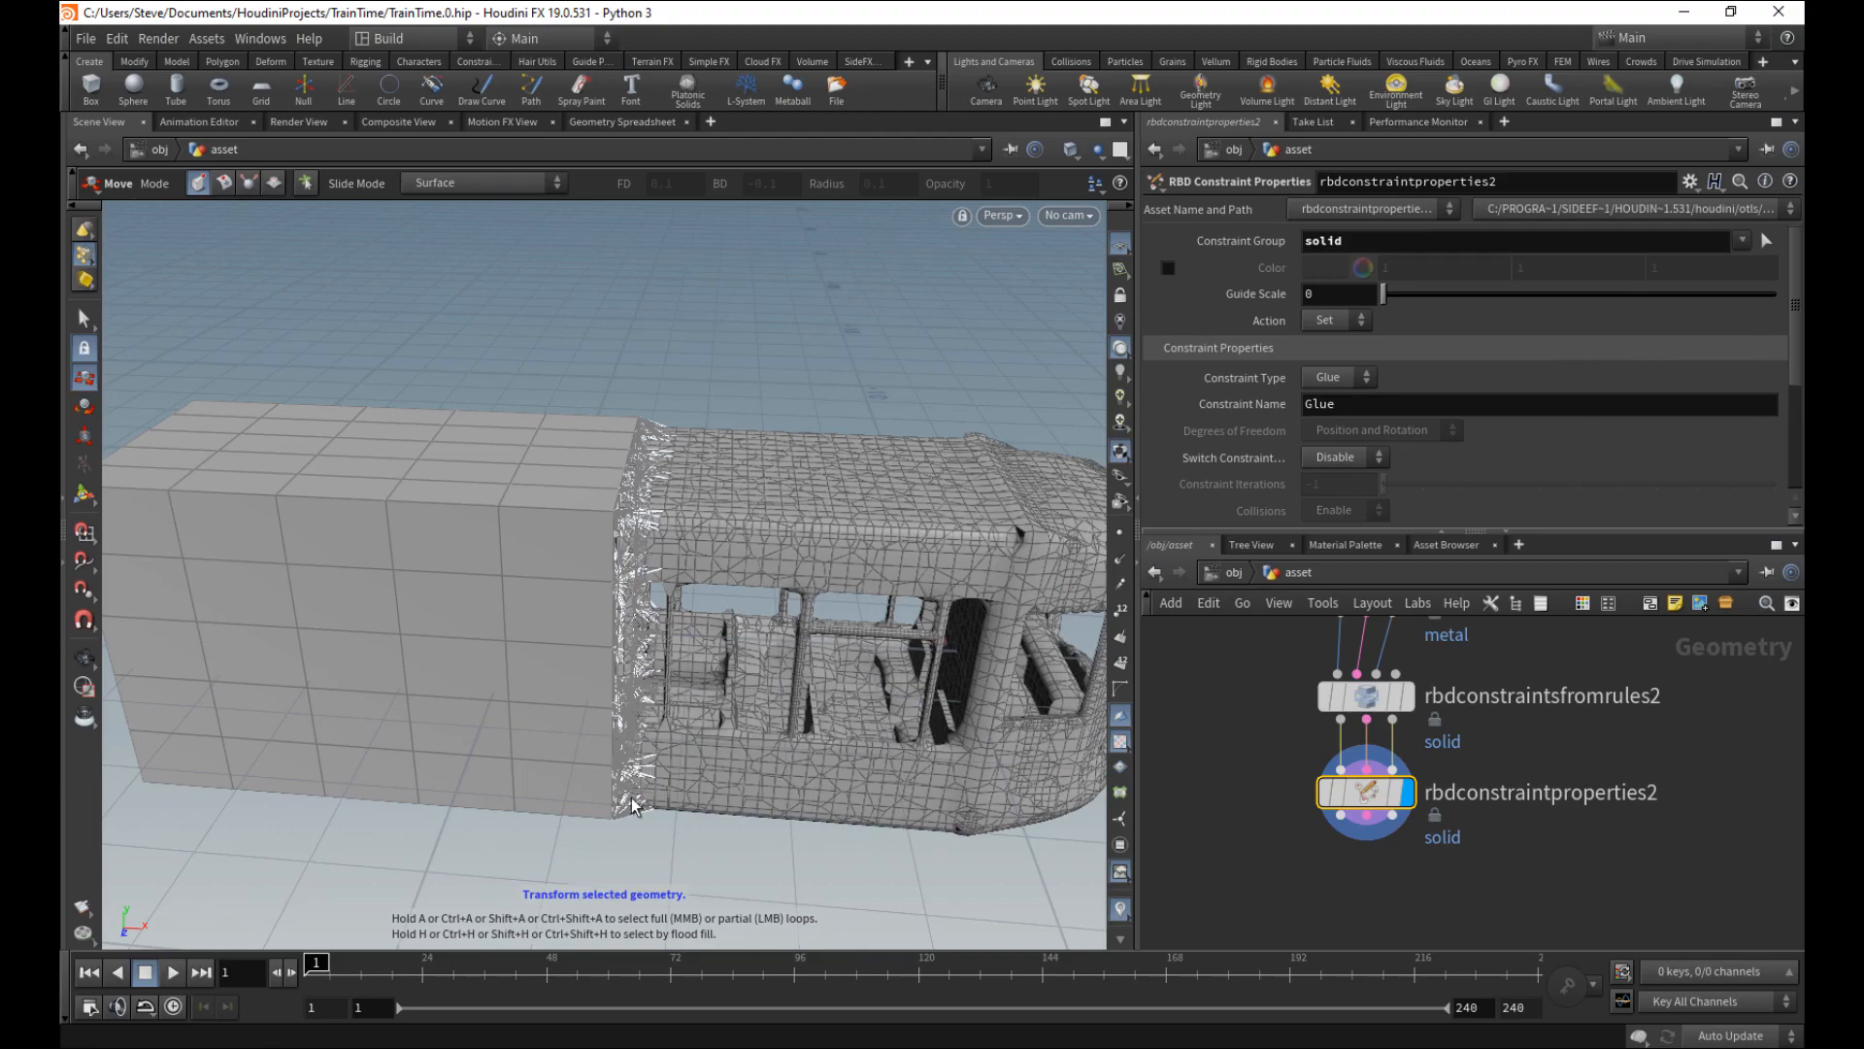
mouse_move(1768, 322)
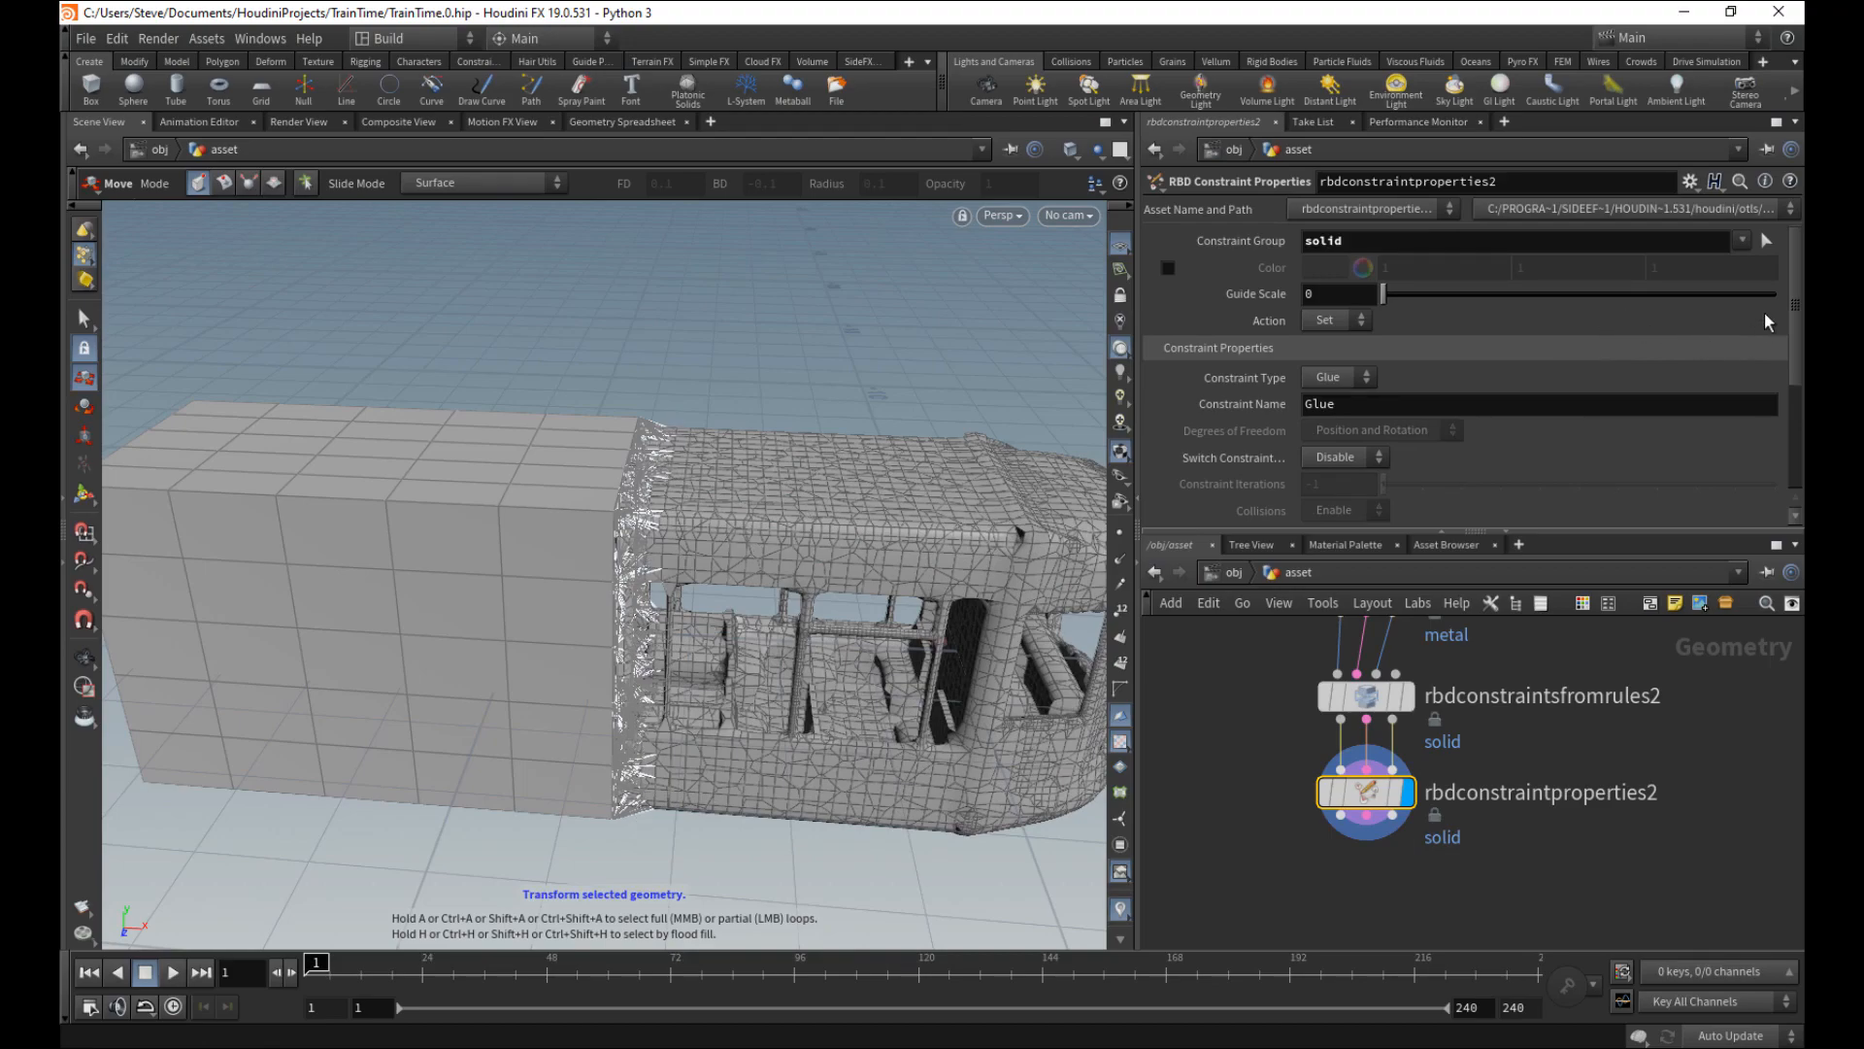
scroll(down, 3)
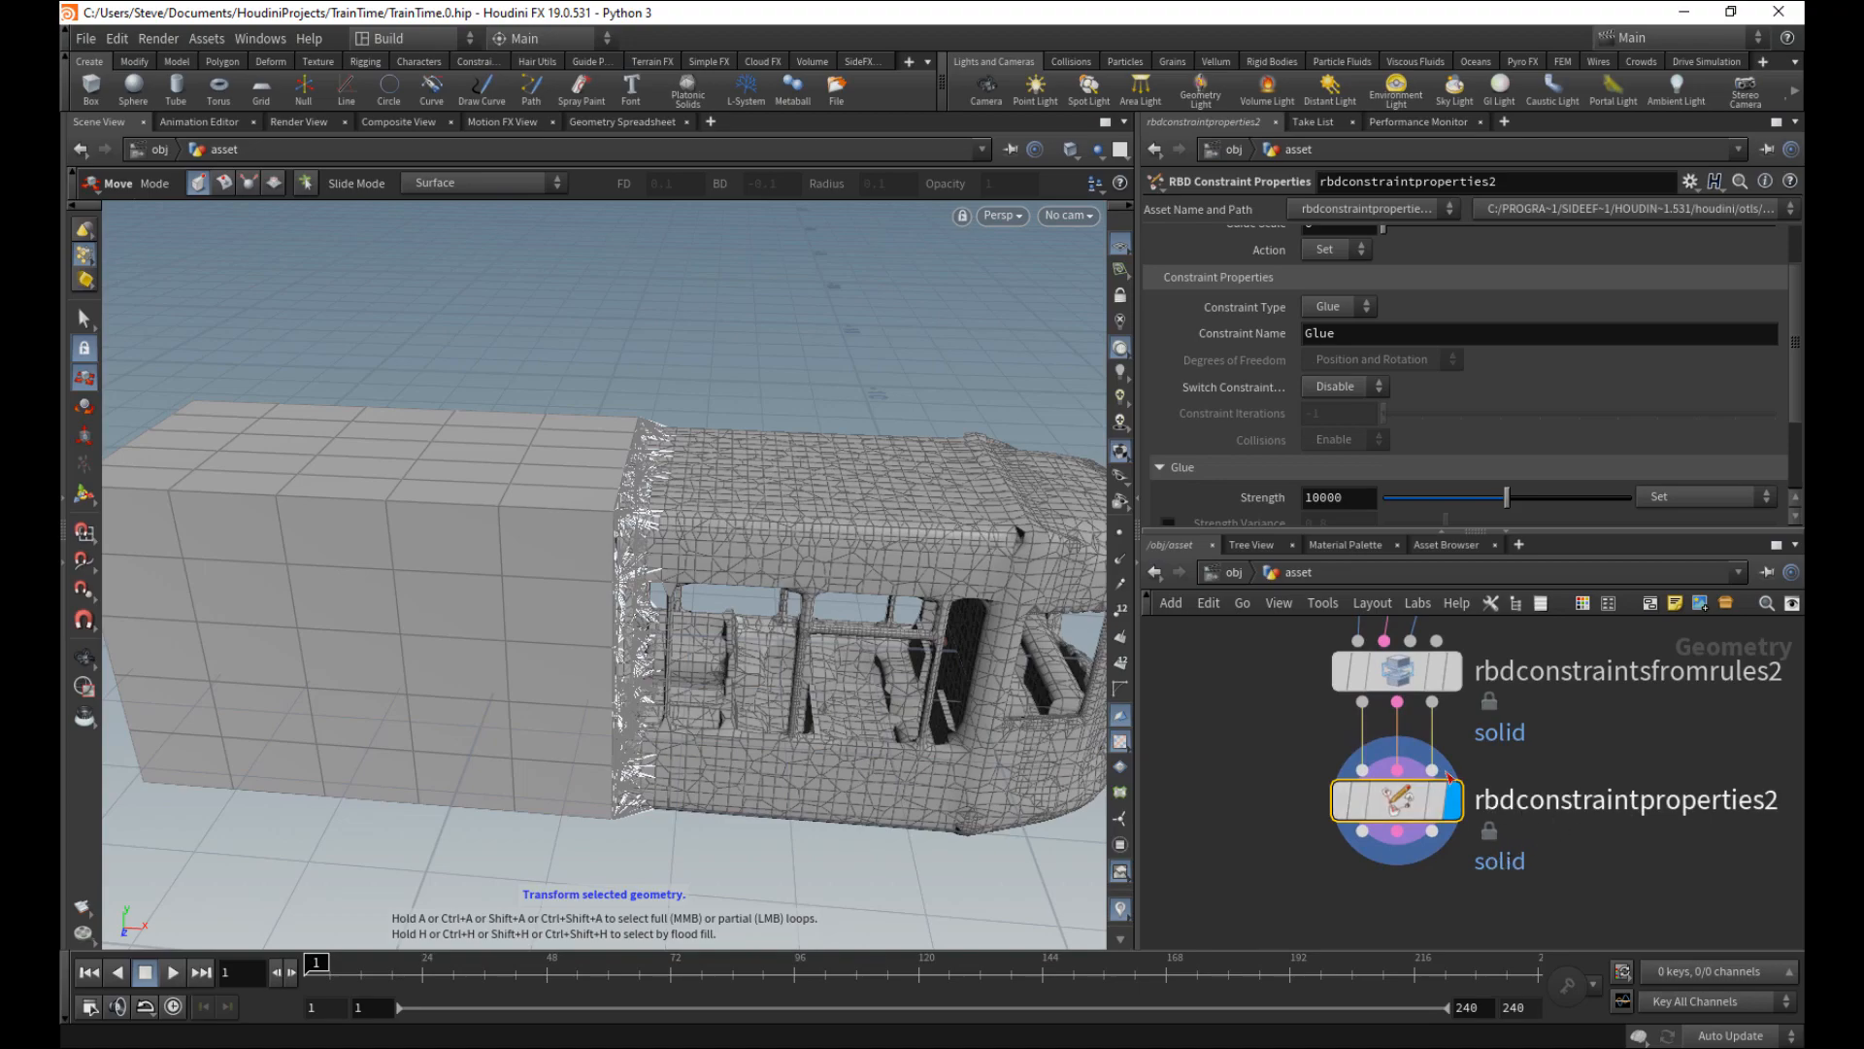
mouse_move(1743, 386)
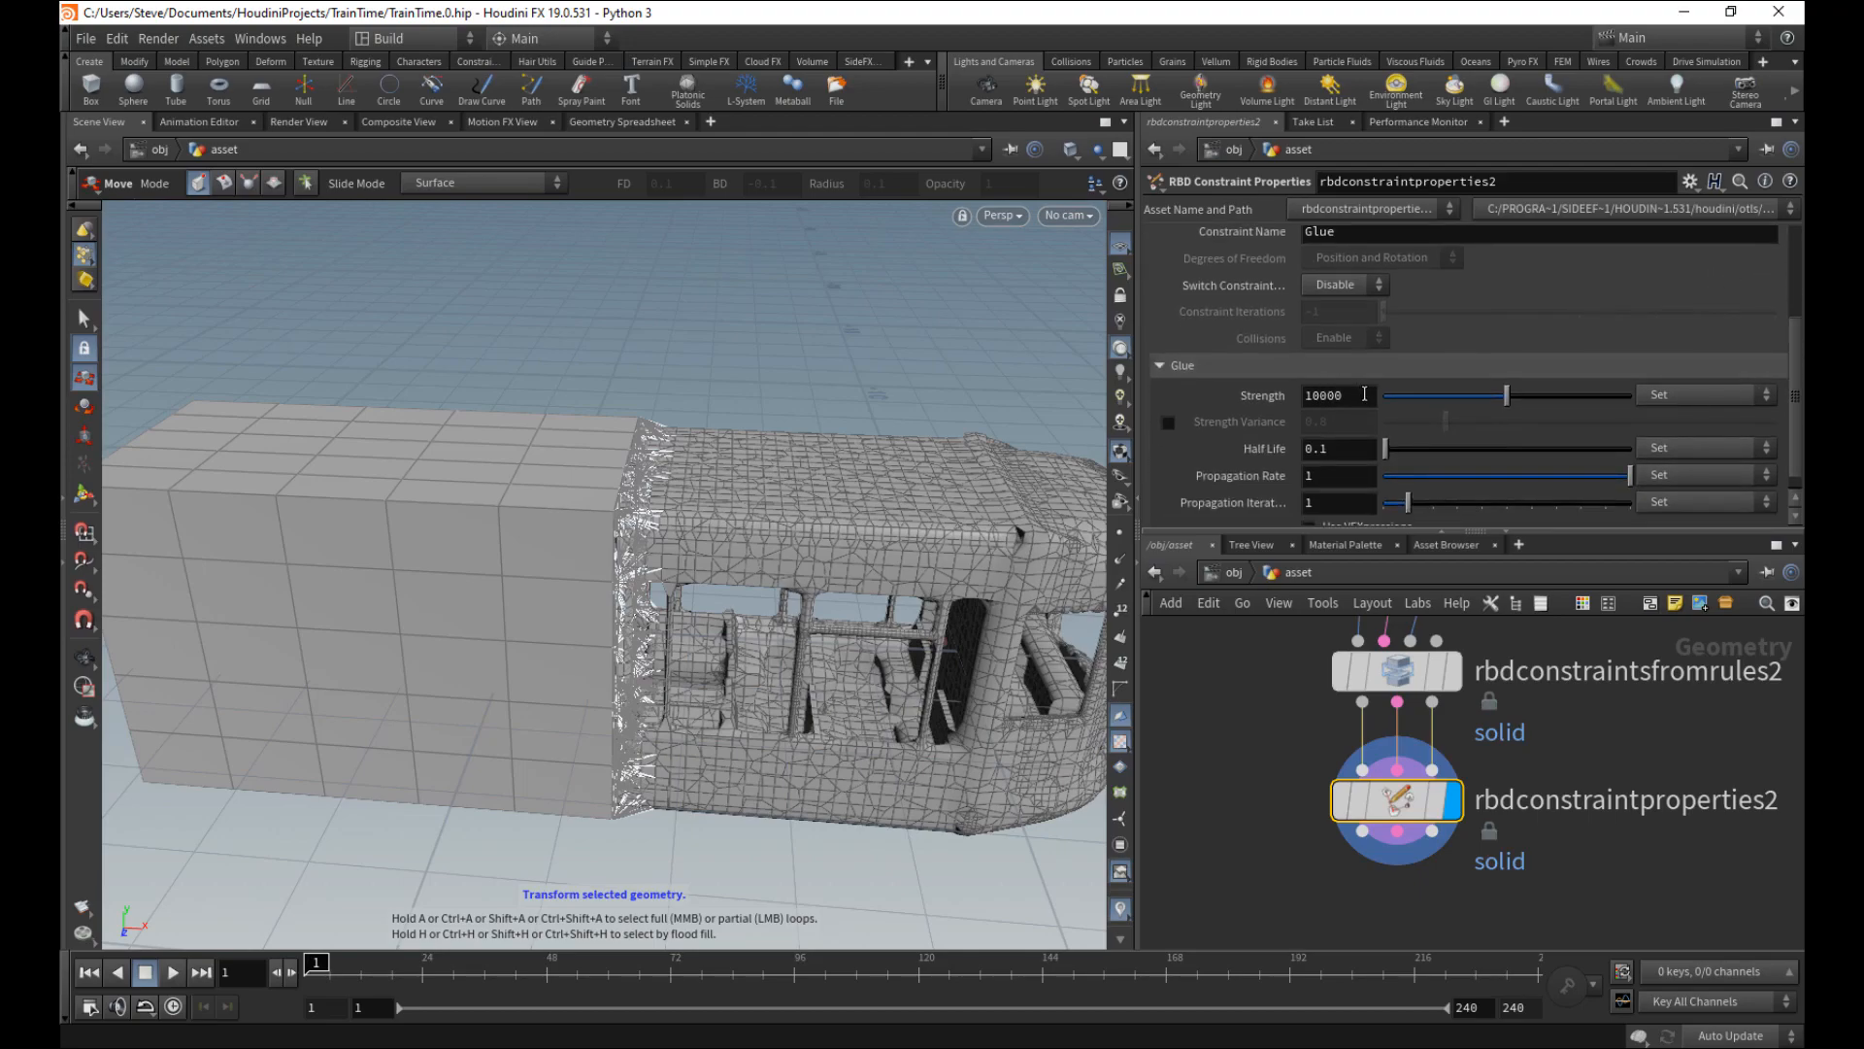
text(-1)
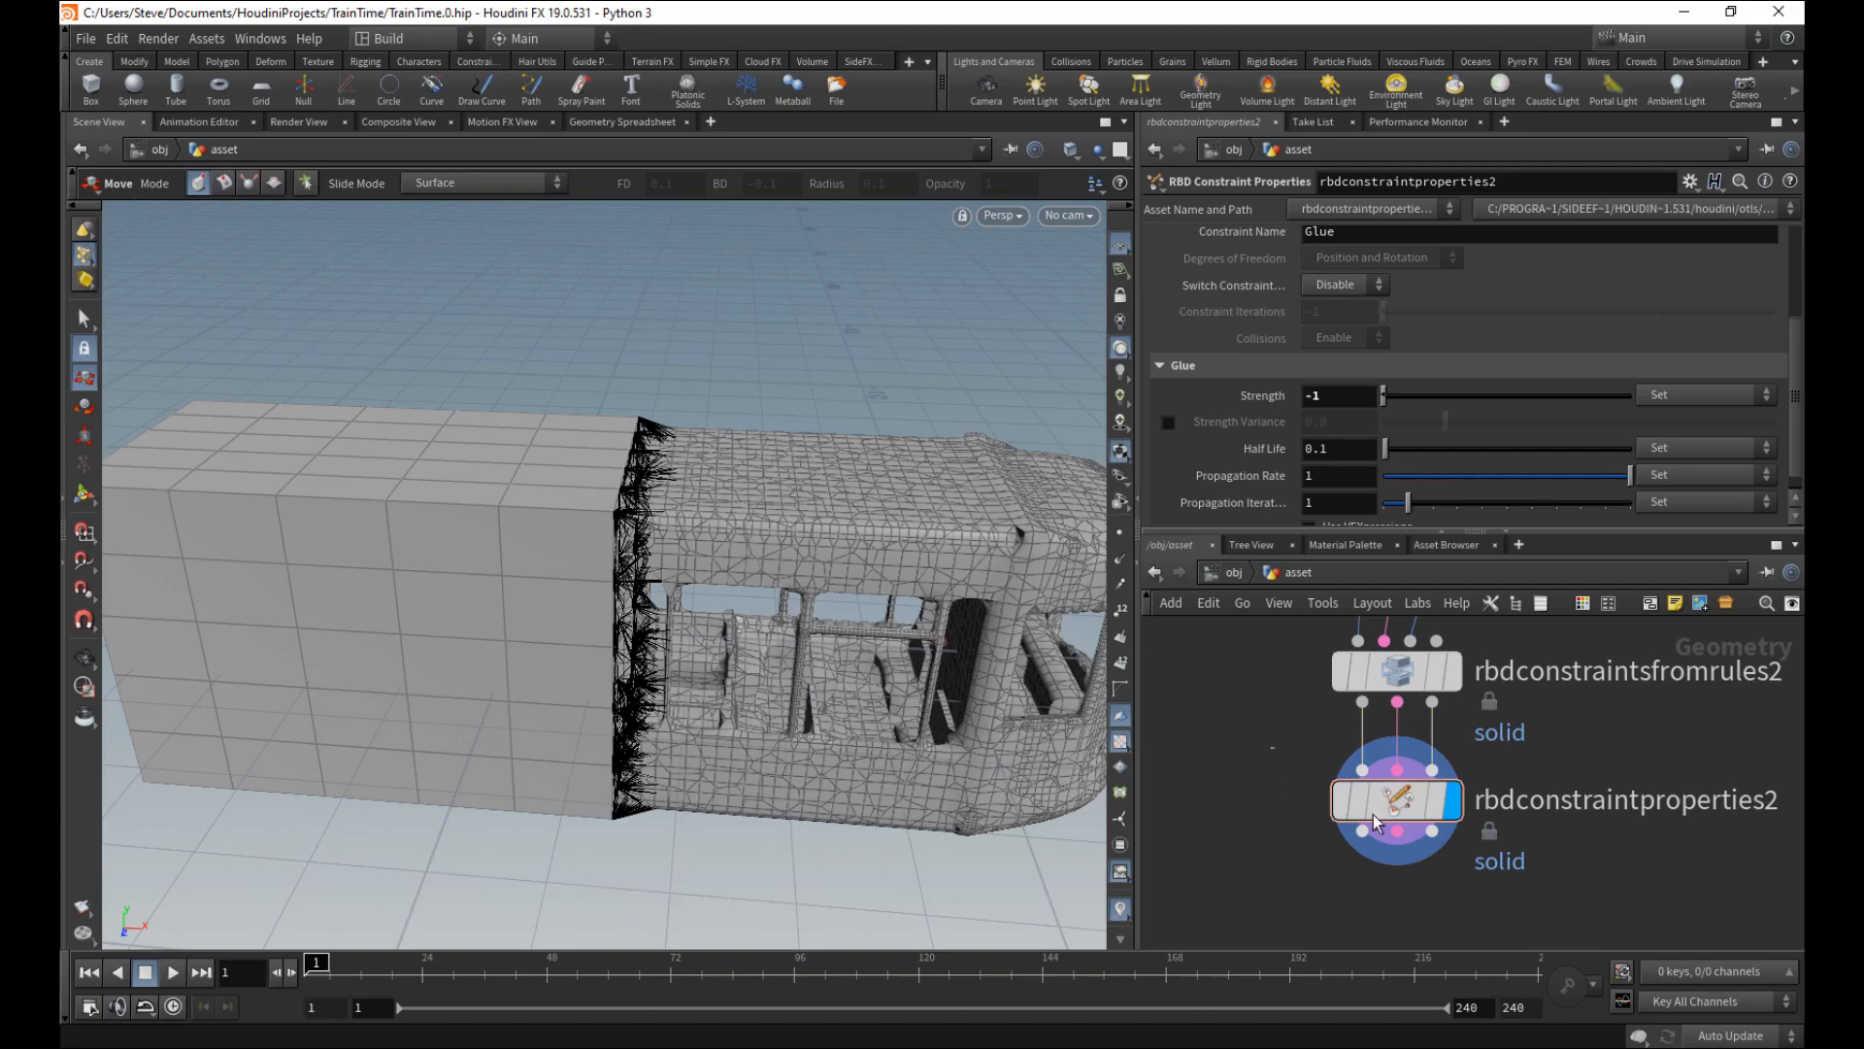
mouse_move(1233, 766)
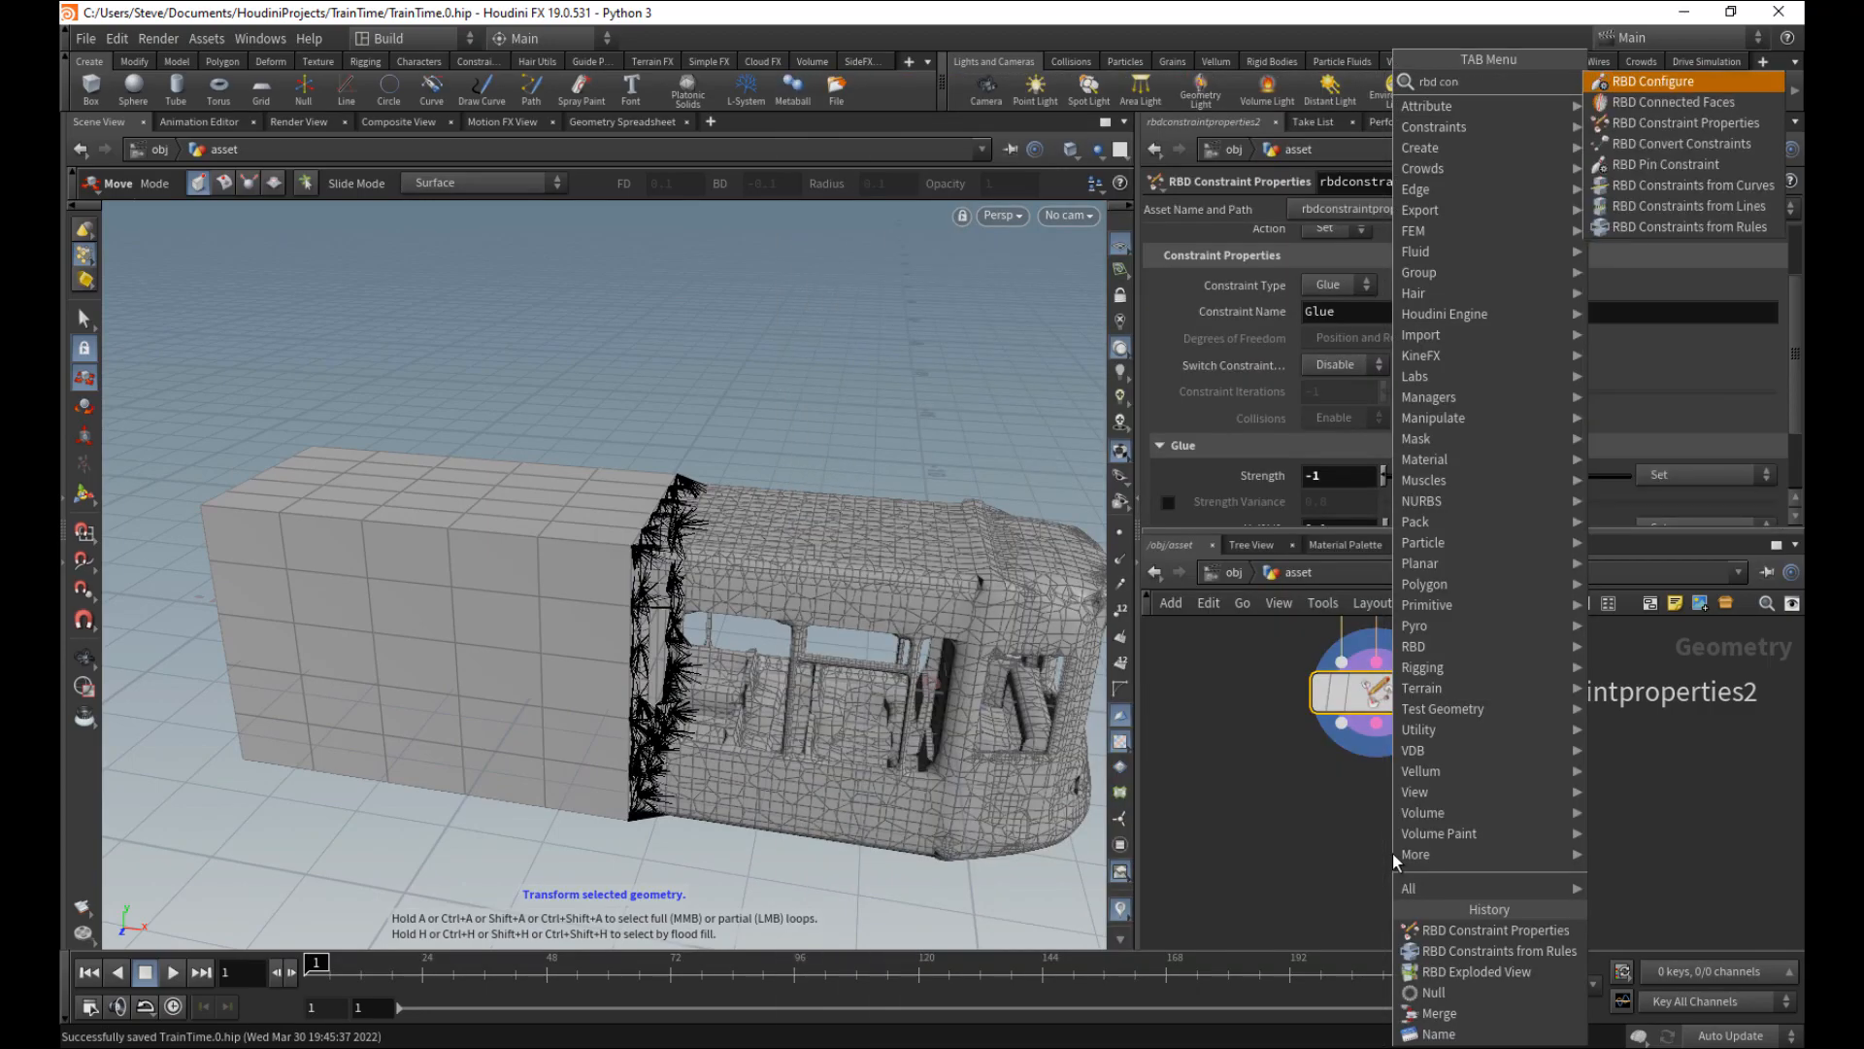
Step: Add an RBD Configure node below rbdconstraintproperties2 and display its parameters
click(1673, 81)
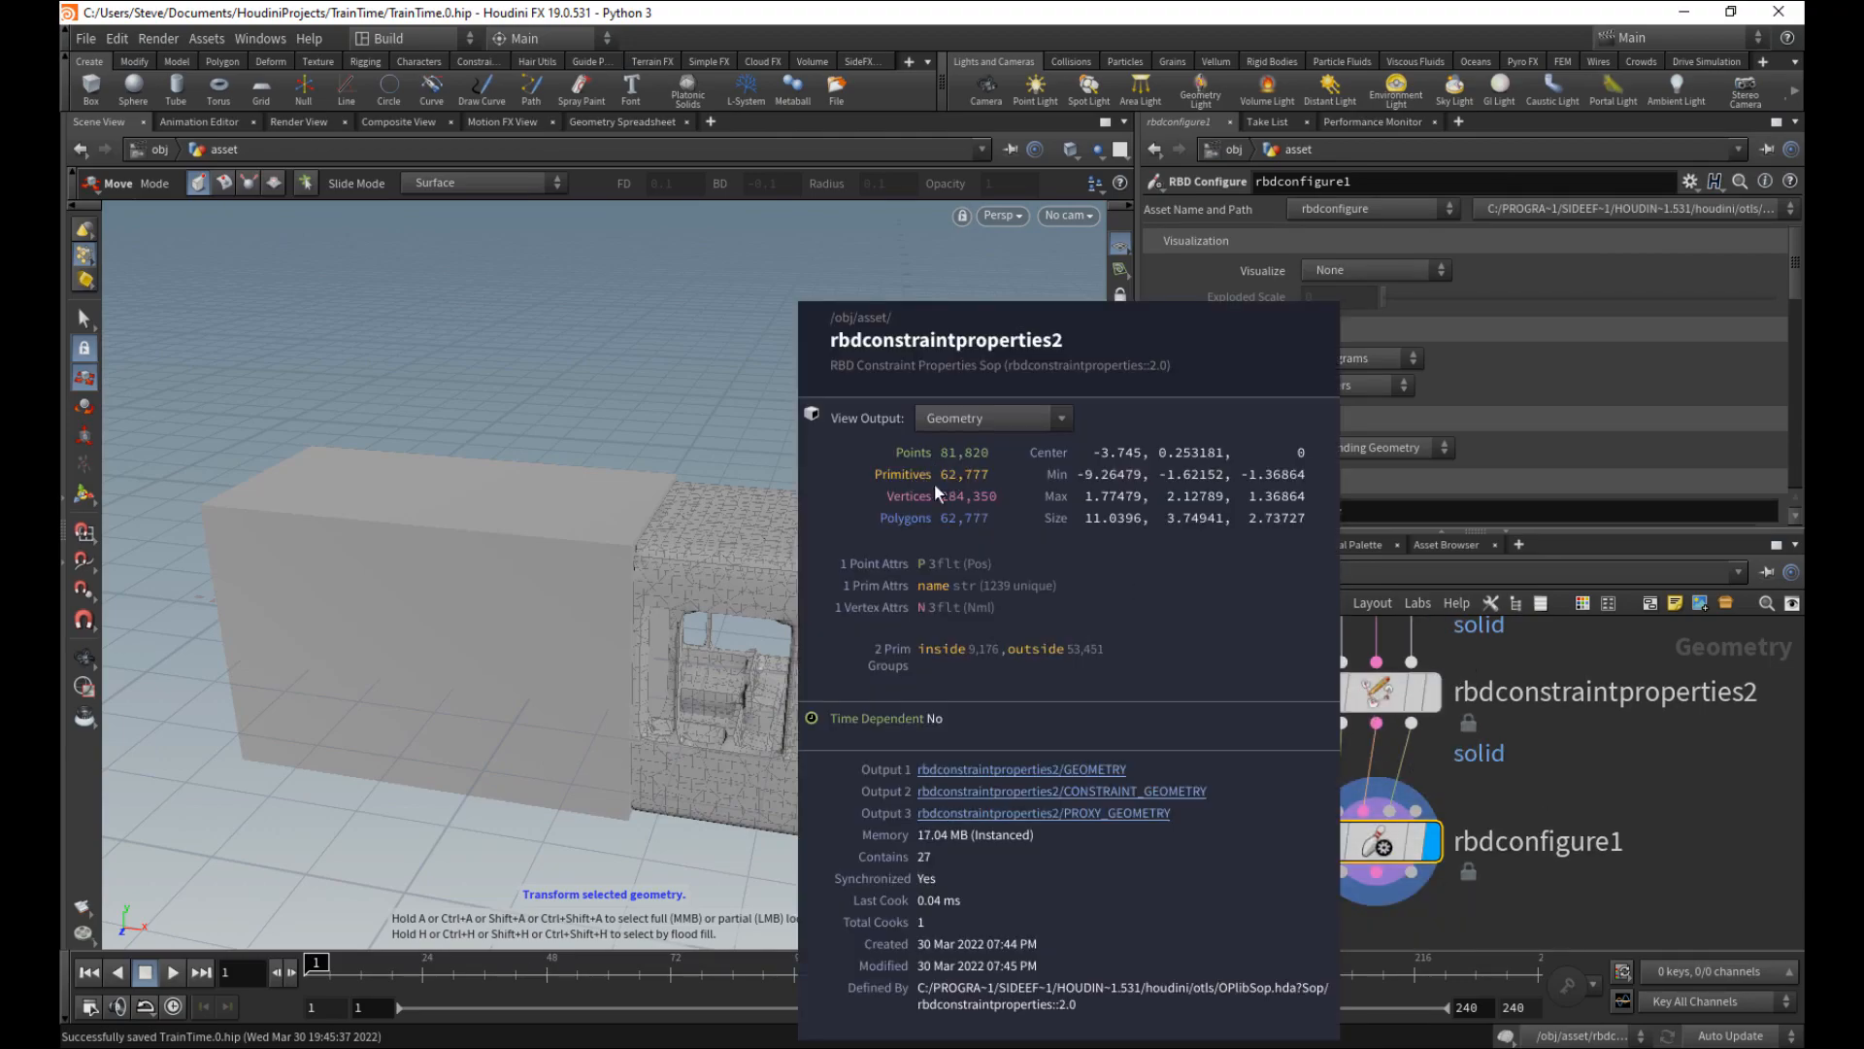
click(1391, 691)
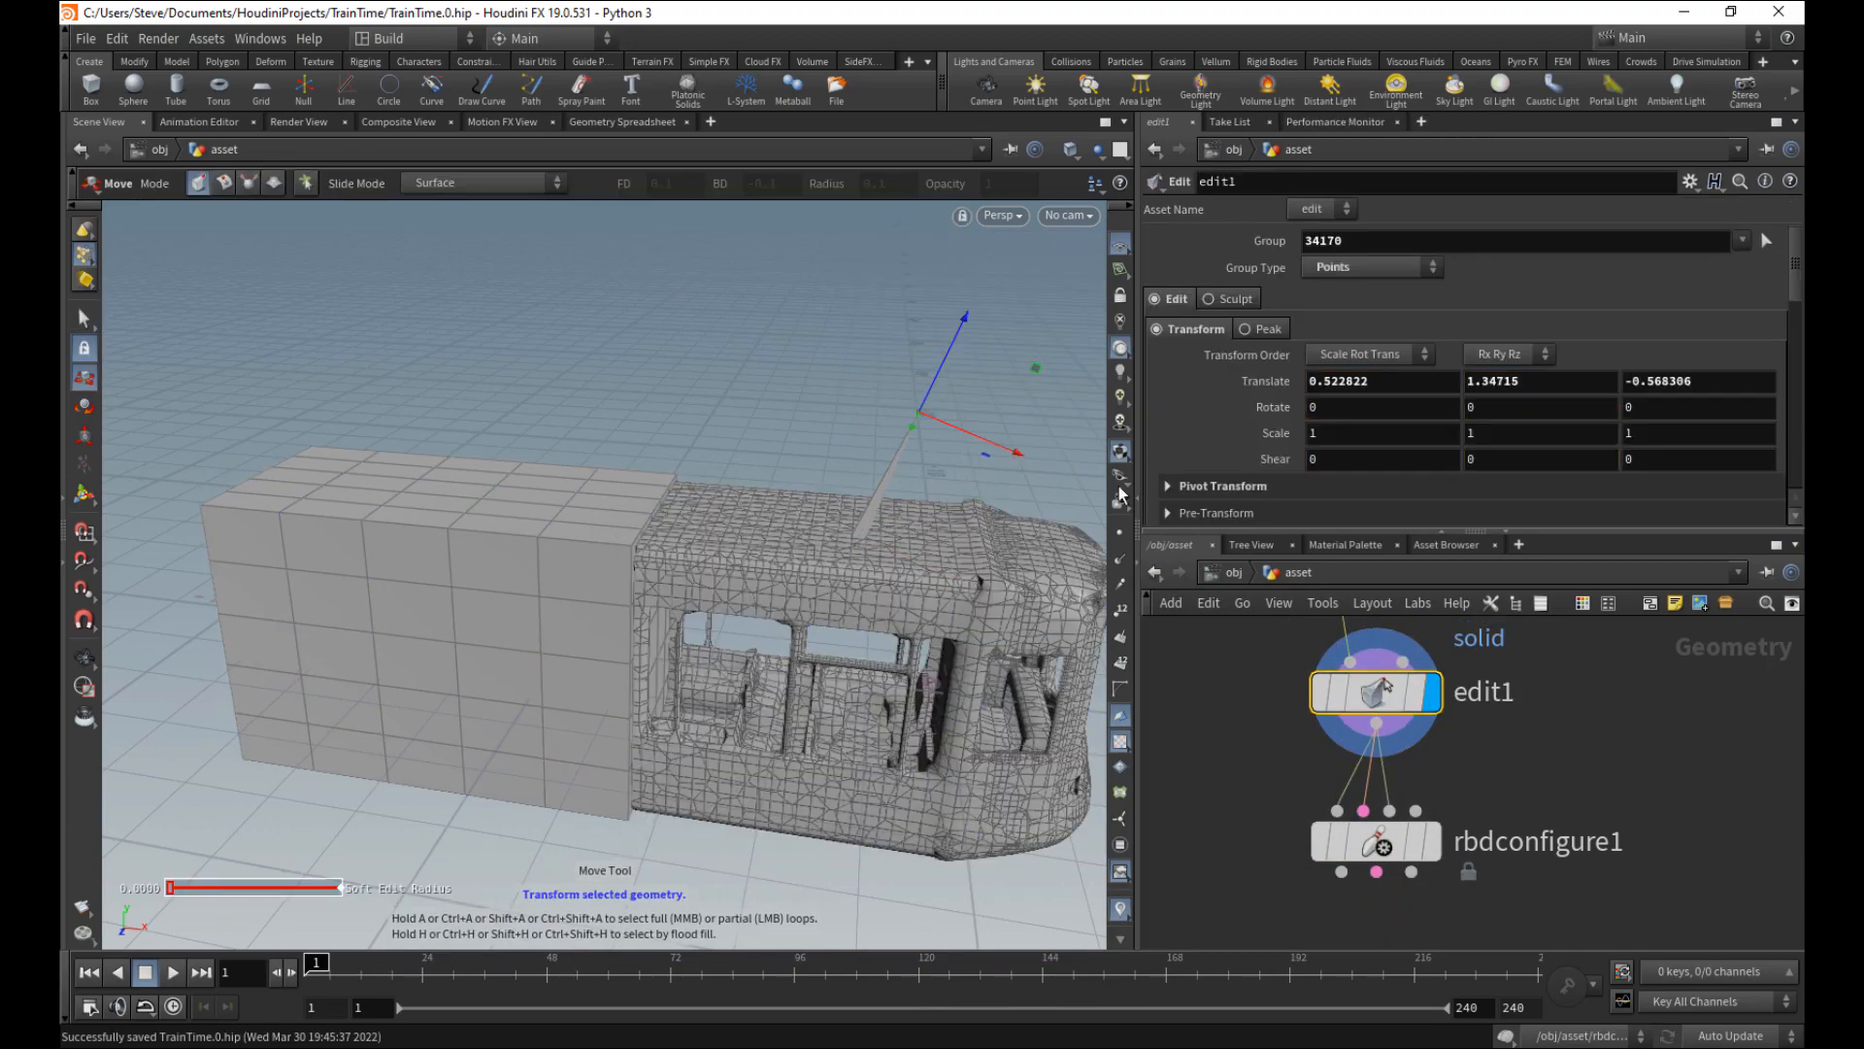
drag(170, 887, 274, 887)
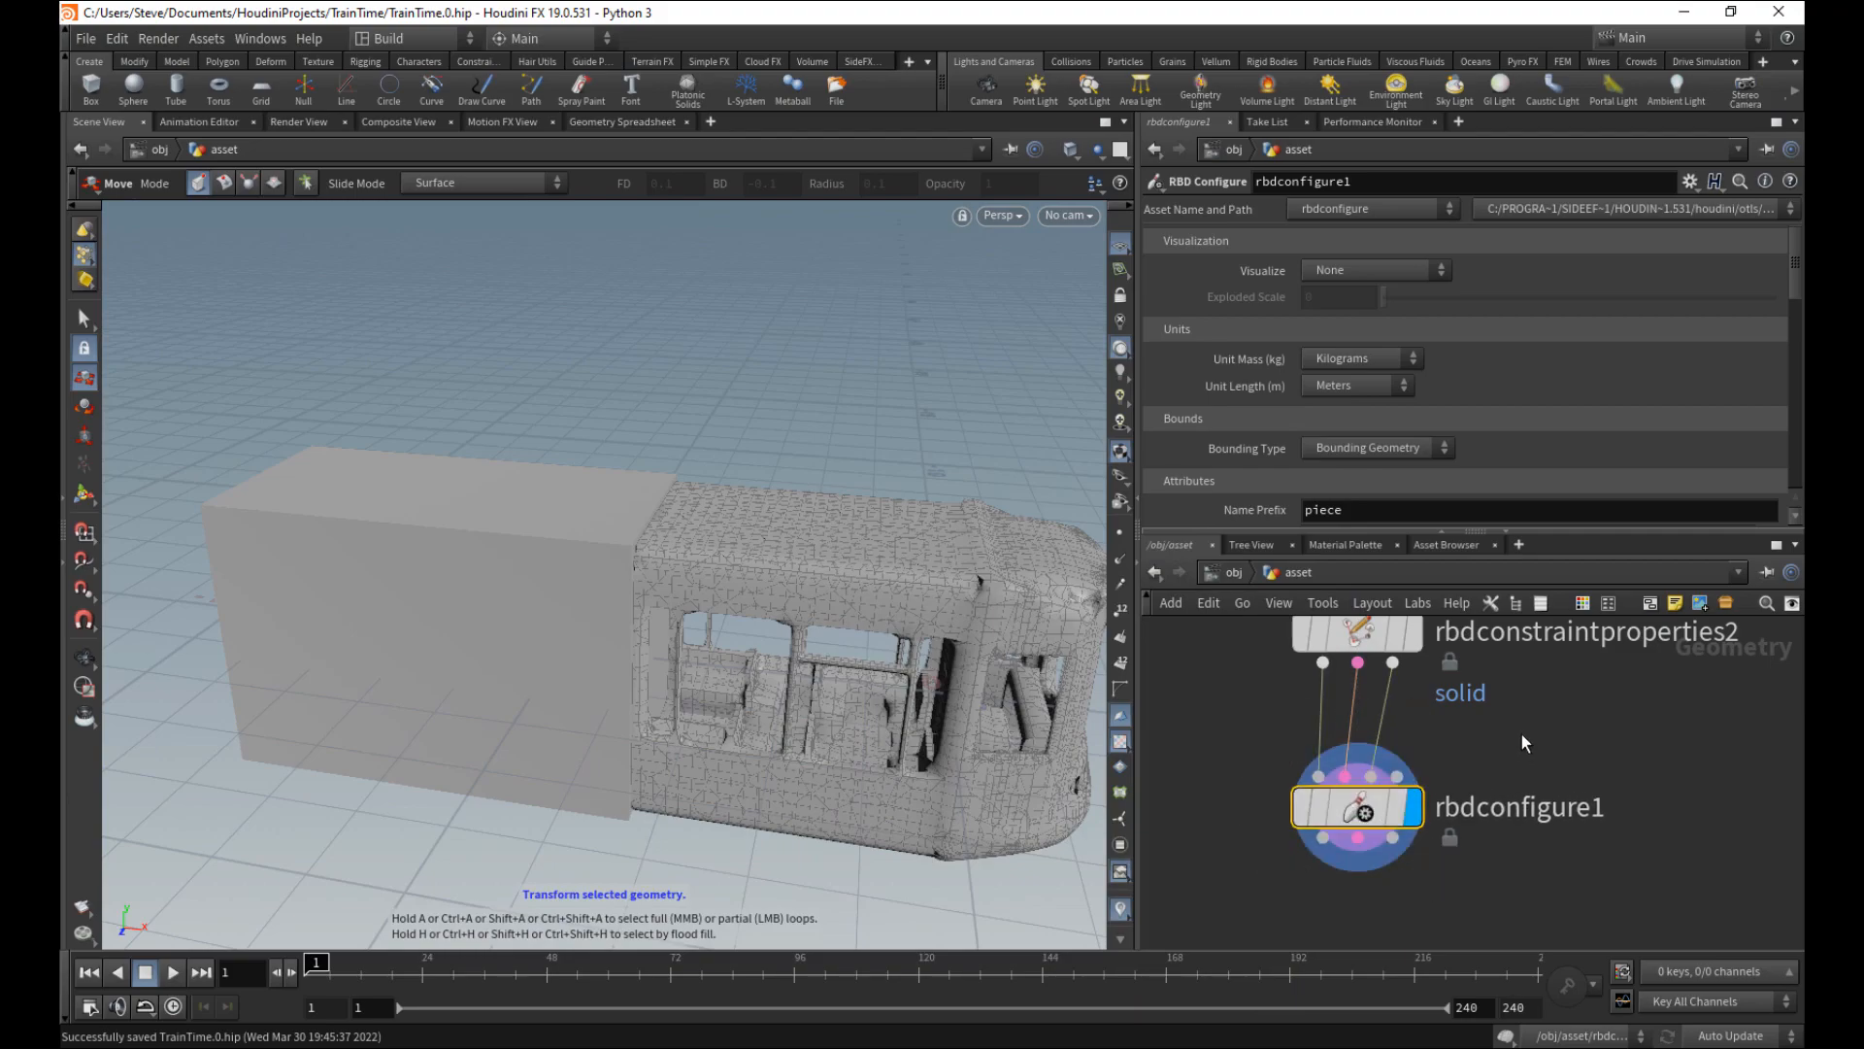
mouse_move(1469, 713)
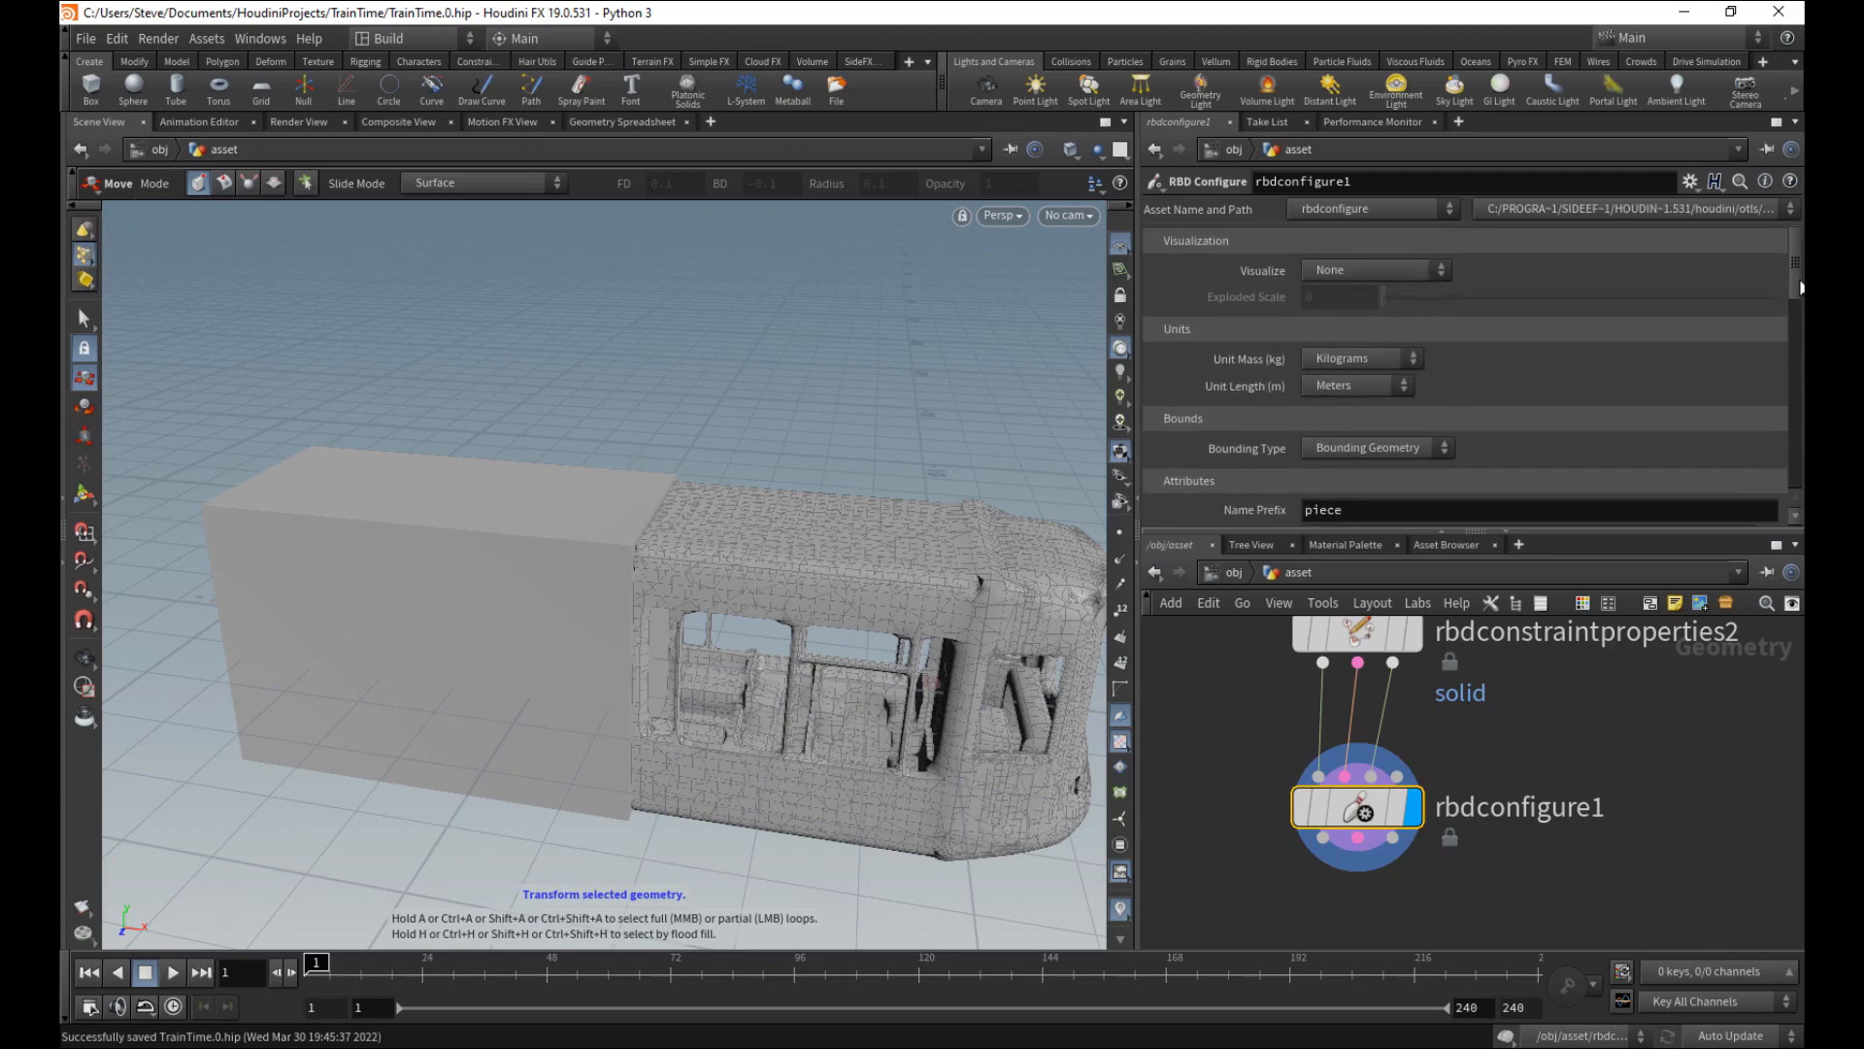
mouse_move(1366, 818)
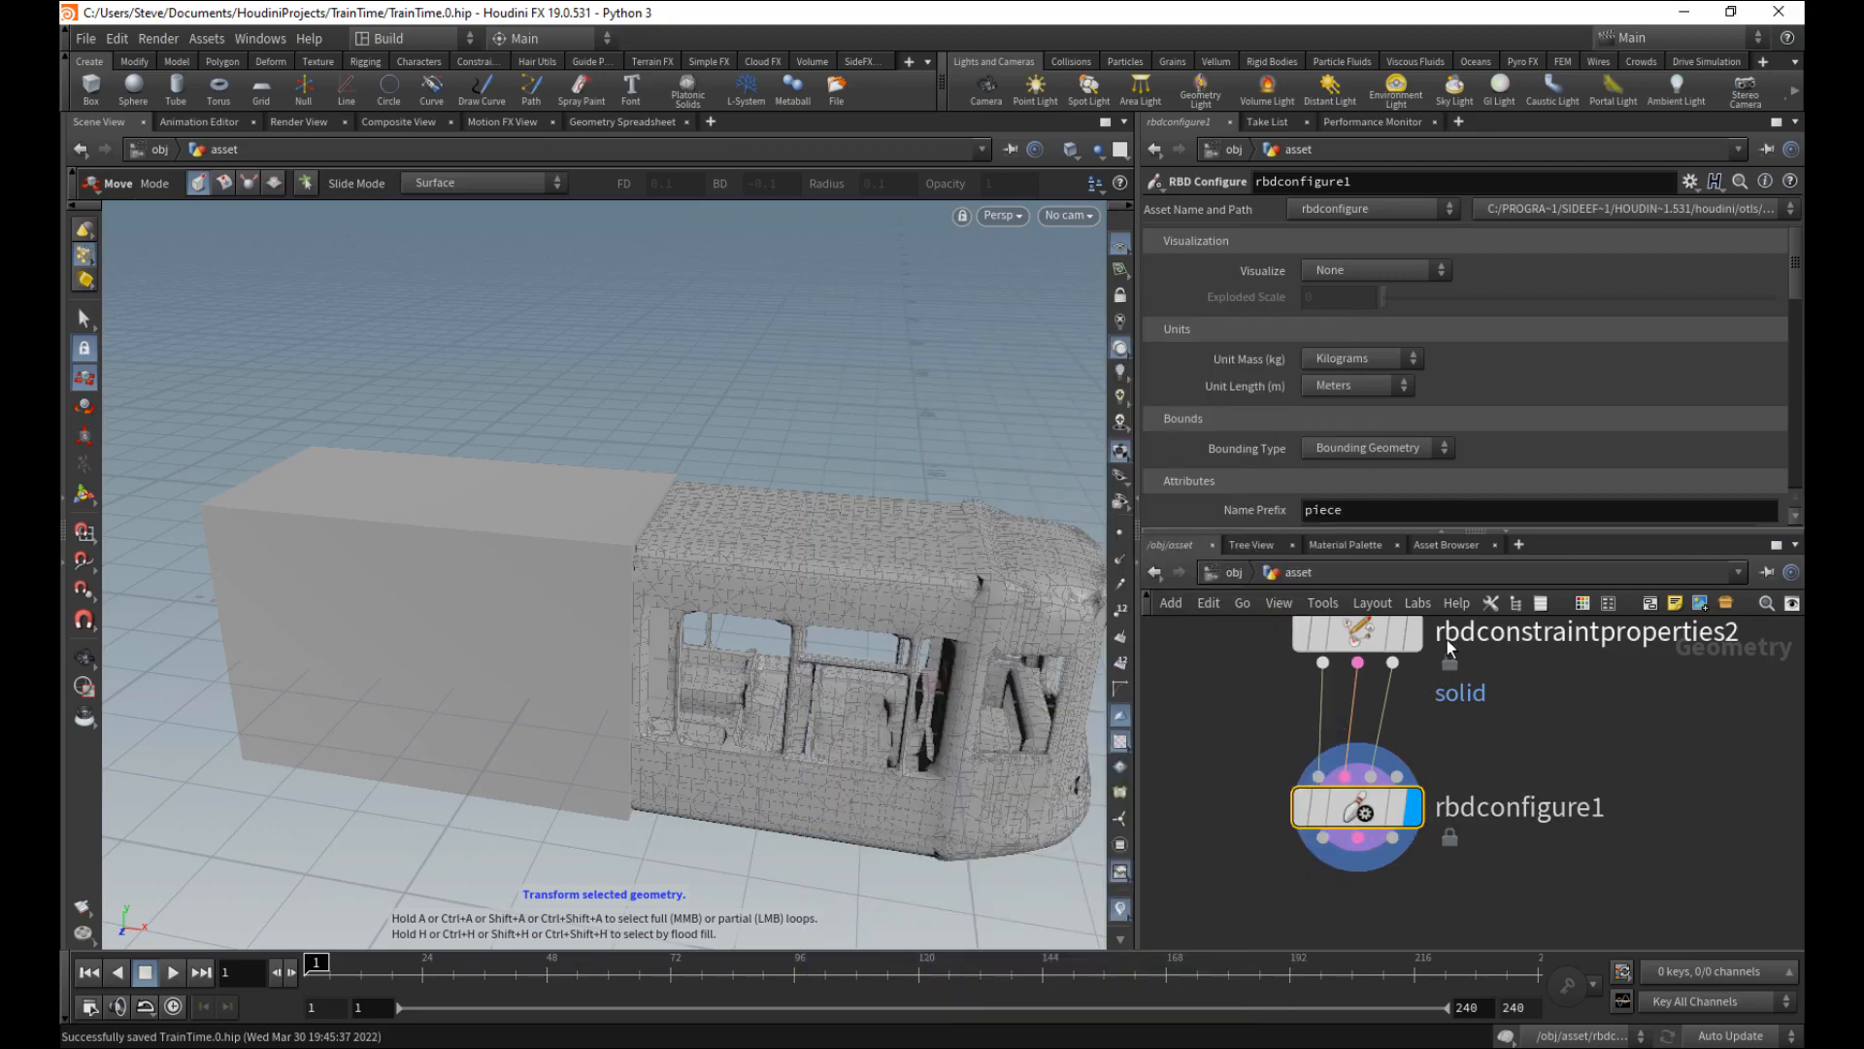
scroll(down, 3)
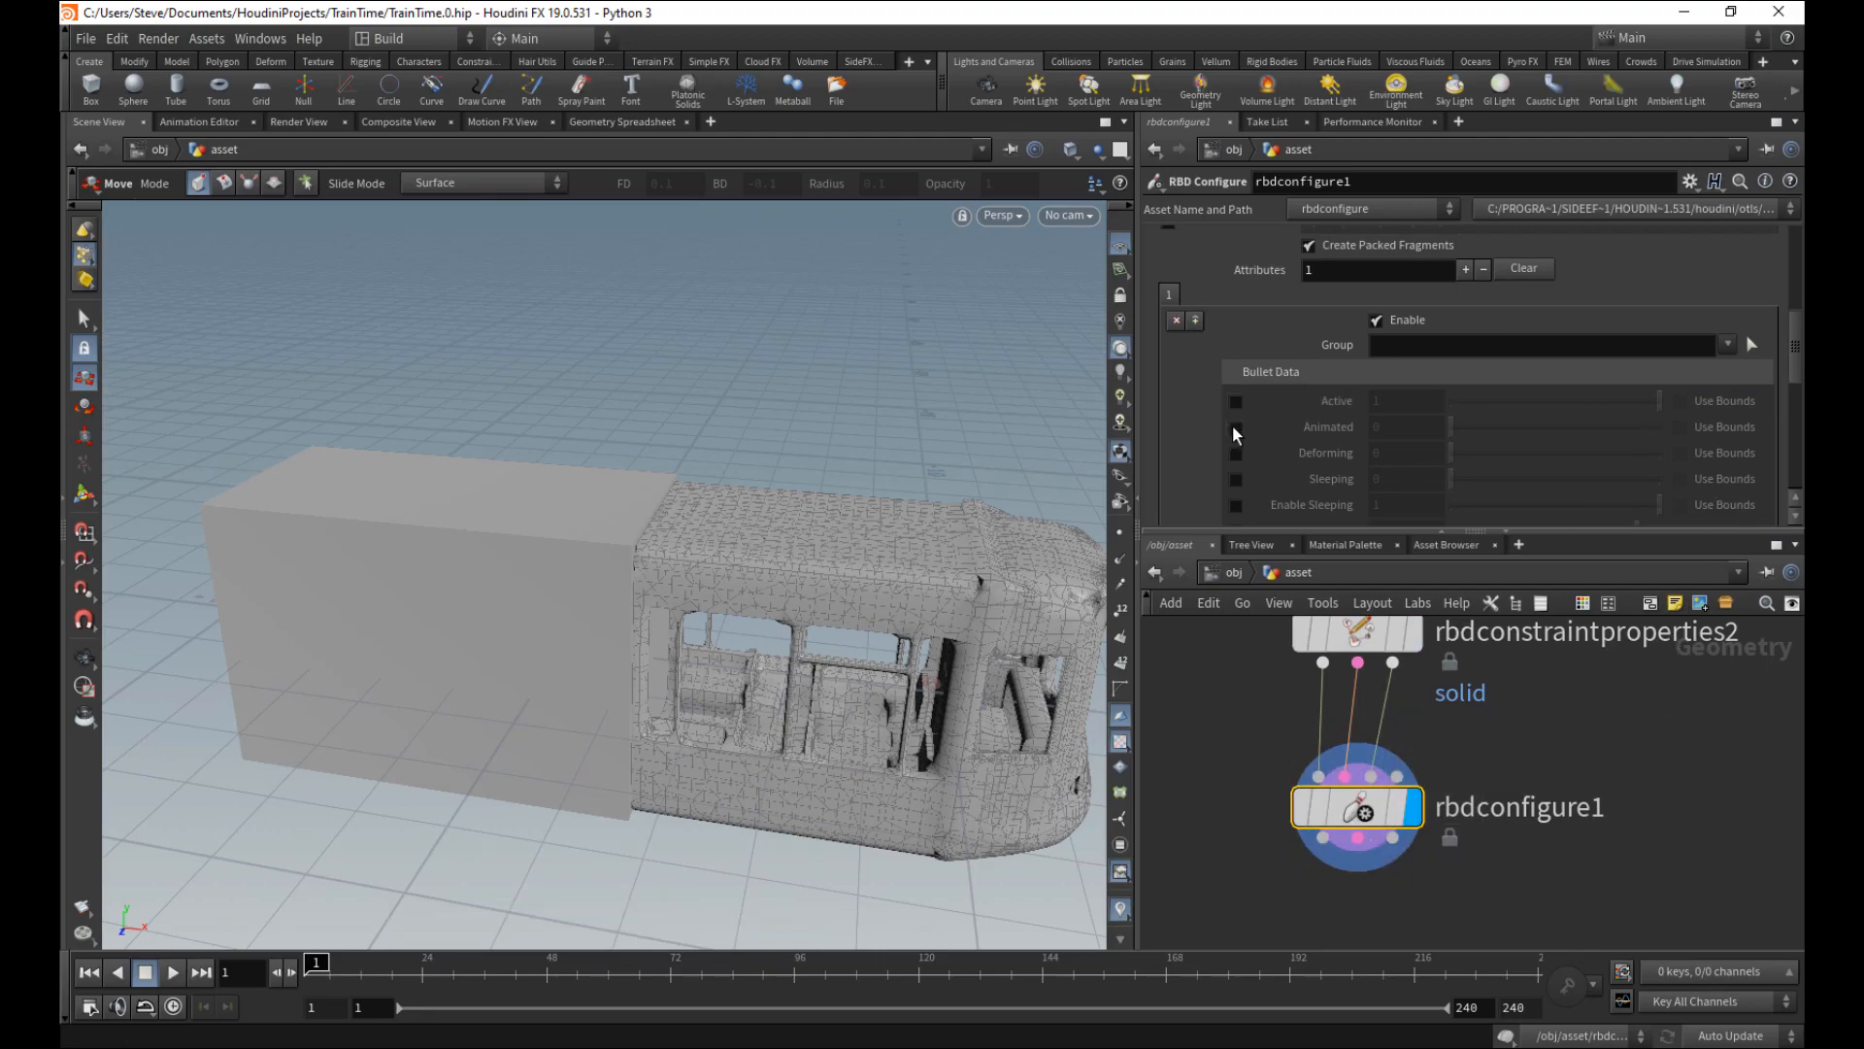
Step: Enable Active and Animated under Bullet Data in rbdconfigure1, both set to 1
click(1236, 425)
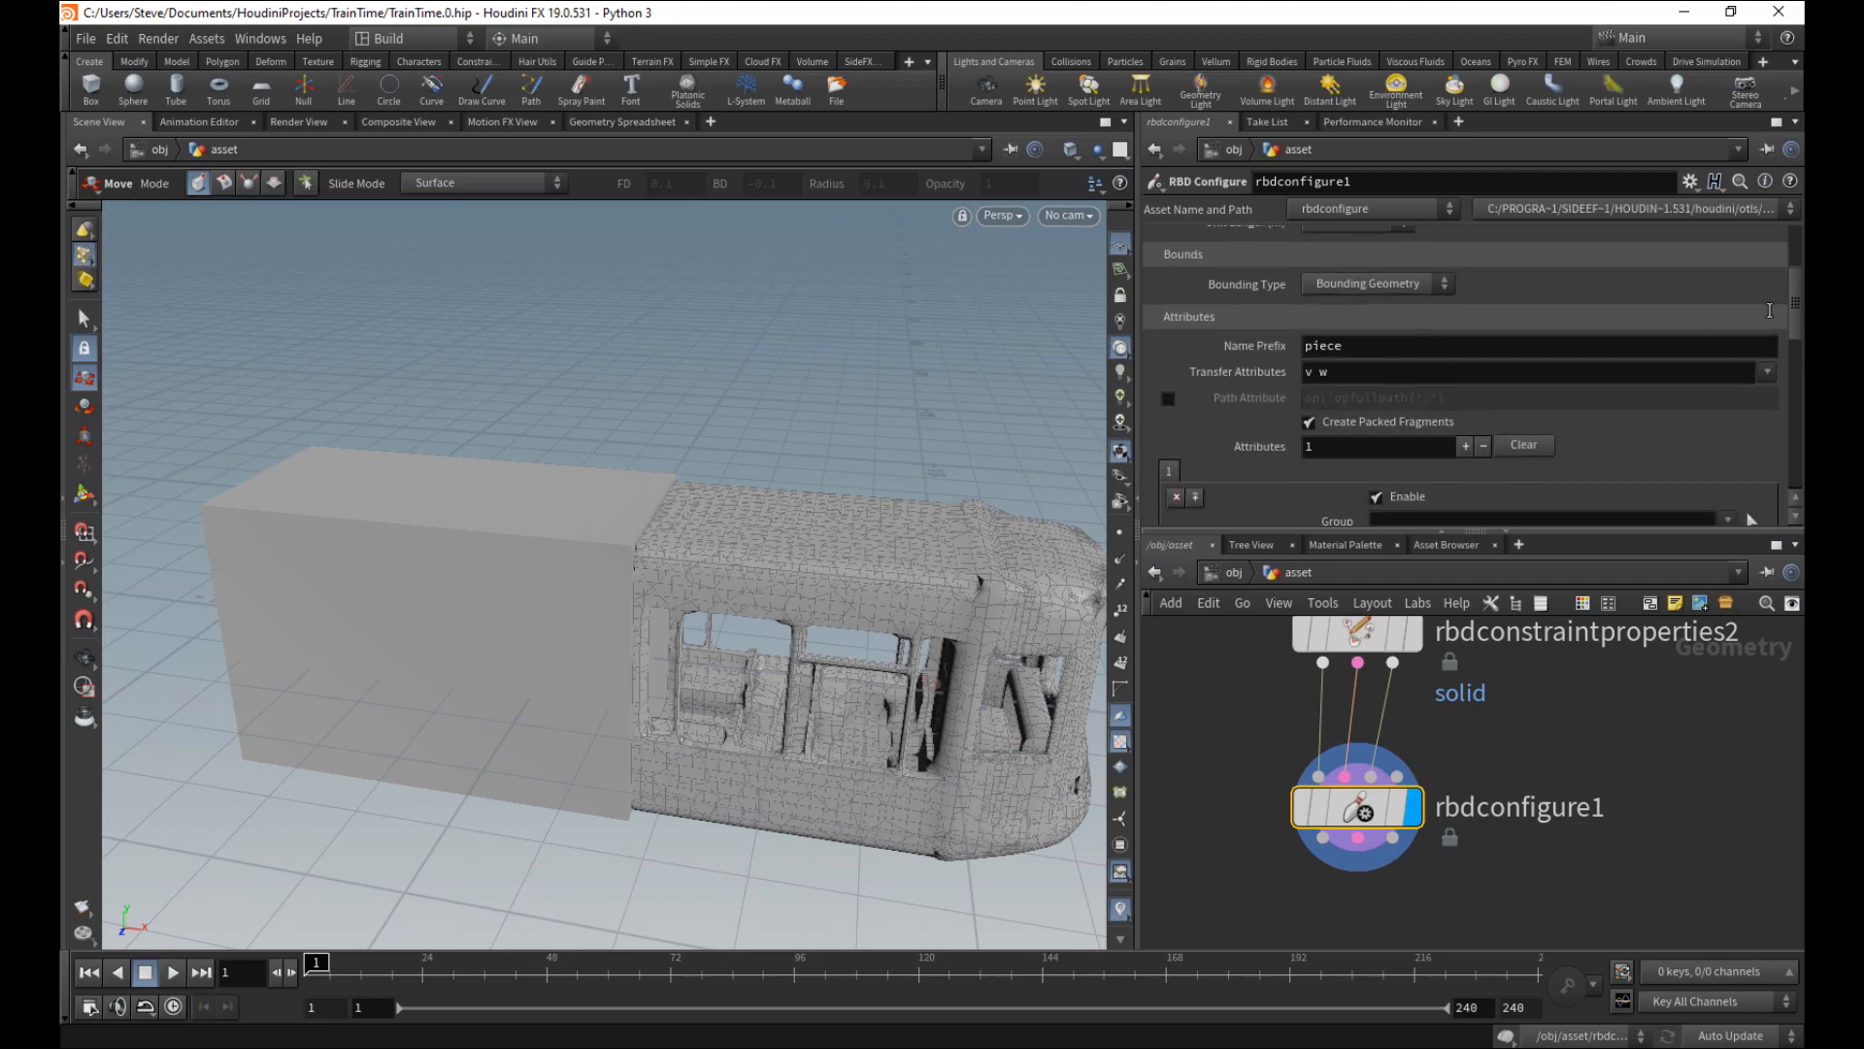
scroll(down, 3)
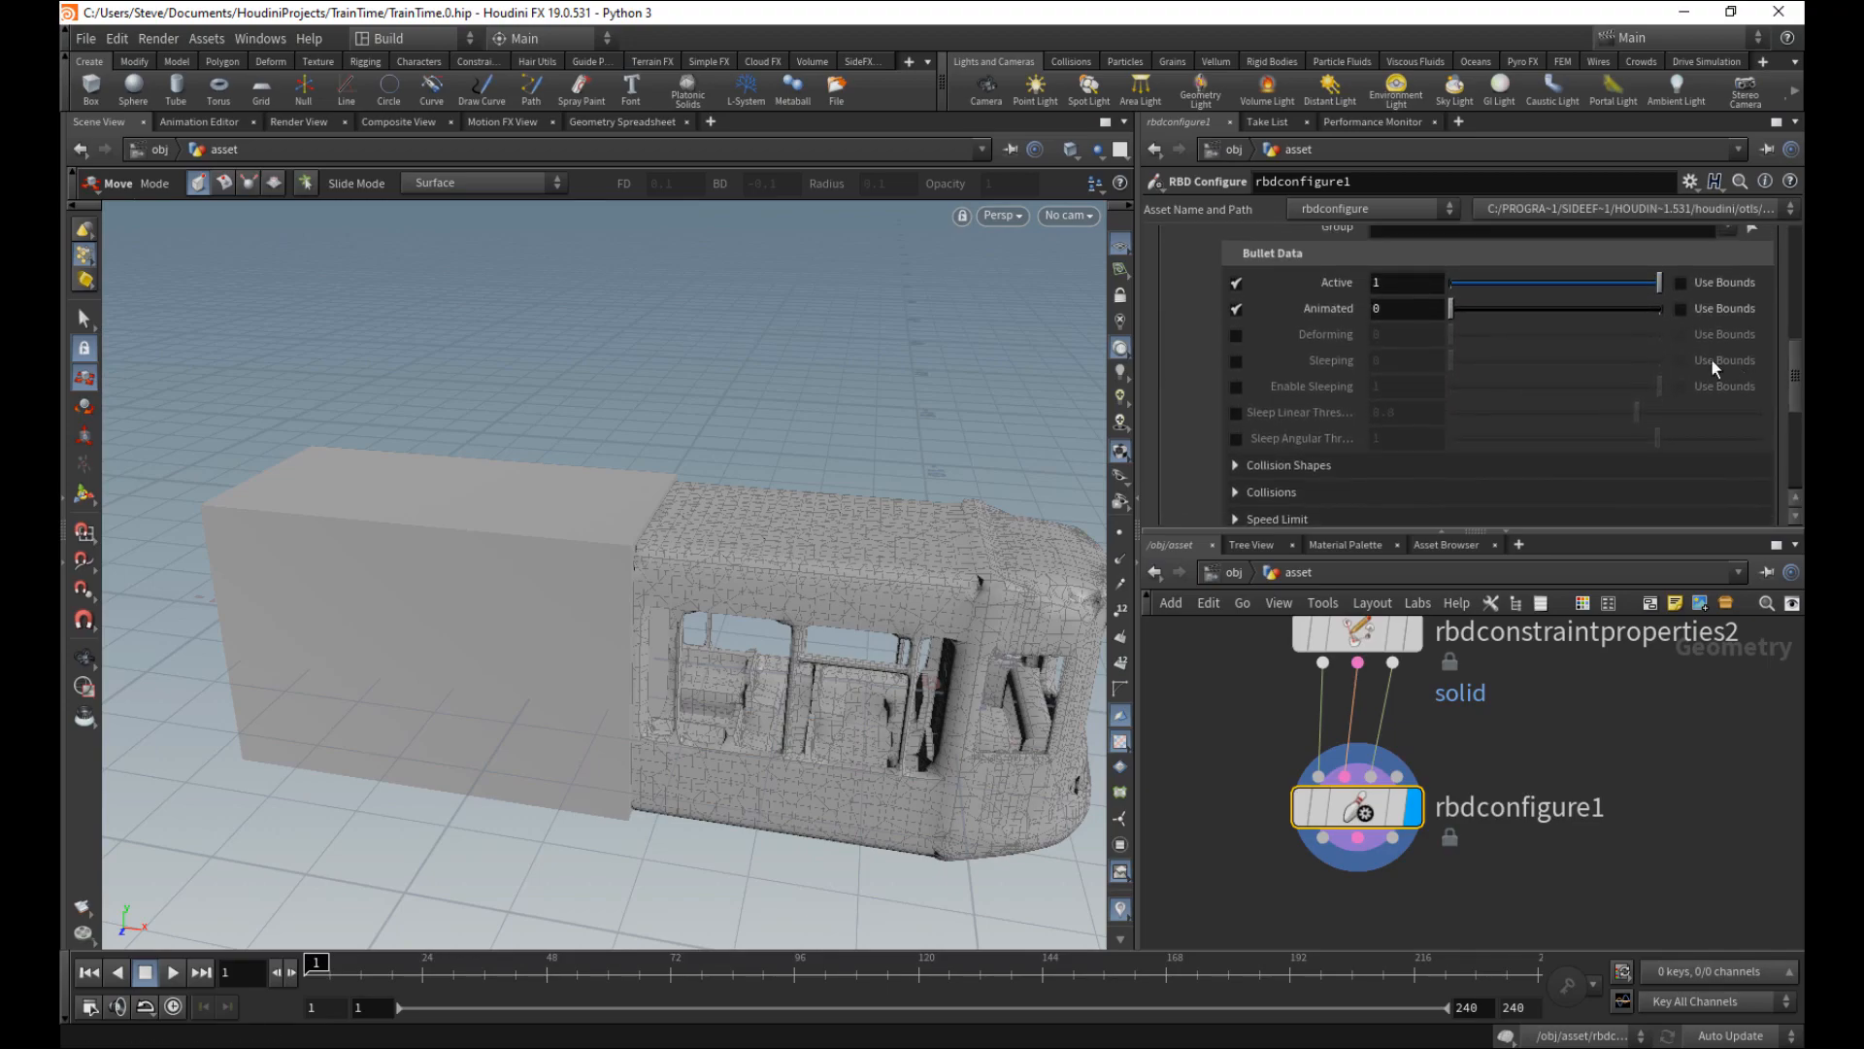
click(1236, 465)
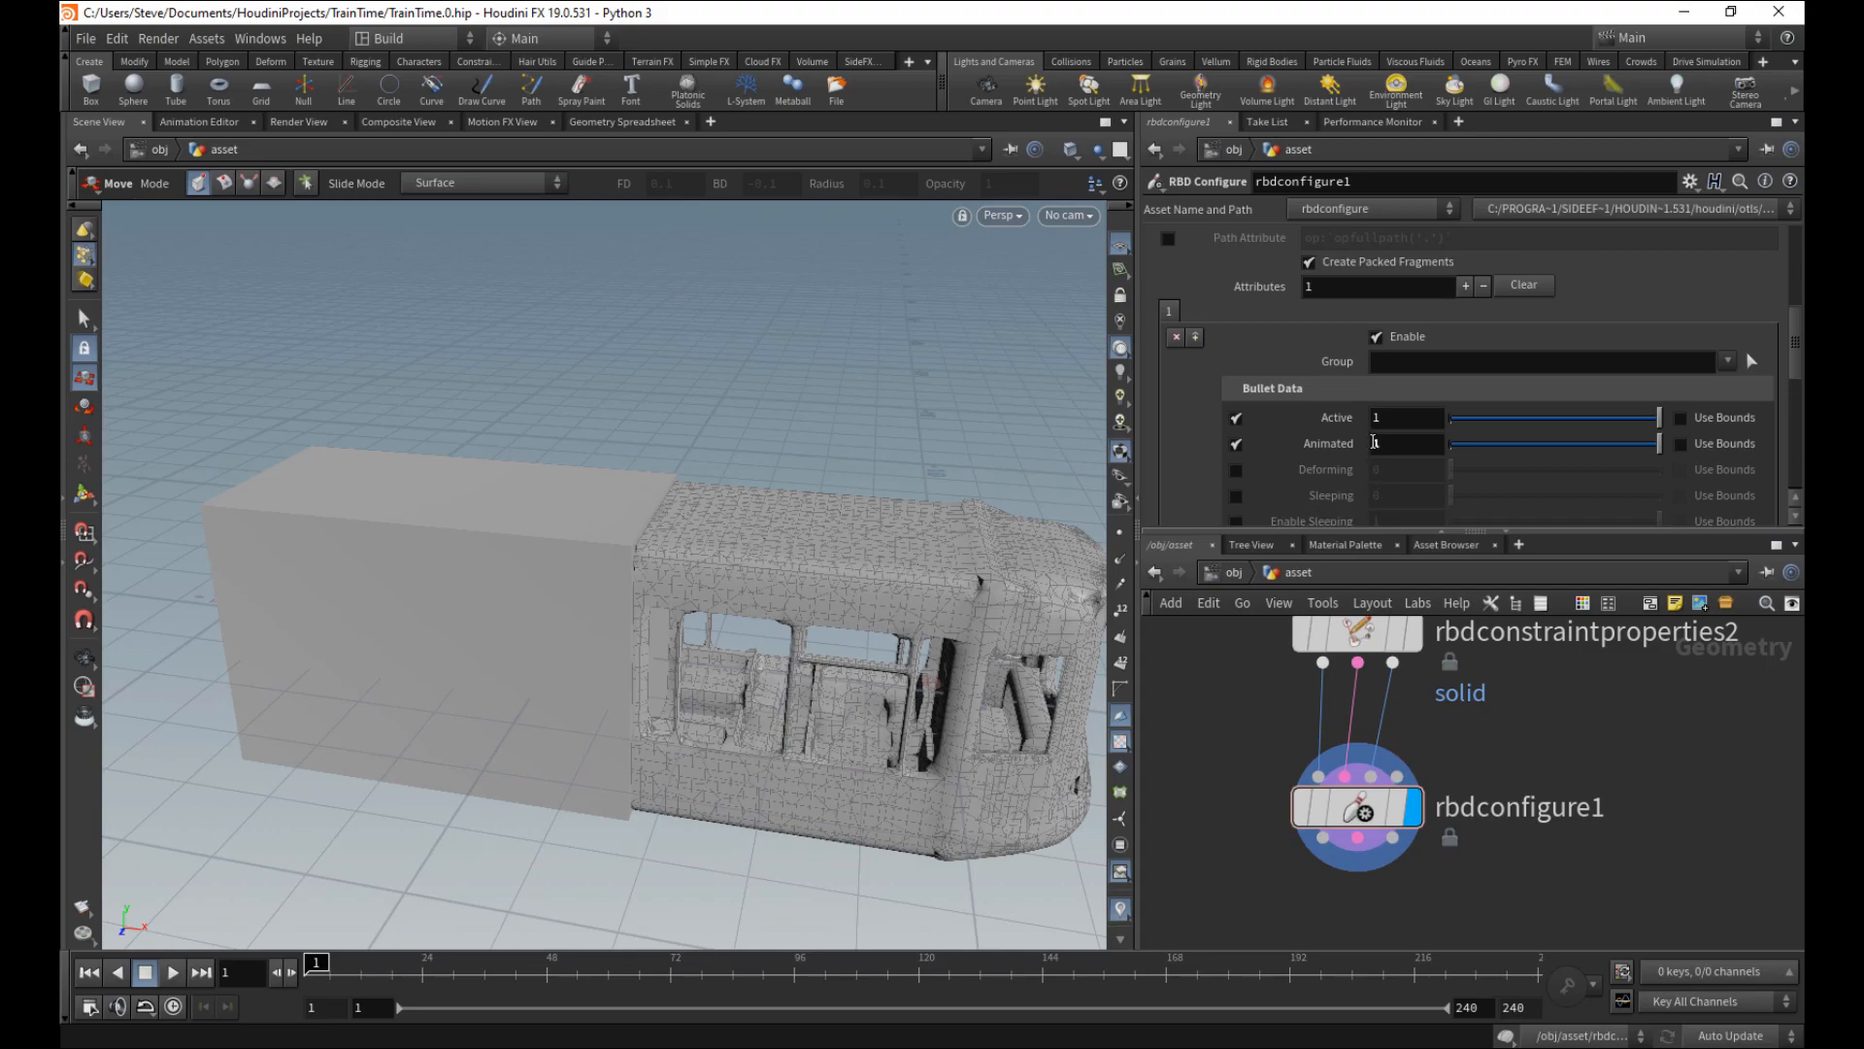
click(1407, 417)
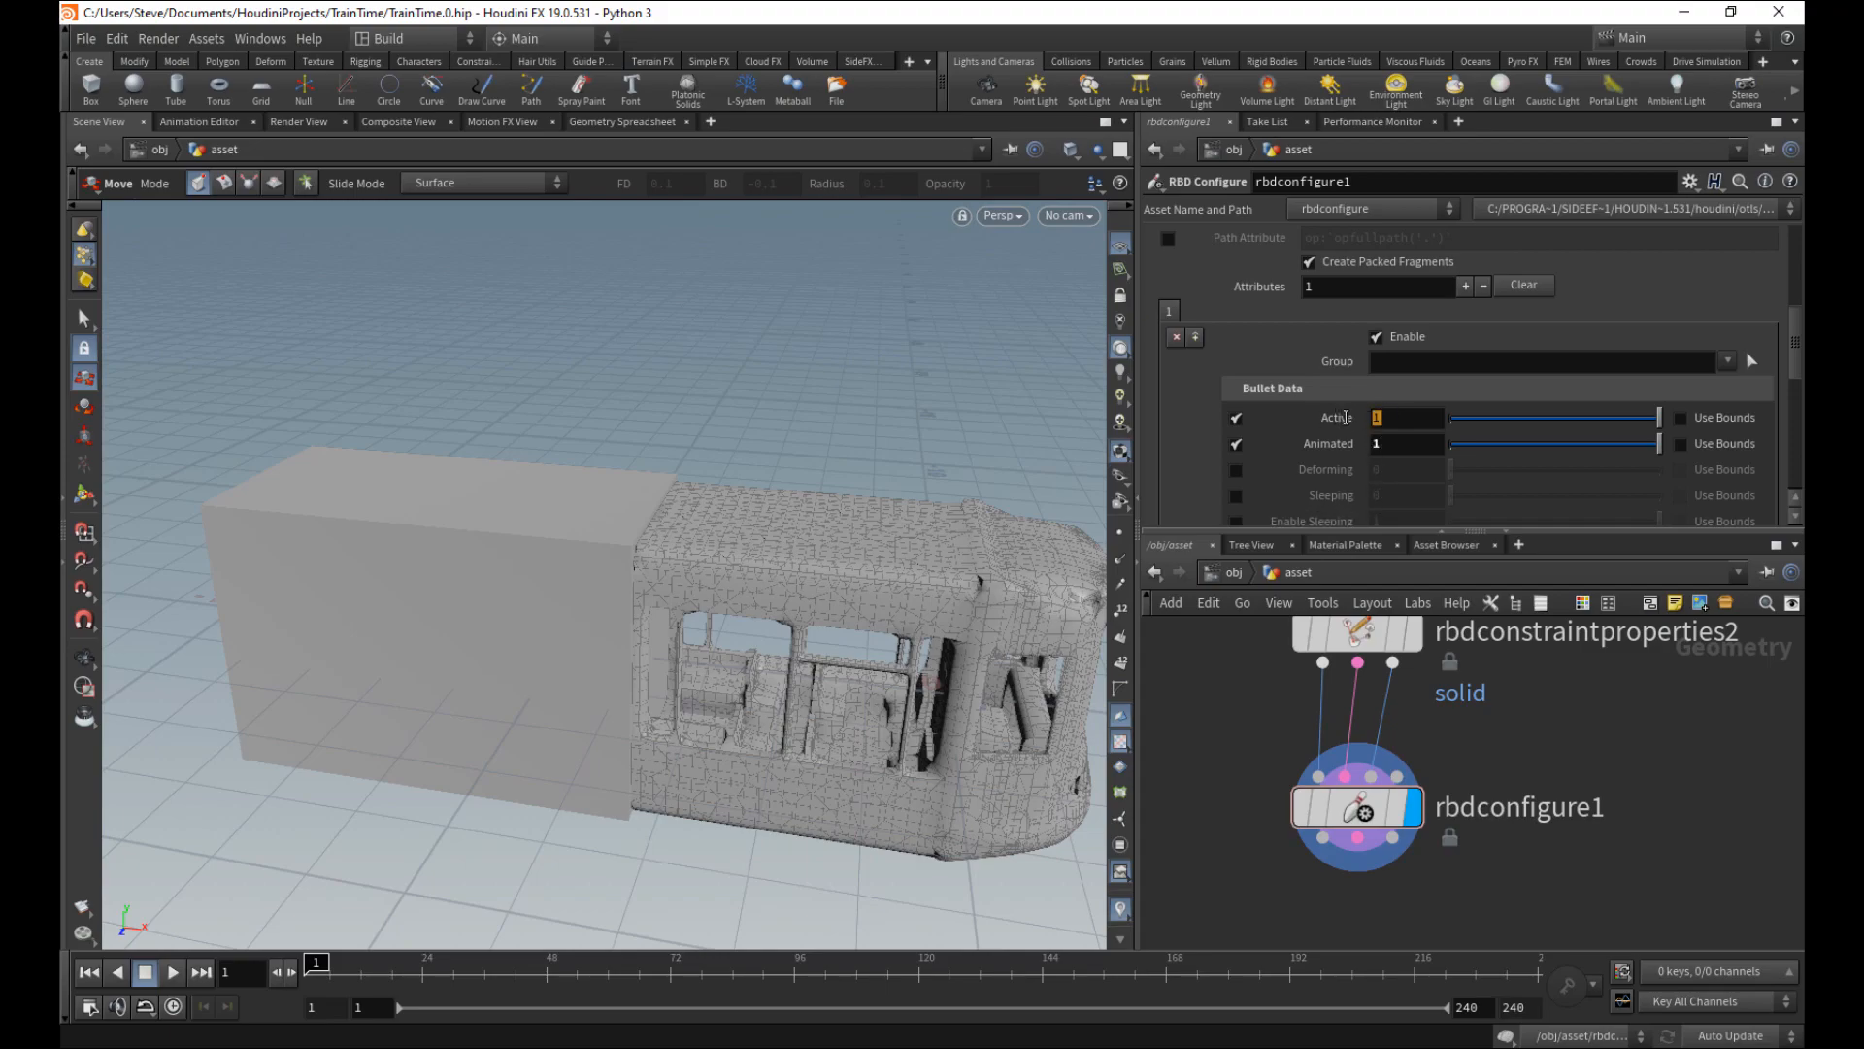
click(1407, 443)
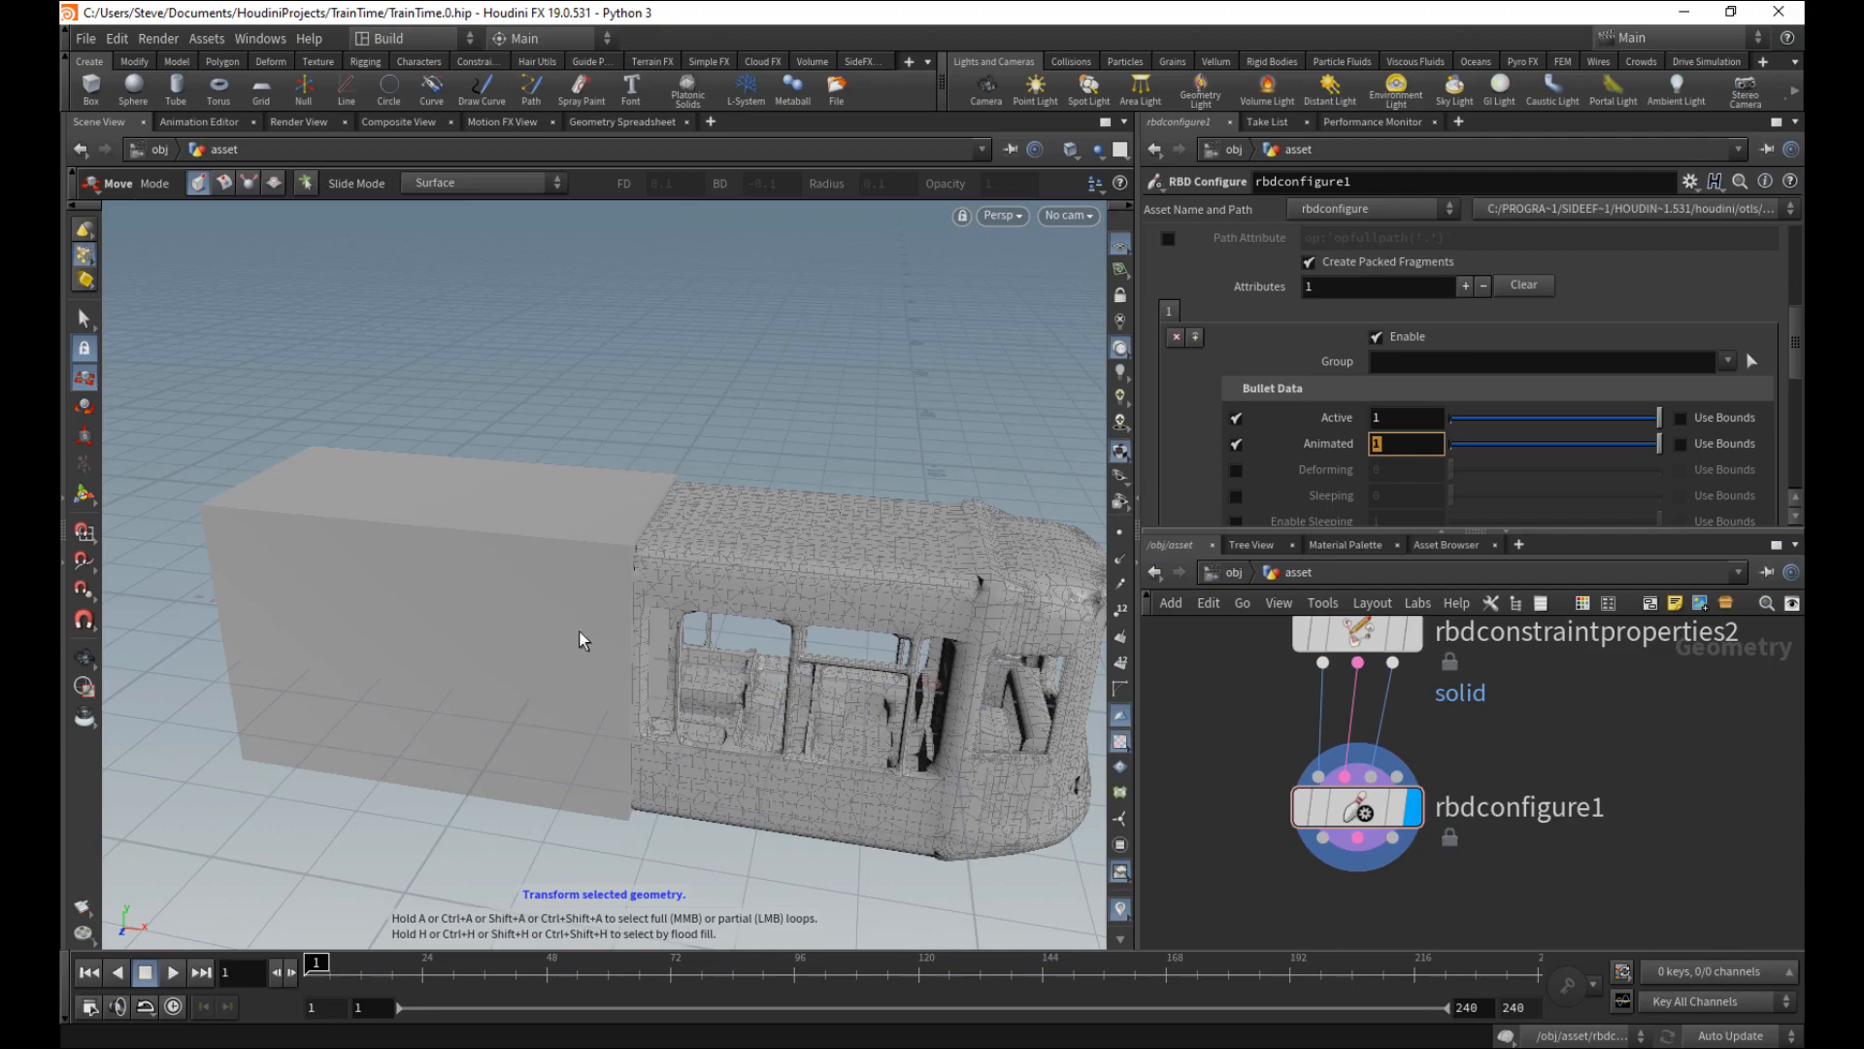
mouse_move(948, 619)
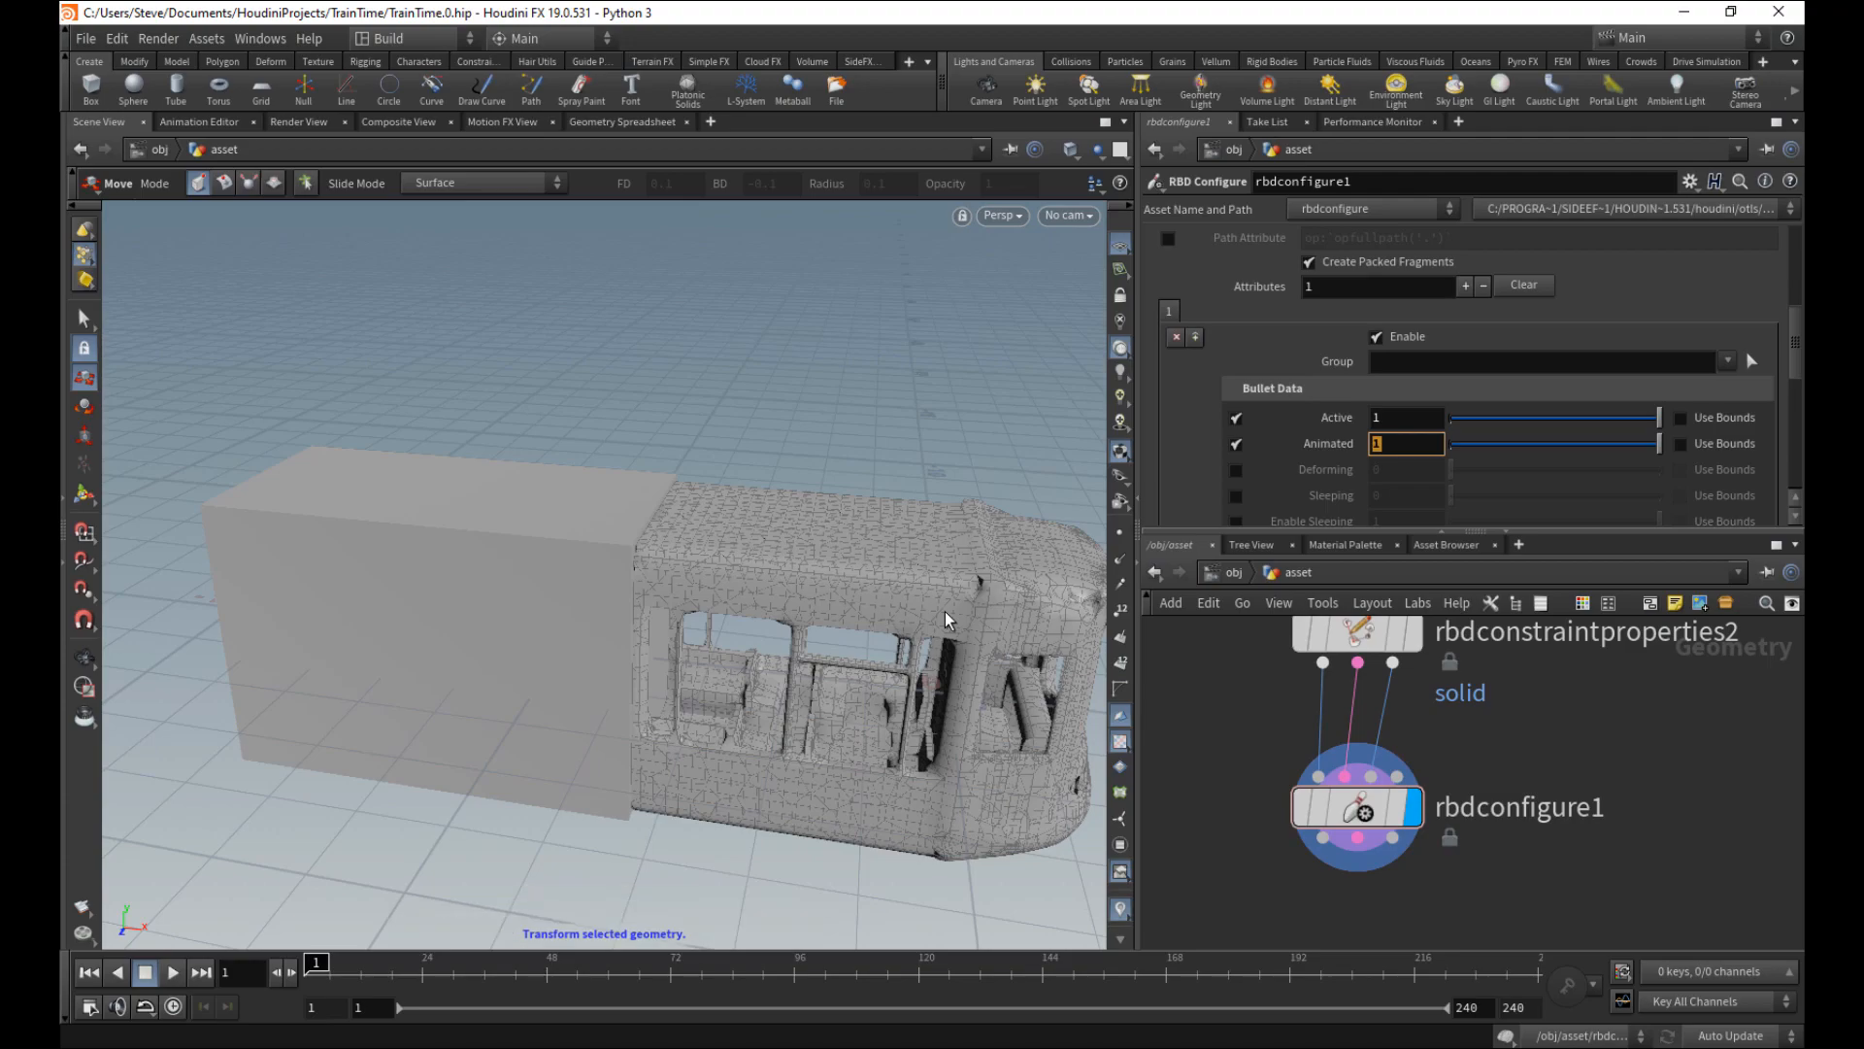
mouse_move(1409, 424)
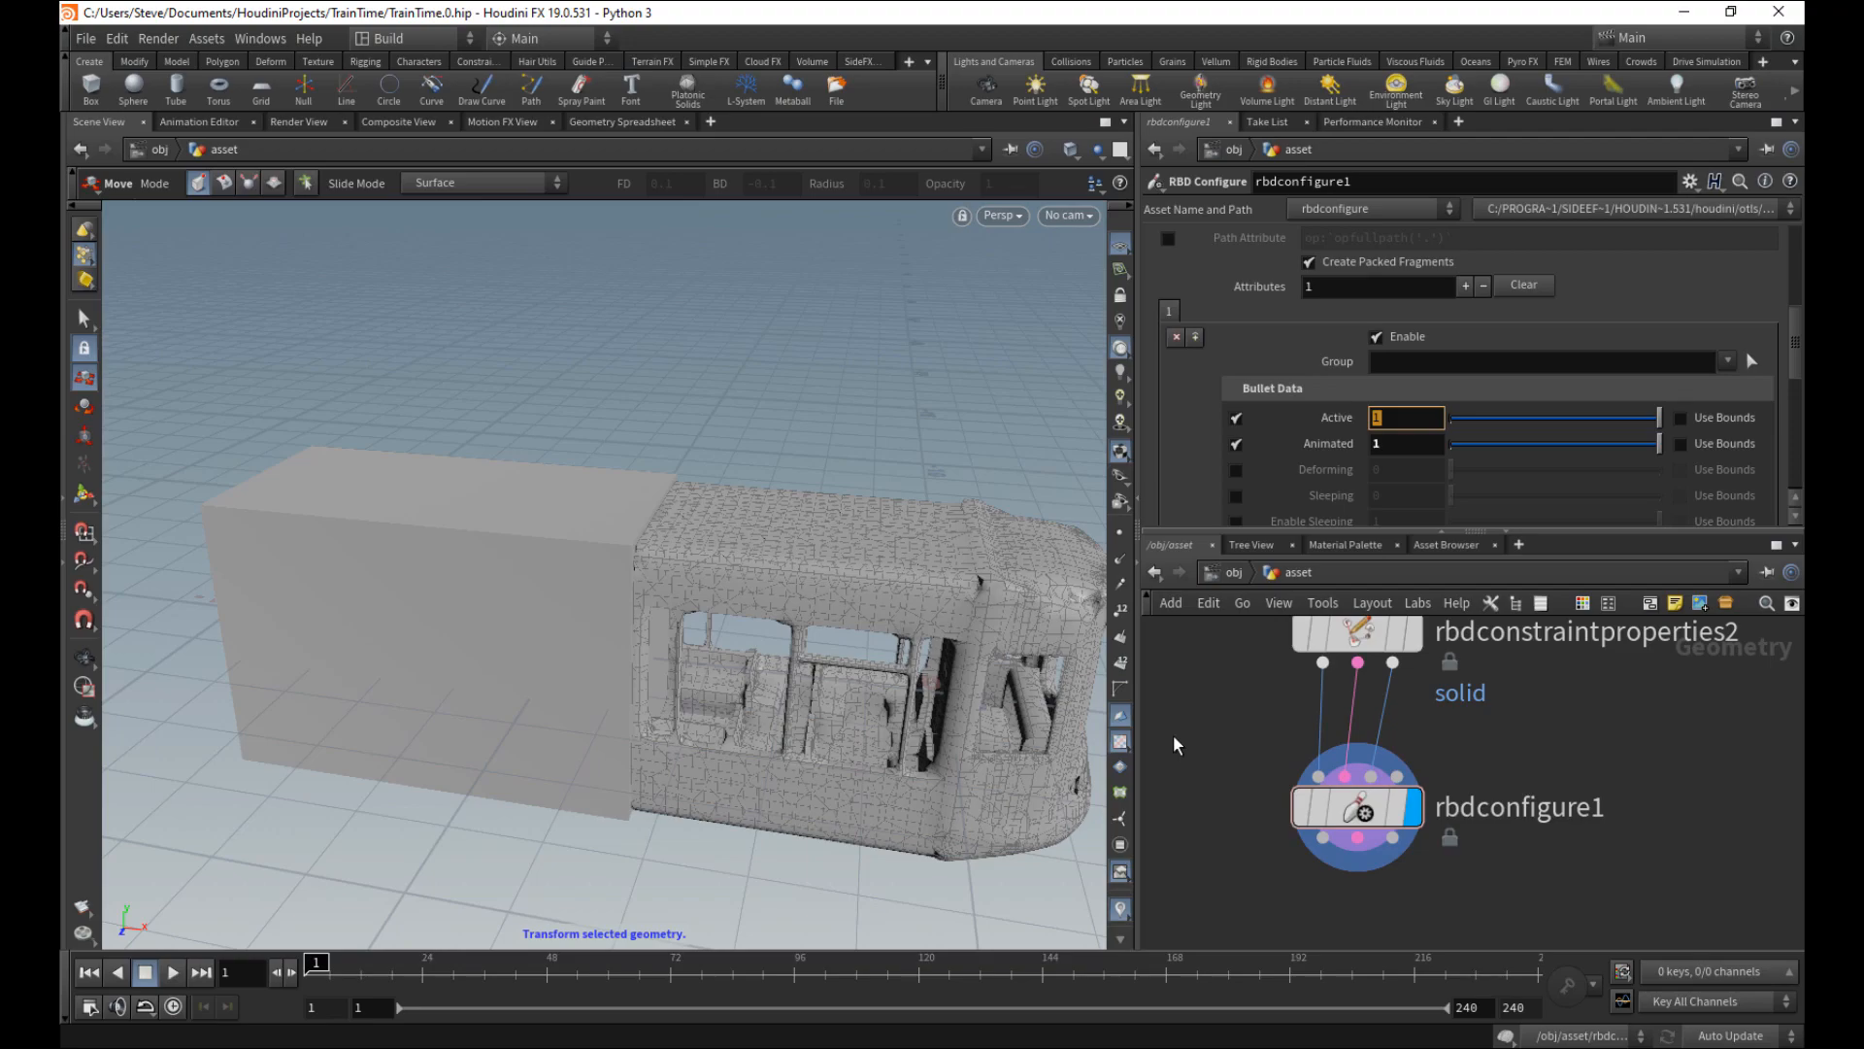
mouse_move(1423, 396)
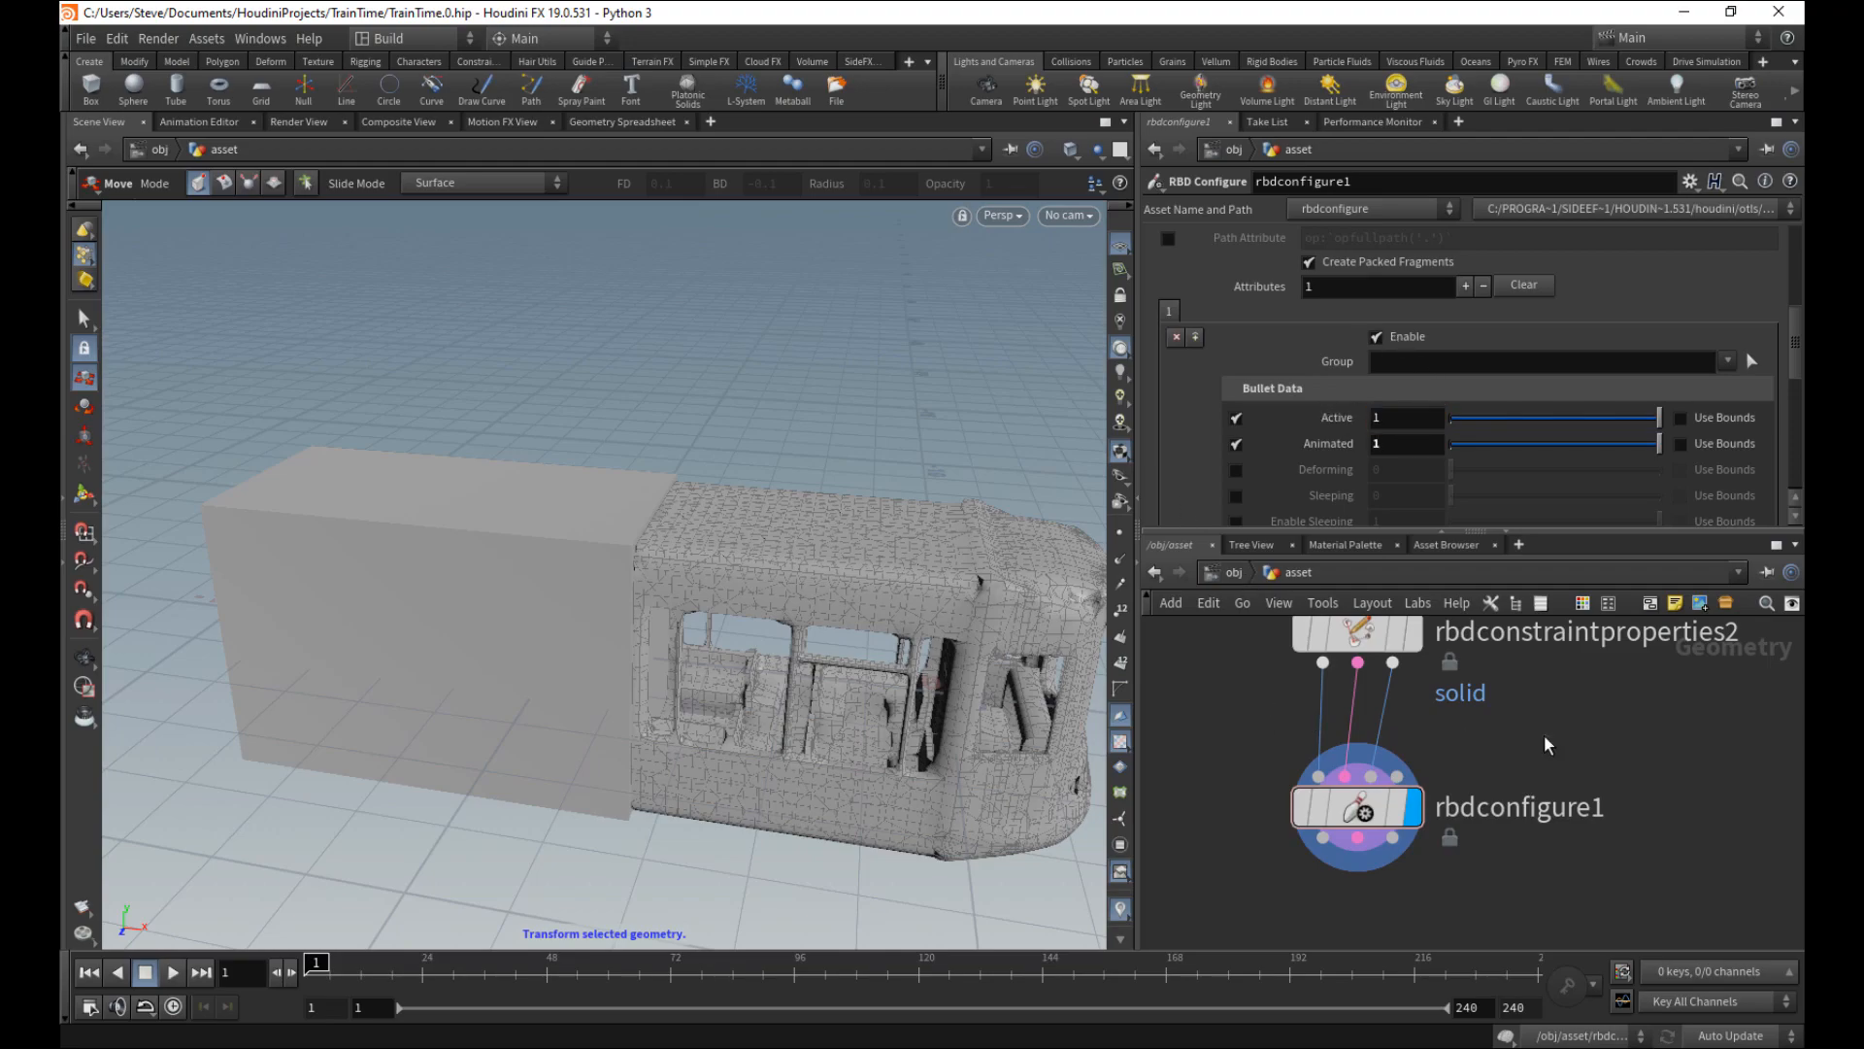
mouse_move(1270, 615)
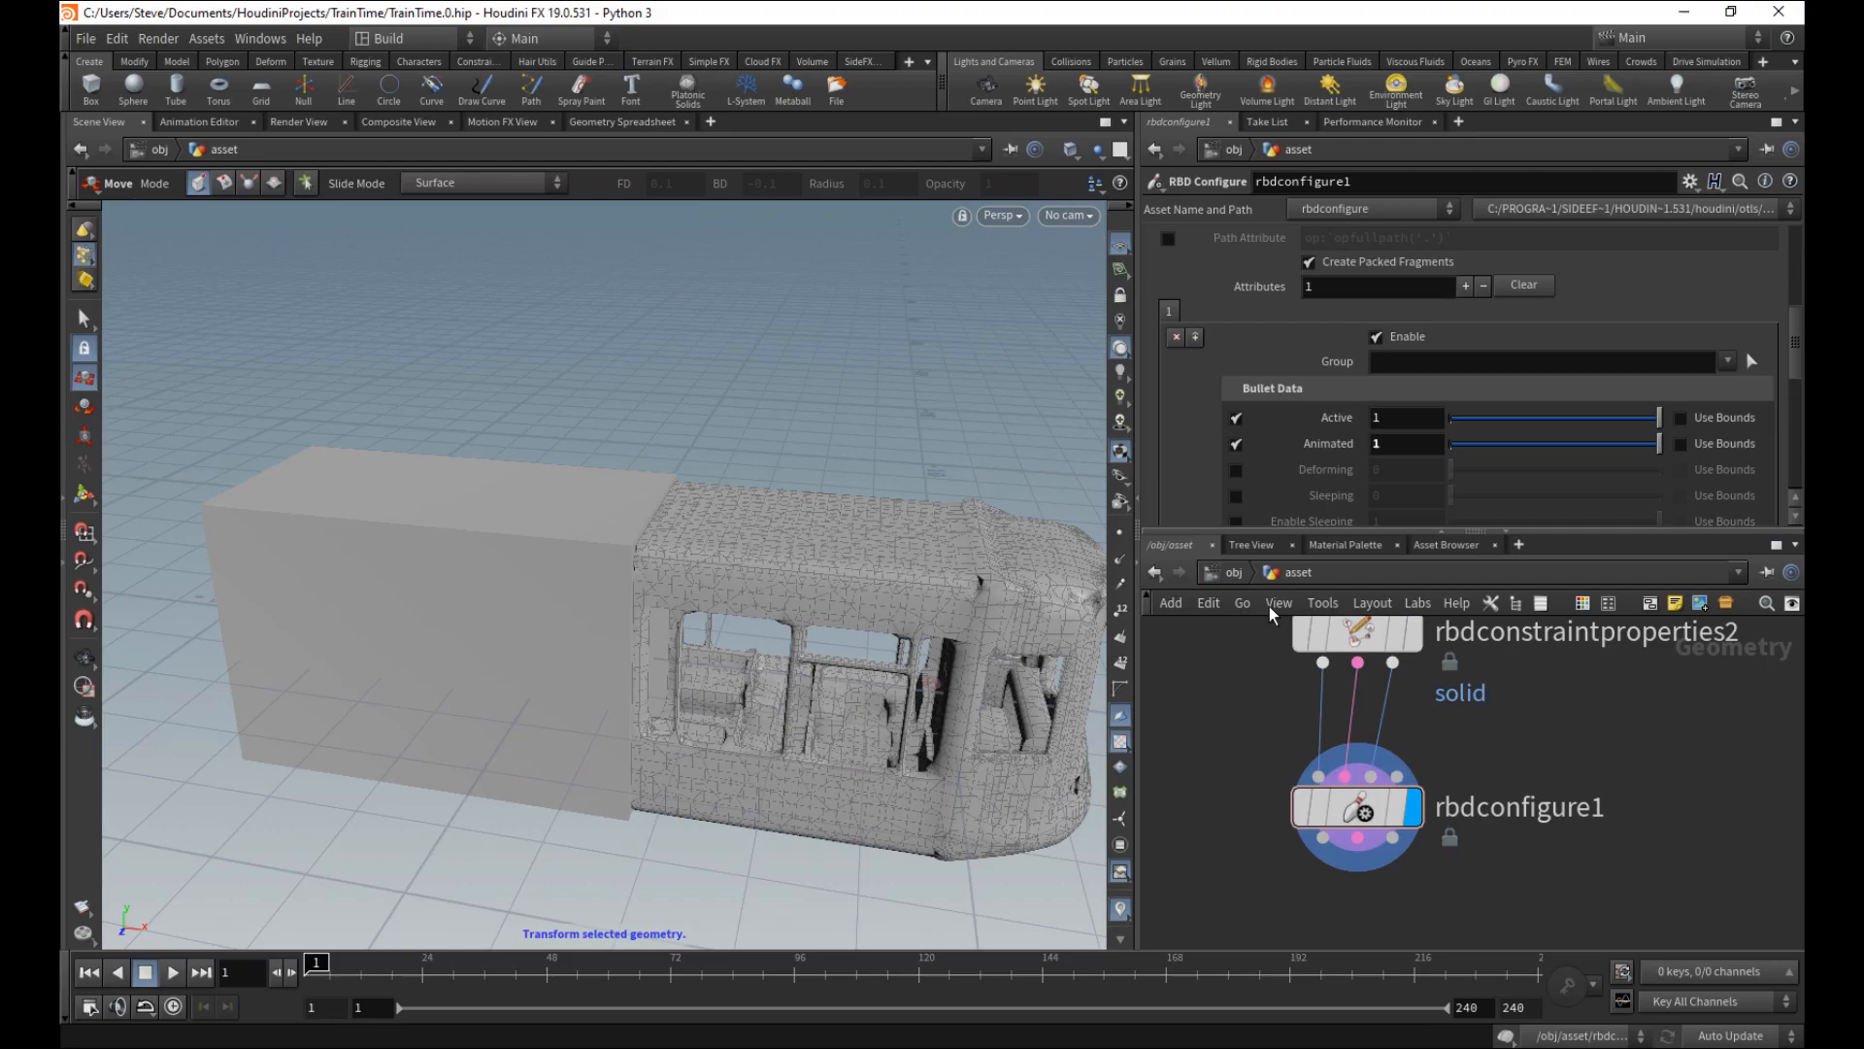
click(1466, 286)
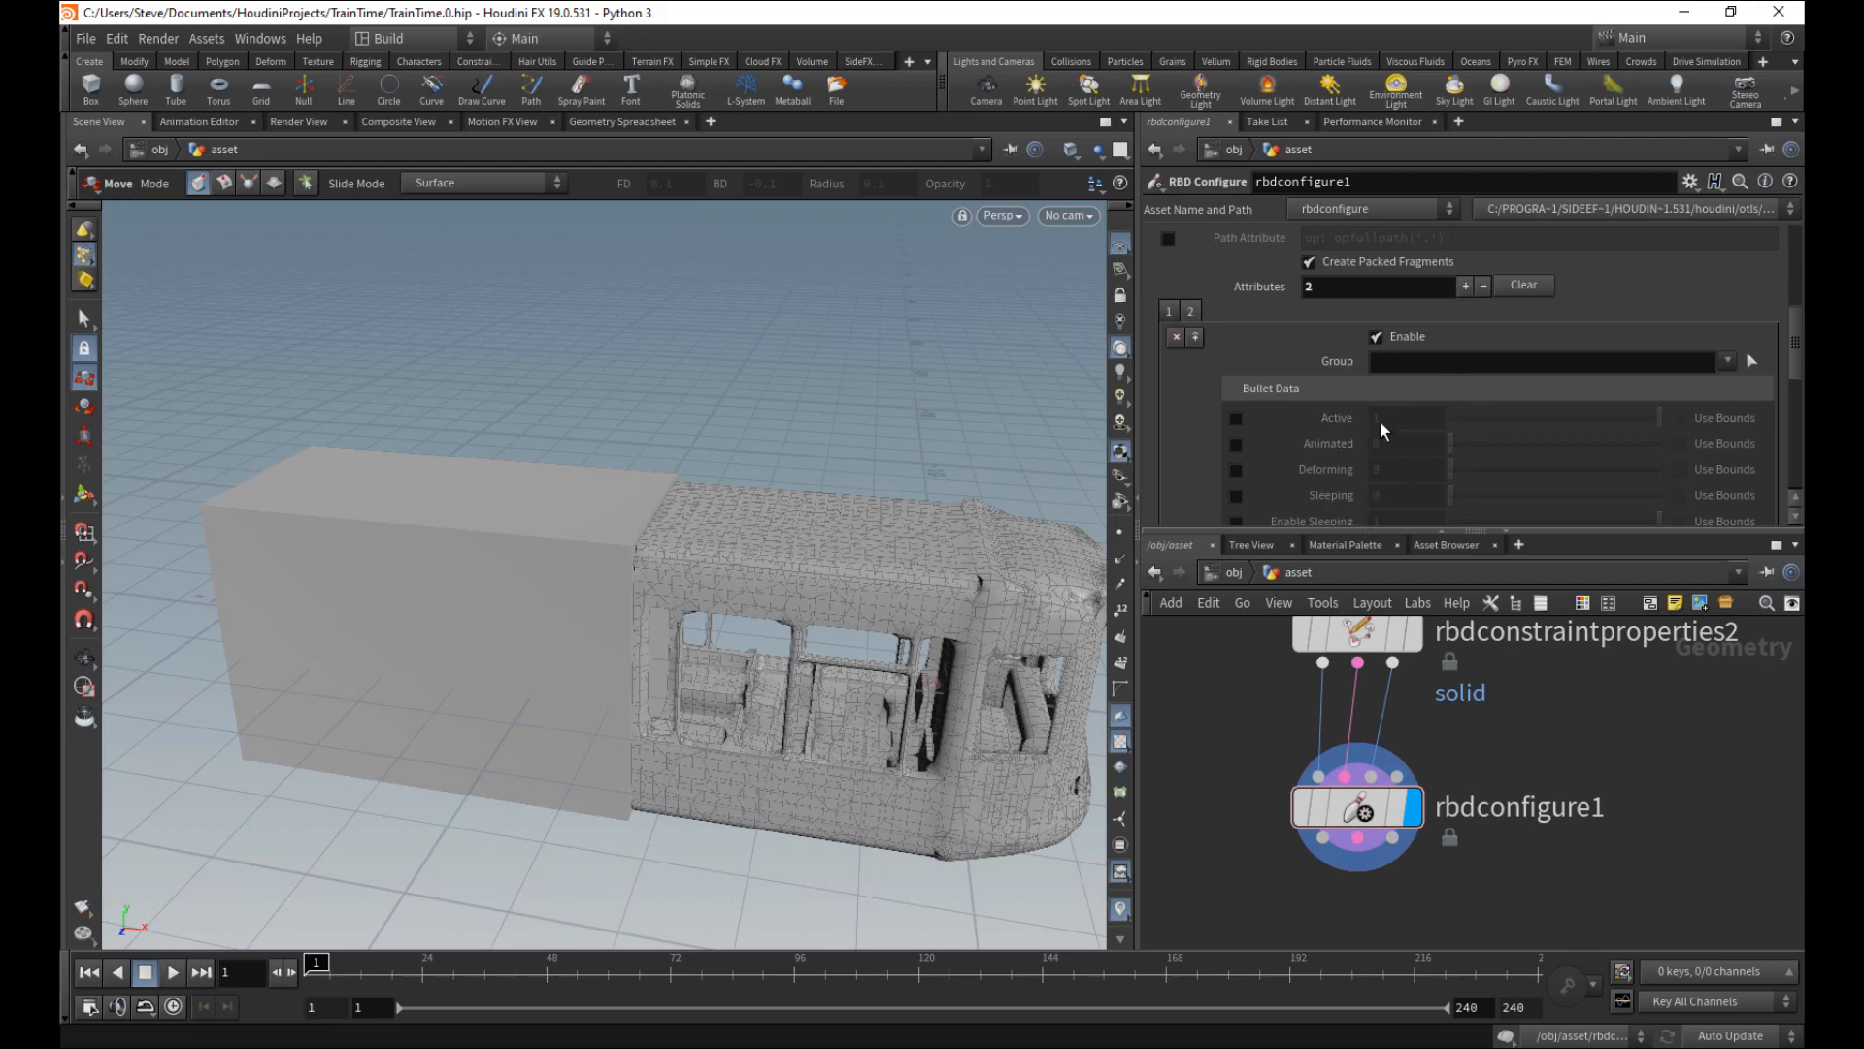
click(1235, 417)
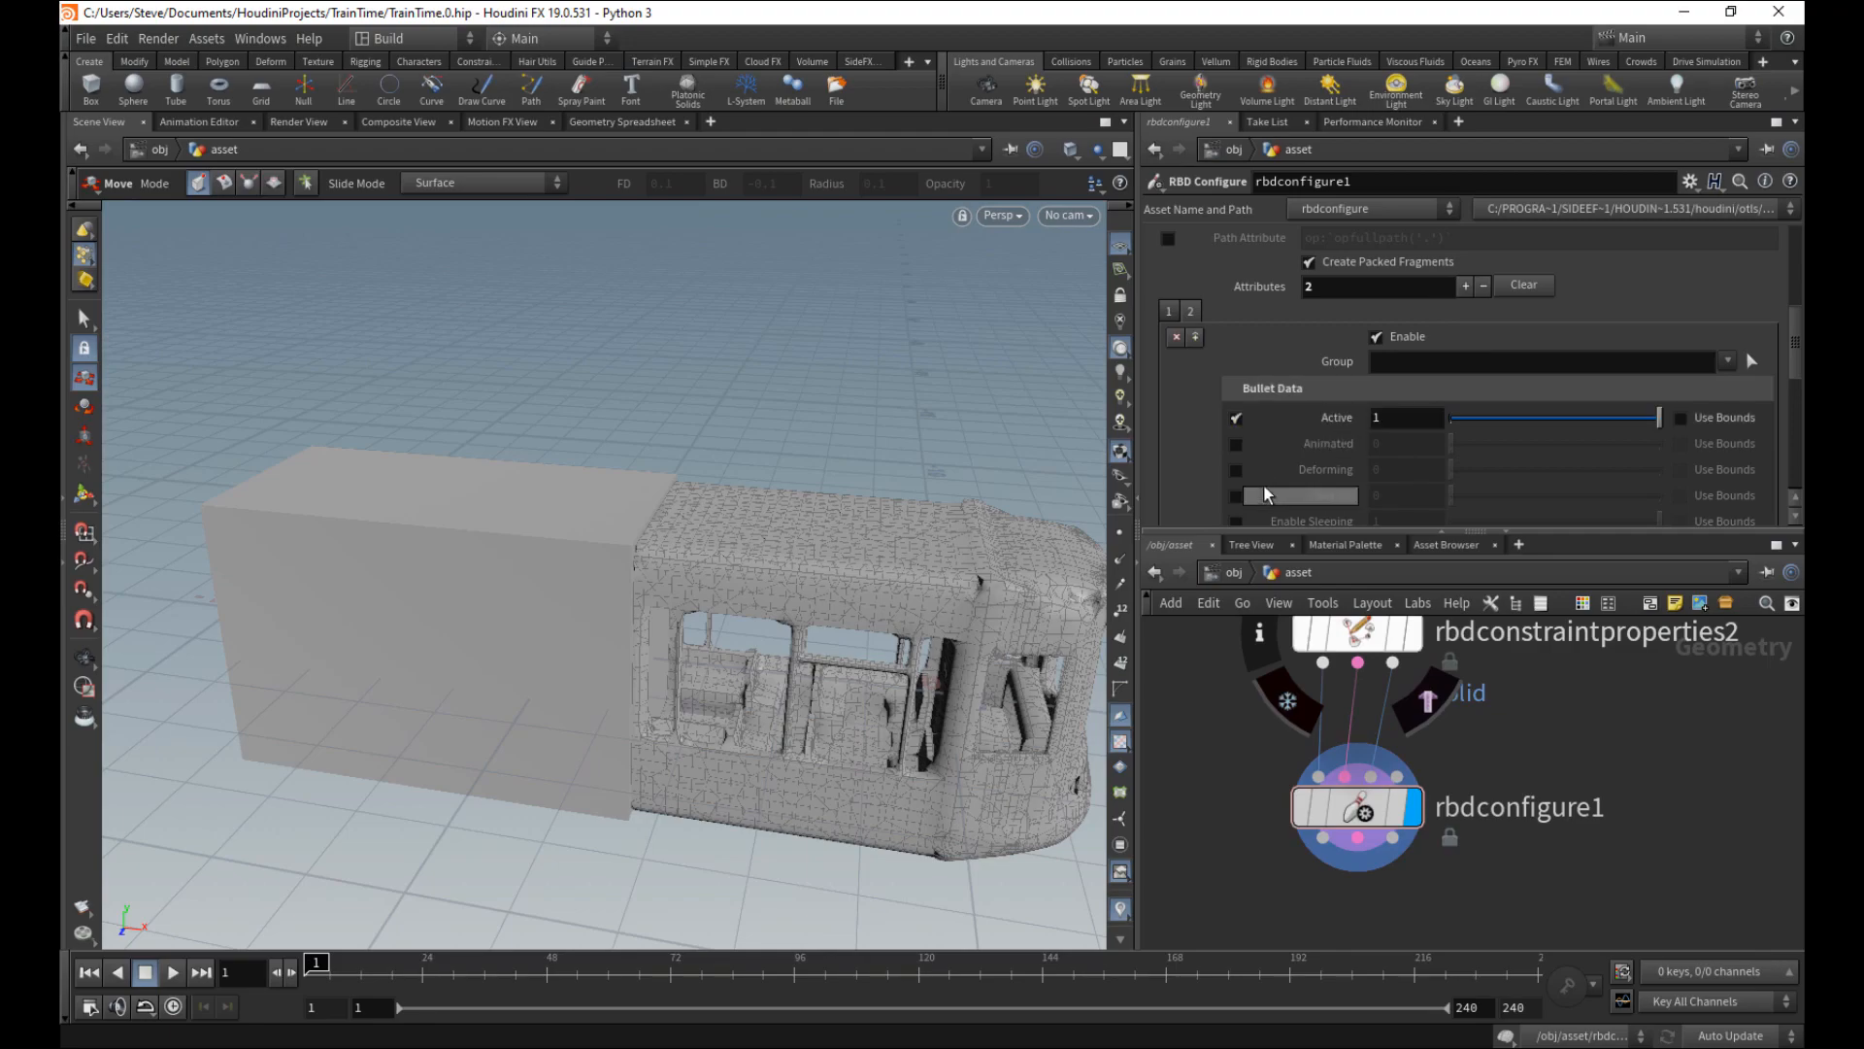
click(1540, 361)
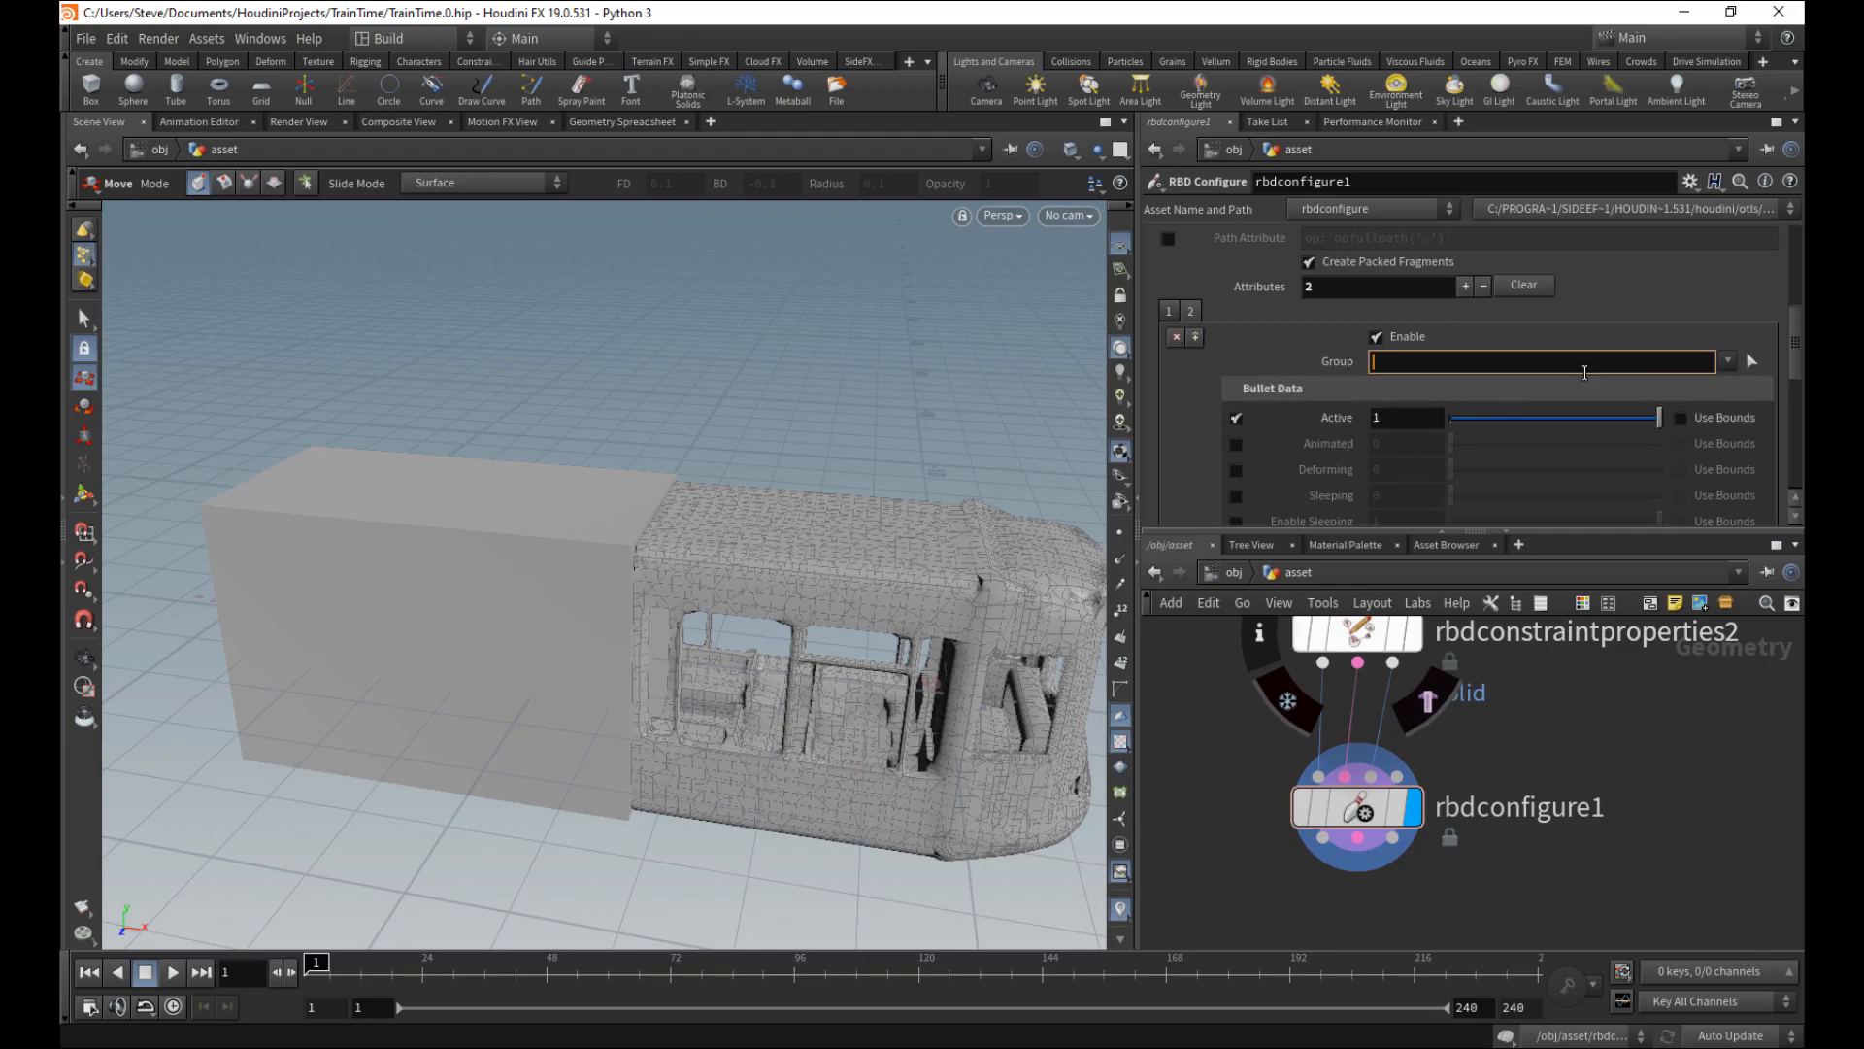
text(@name=bac)
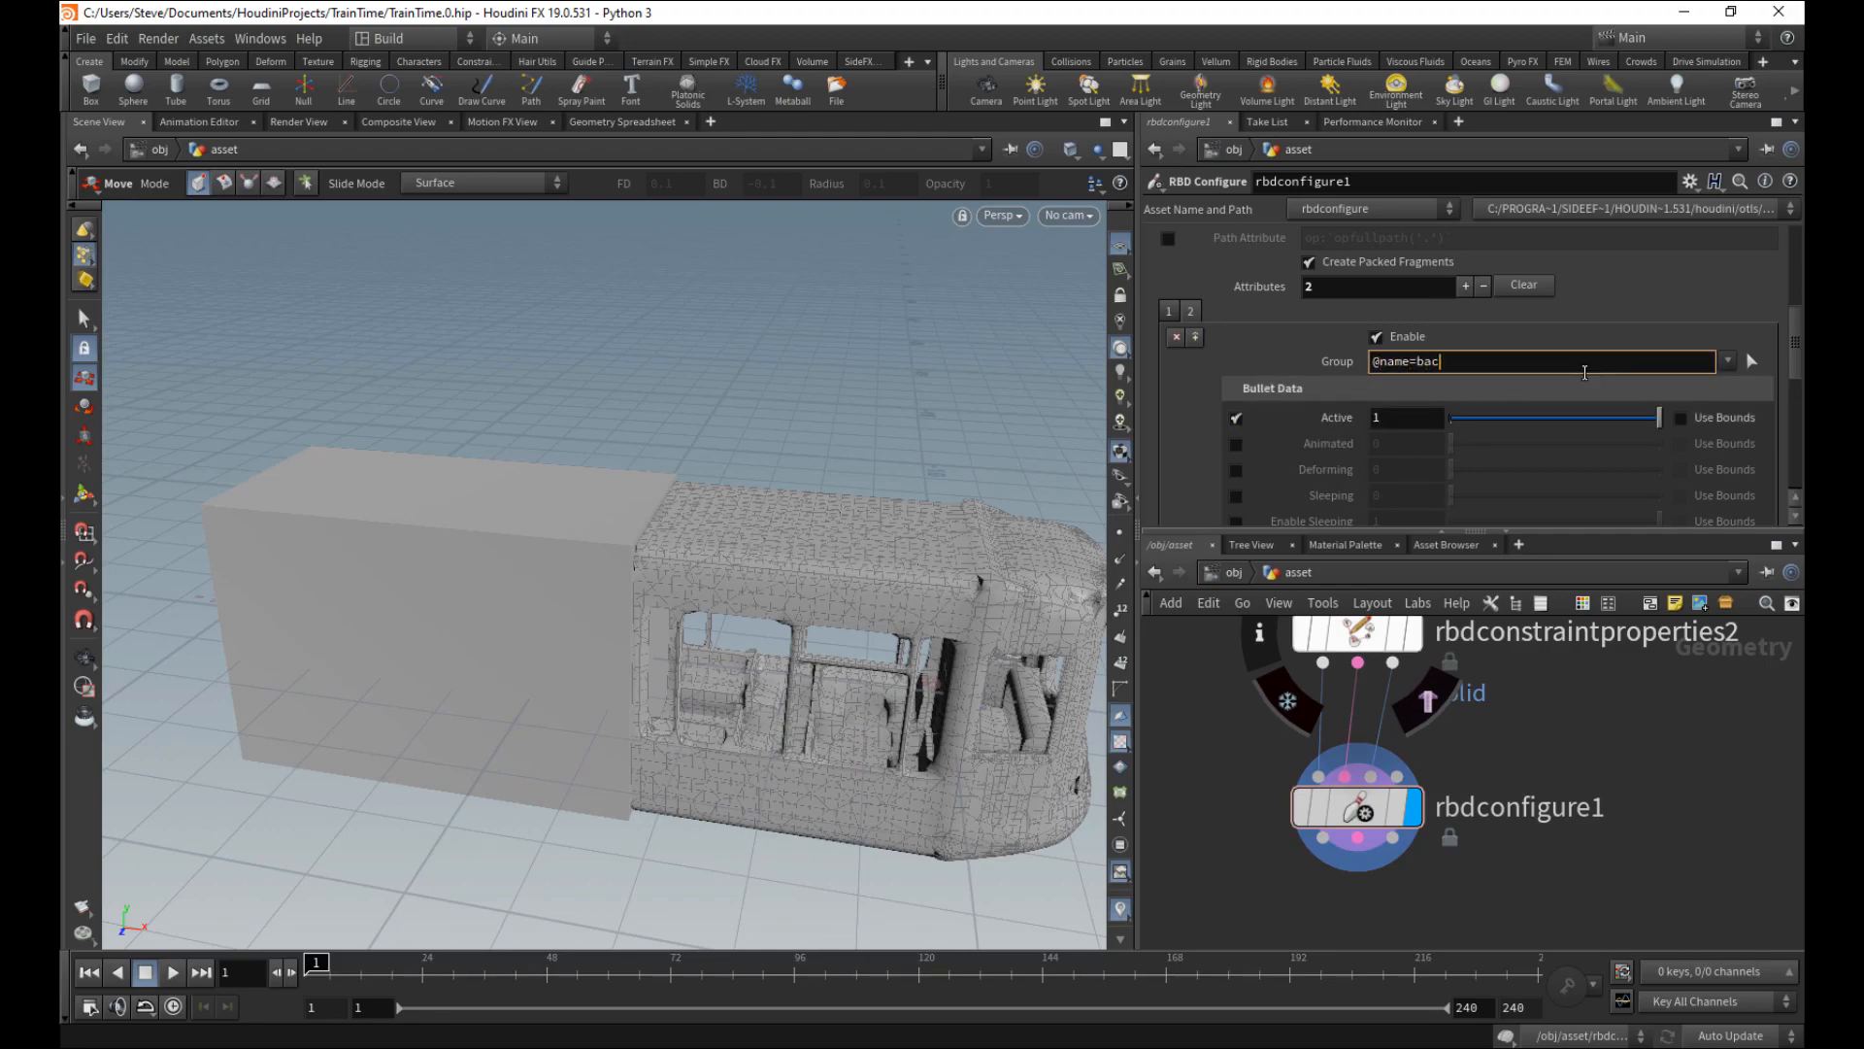
text(k)
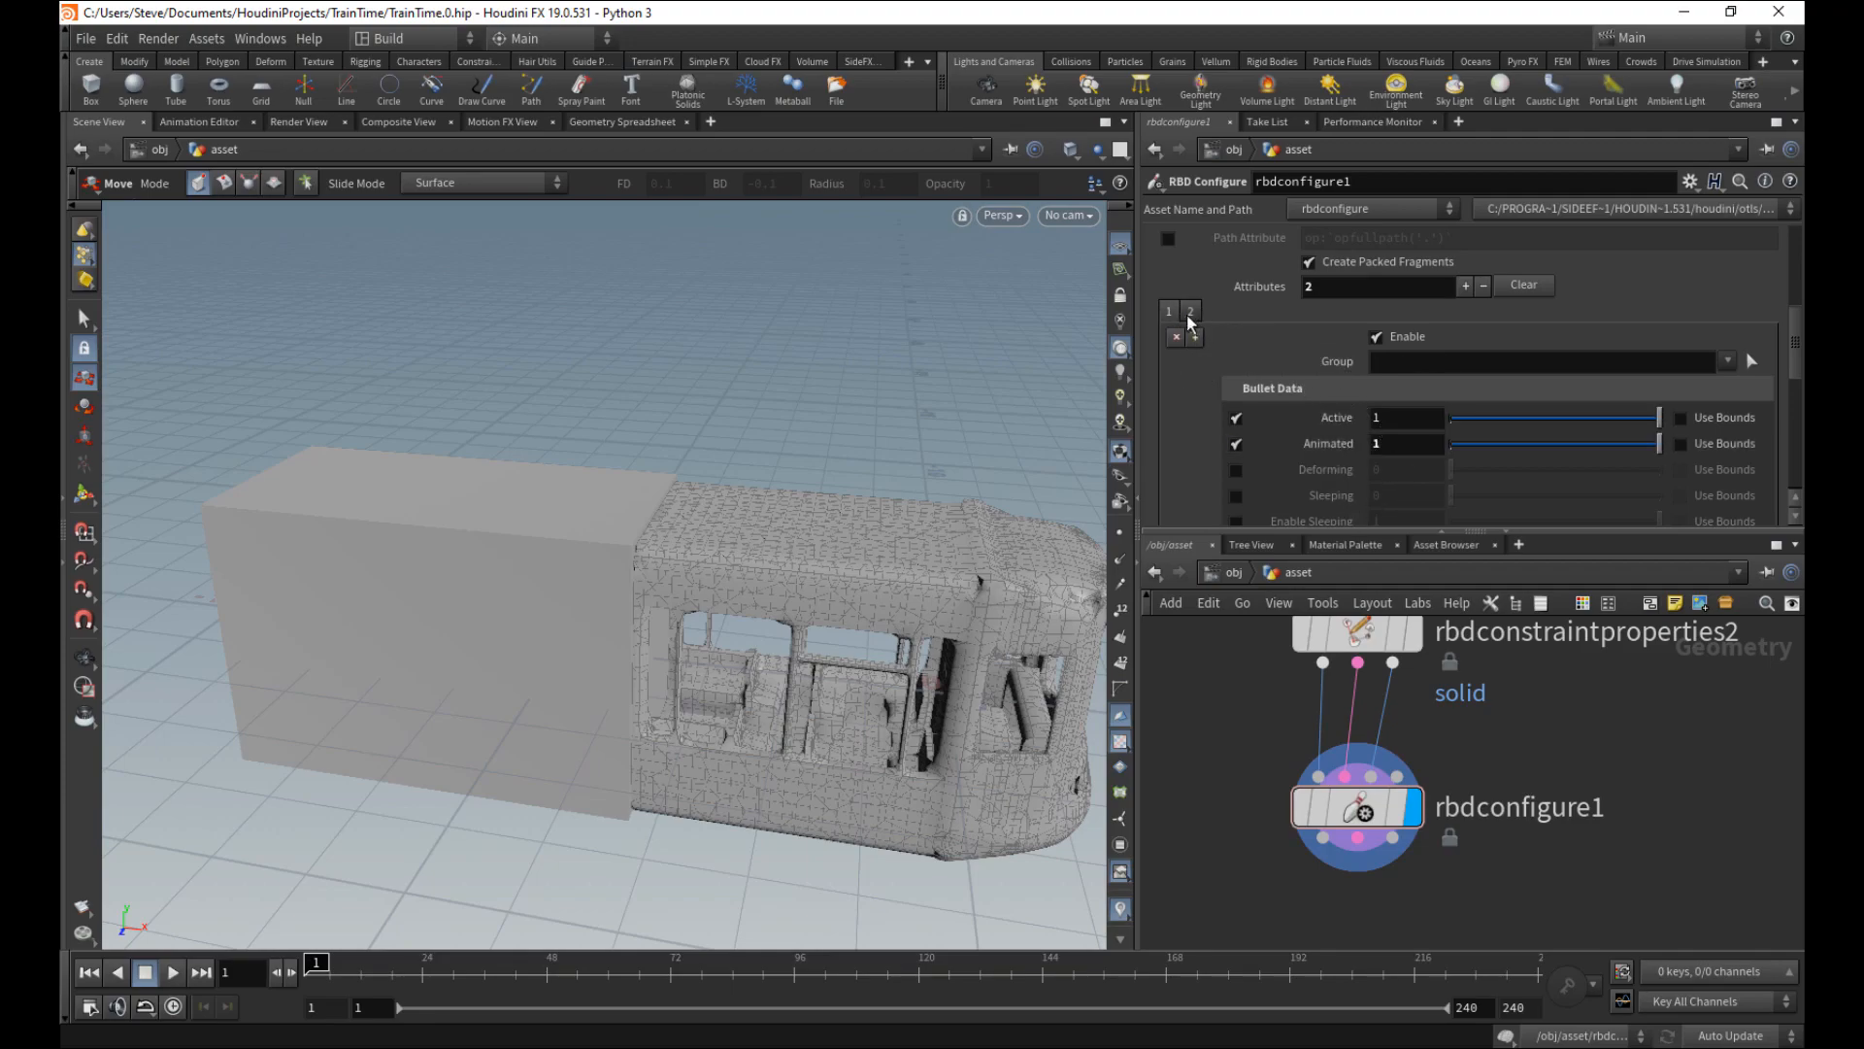
Step: Set the first entry's Animated to 0, keeping the back entry animated and inactive
click(1403, 417)
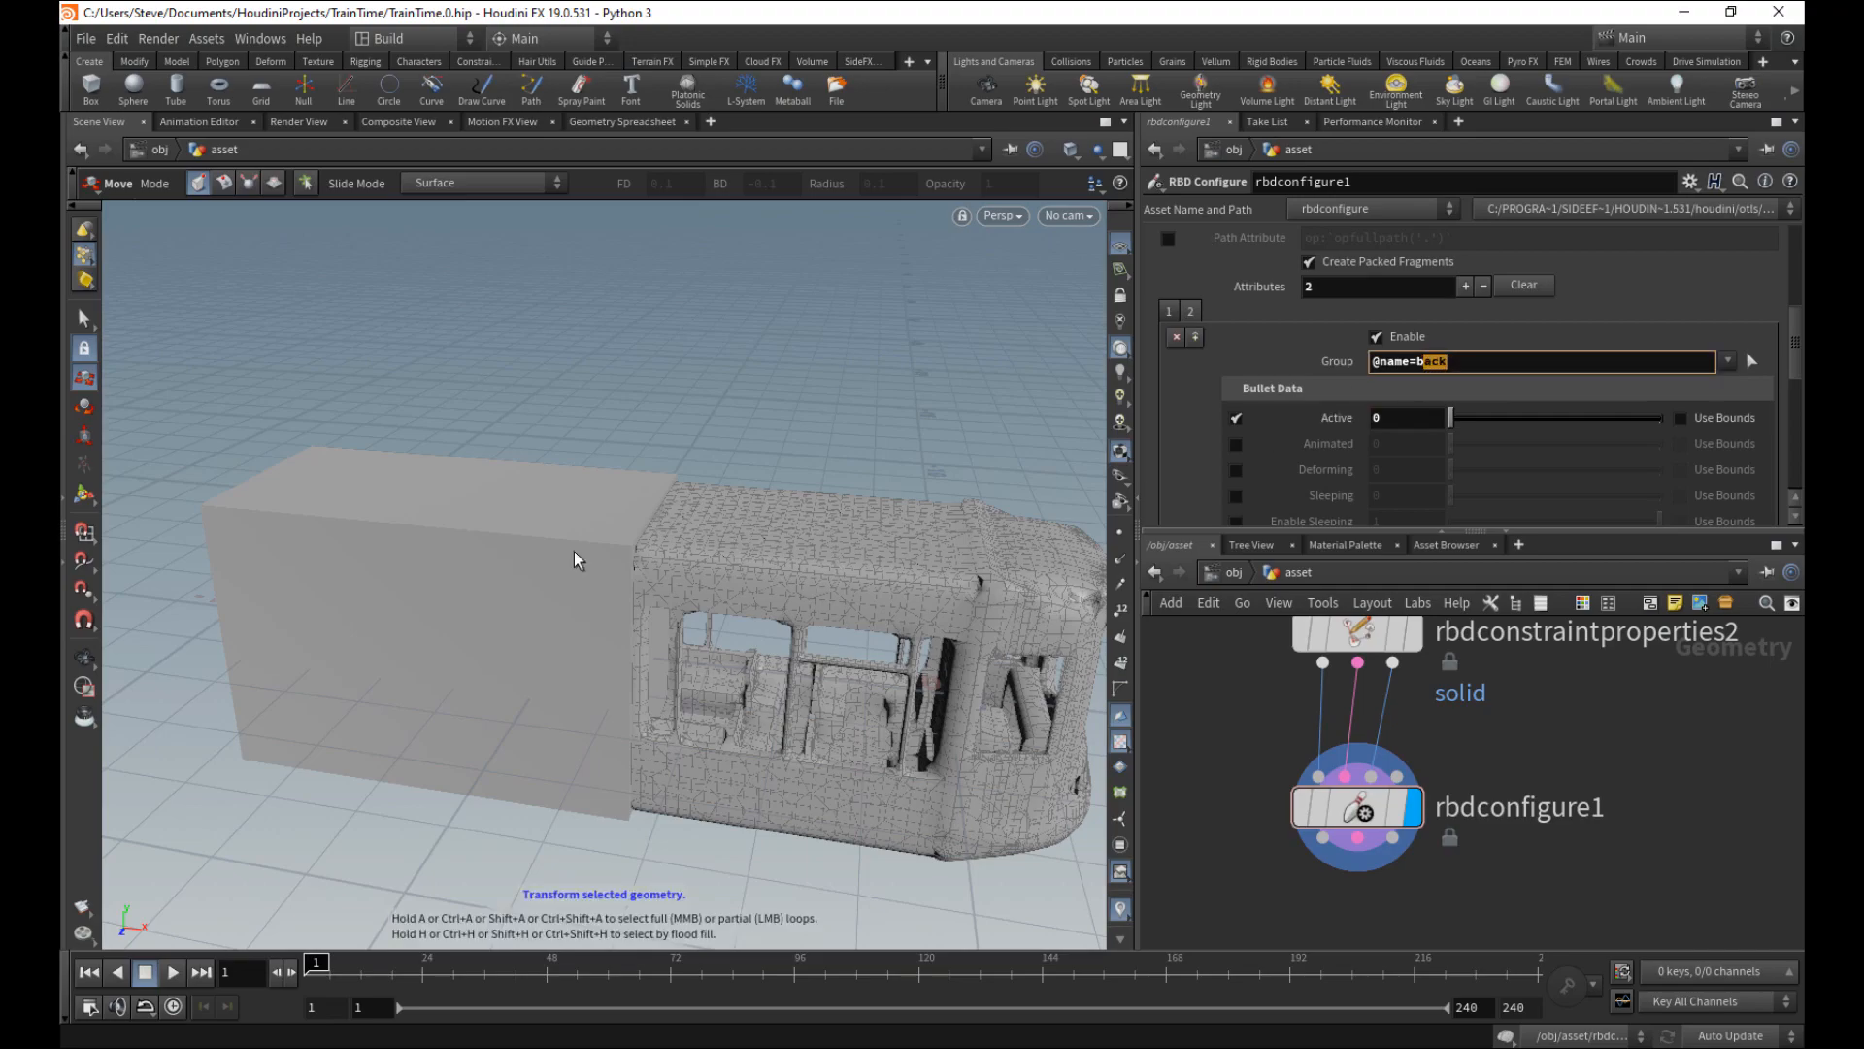
click(1407, 418)
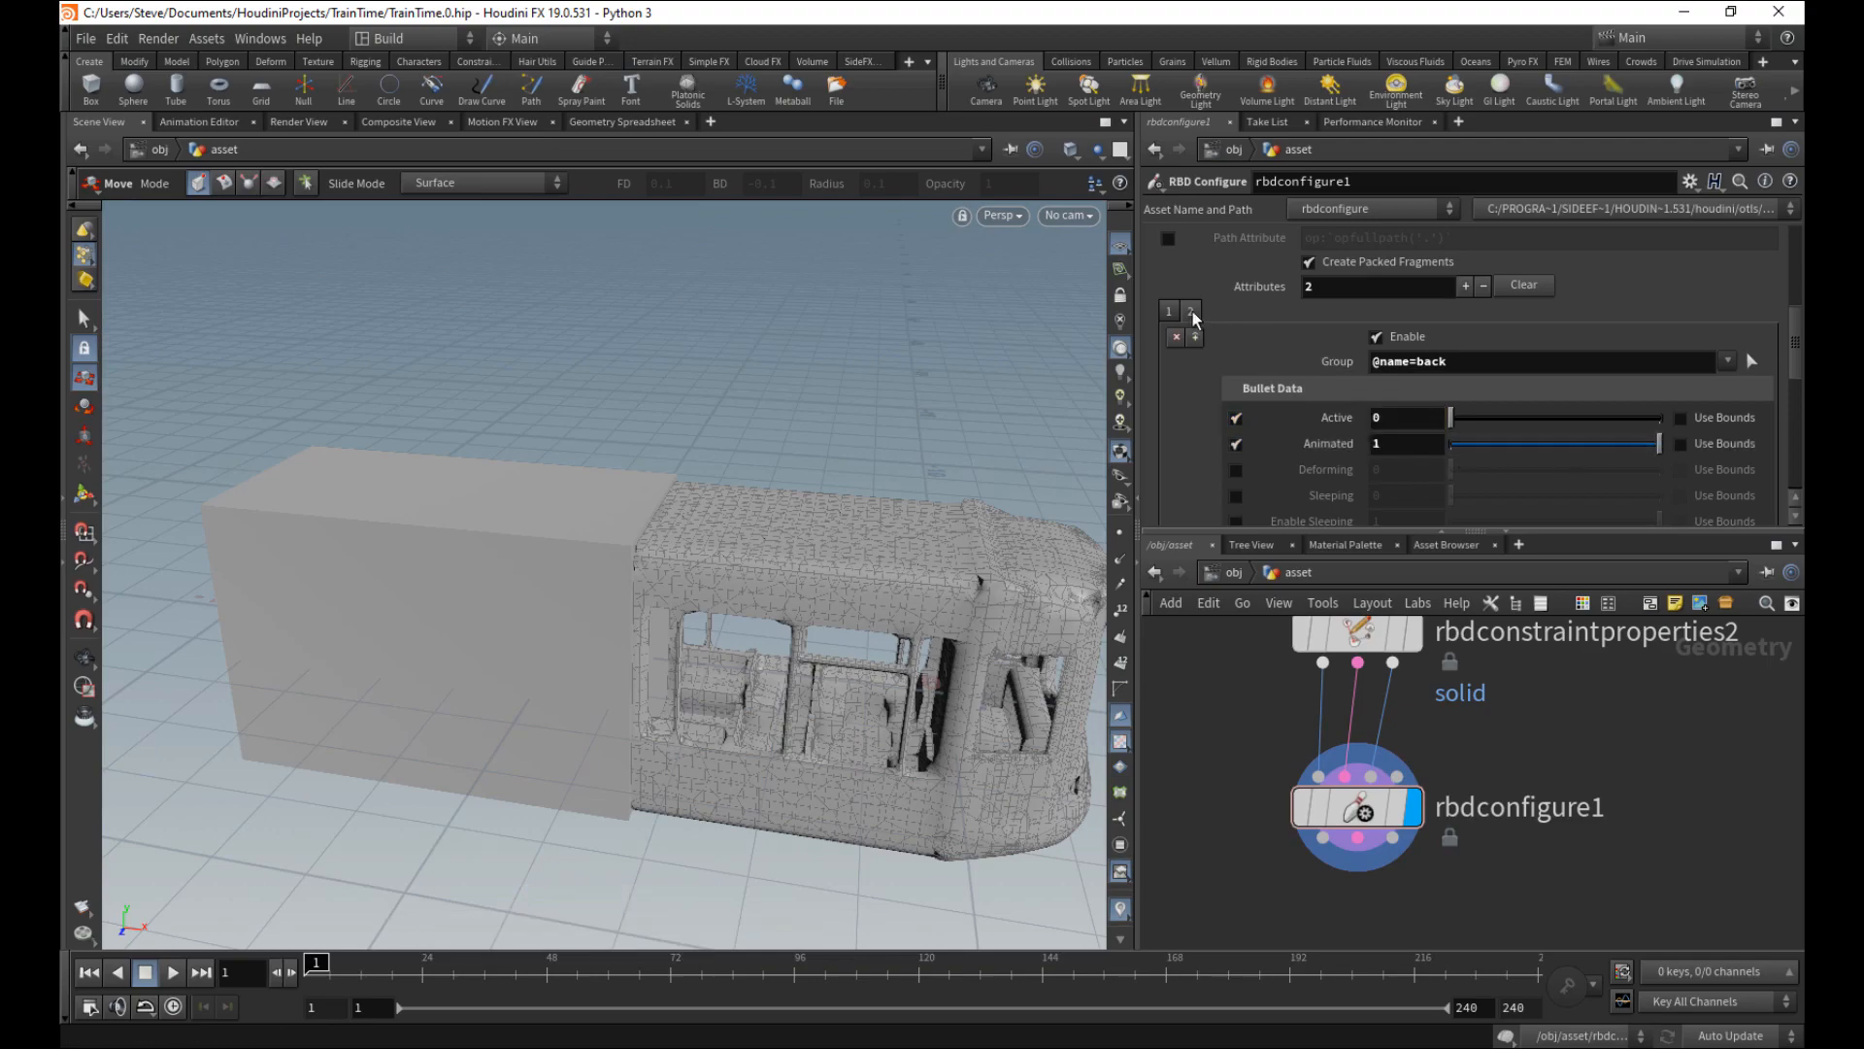
click(1188, 311)
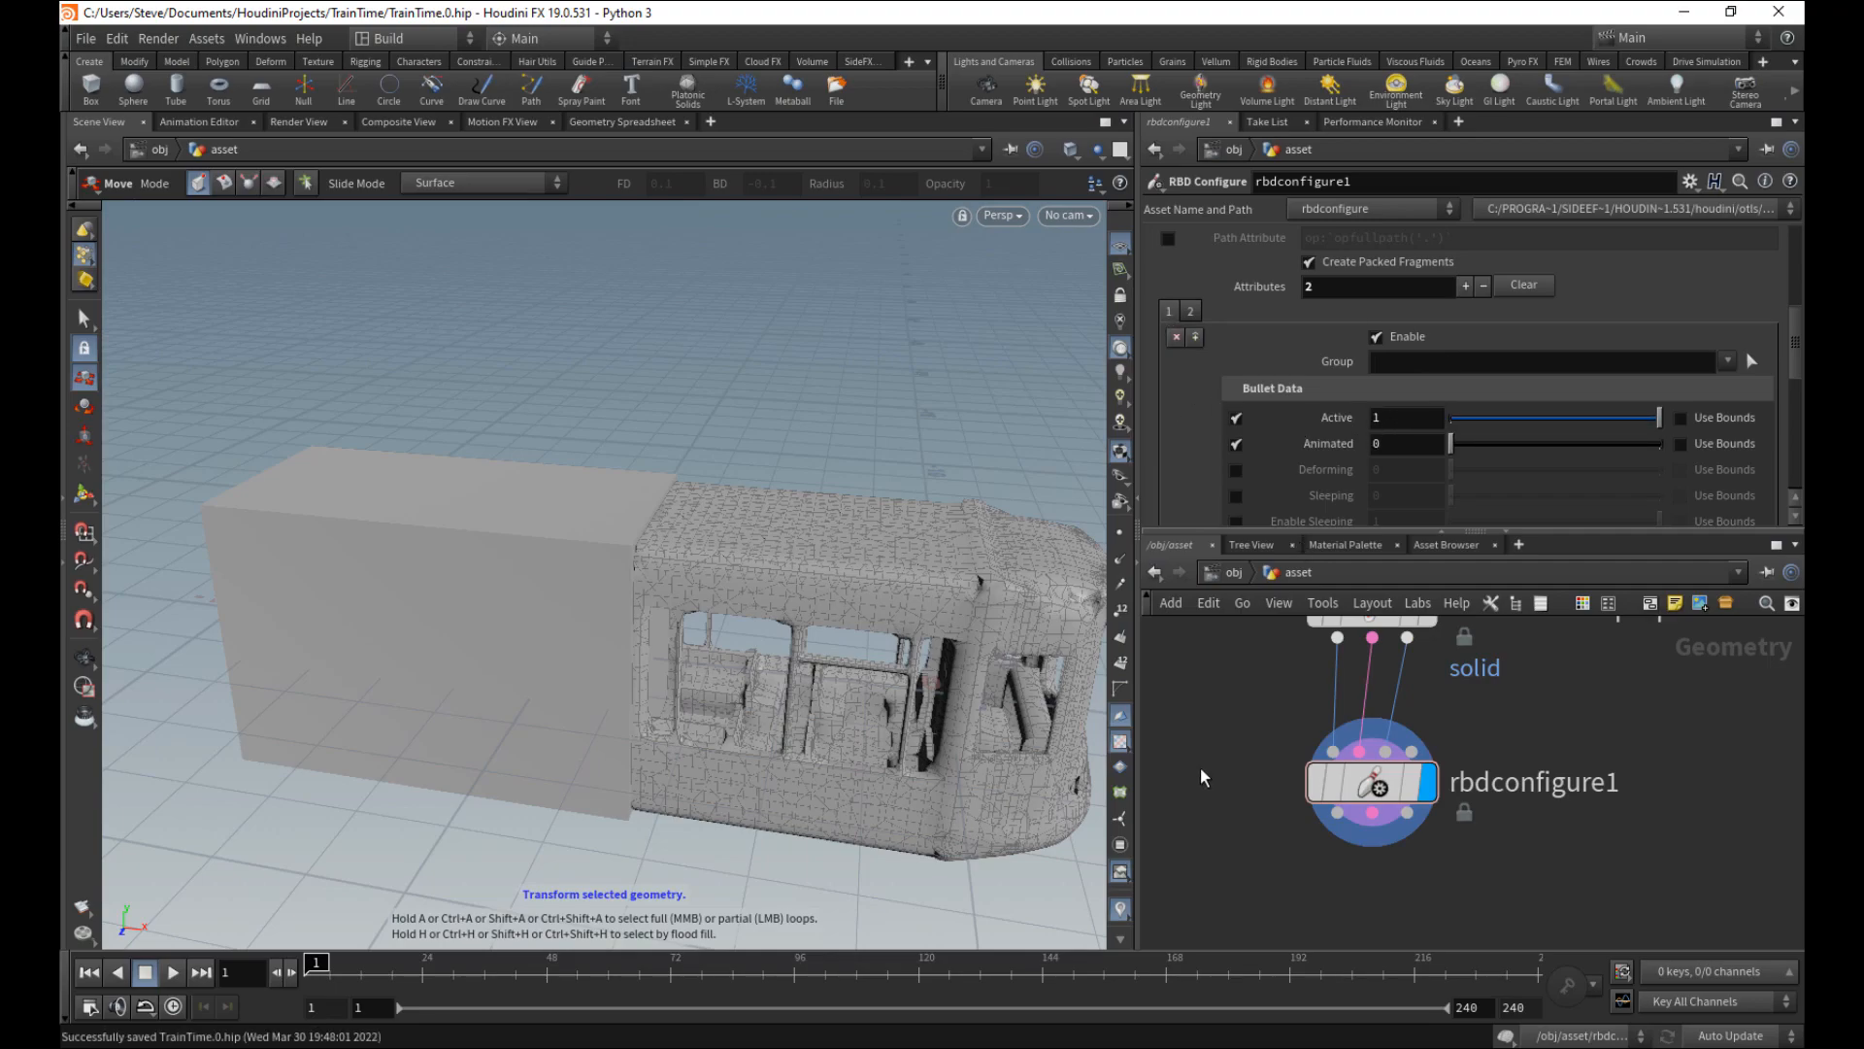
mouse_move(1218, 757)
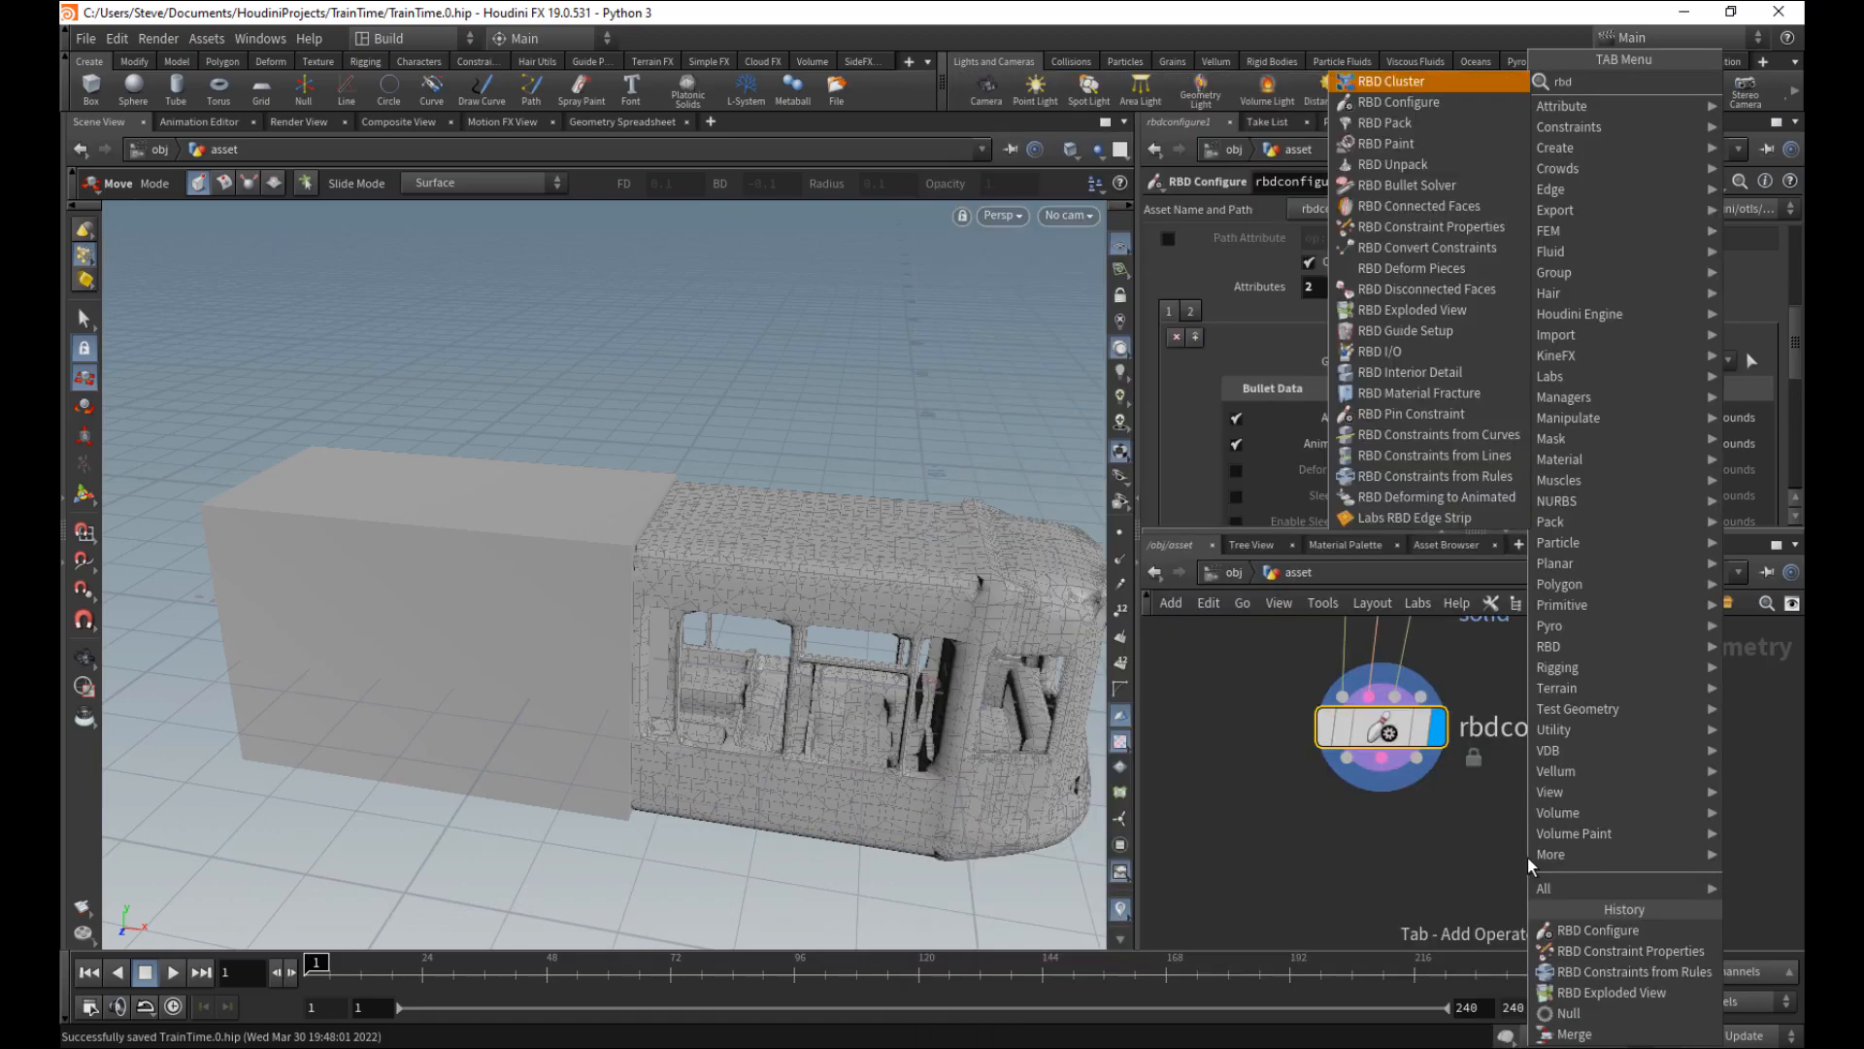
Step: Add rbdpack1 after rbdconfigure1 and place pasted rbdconfigure2 off rbdconstraintproperties2
click(1385, 122)
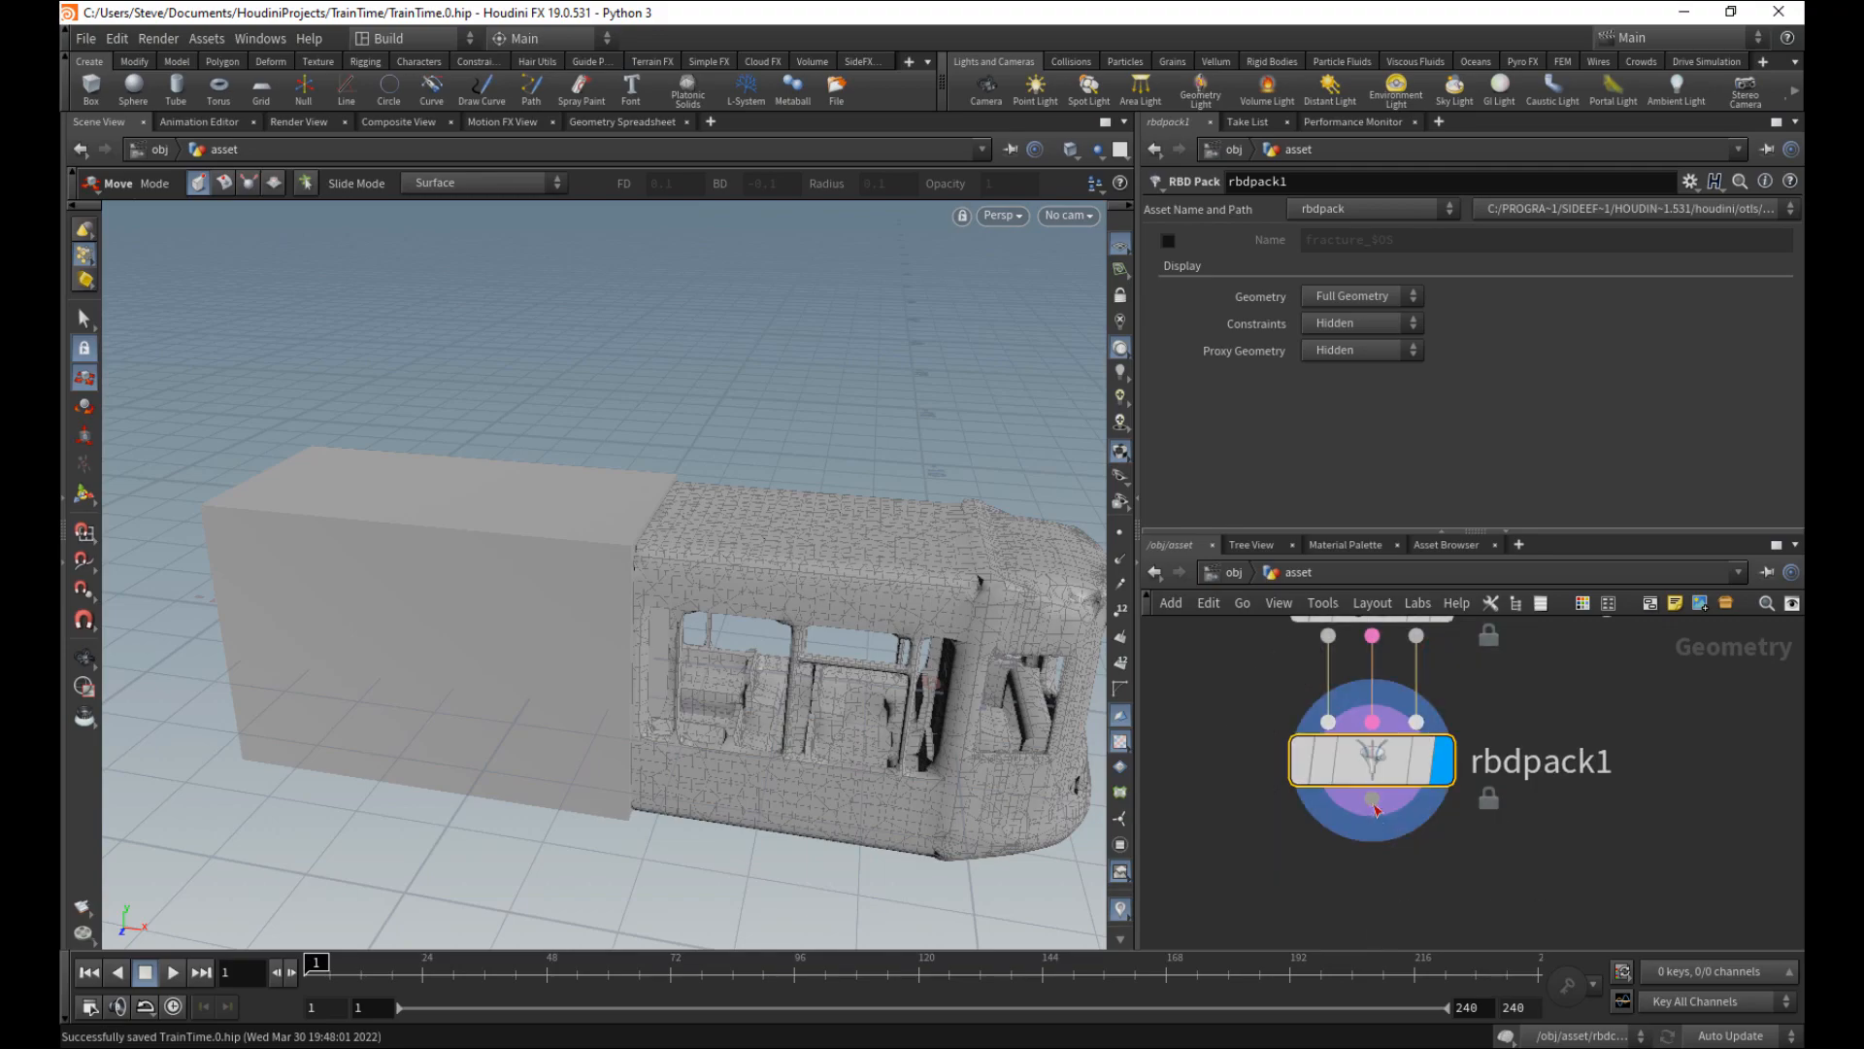
double_click(1368, 761)
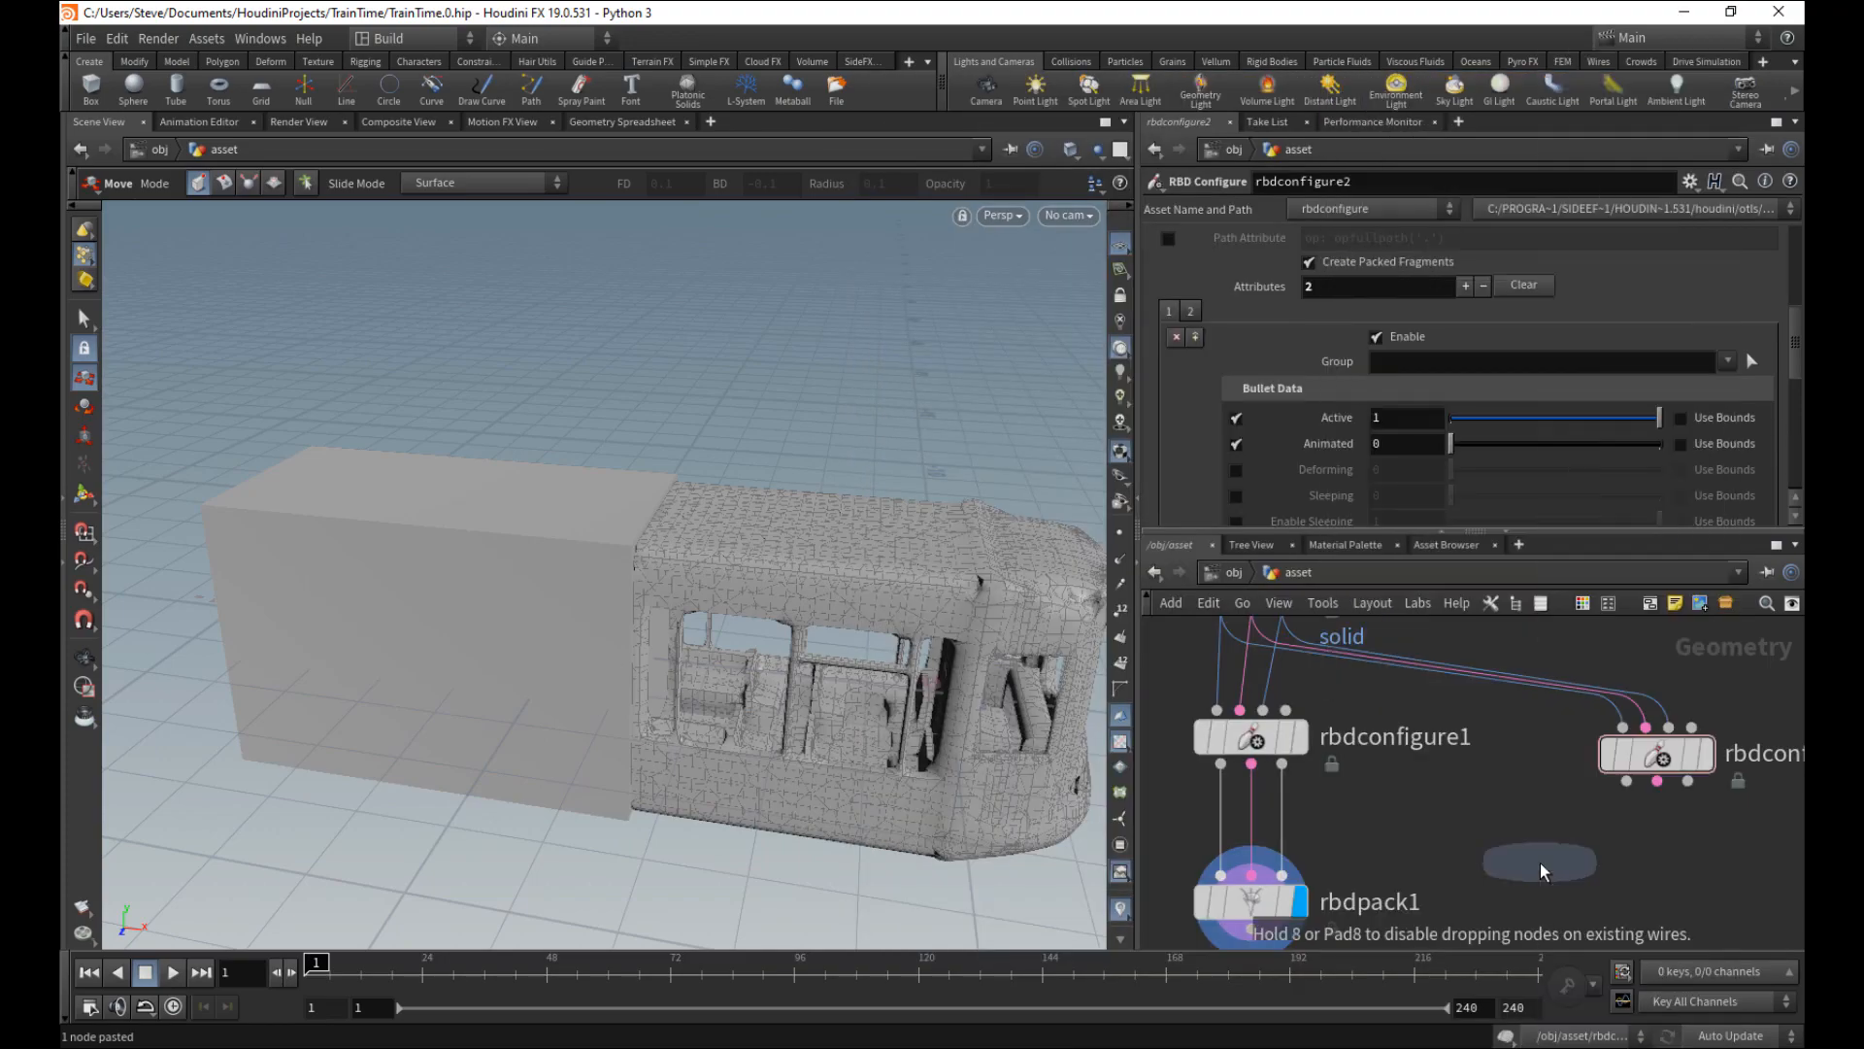
click(1540, 862)
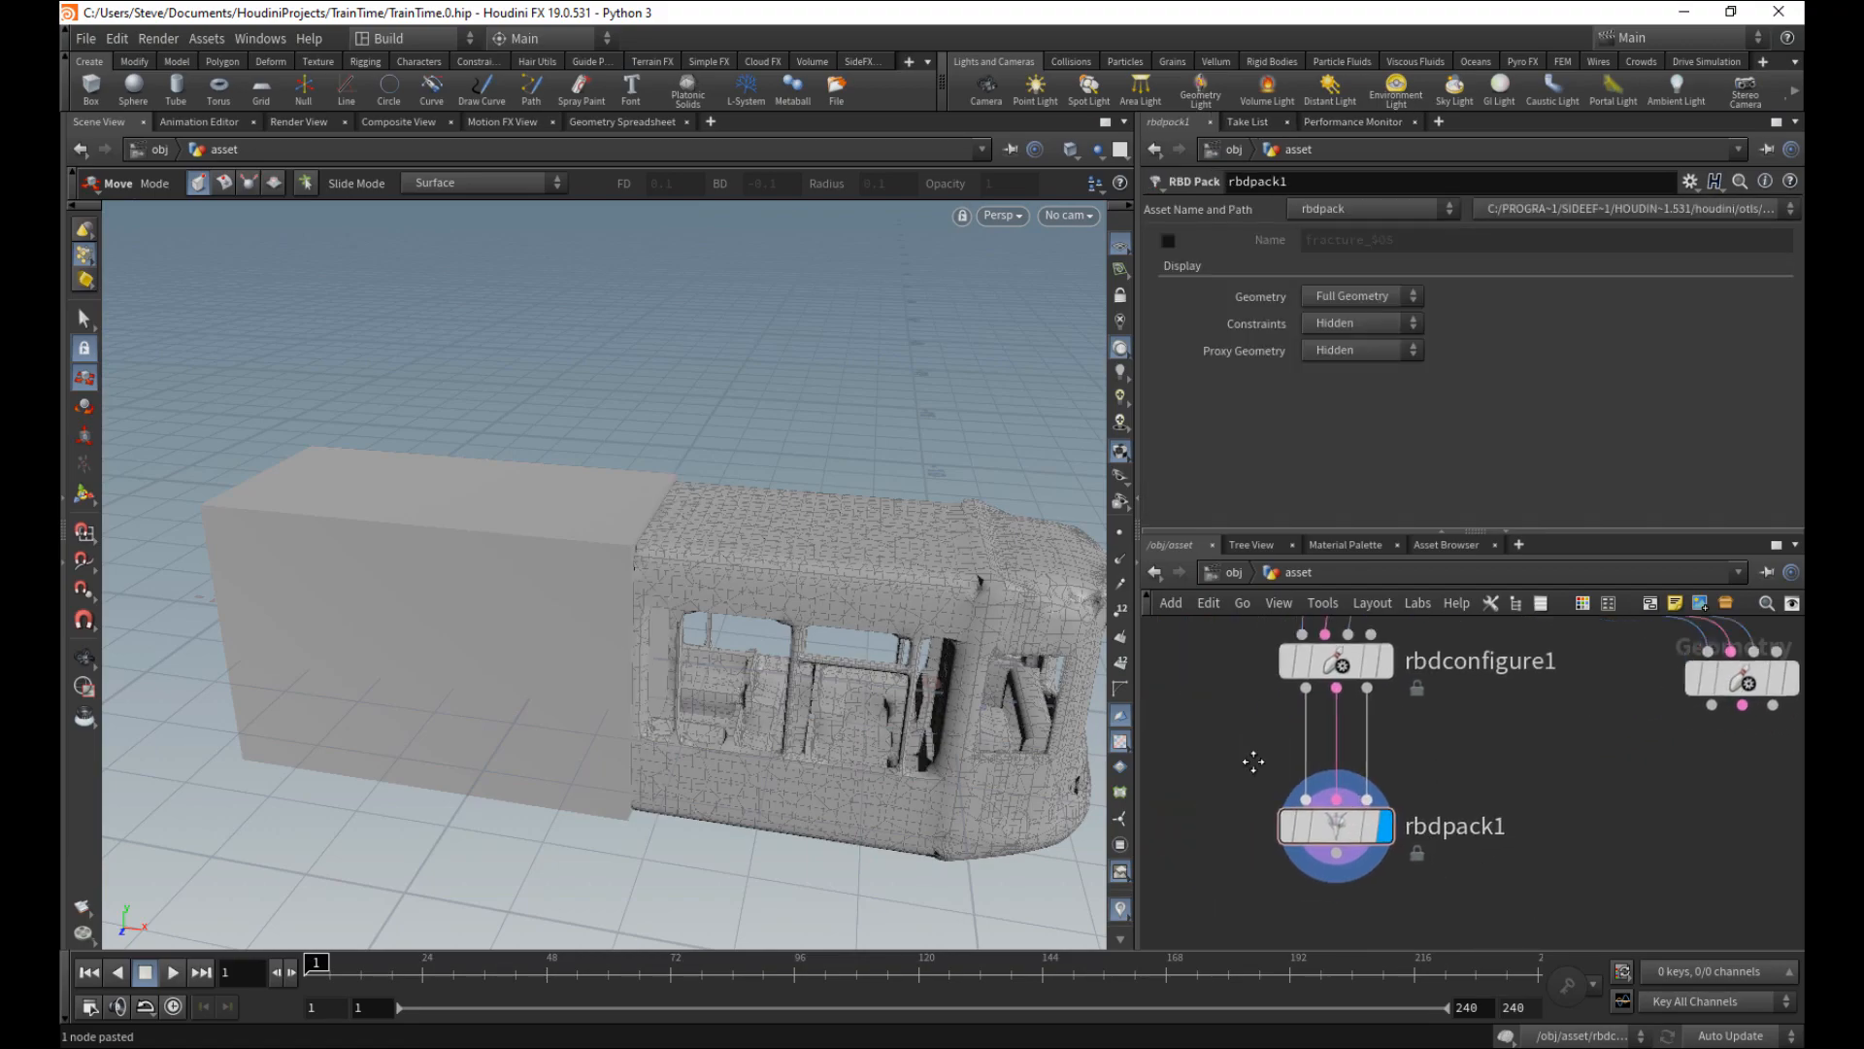
Step: Select rbdconstraintproperties2 to view its Glue parameters and box-to-tram constraint lines
key(tab)
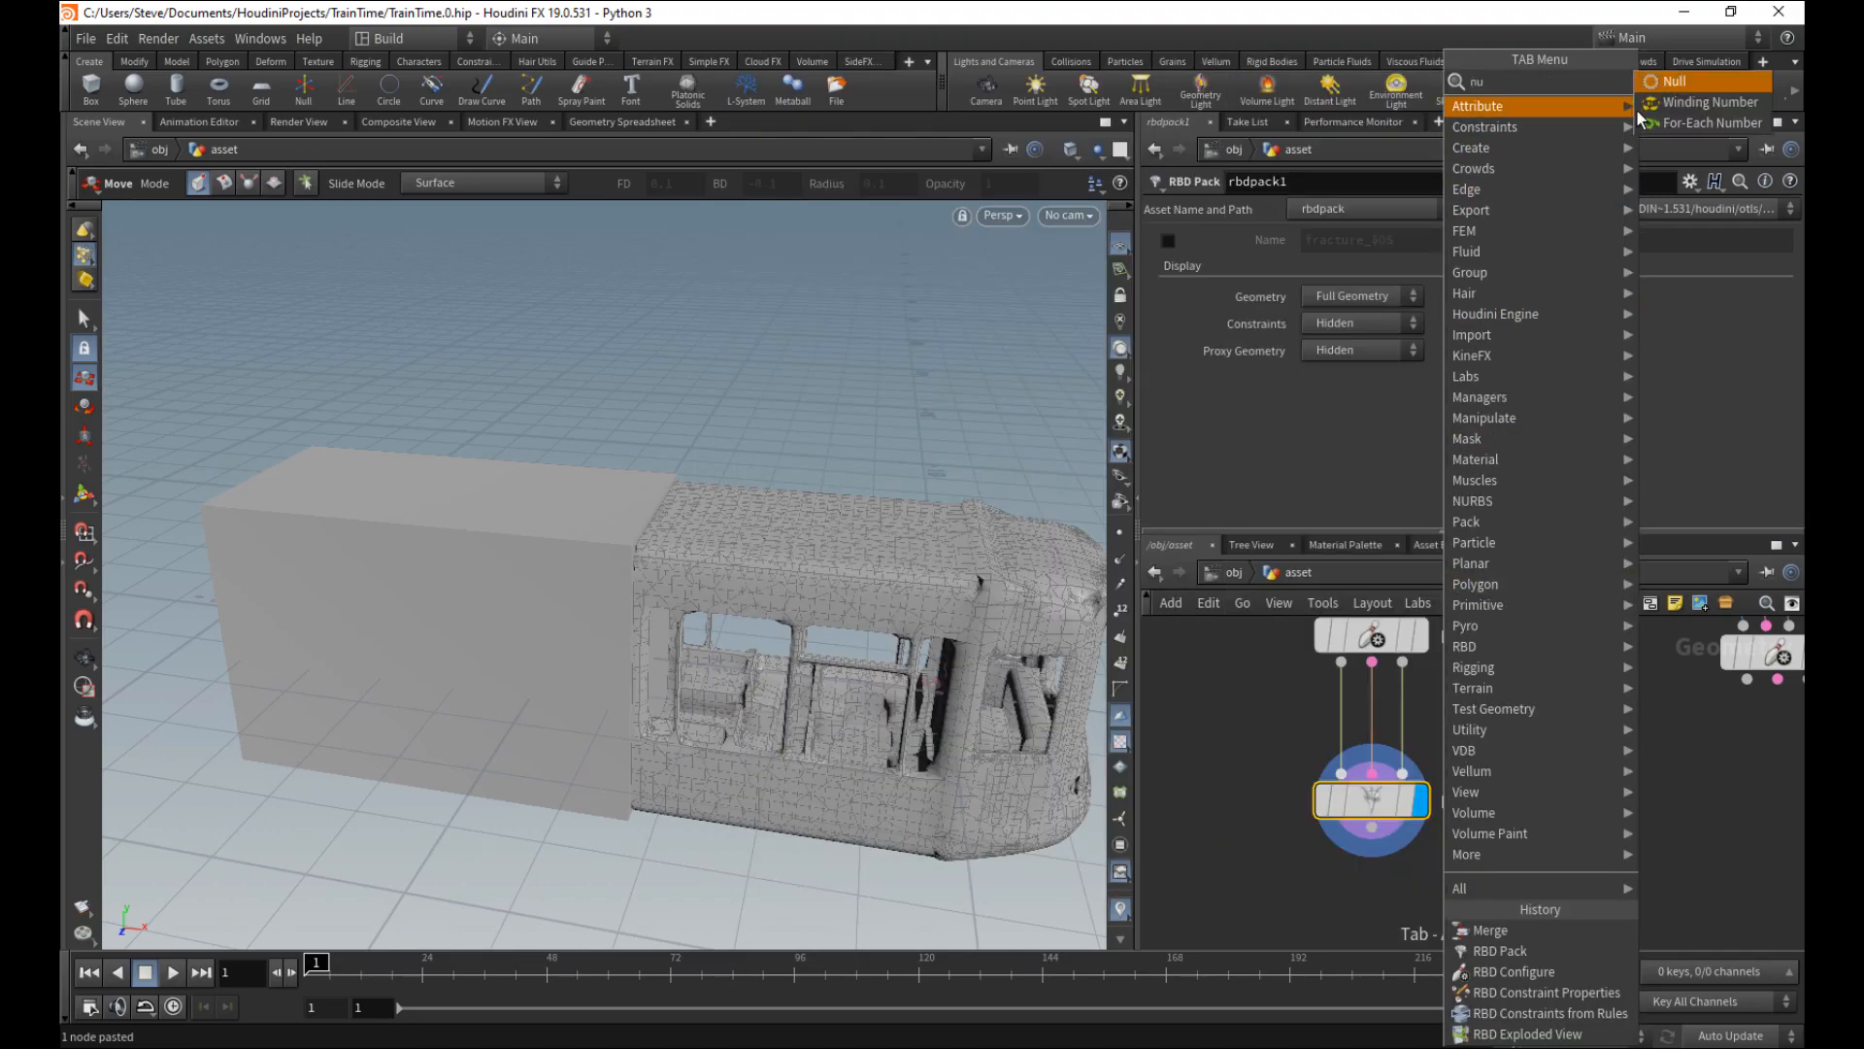
click(1672, 80)
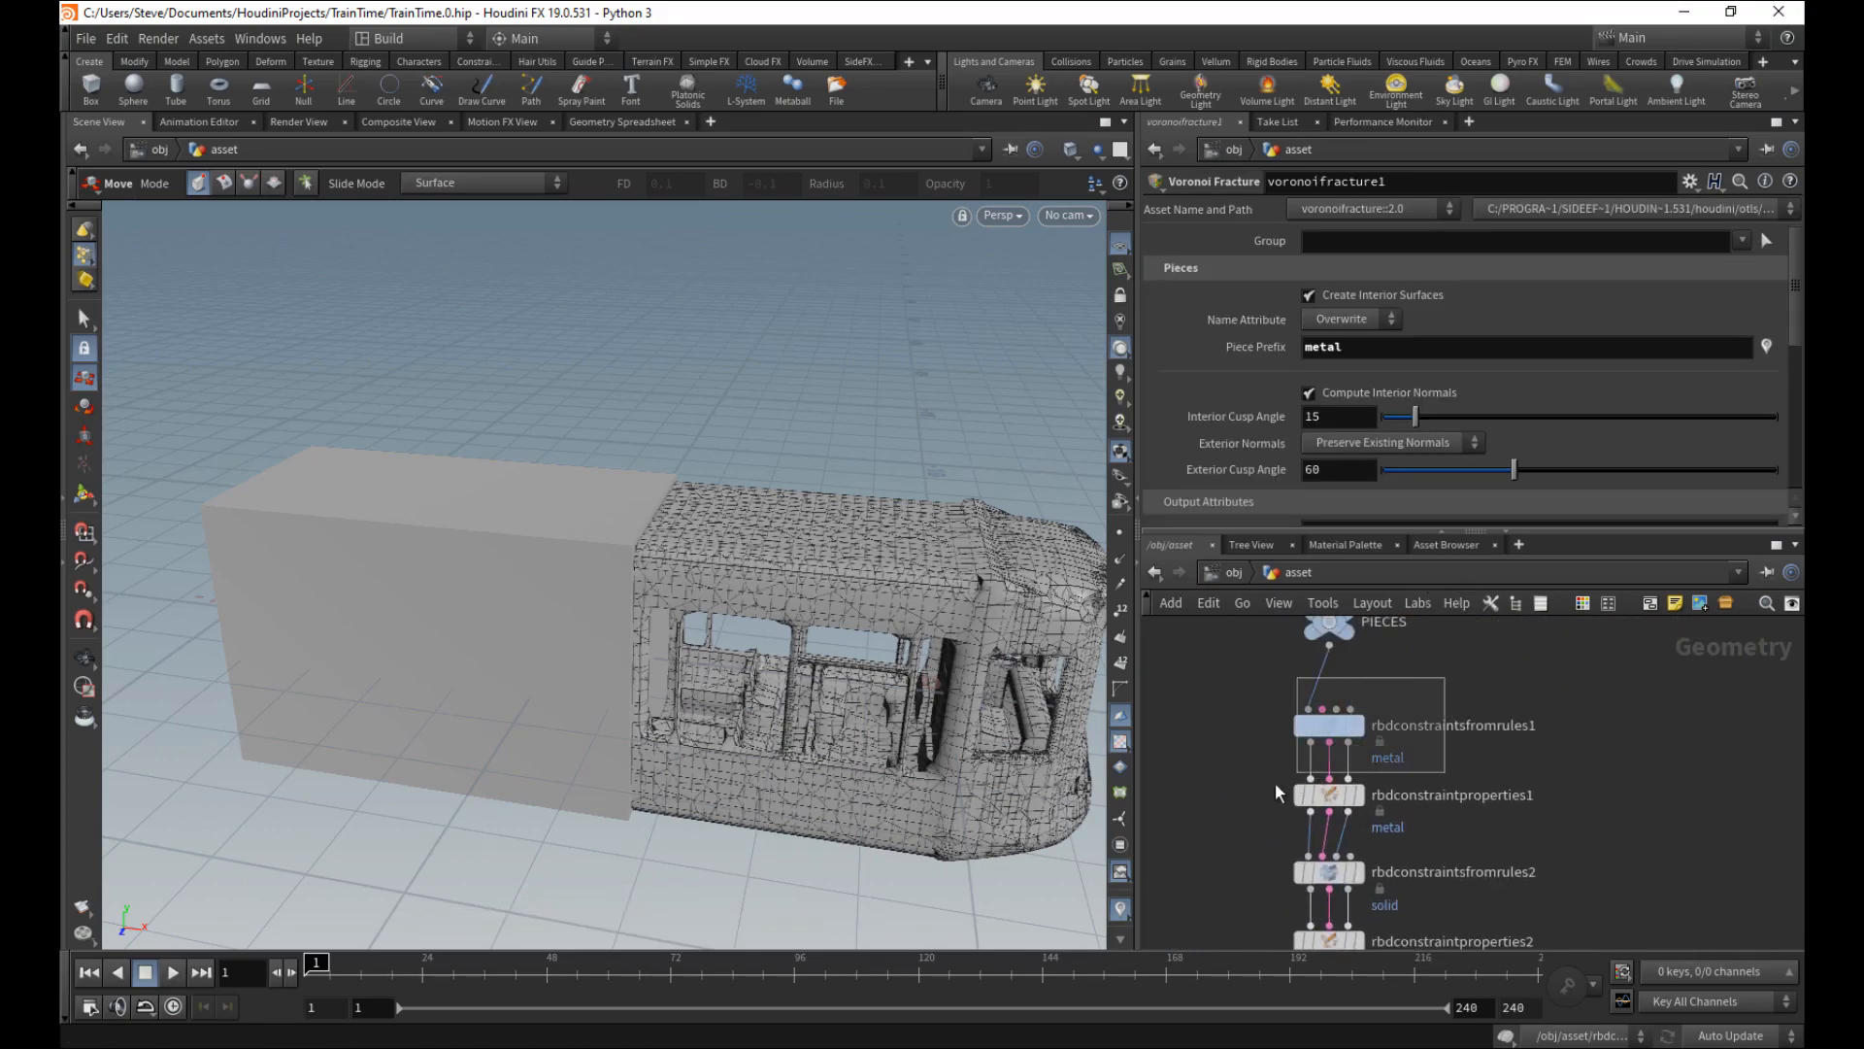
click(1388, 688)
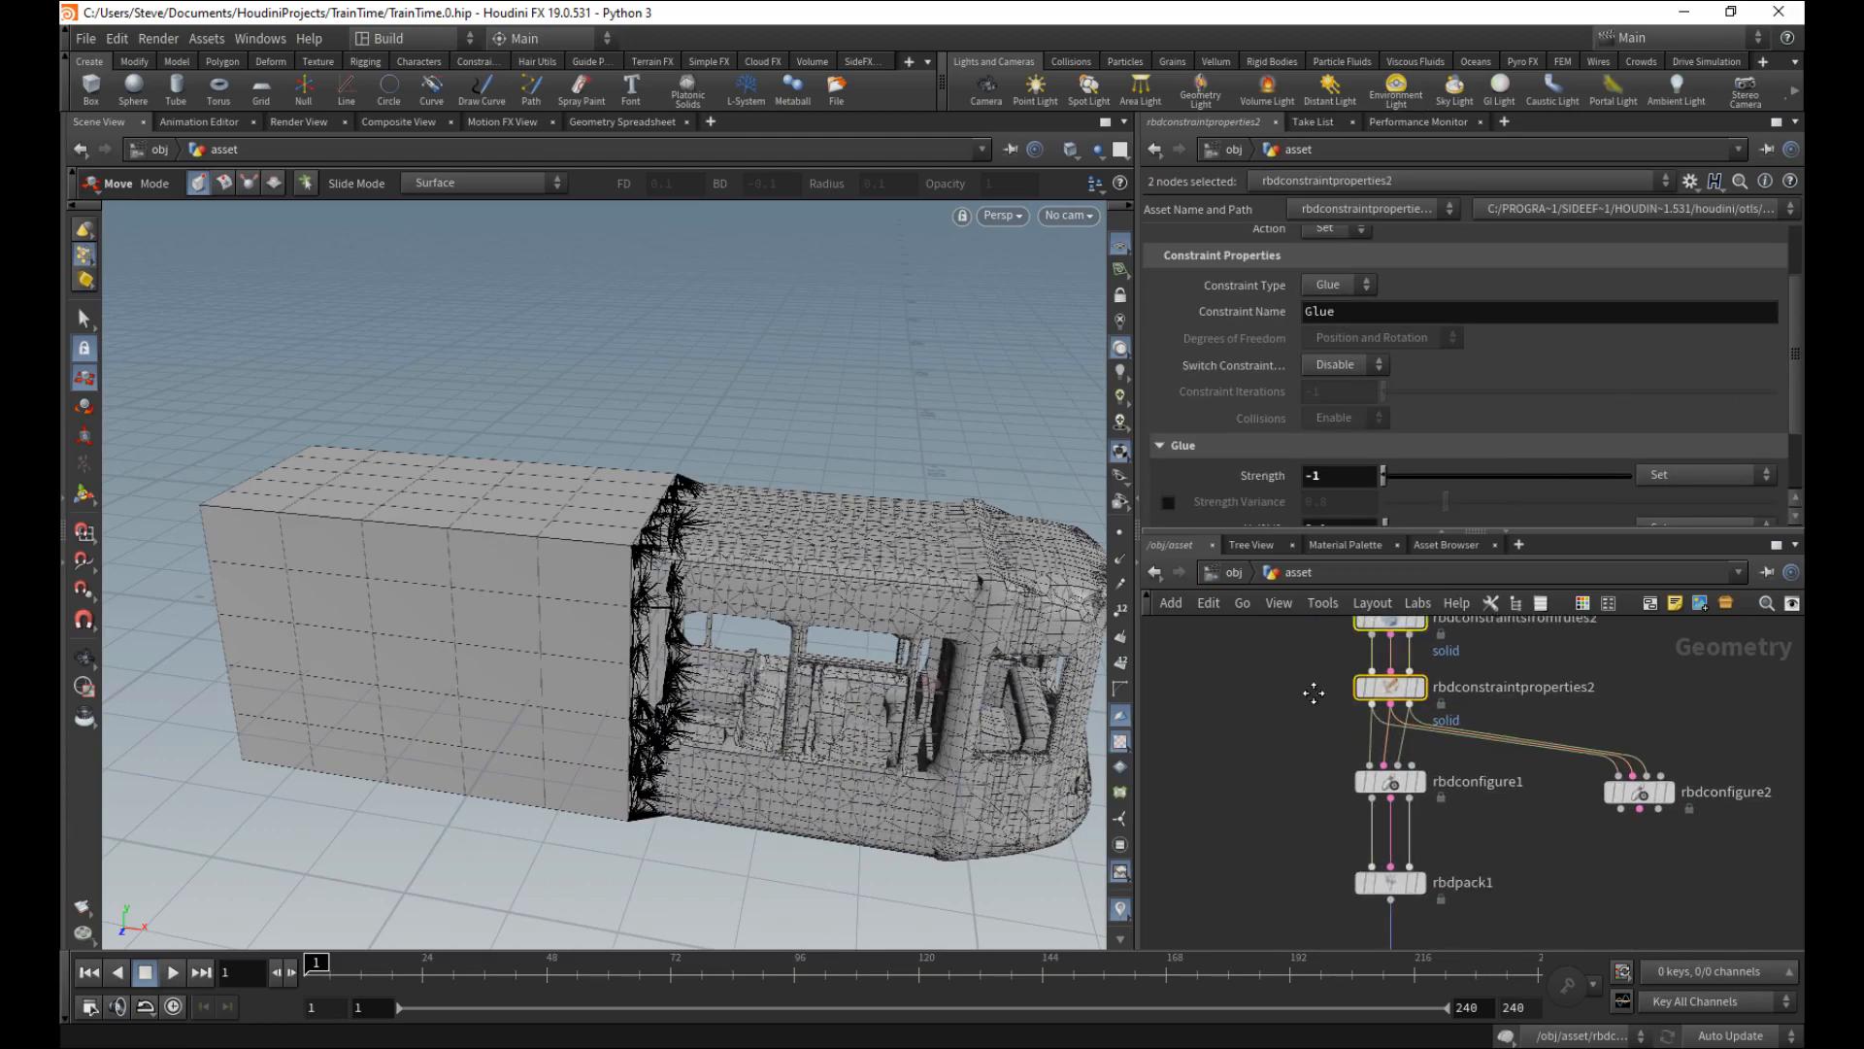